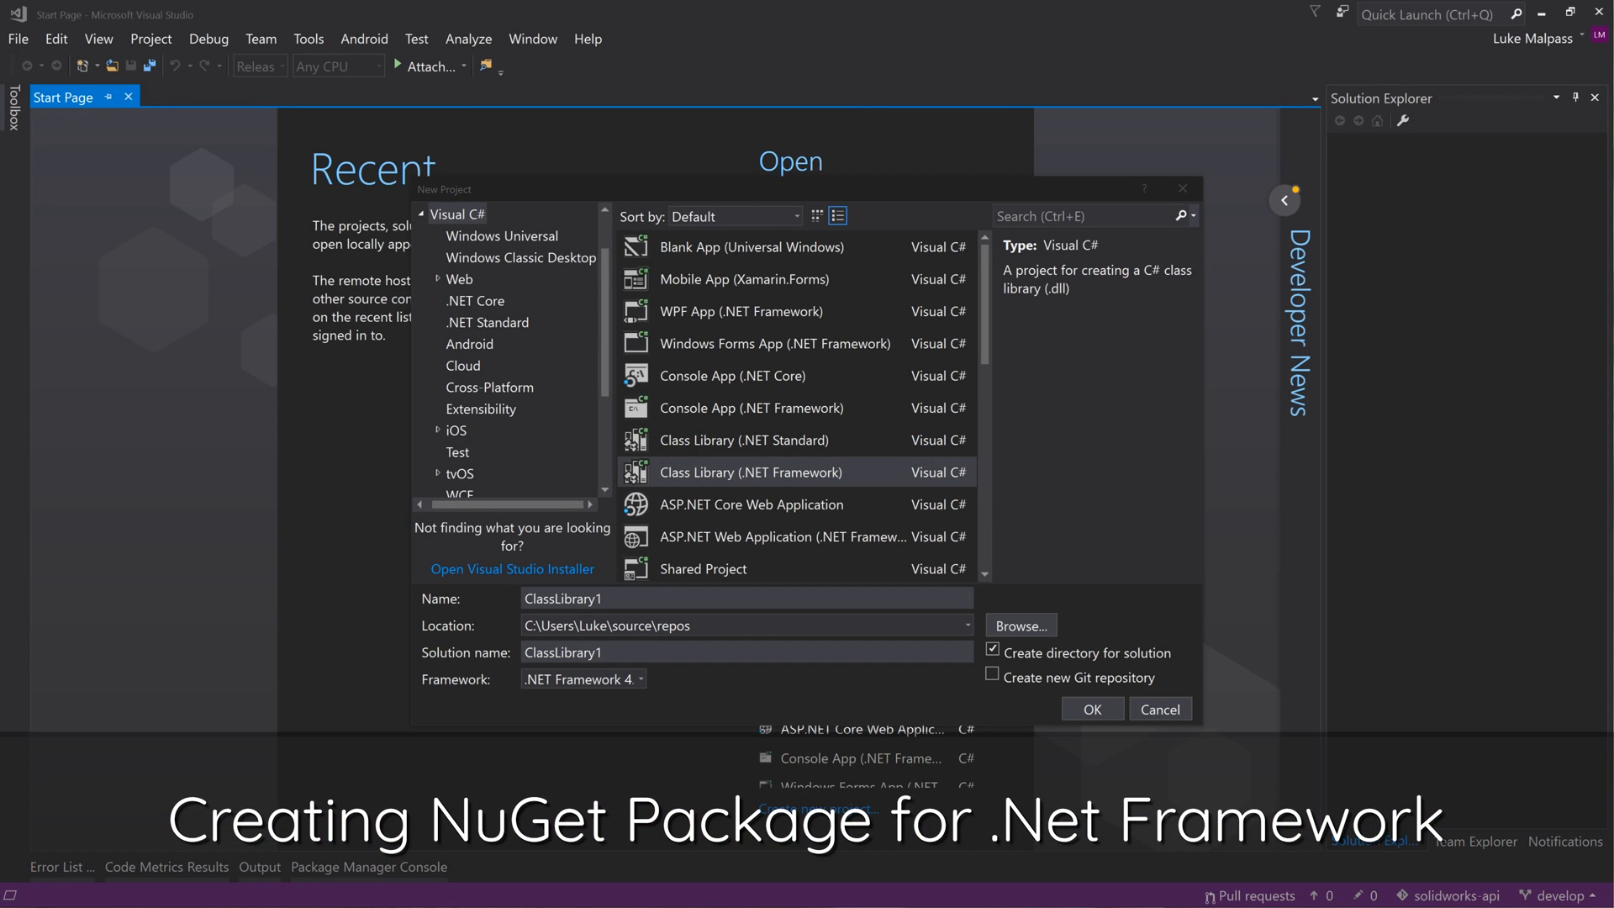
mouse_move(733, 669)
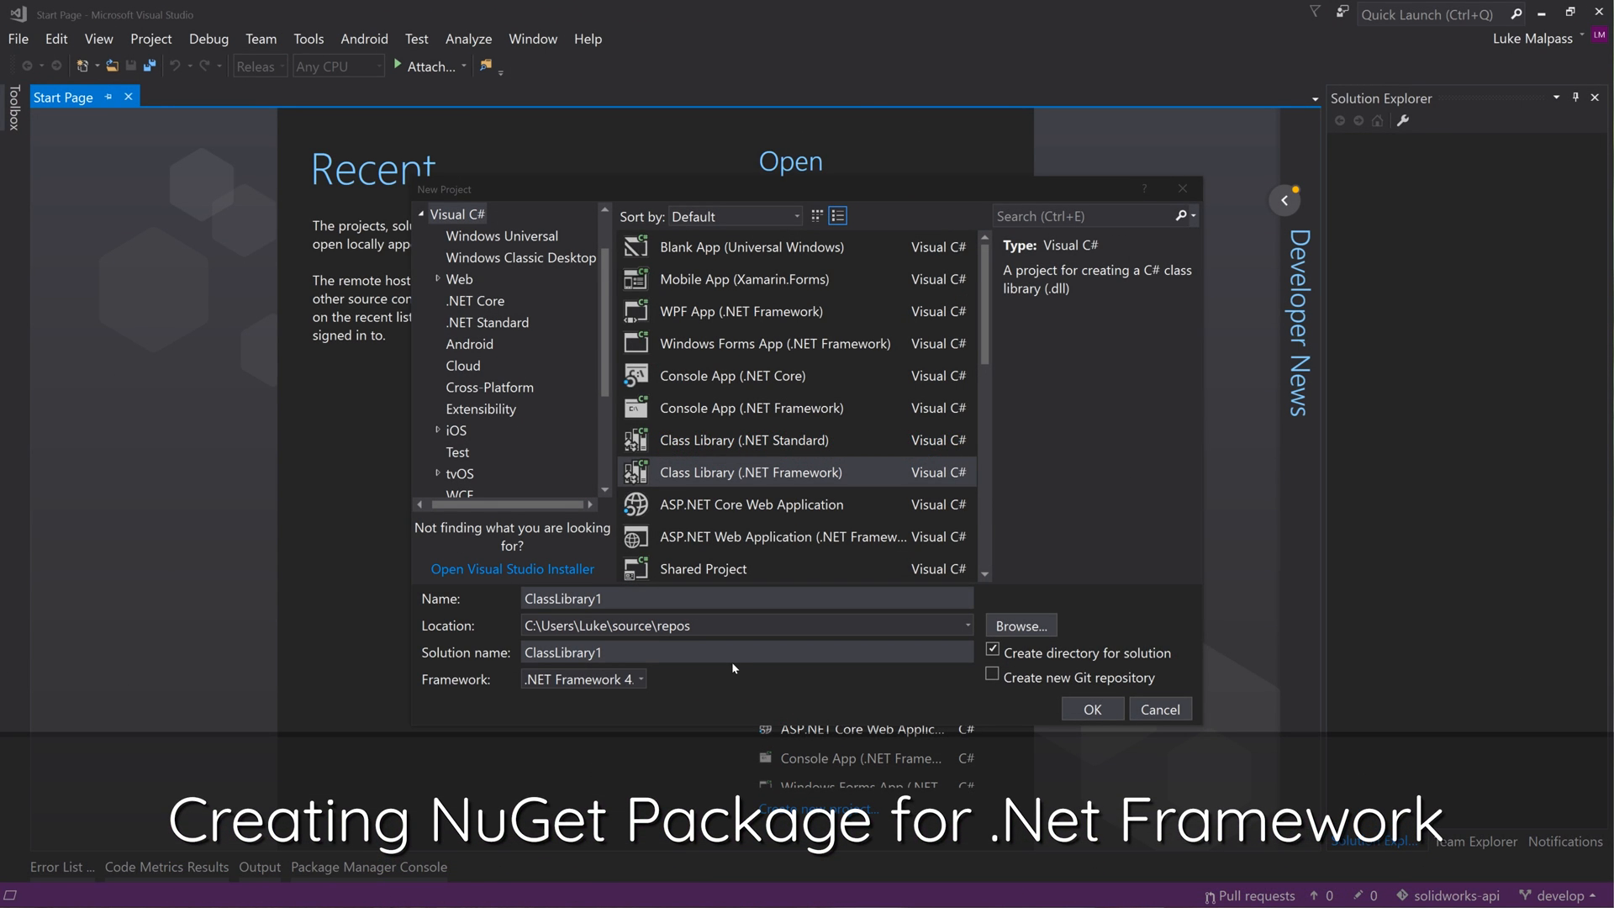
Create the ClassLibrary1 Class Library (.NET Framework 4) project with the chosen framework version
click(639, 678)
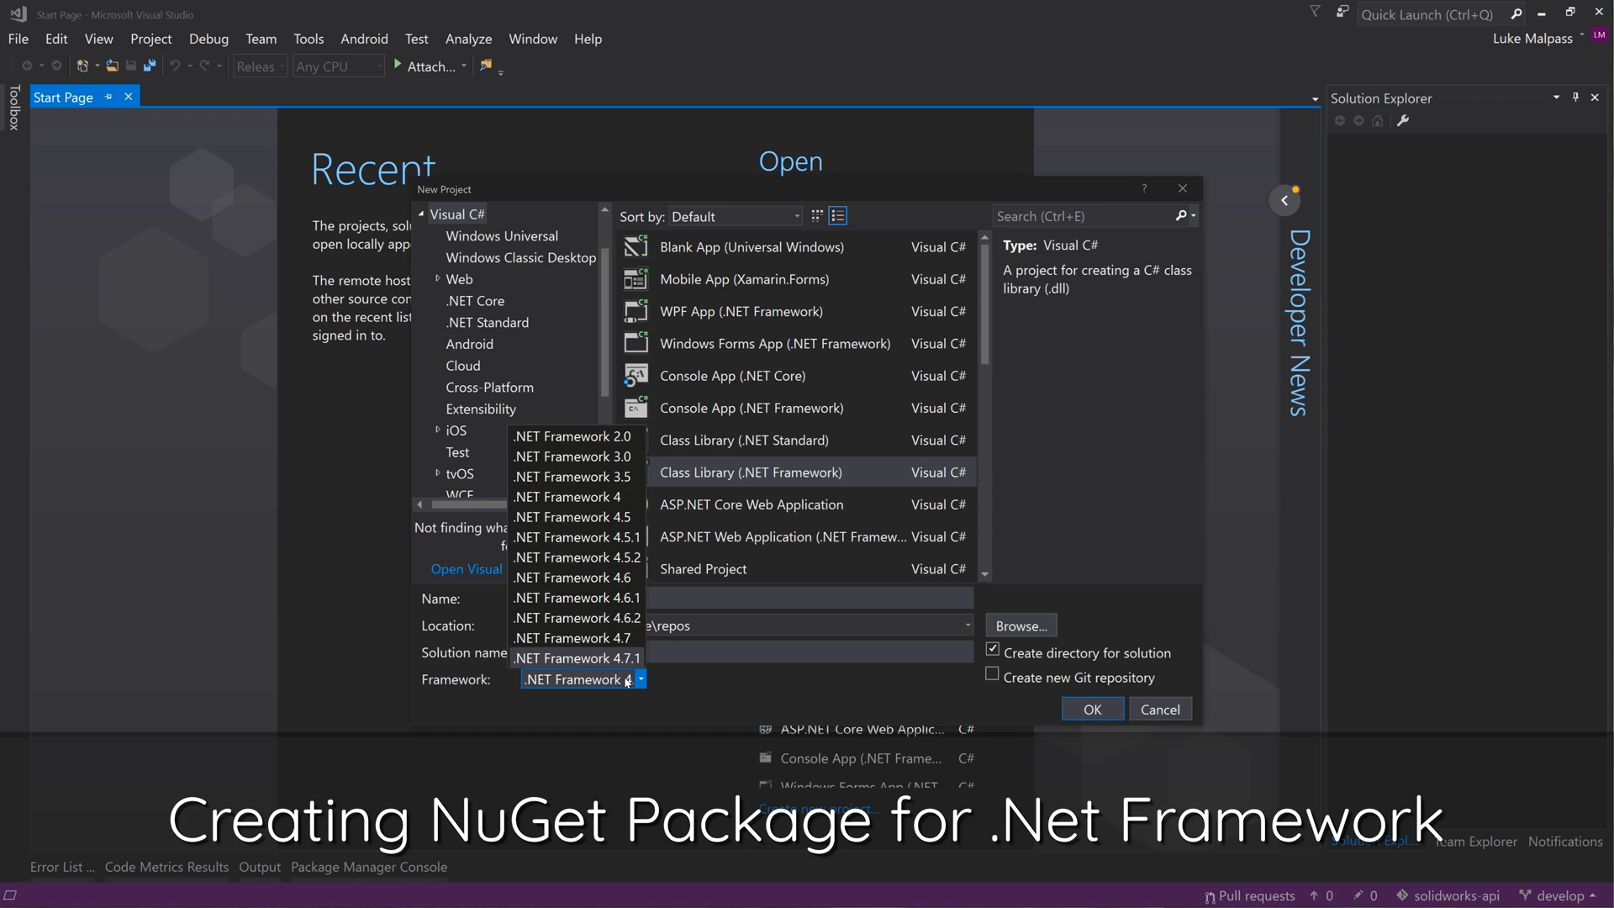
click(573, 496)
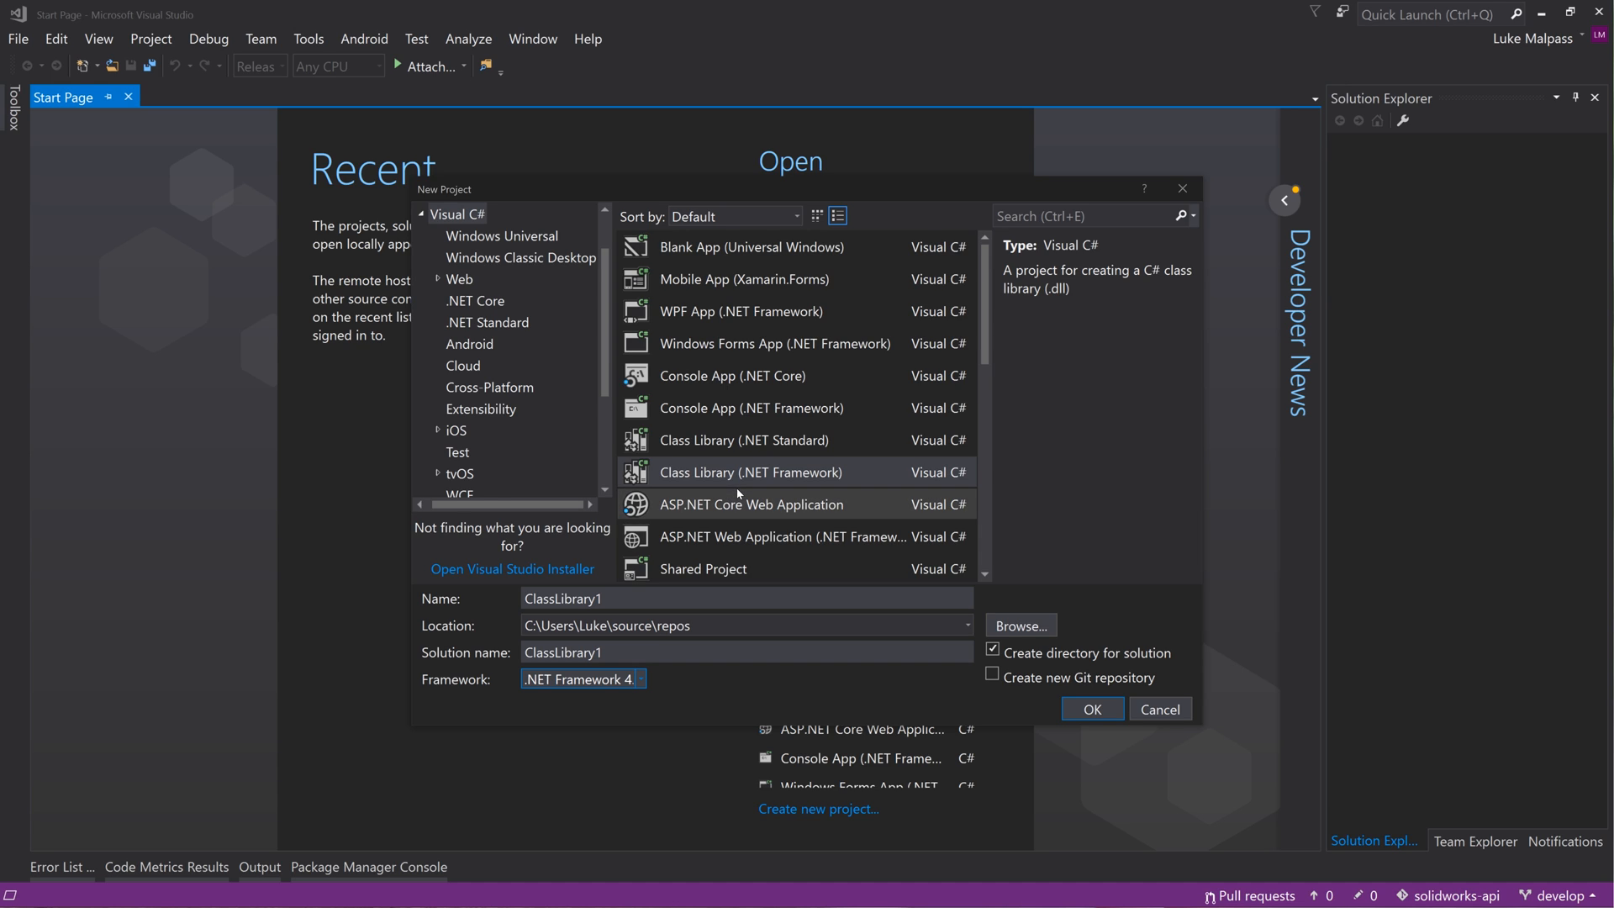
mouse_move(954, 579)
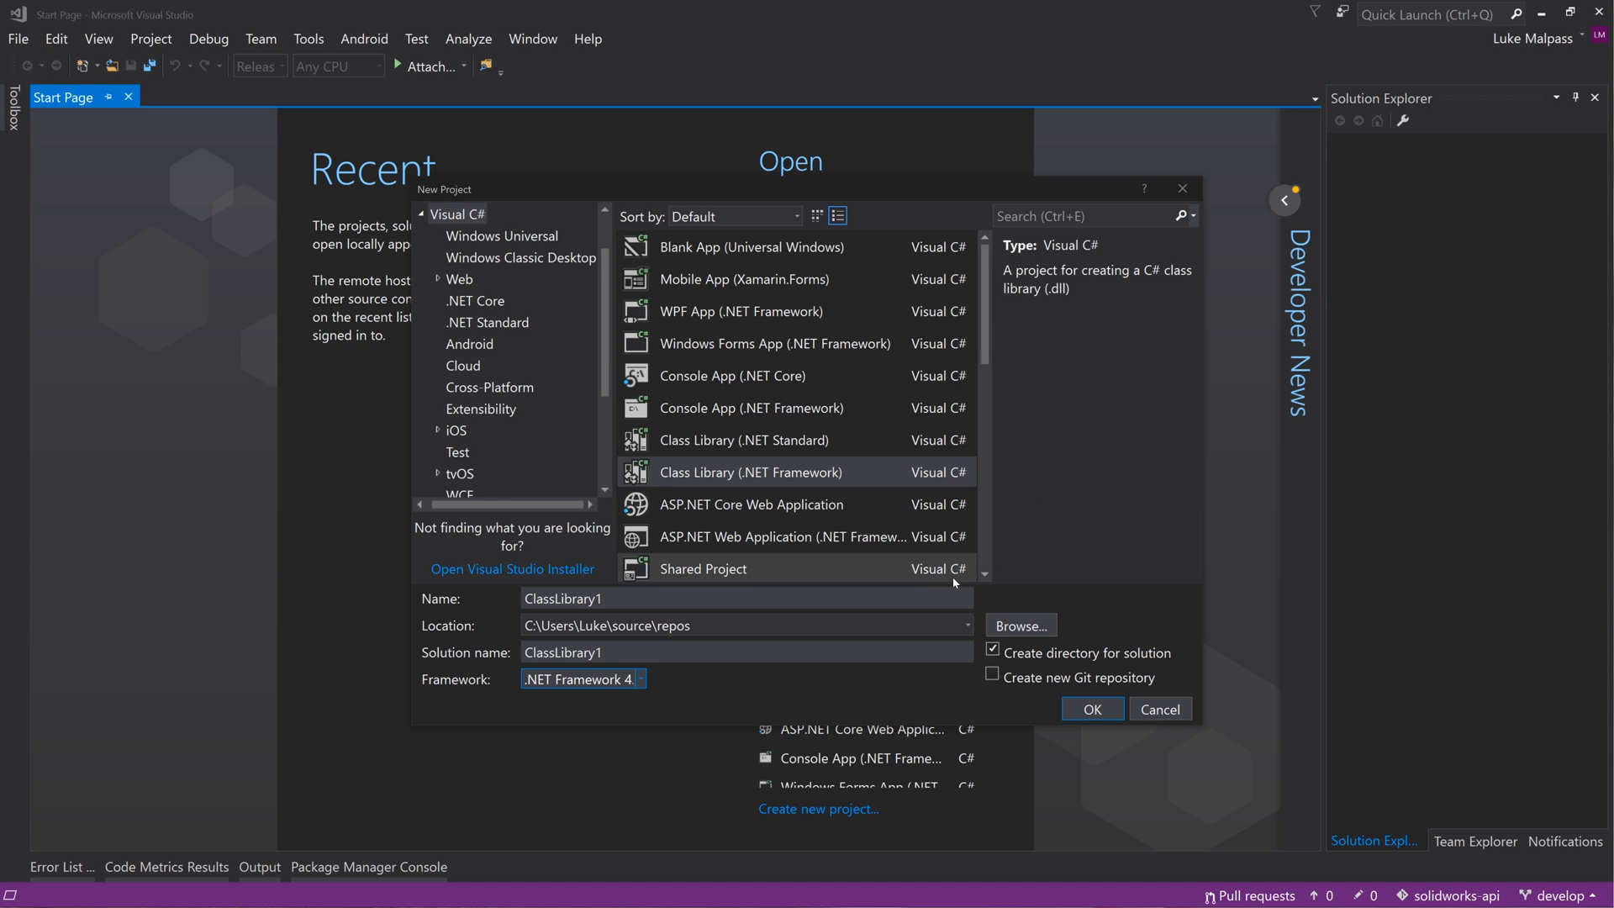
mouse_move(749, 472)
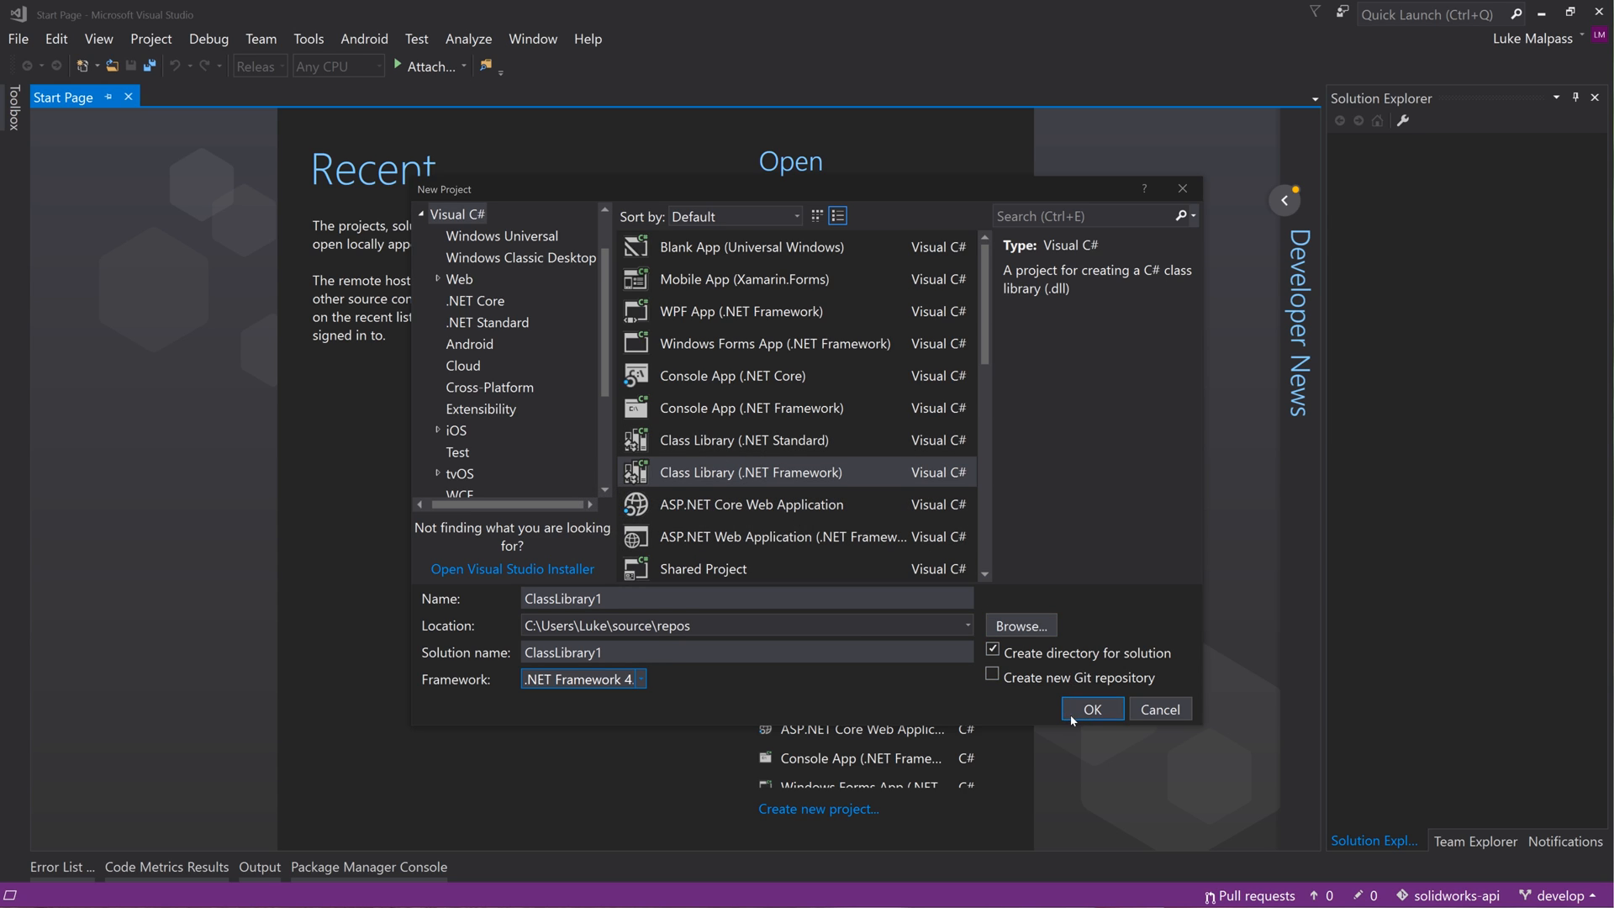
click(1091, 708)
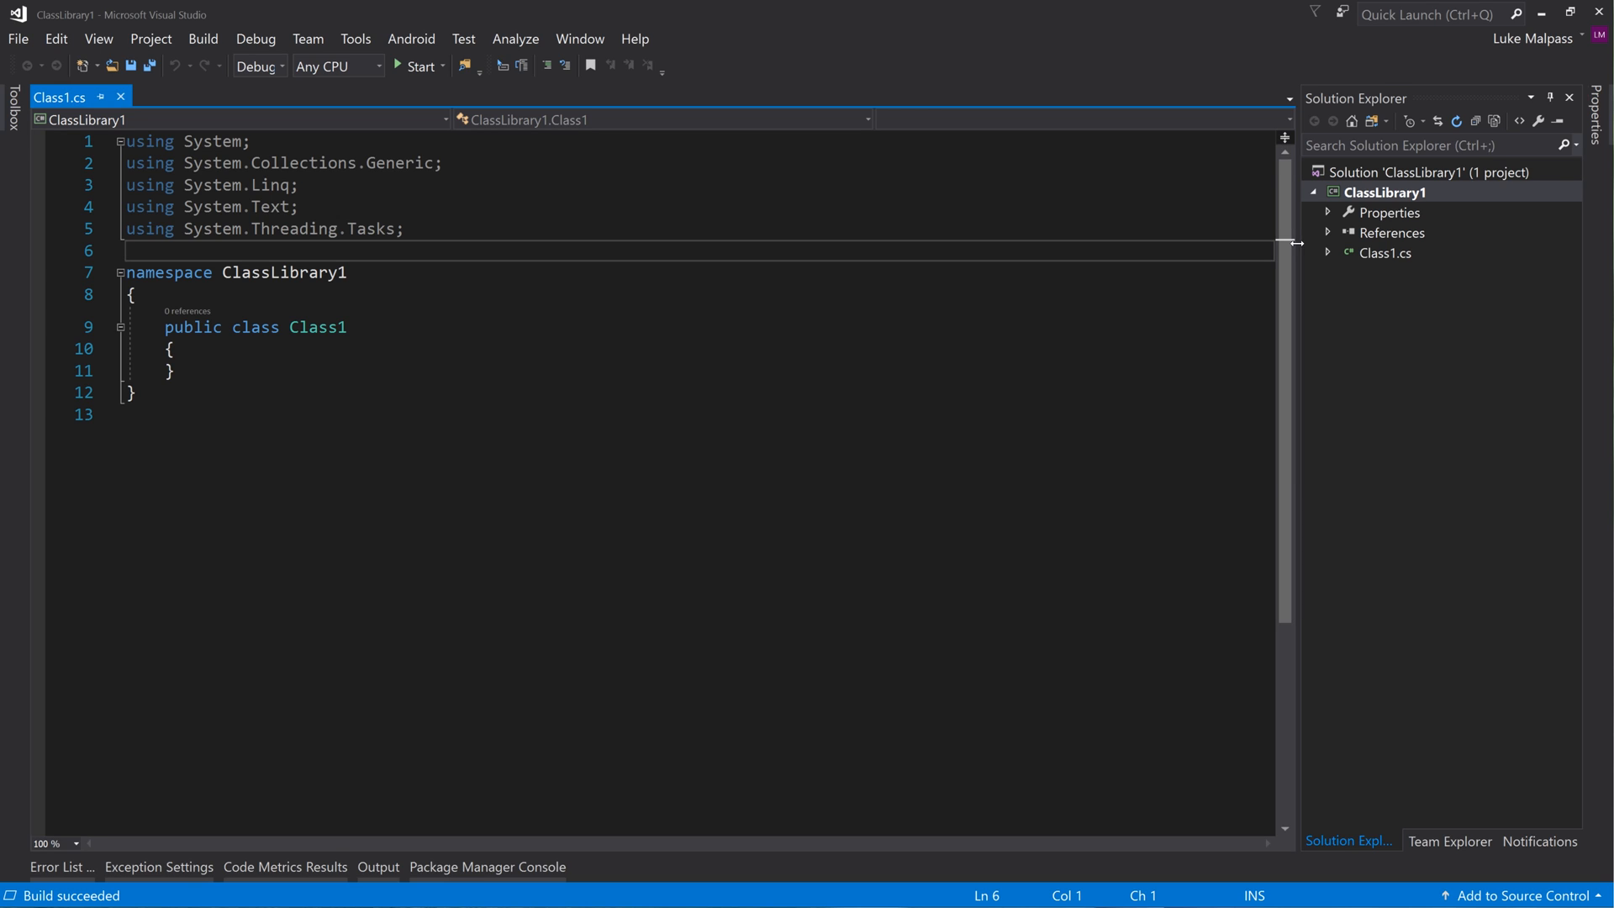
Open AssemblyInfo.cs from the Properties folder and briefly view the Assembly Information
click(1328, 212)
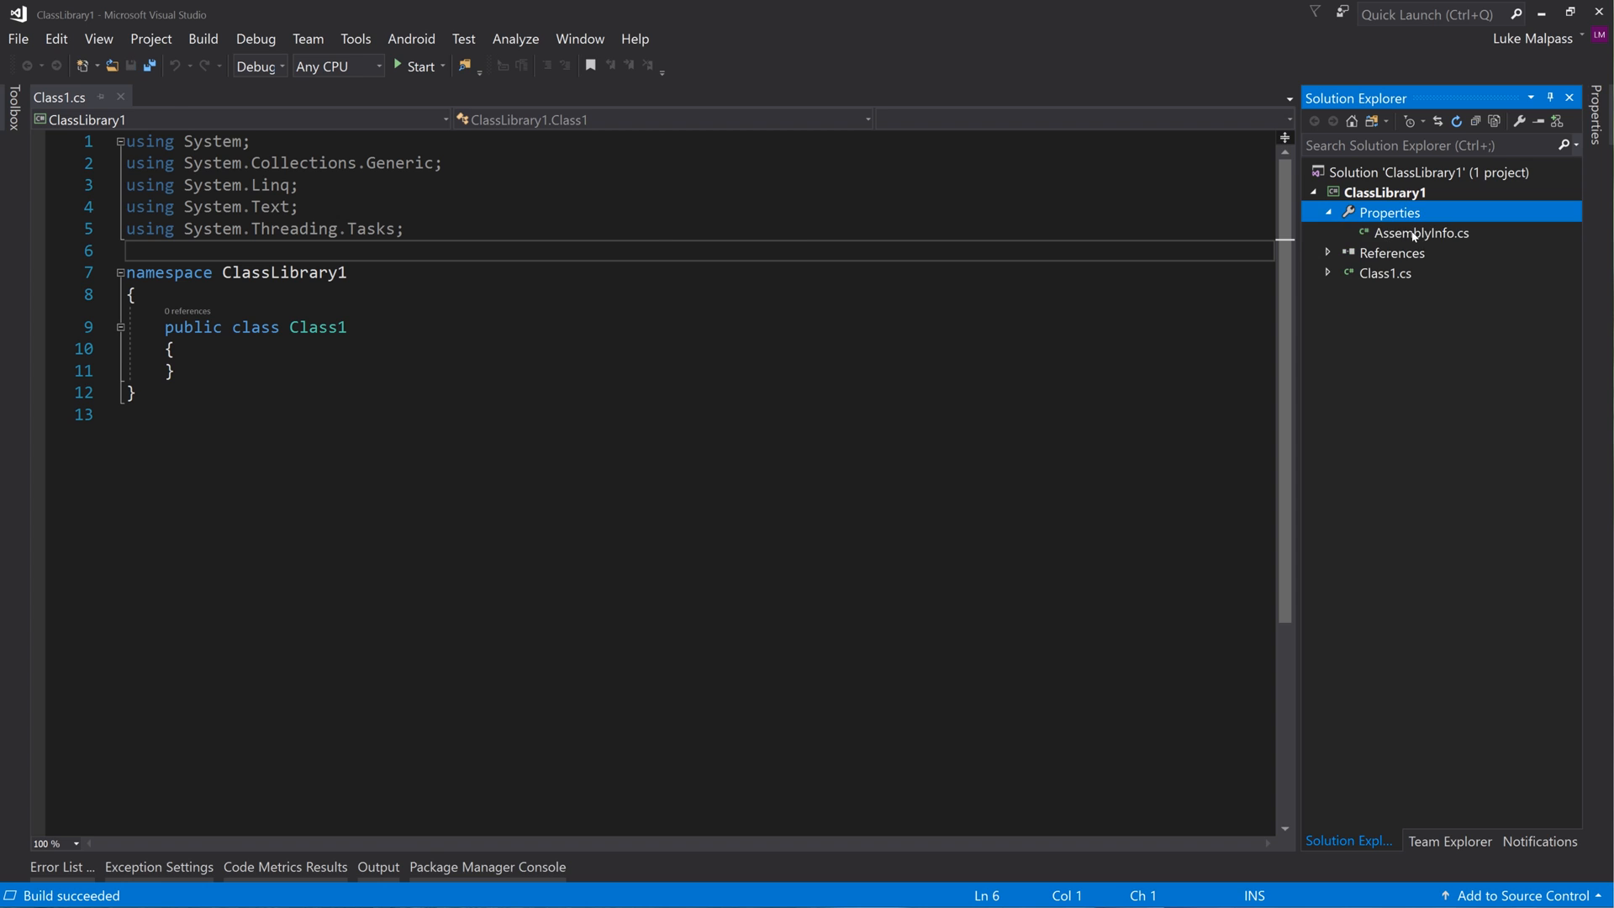
double_click(1422, 233)
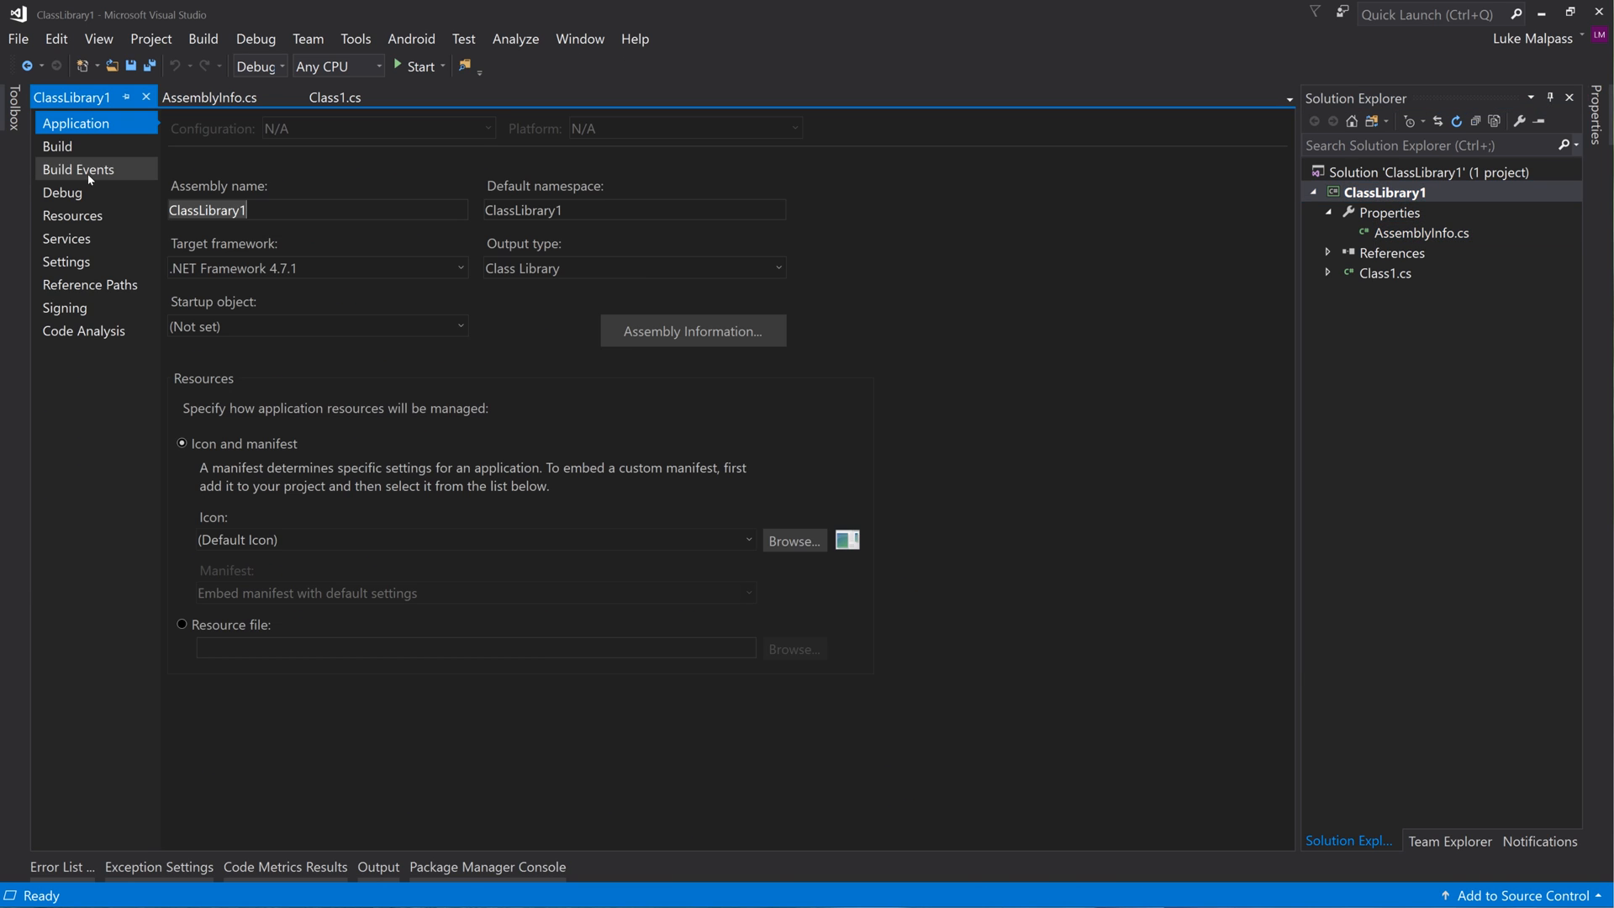
click(692, 330)
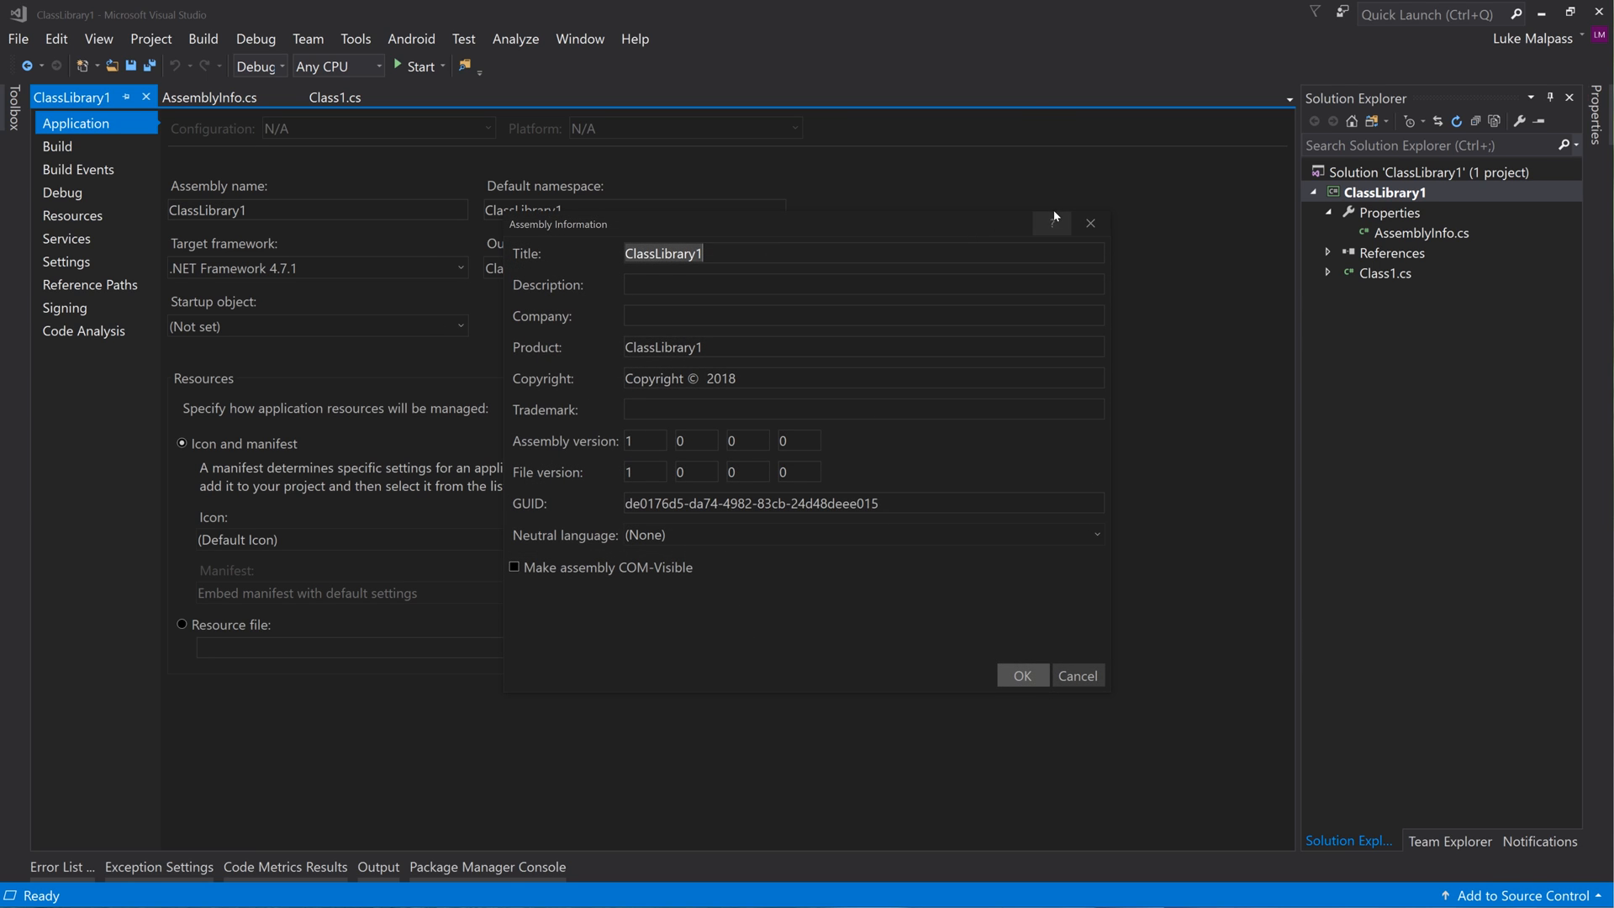
click(1076, 675)
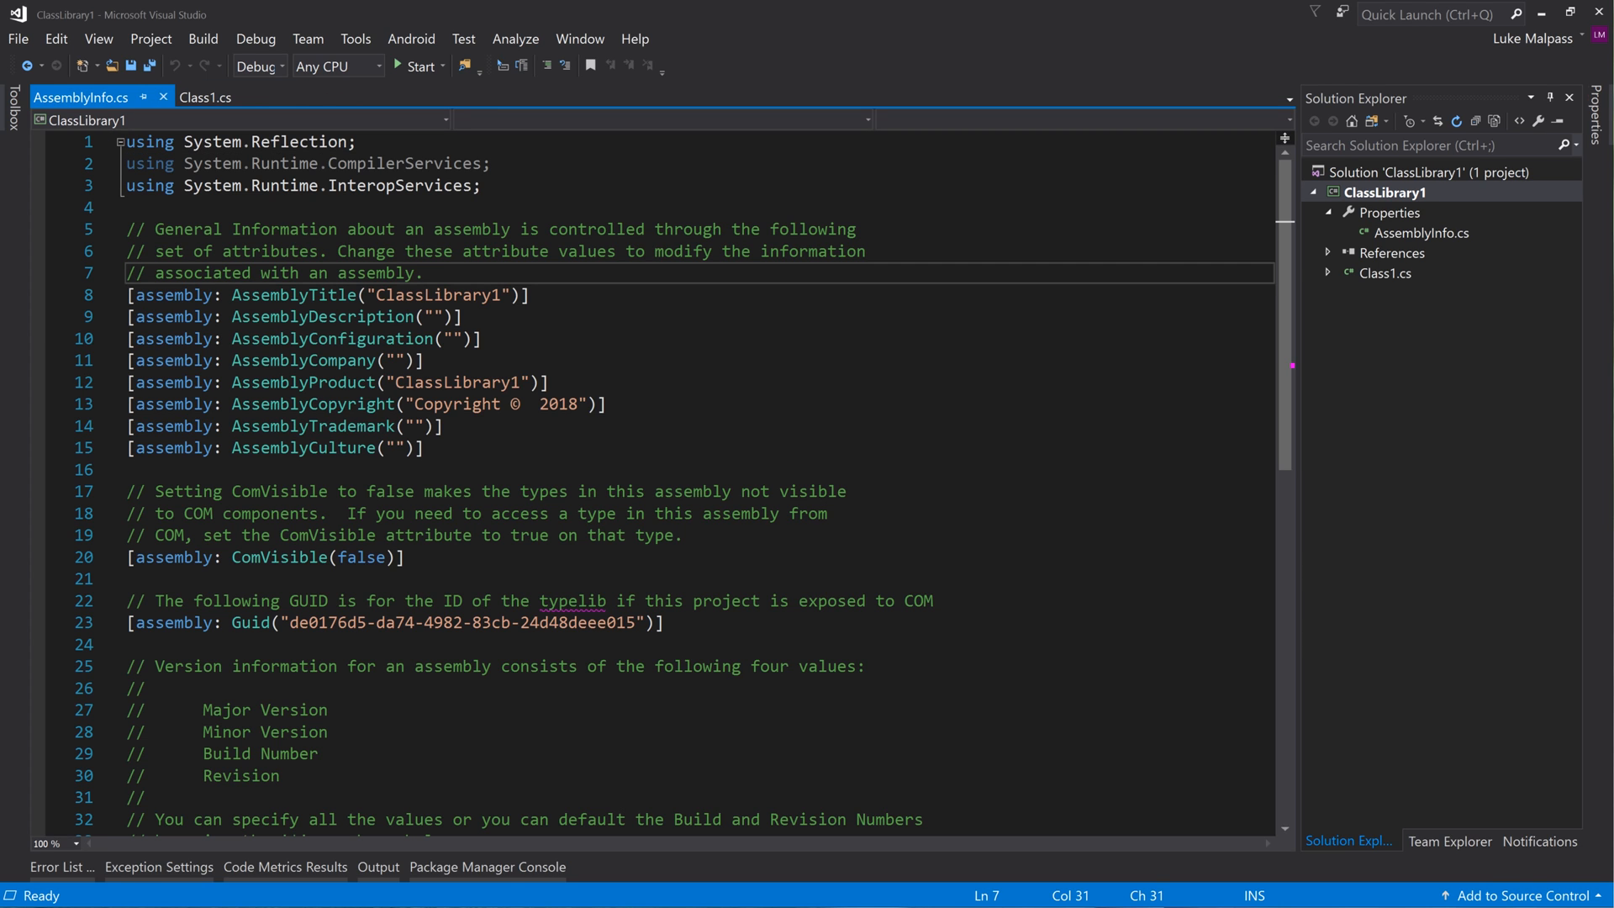
Set assembly title 'My product name', description 'My test nuget' and company AngelSix
double_click(436, 295)
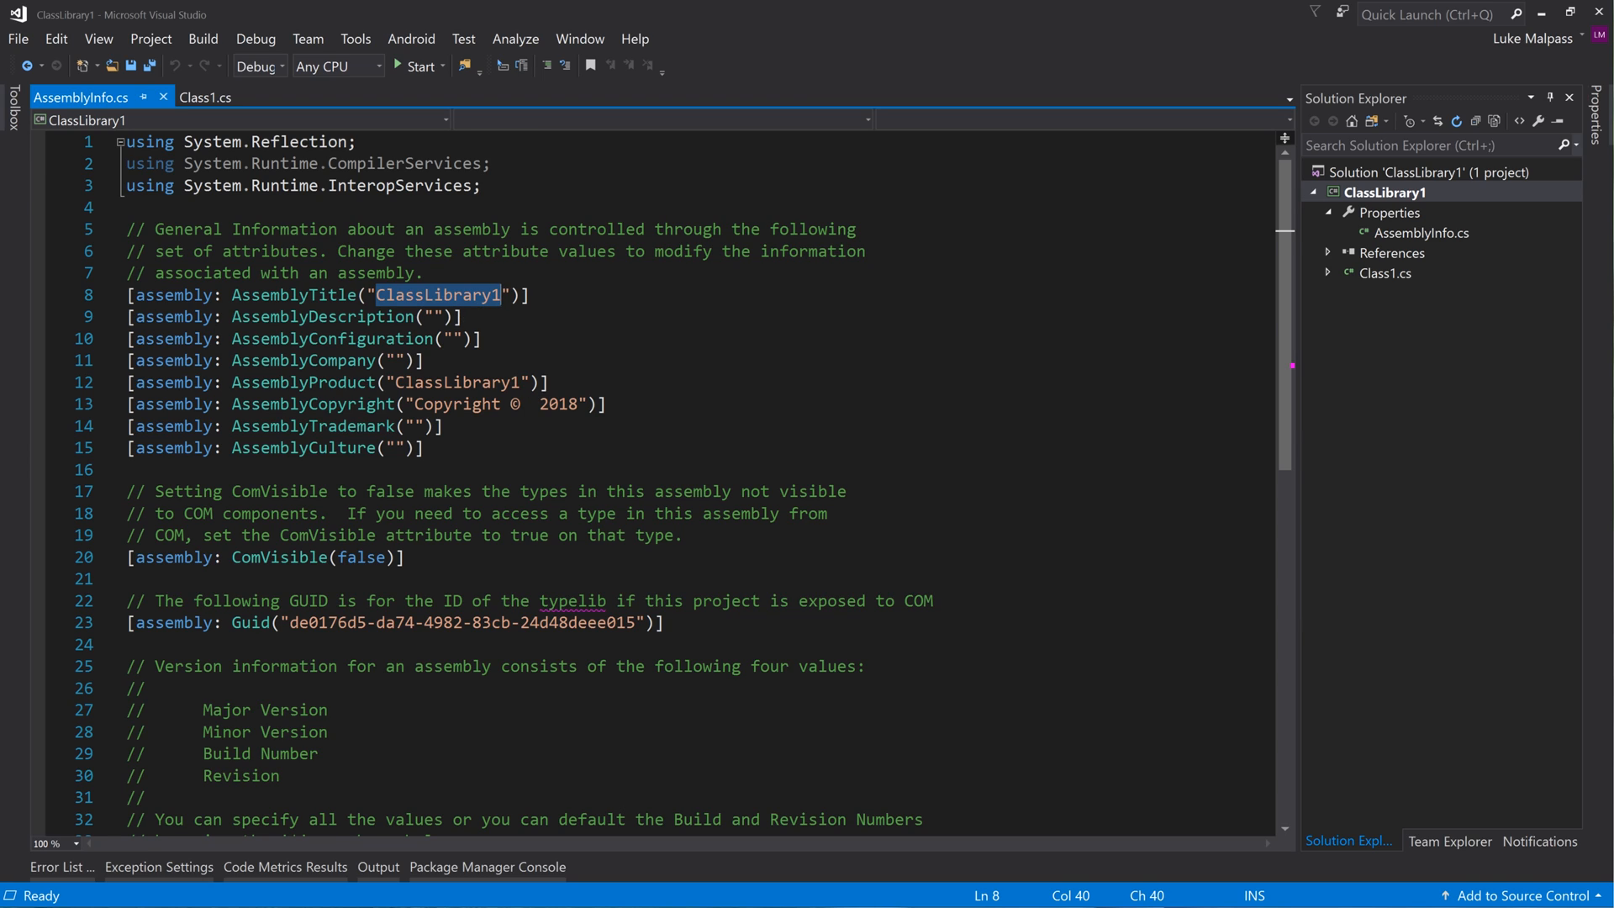
text(My)
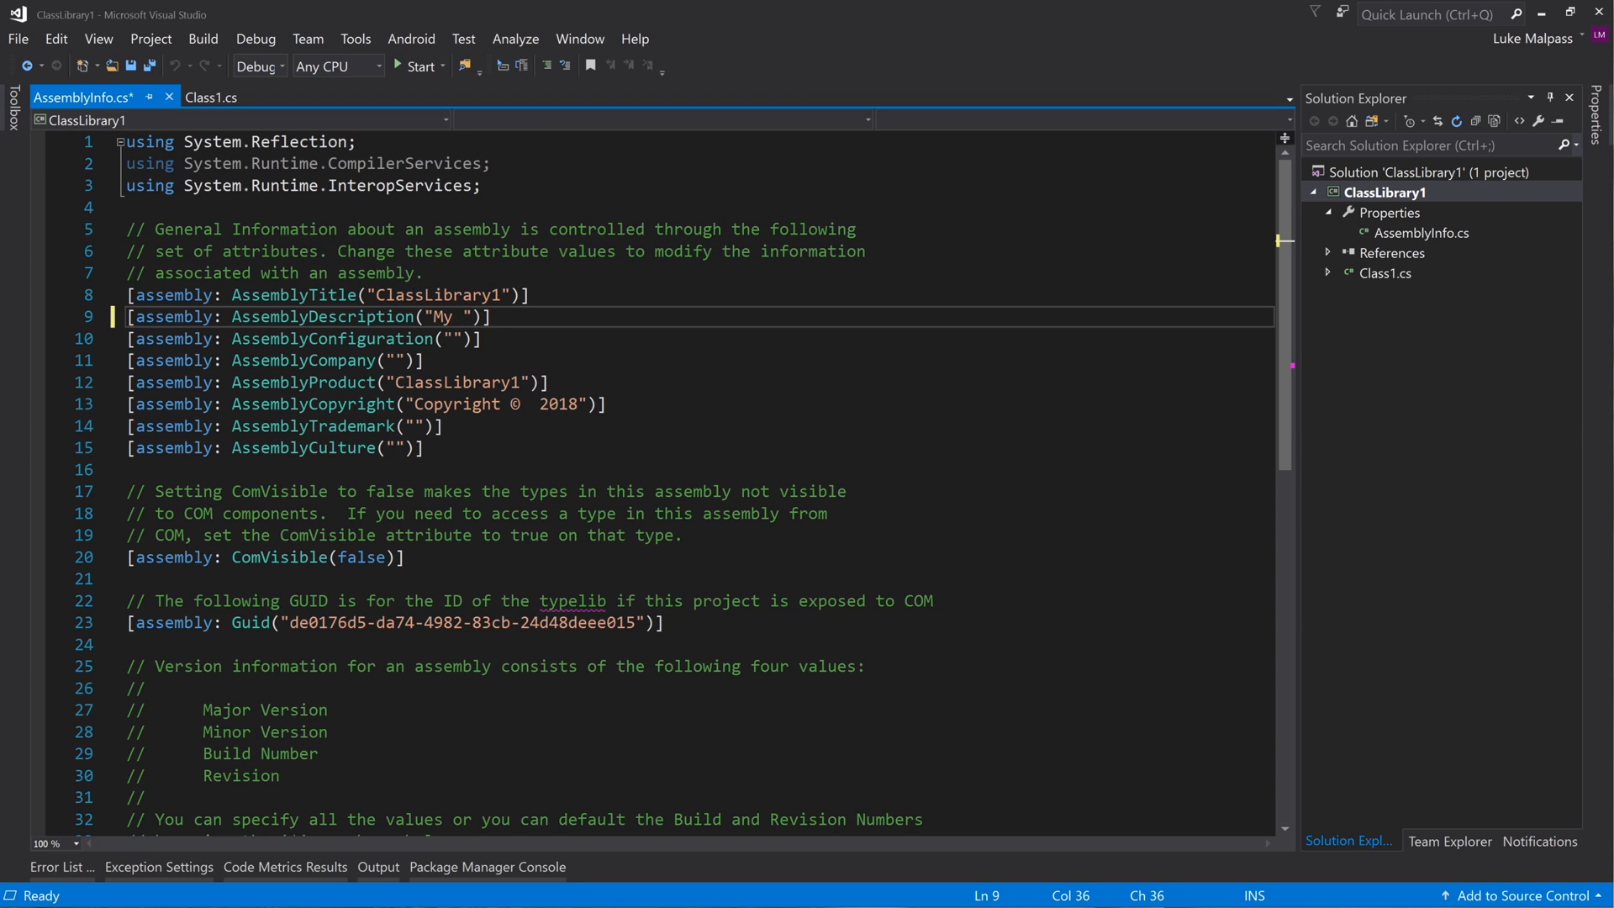
text(test nuget)
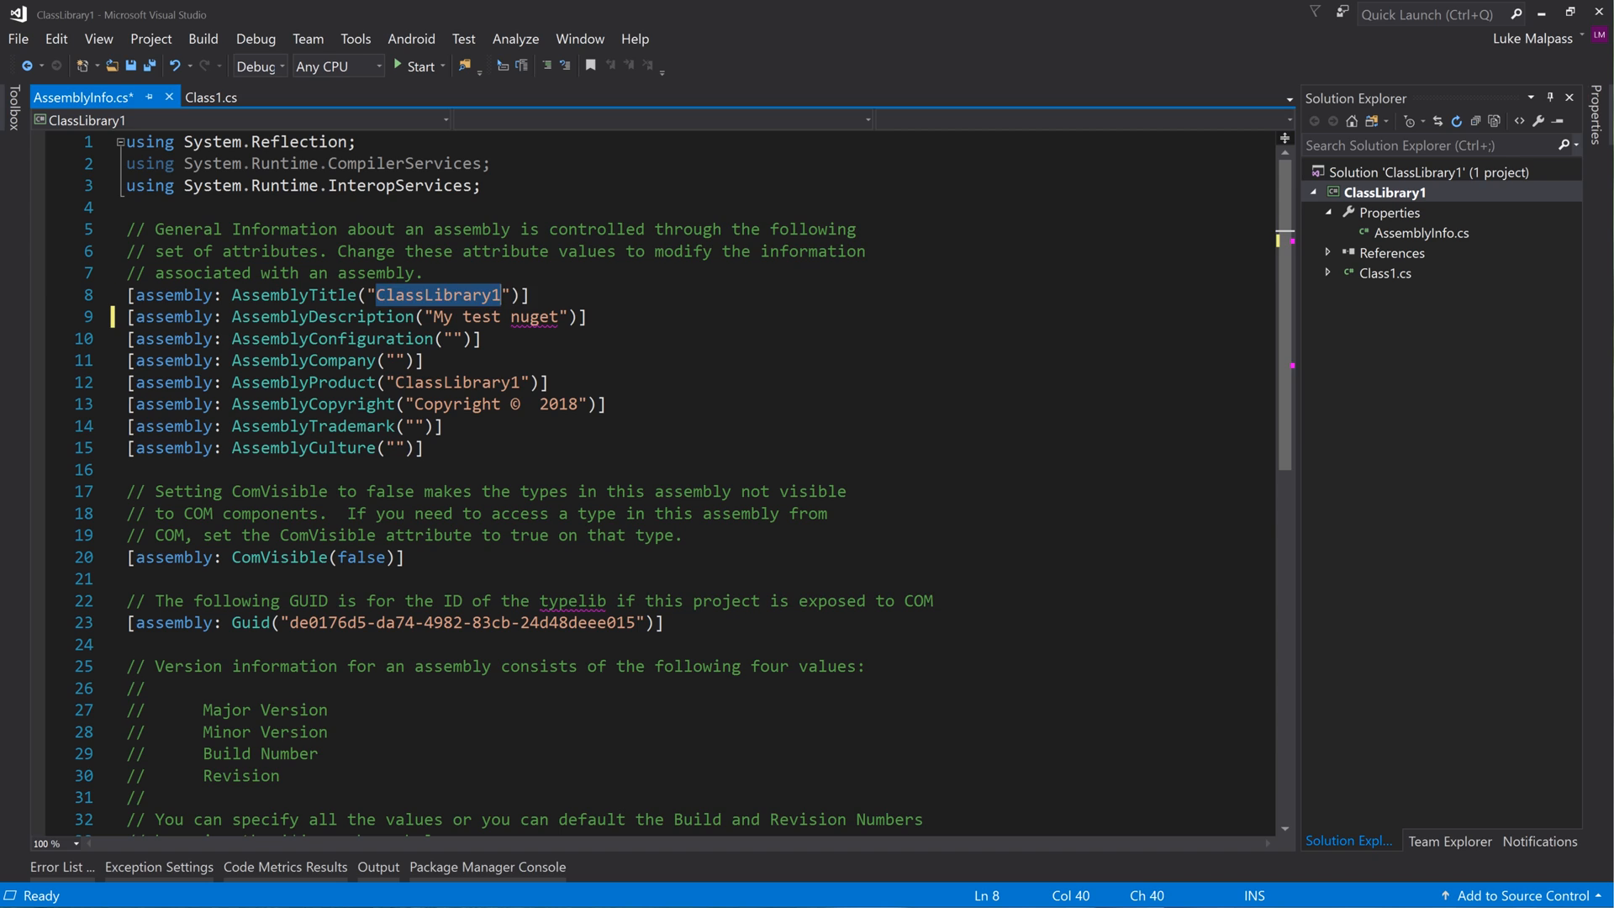
text(My product name)
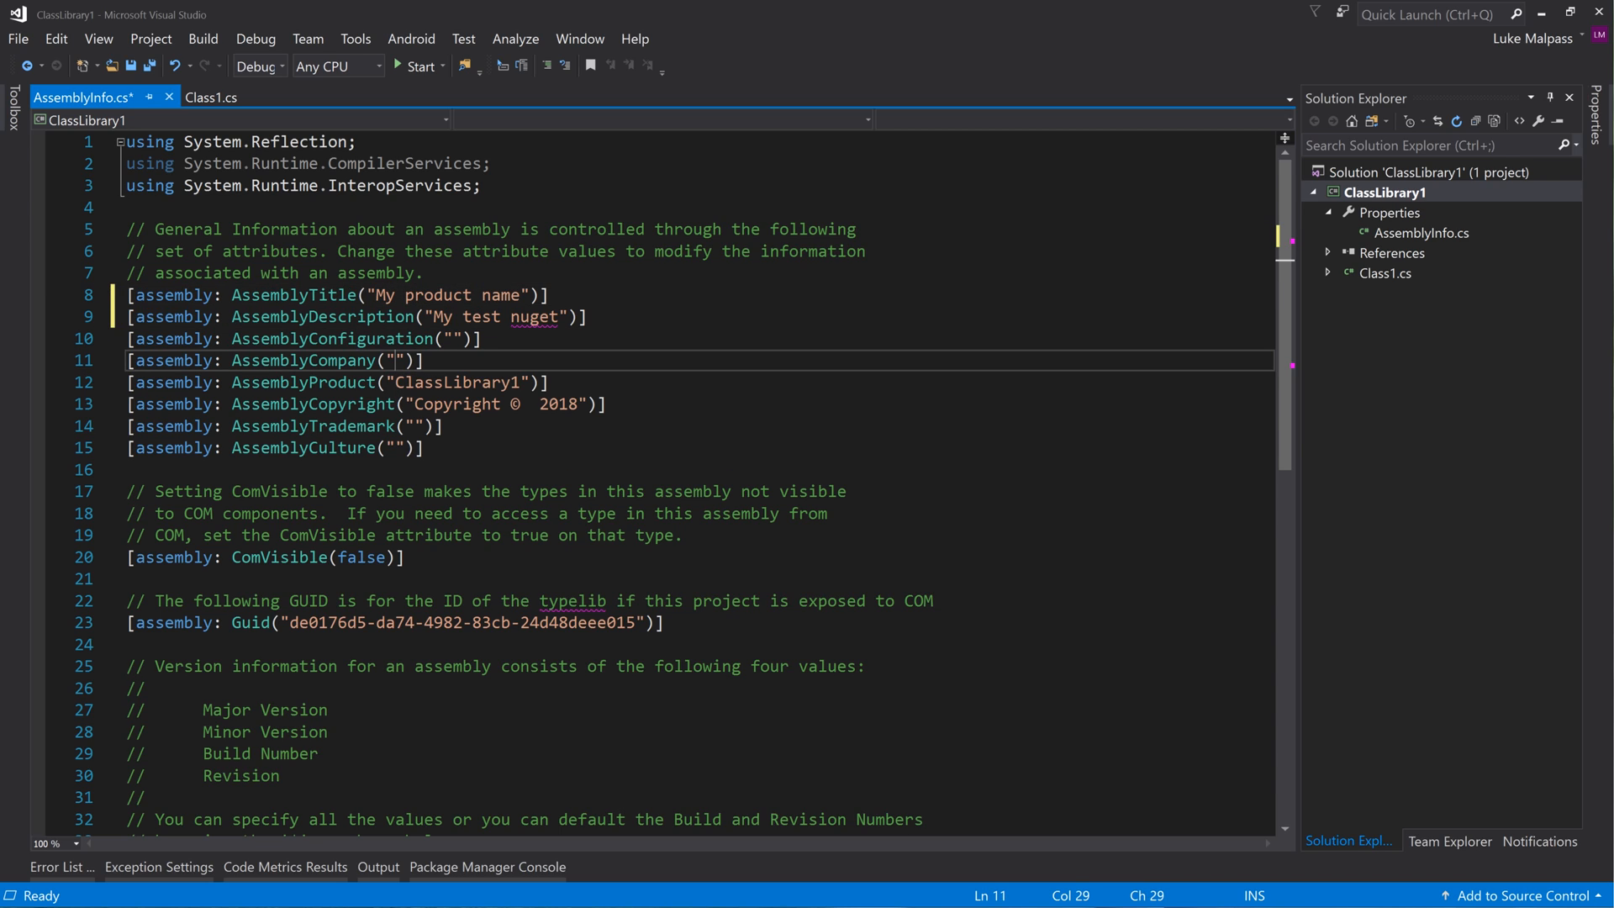
text(AngelSix)
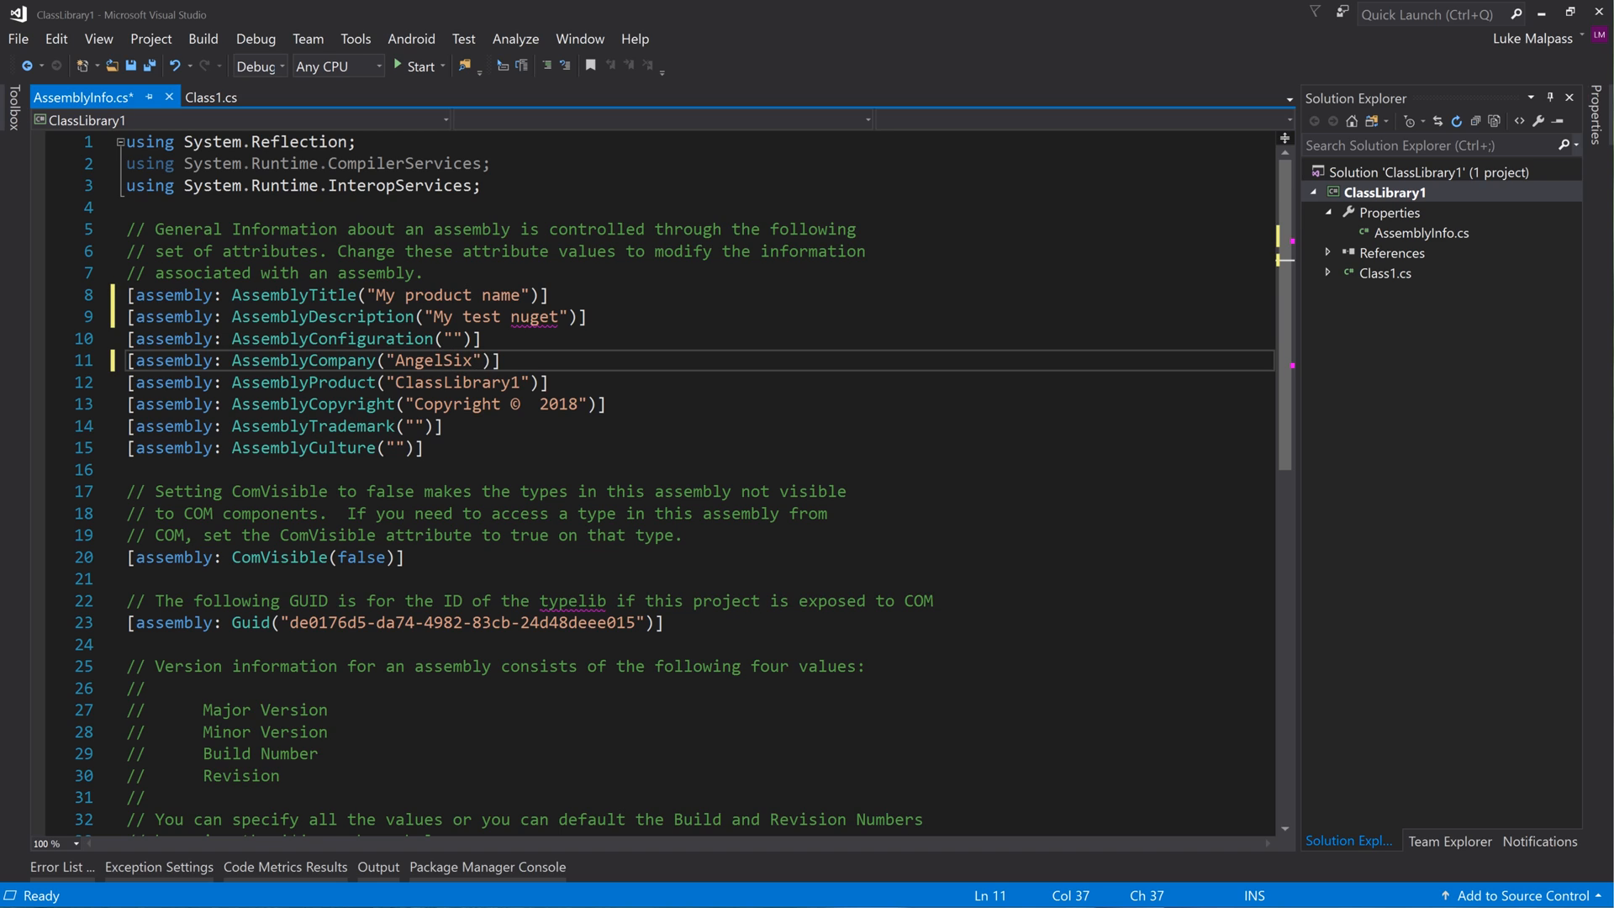
Set the assembly product to 'My Test Product' and the copyright to AngelSix
double_click(457, 382)
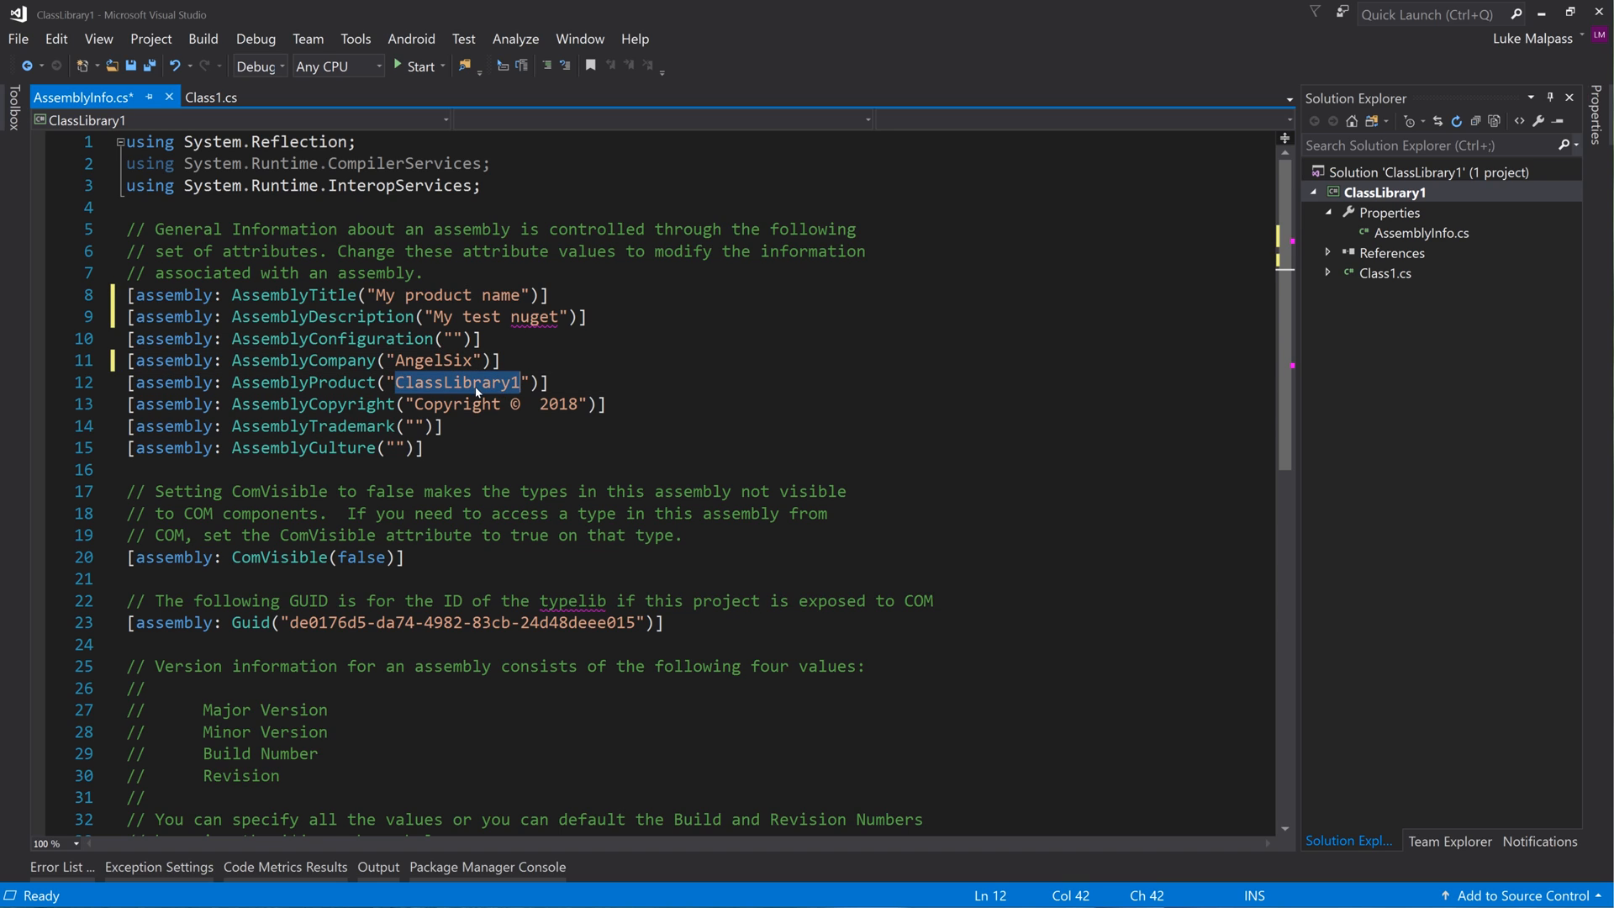
text(C)
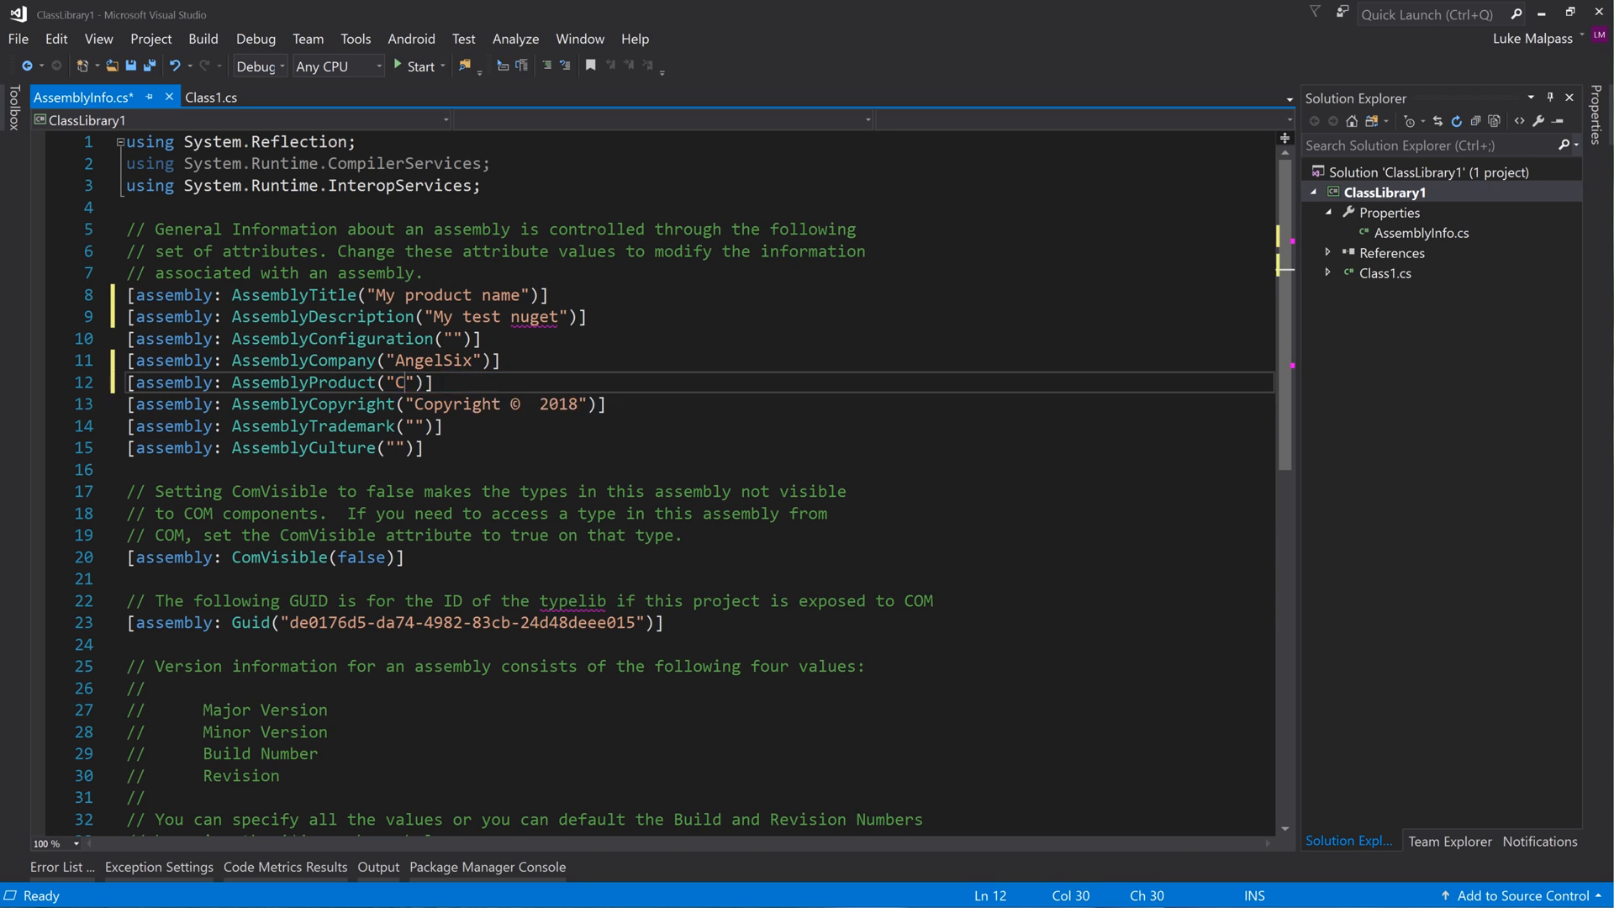
text(y Test P)
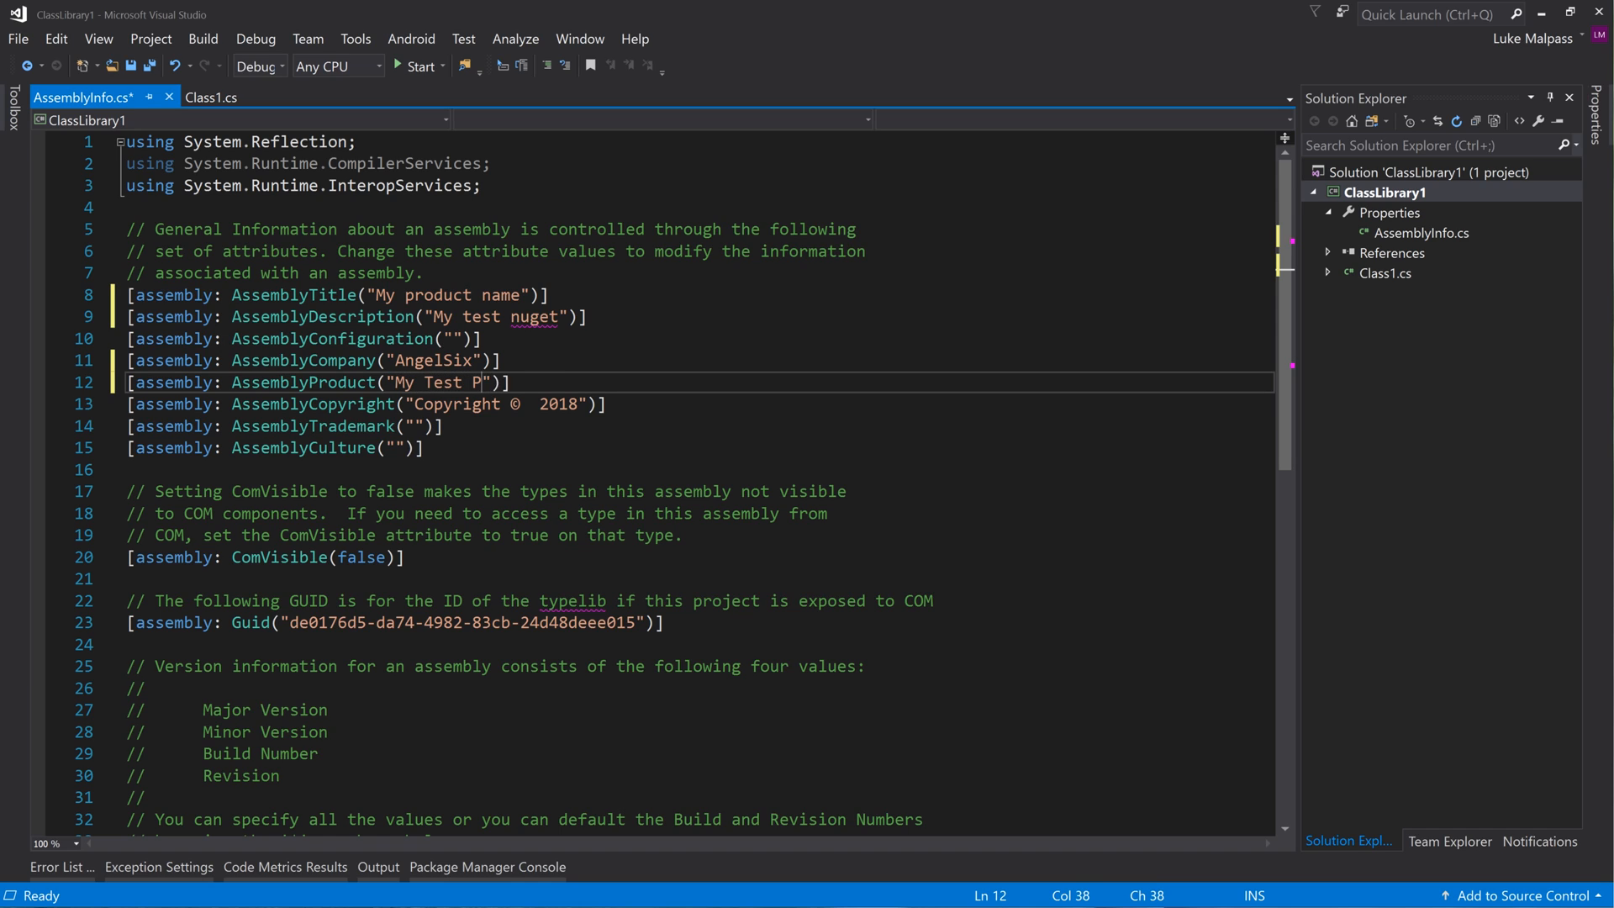
text(roduct)
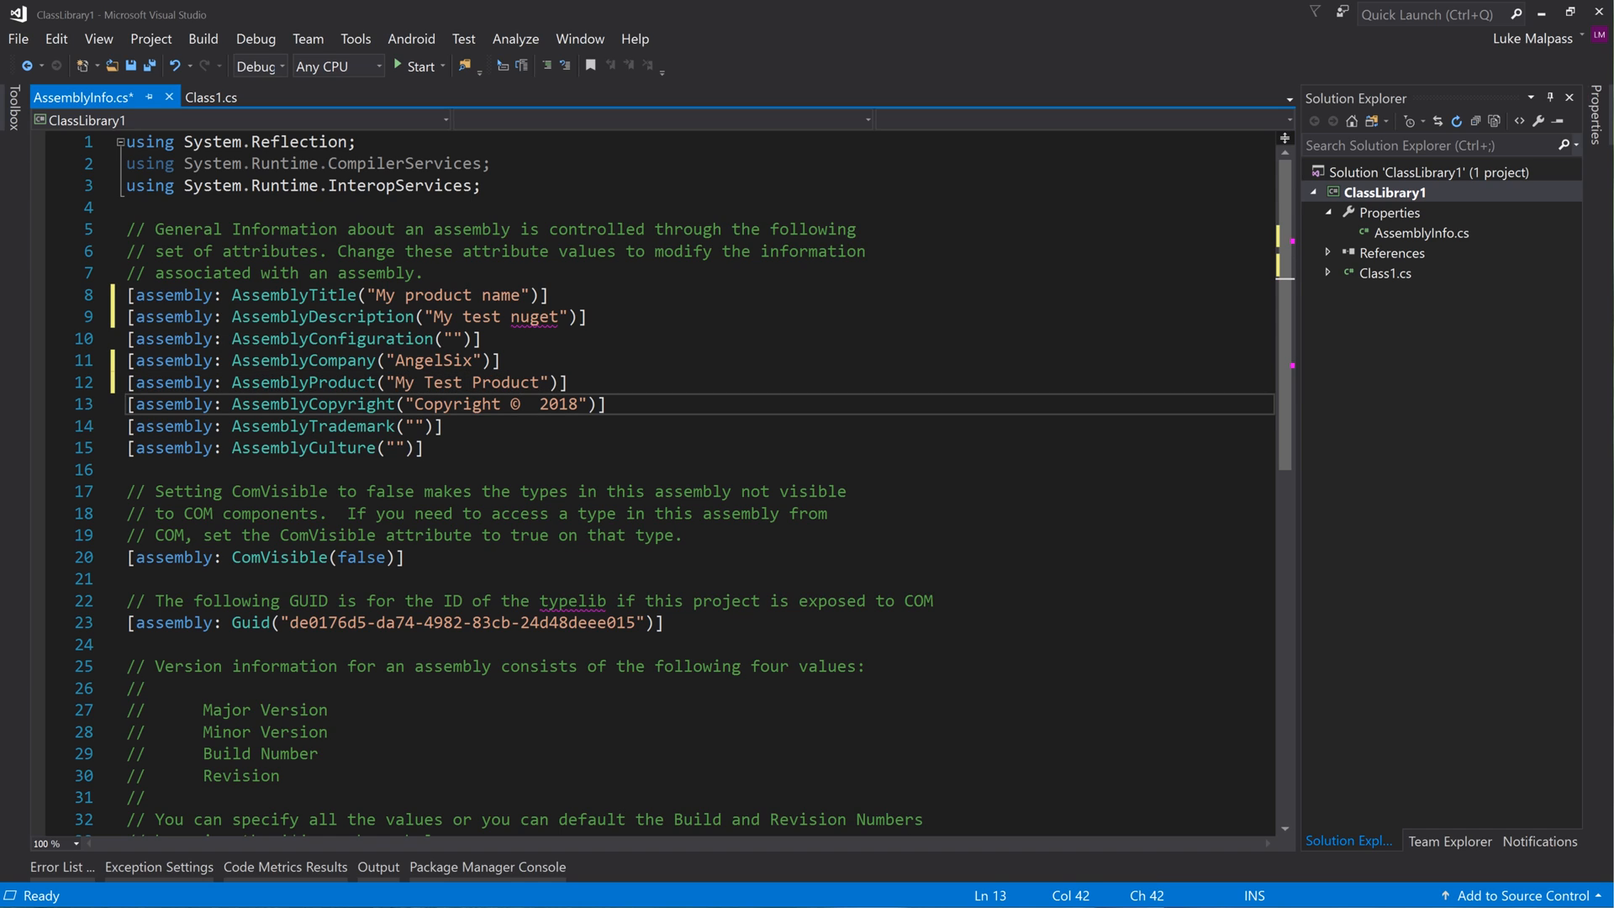
text(AngelSix)
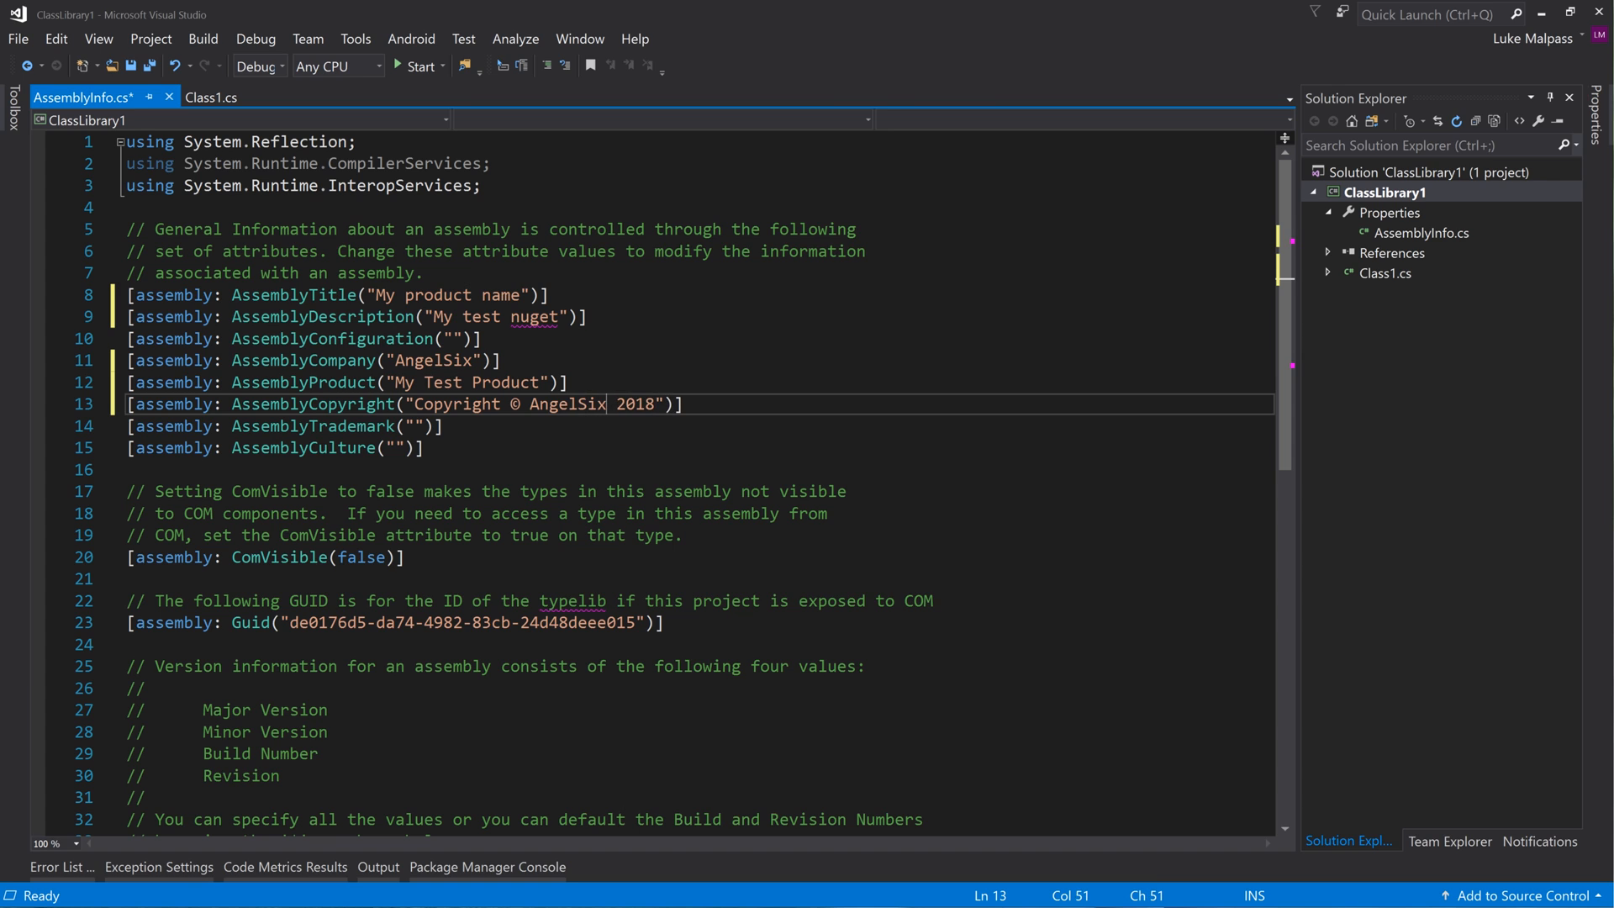
scroll(down, 3)
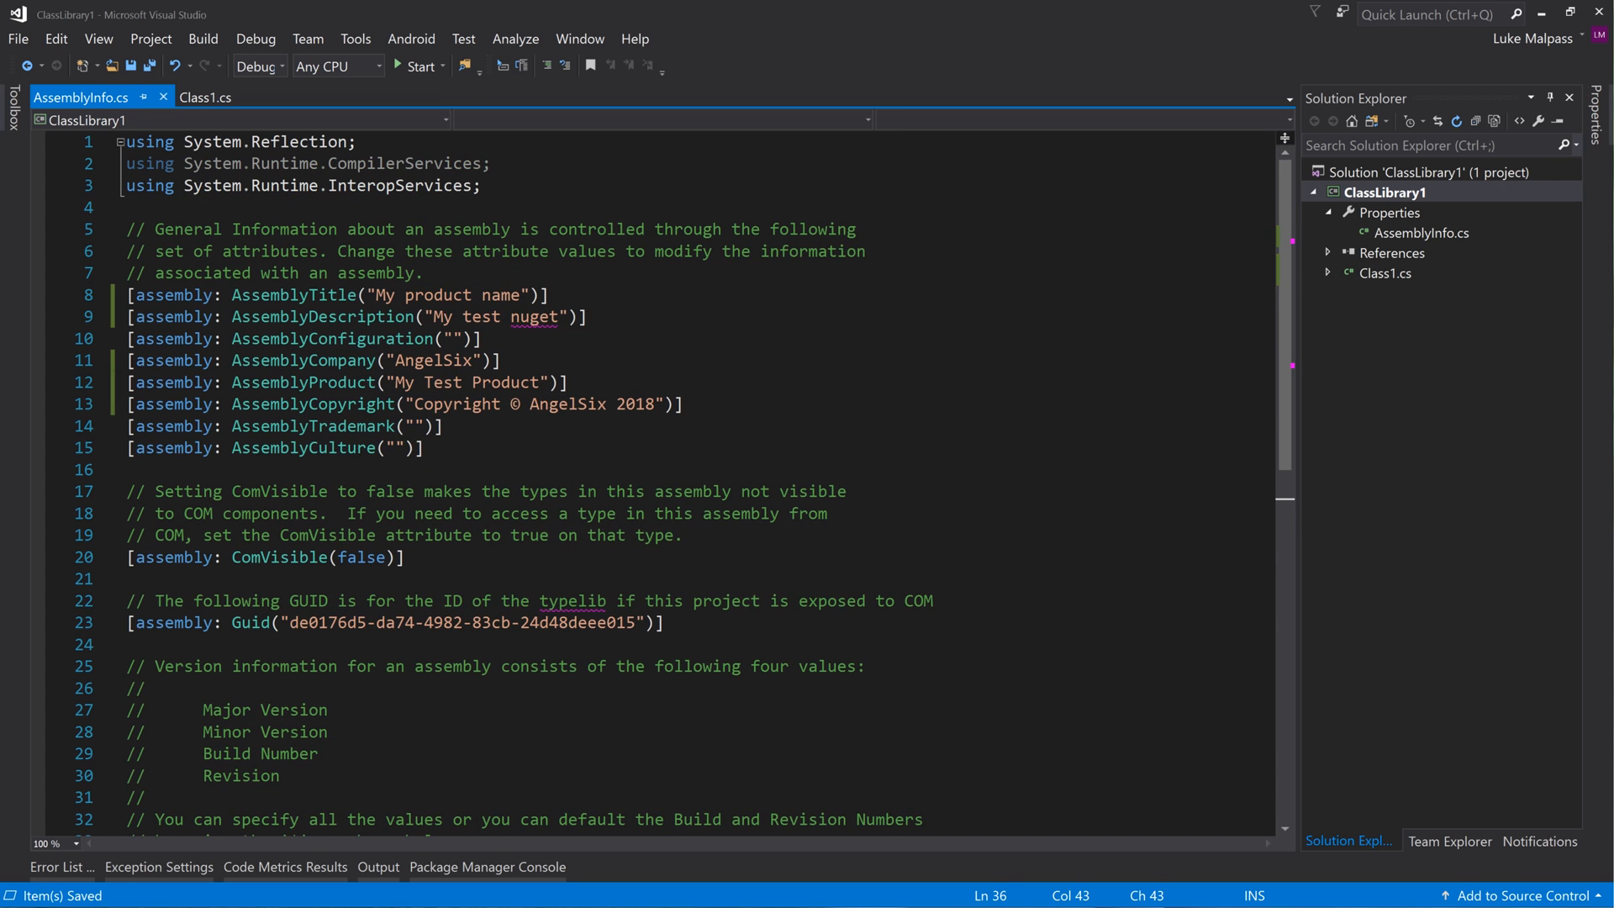
Open ClassLibrary1's folder in File Explorer, then unload the ClassLibrary1 project
right_click(1385, 193)
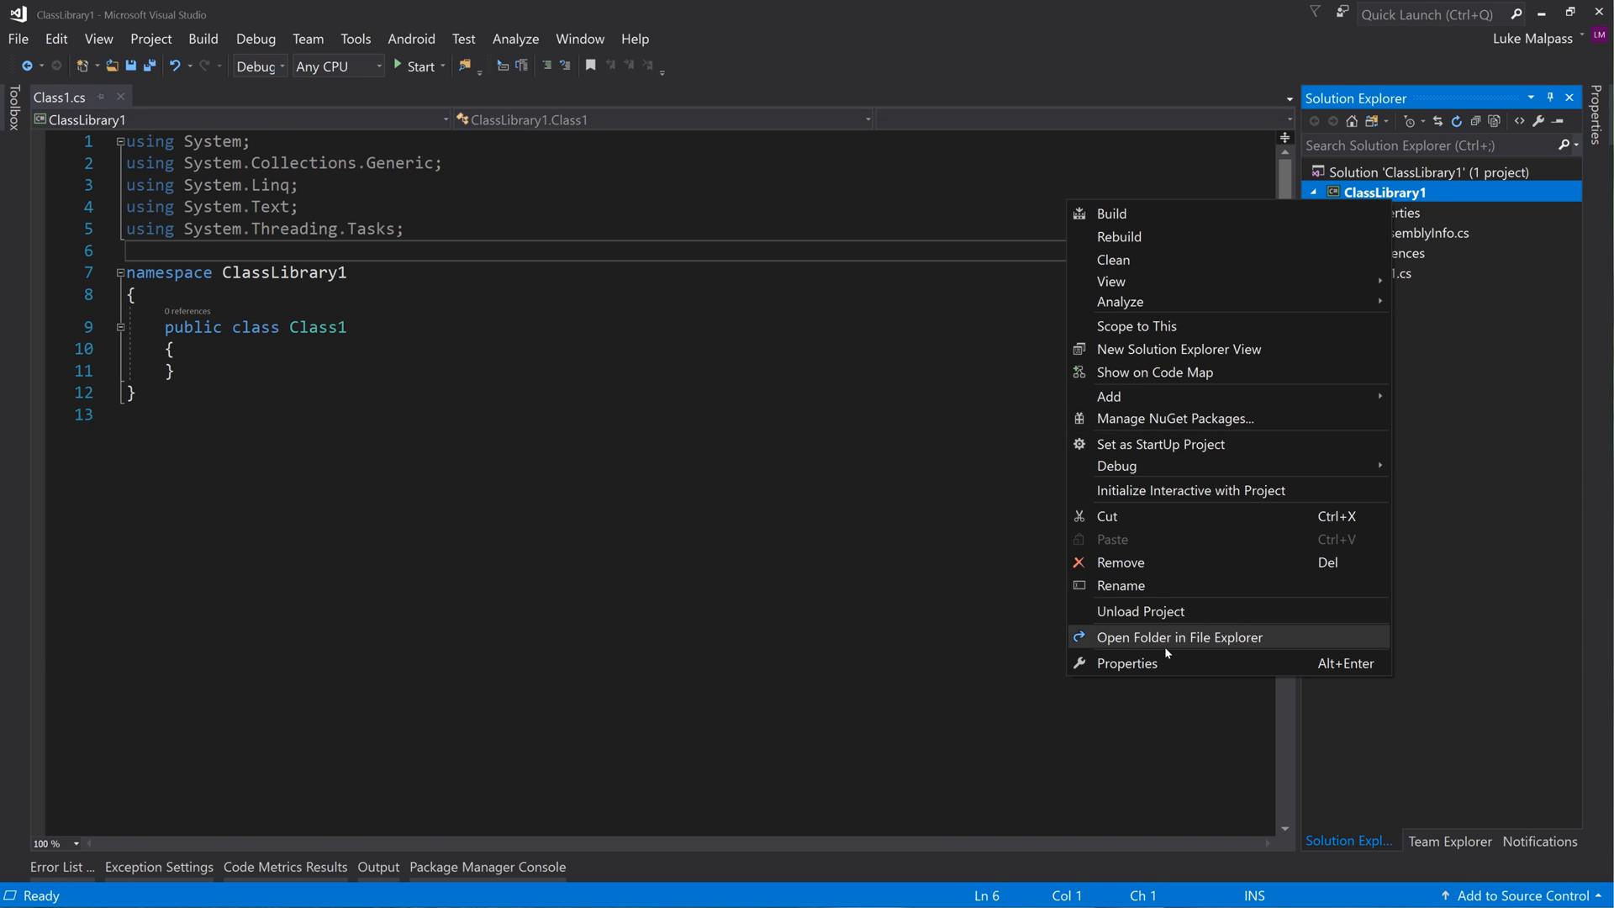
click(1126, 663)
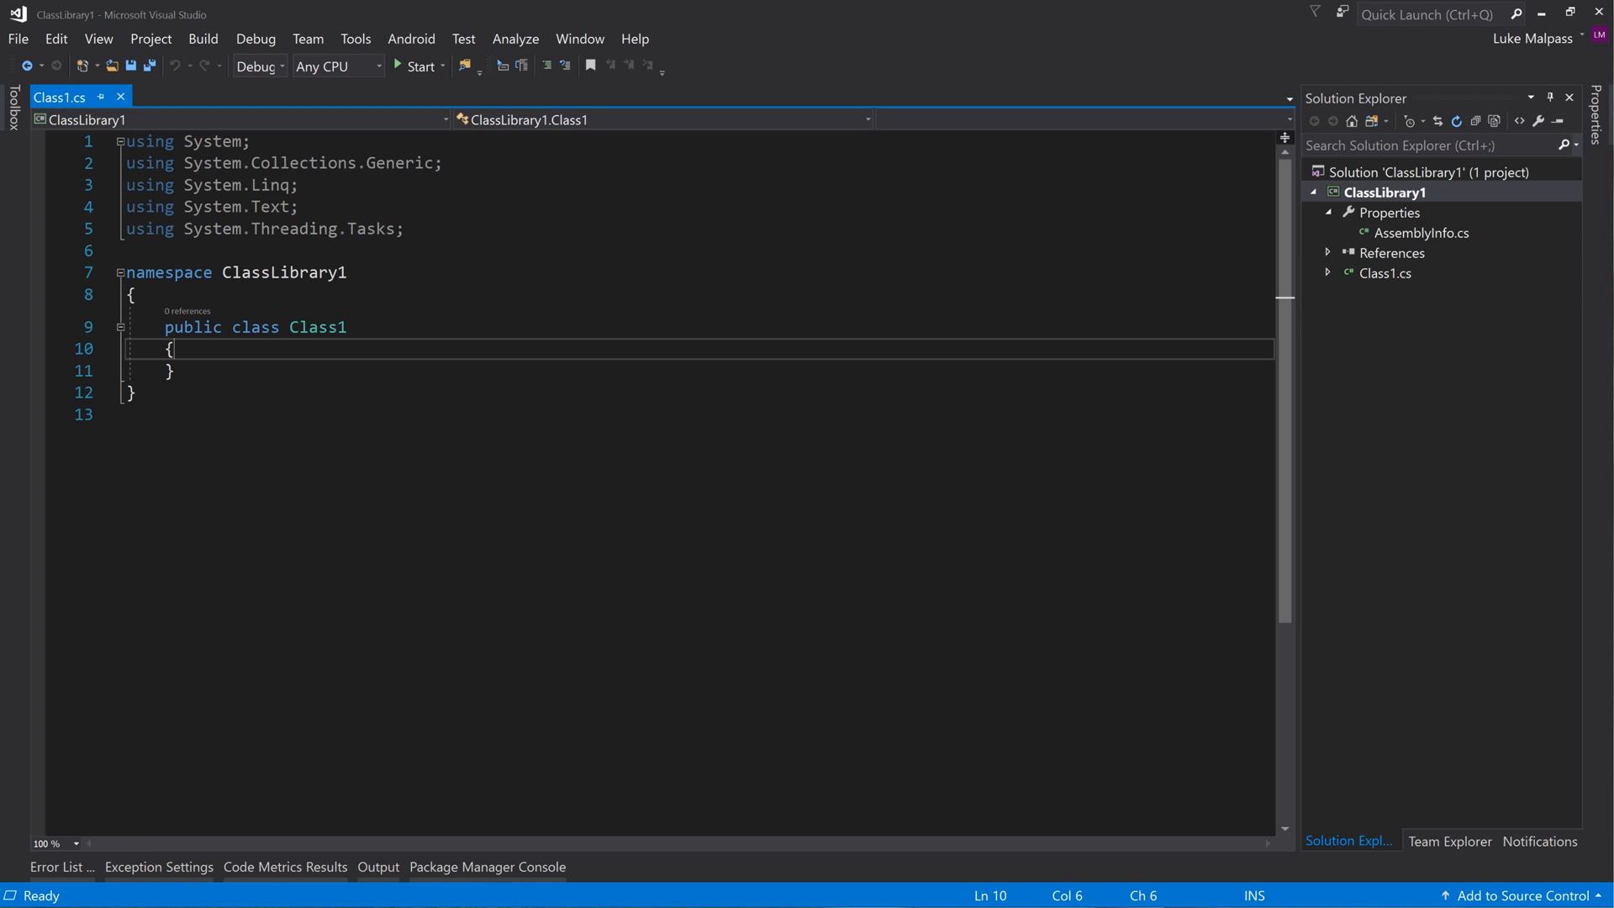
click(279, 66)
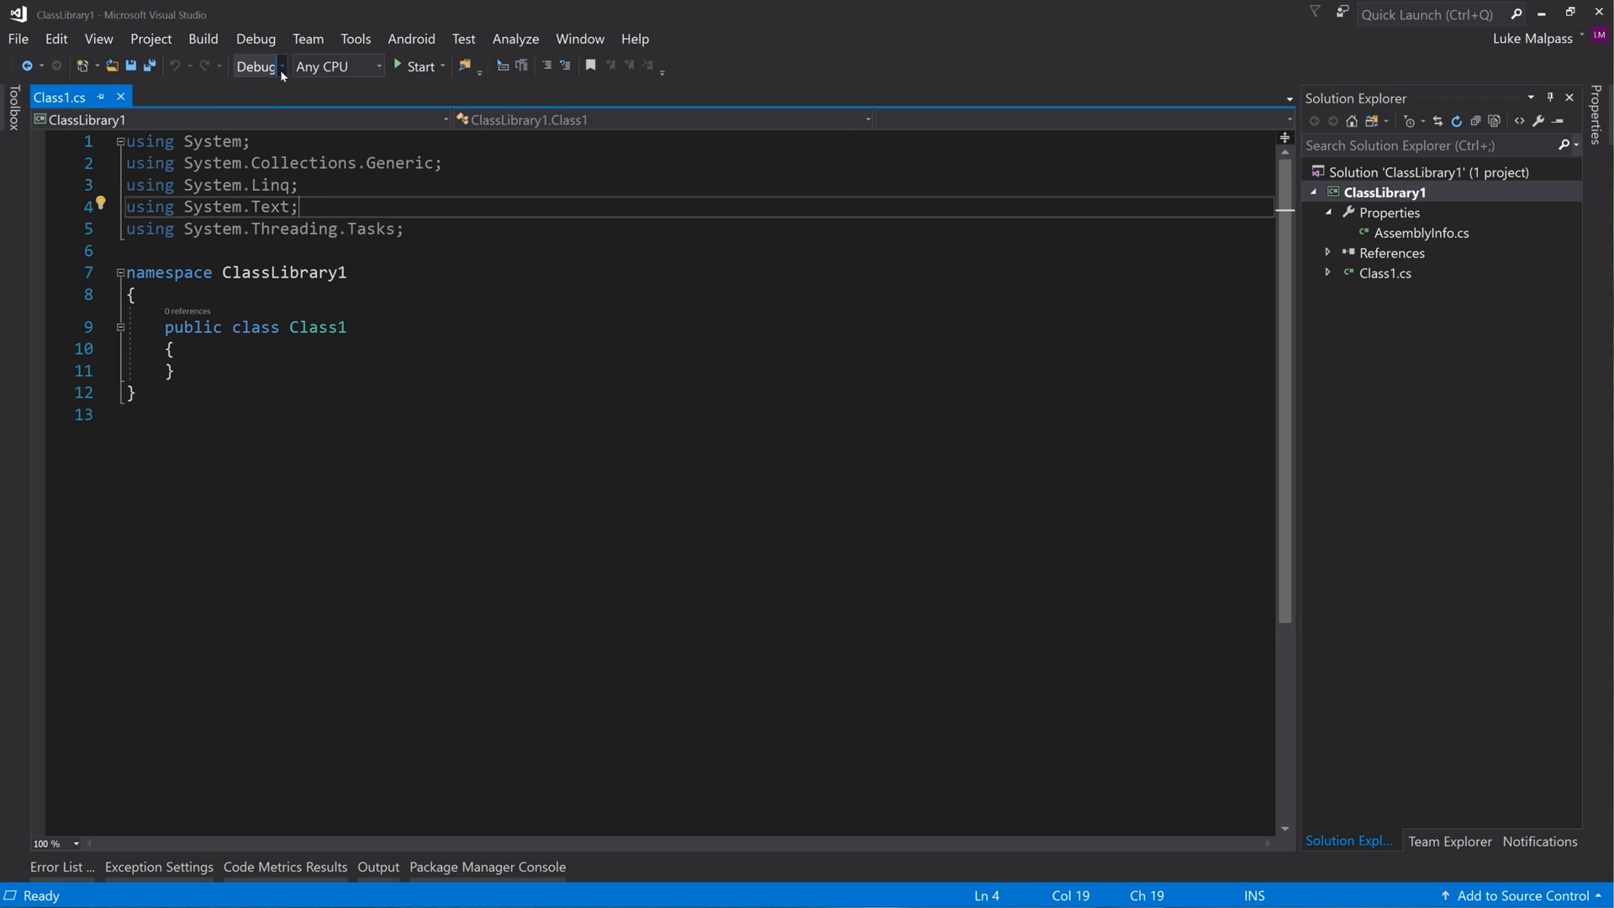
mouse_move(1292, 222)
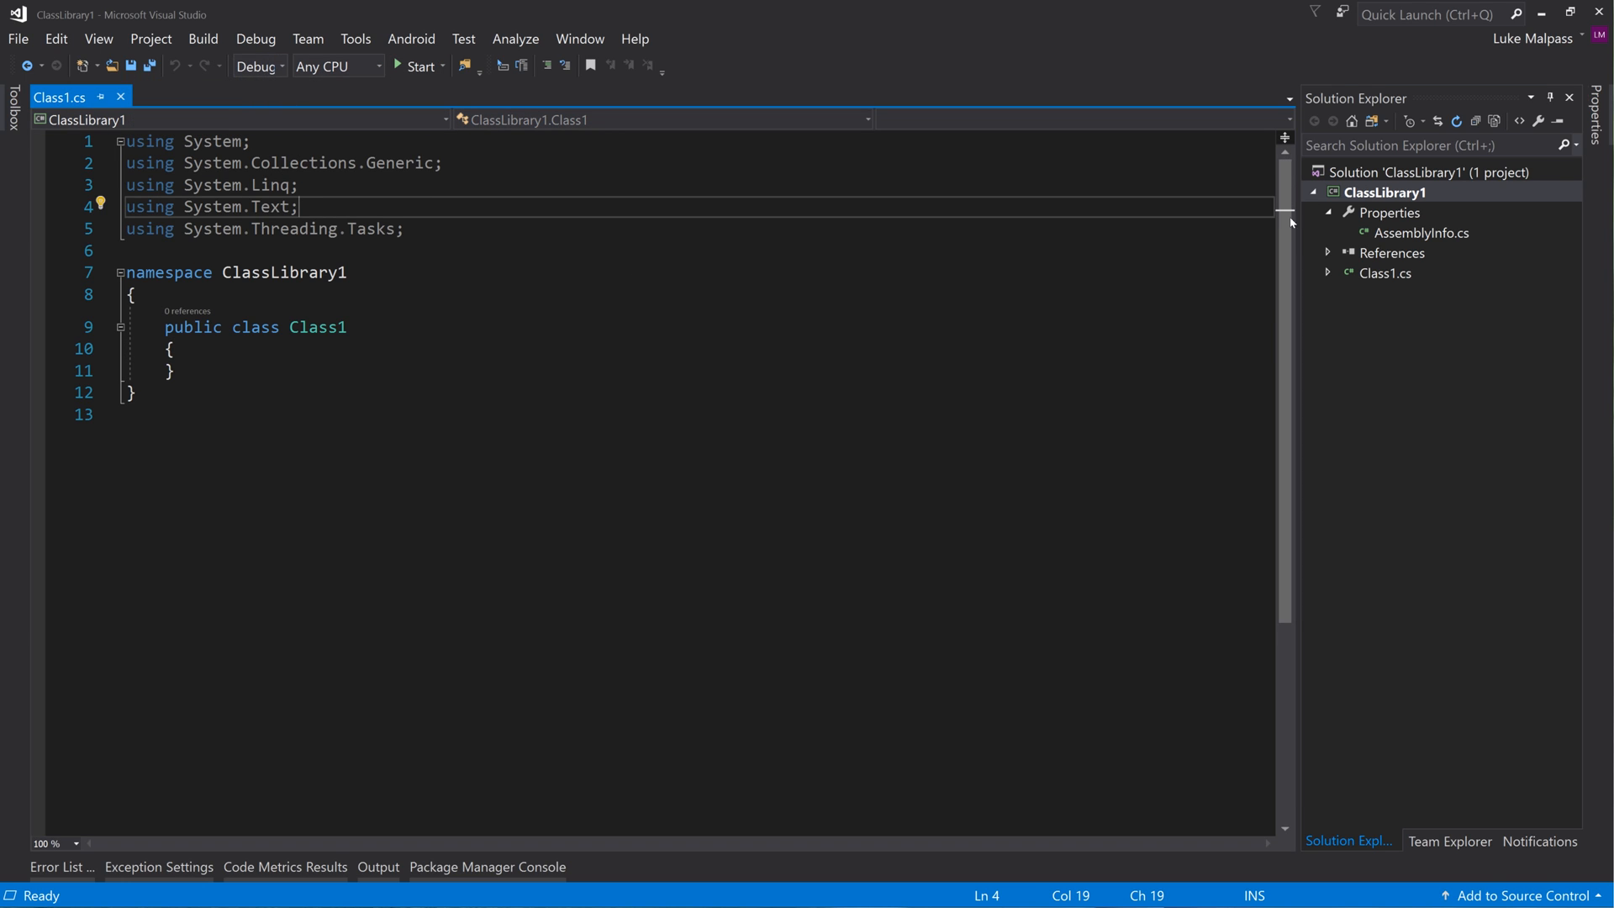
right_click(1384, 193)
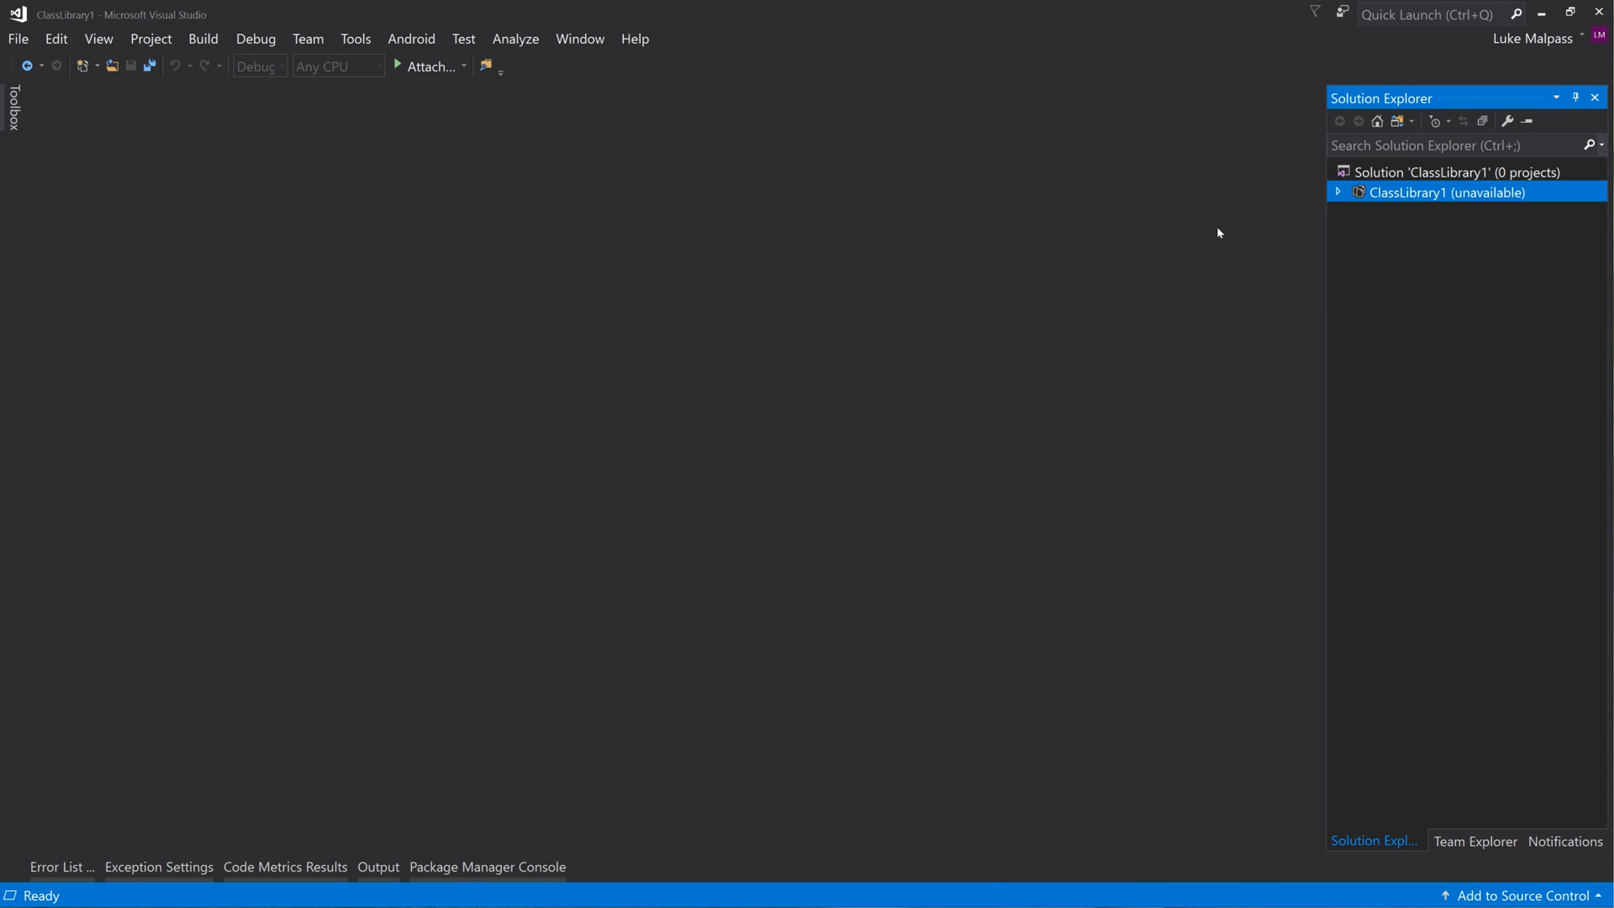
In ClassLibrary1.csproj, change the default Configuration from Debug to Release
double_click(1447, 193)
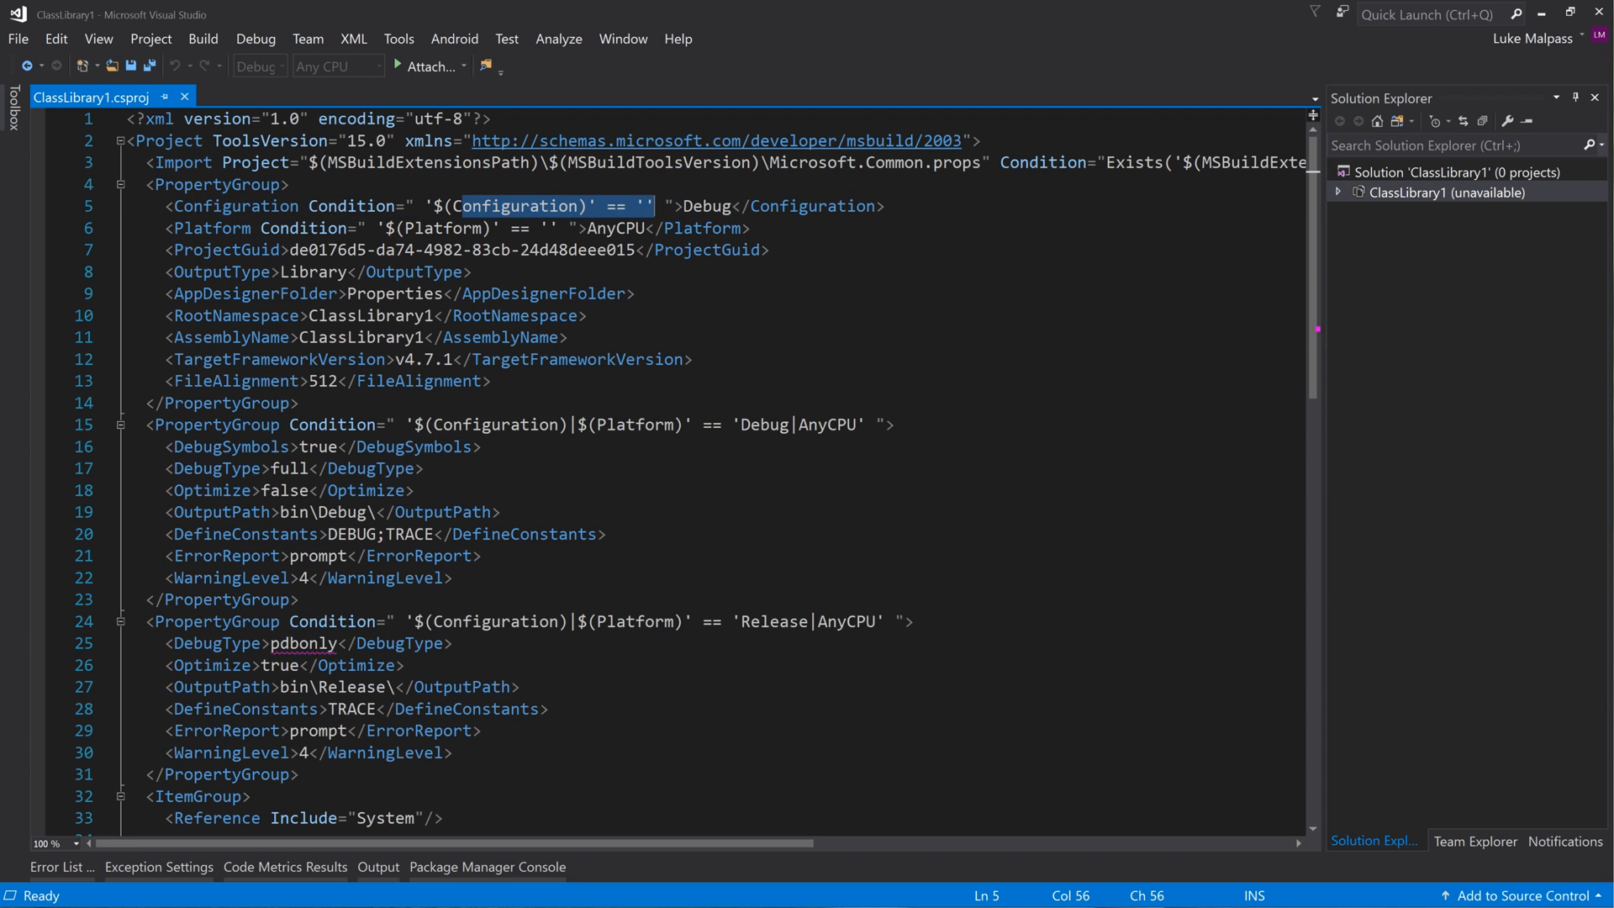
double_click(707, 205)
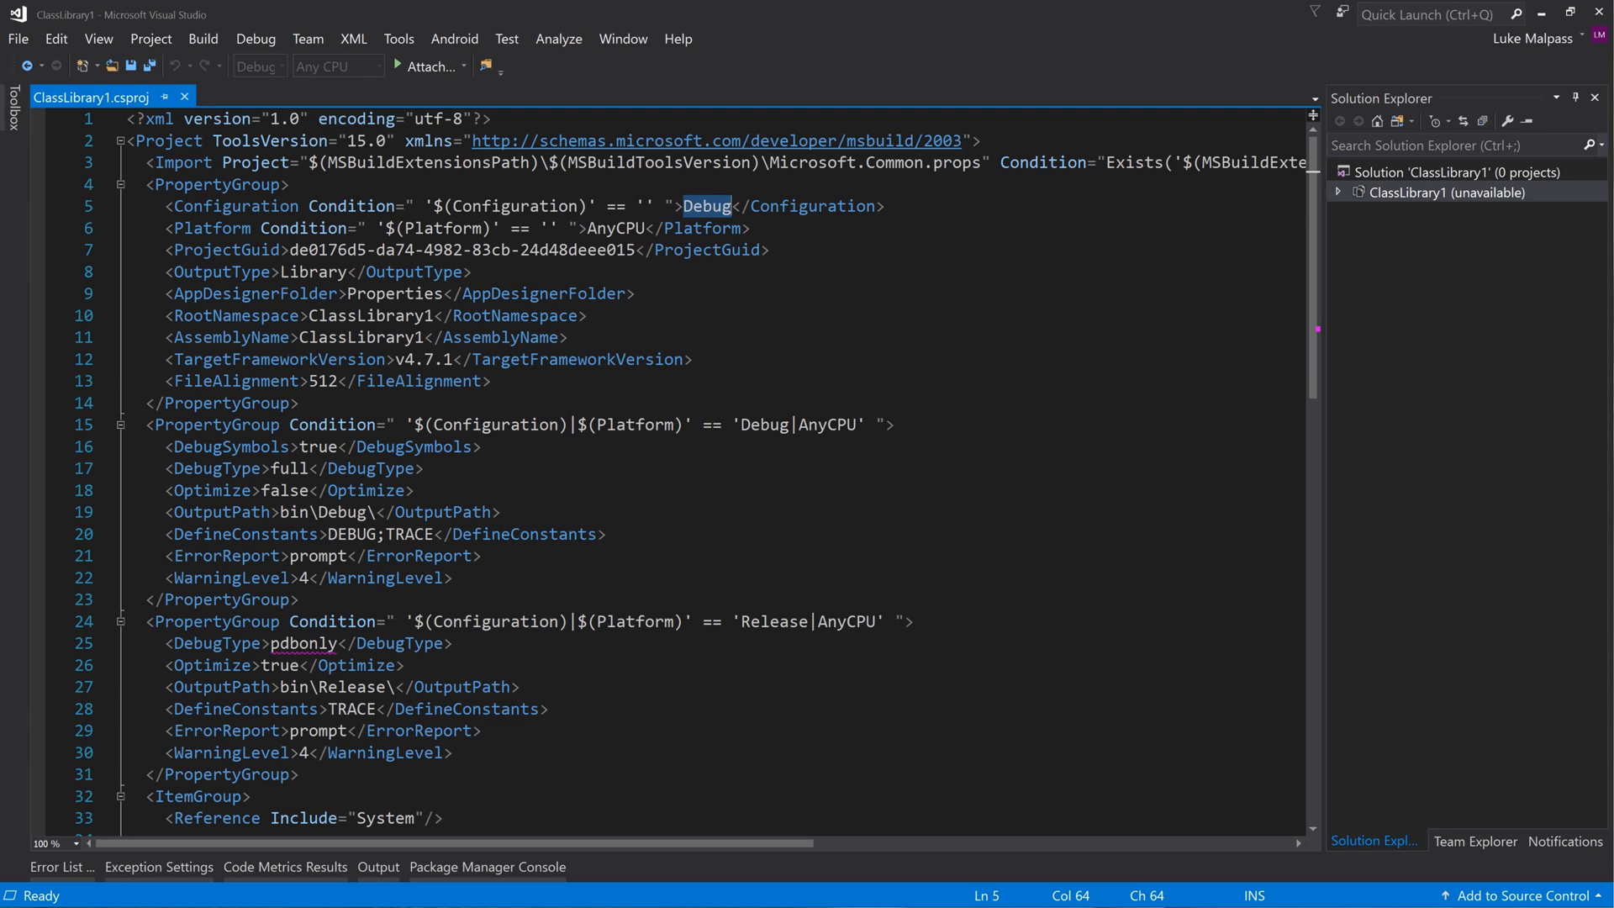
text(Release)
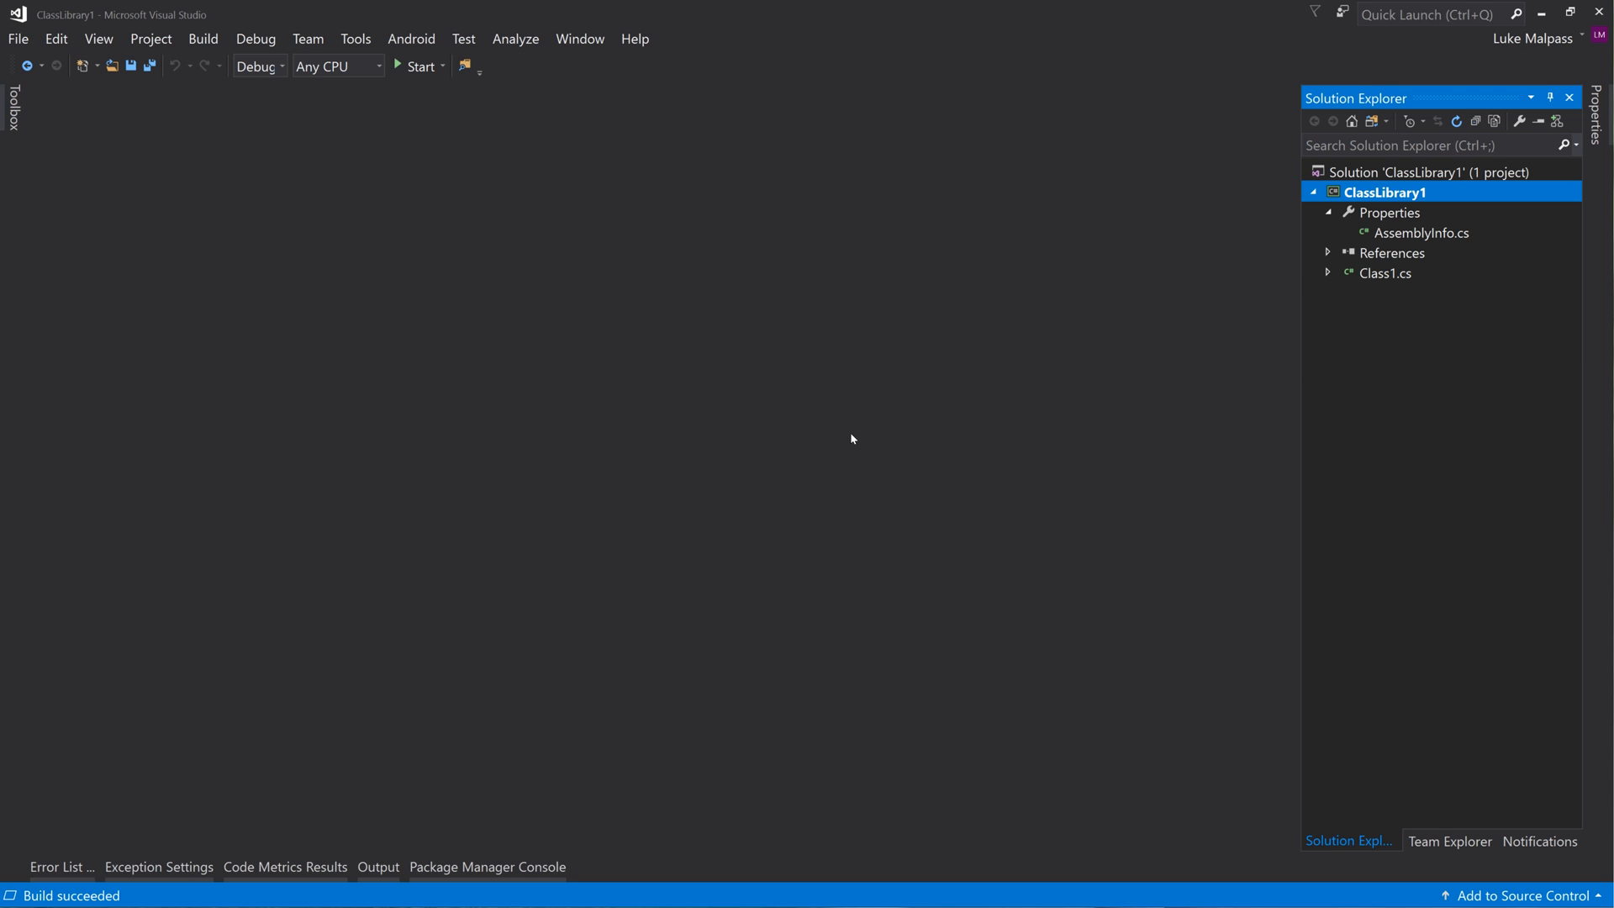
mouse_move(838, 426)
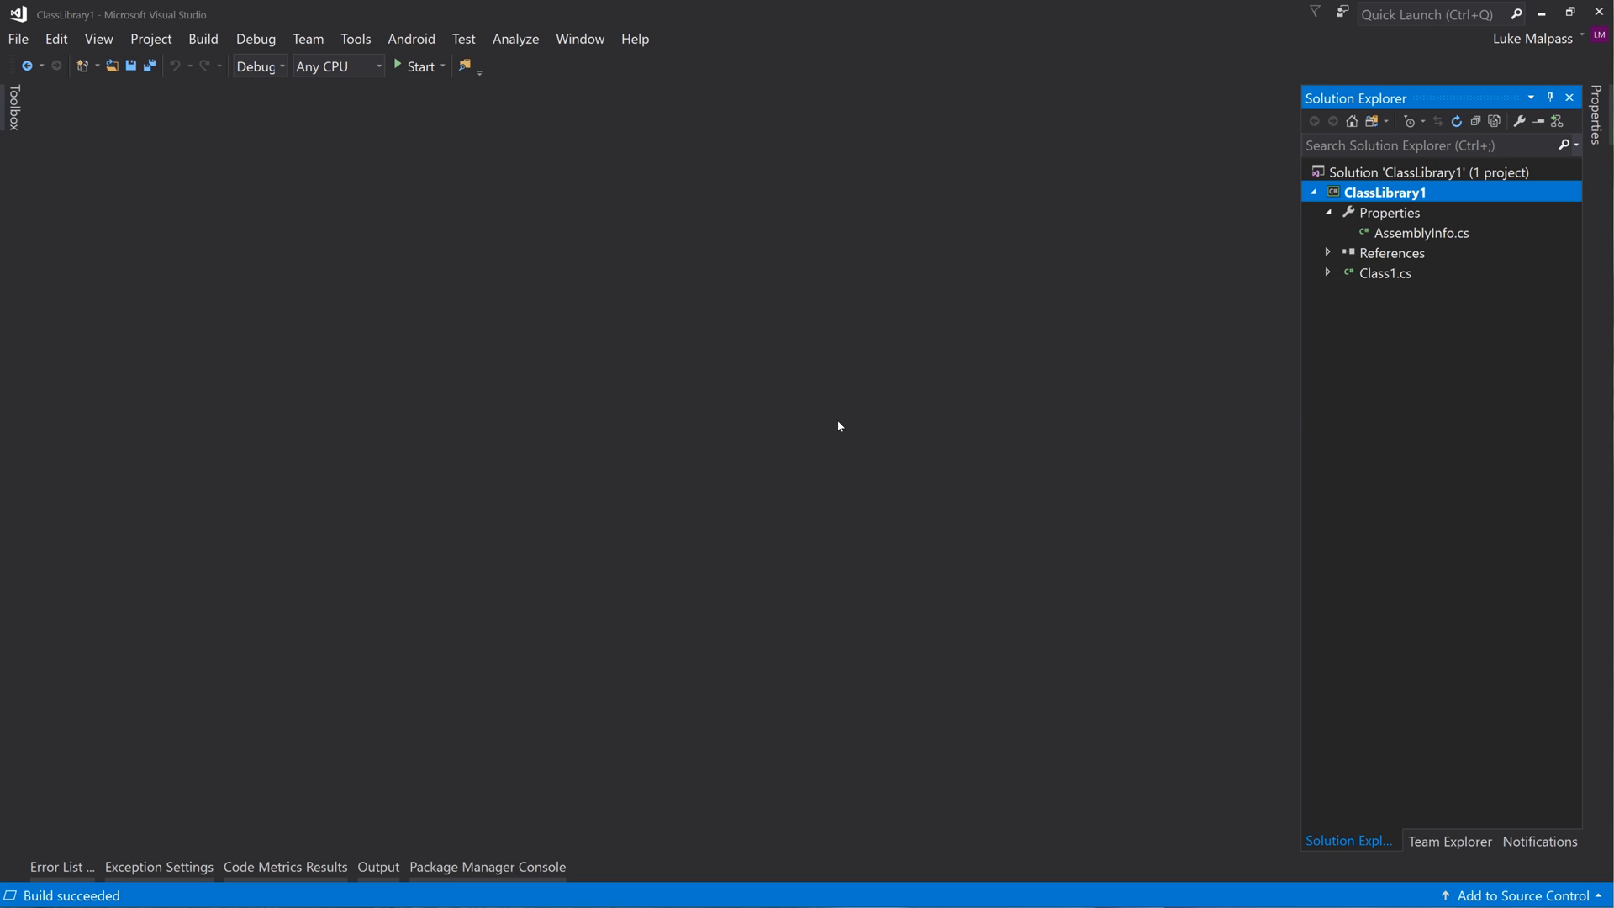
mouse_move(619, 586)
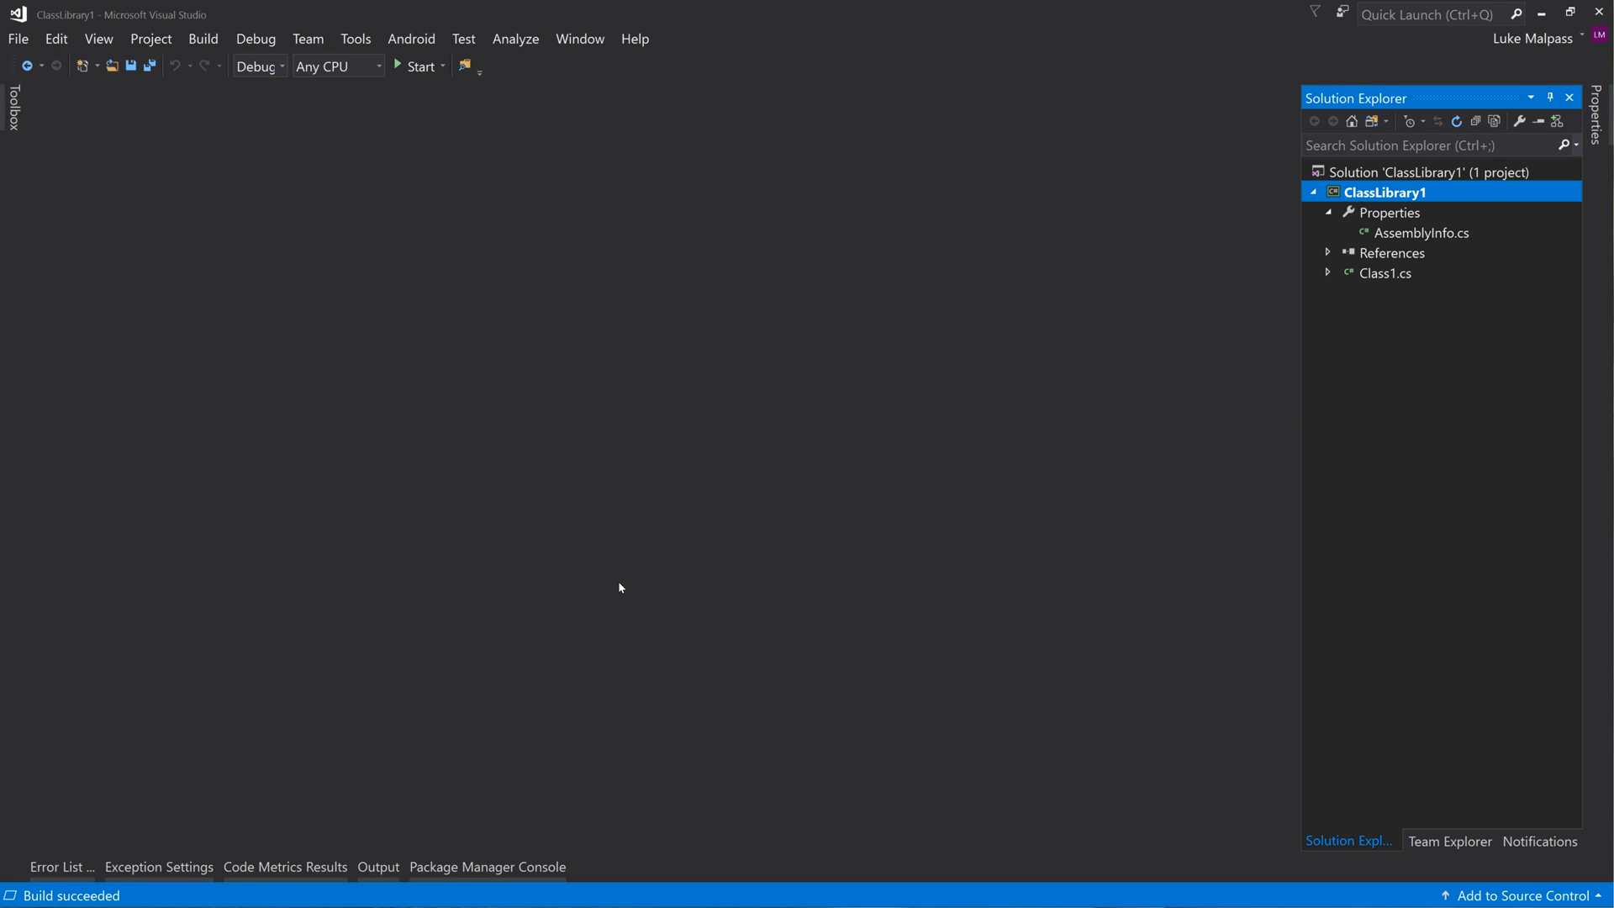
mouse_move(998, 411)
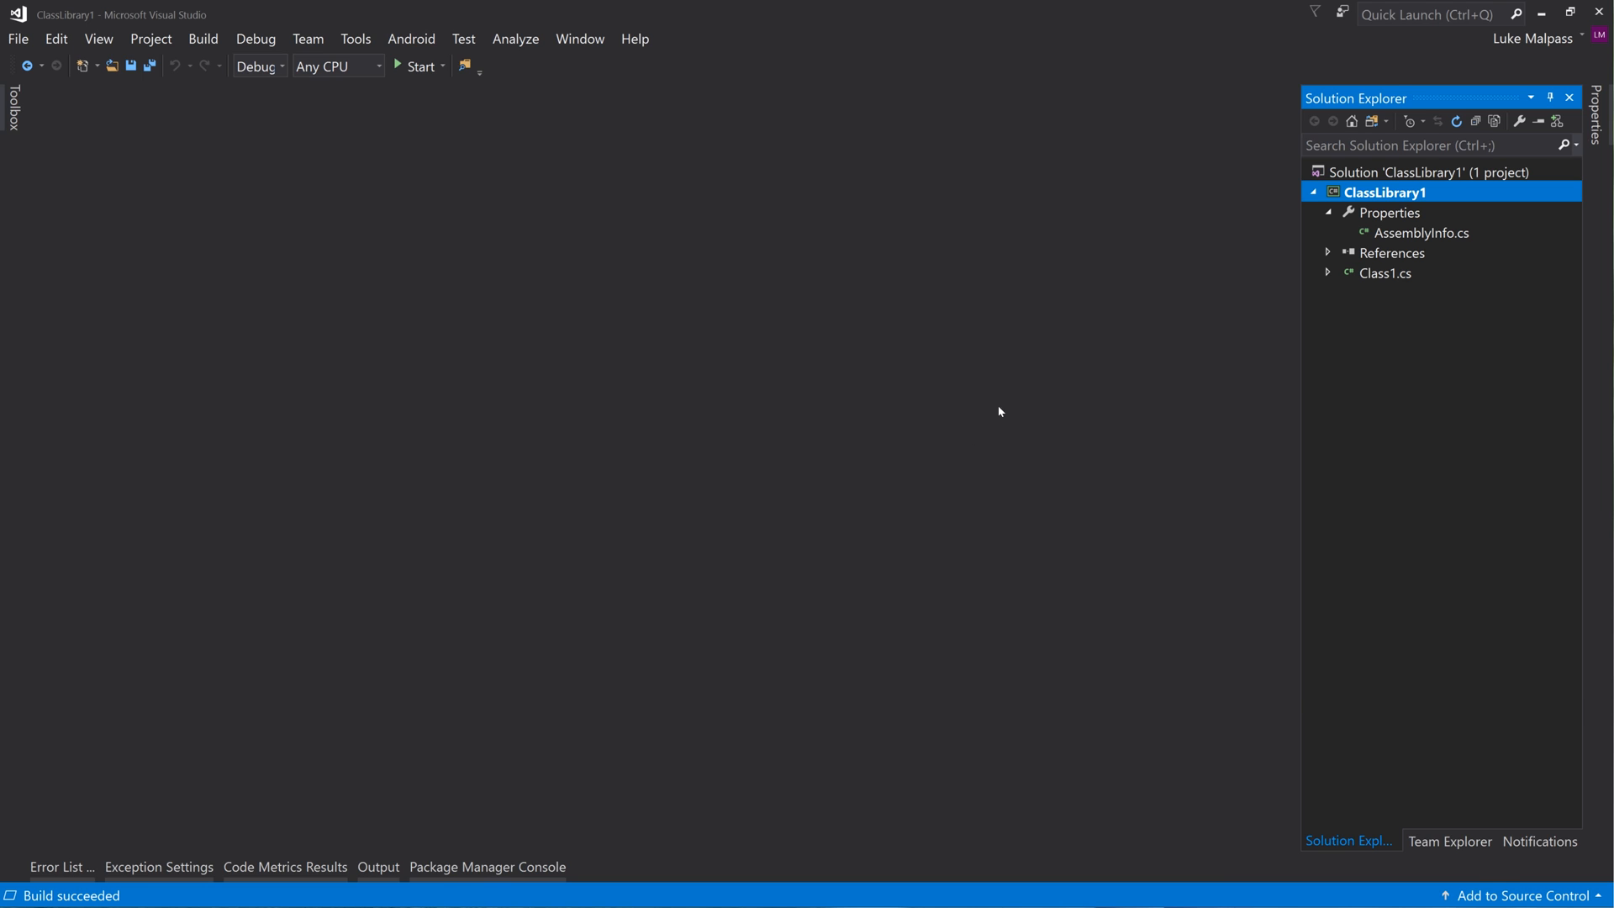
Open the ClassLibrary1 project folder in File Explorer and bring up NuGet's downloads page
right_click(1385, 193)
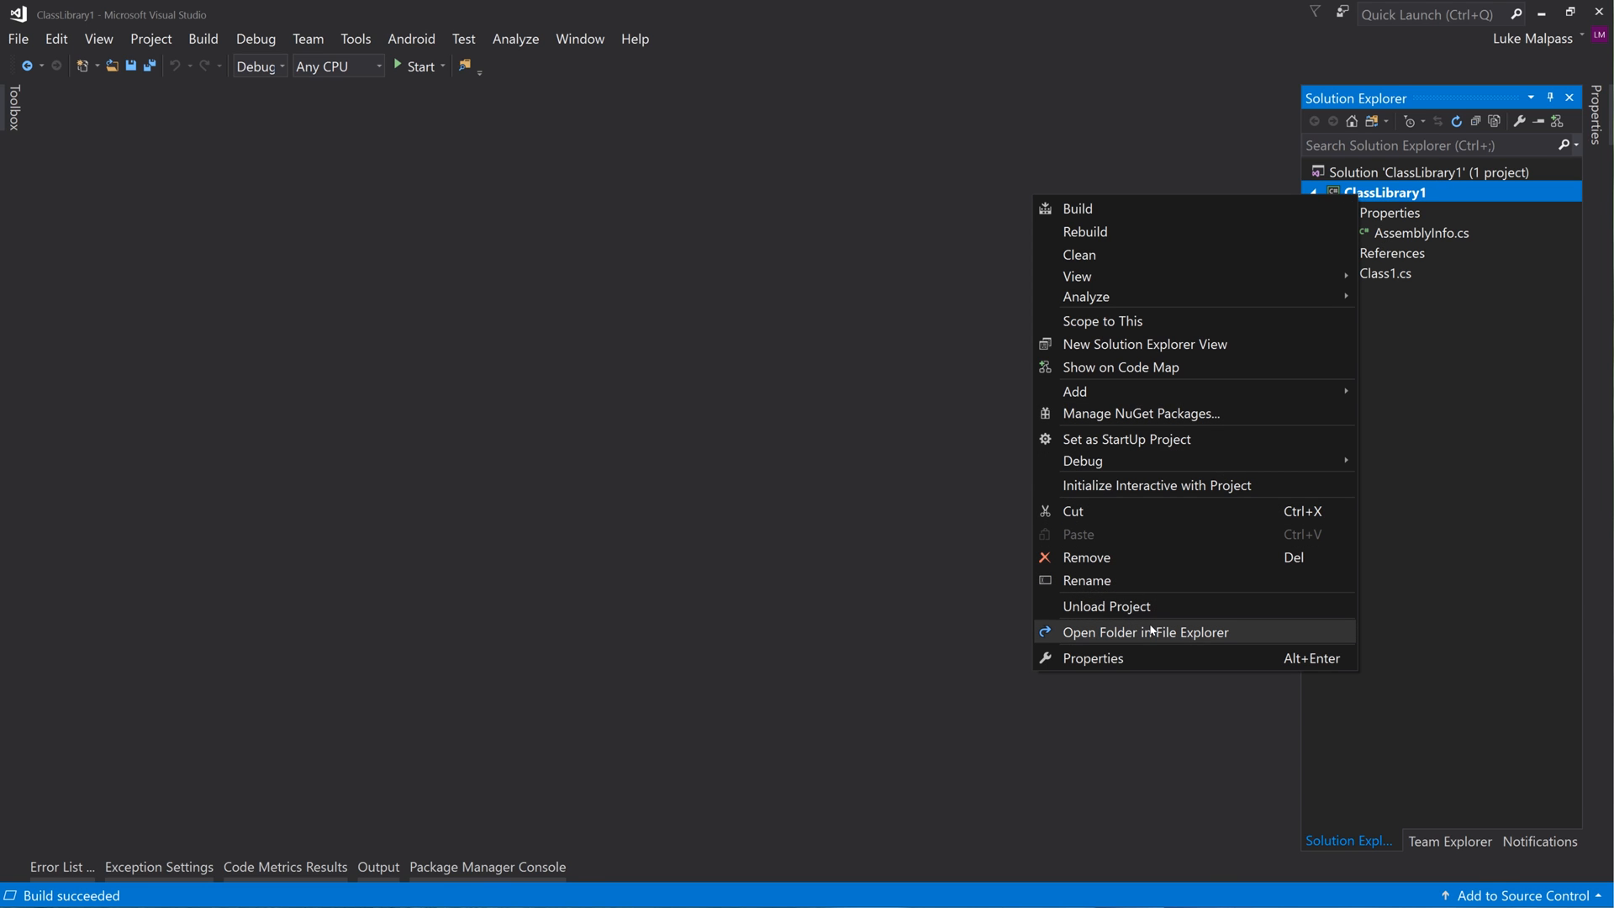
click(1143, 632)
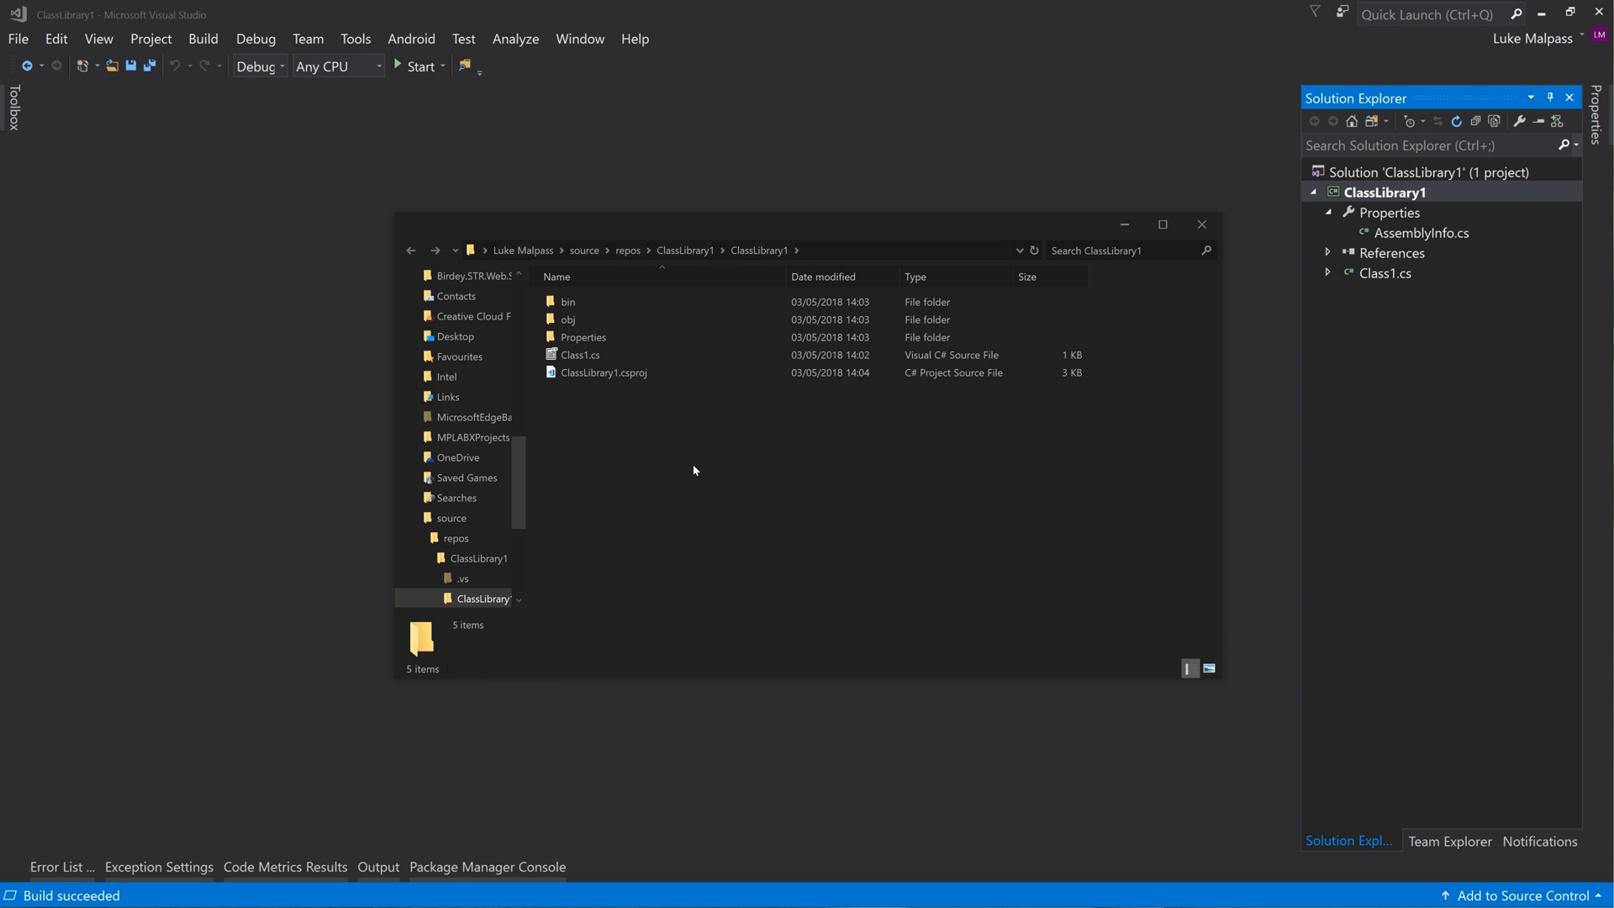
click(602, 373)
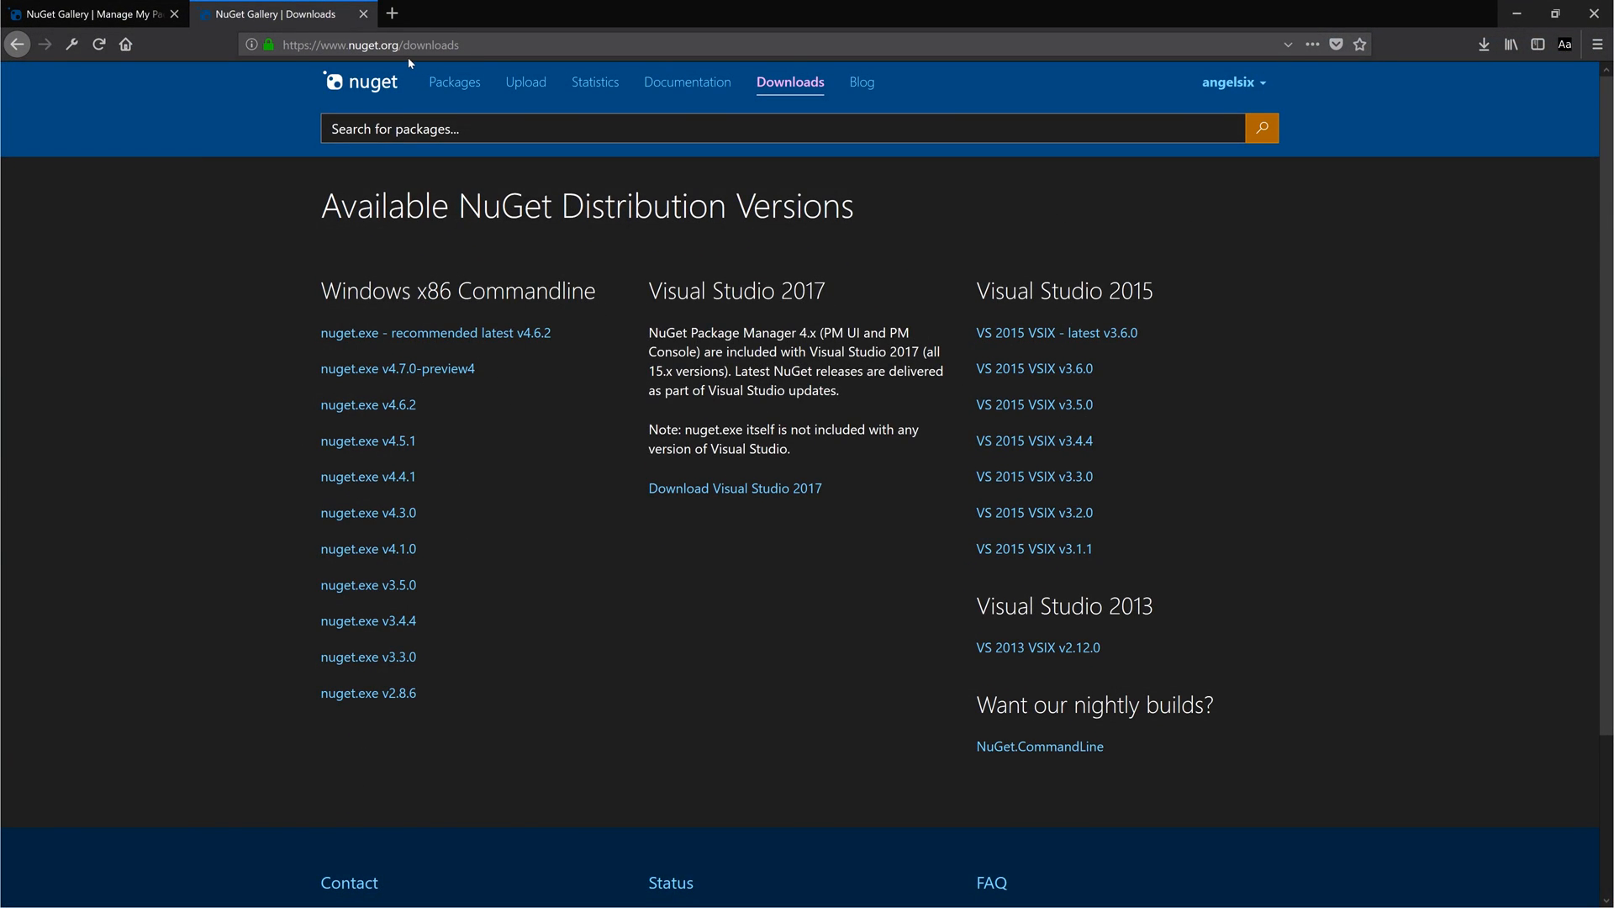
Download nuget.exe v4.6.2, the recommended latest, from nuget.org/downloads
click(435, 333)
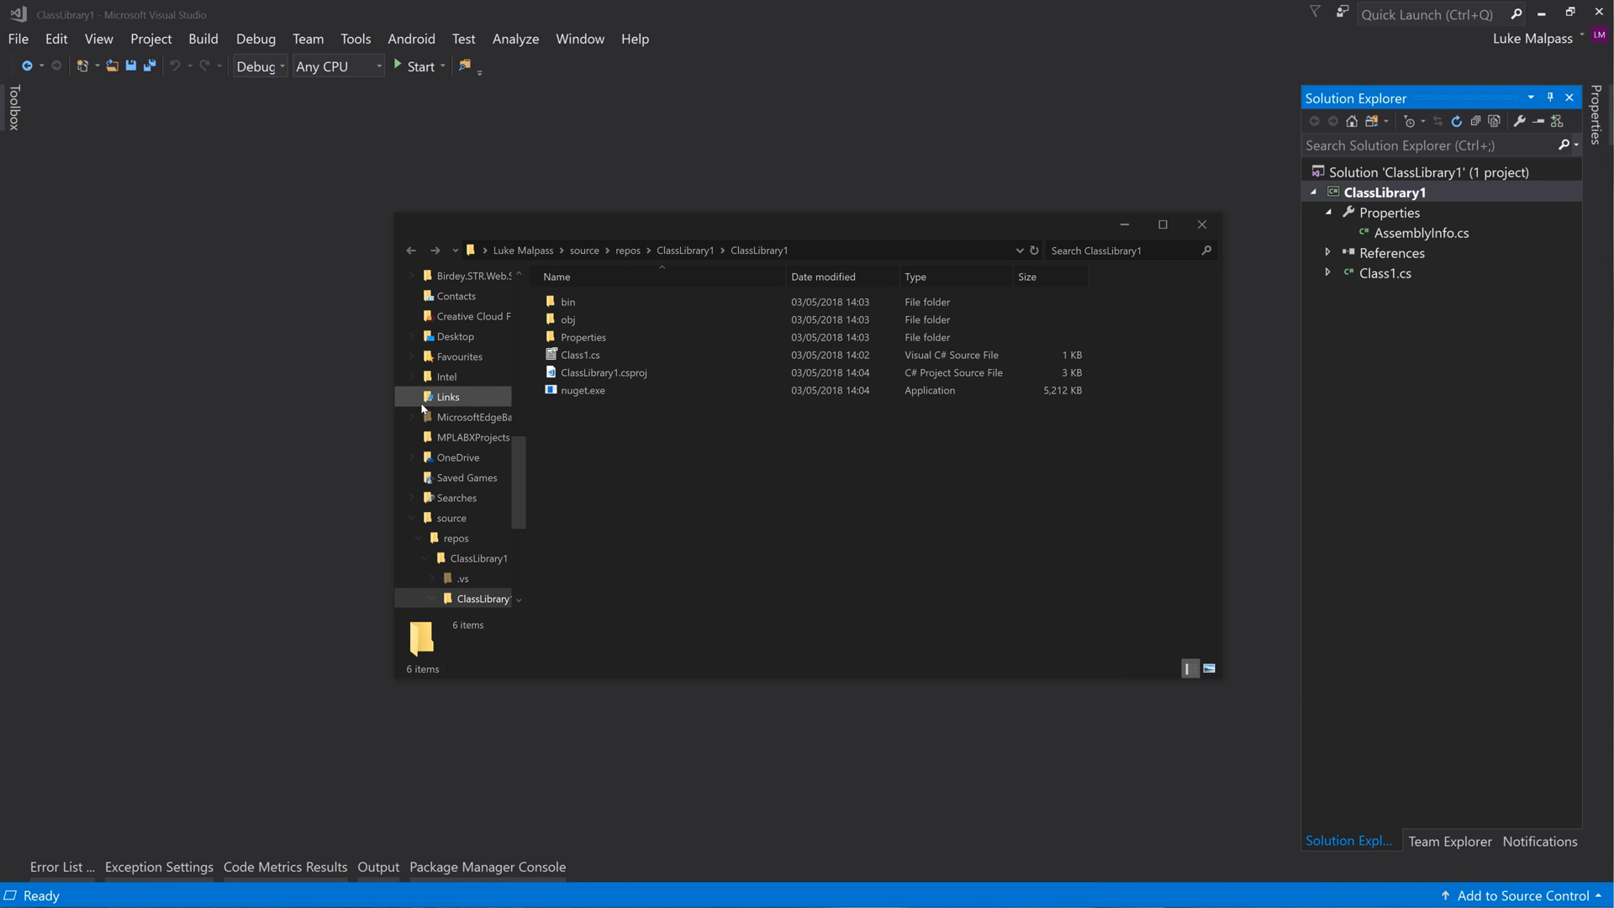
mouse_move(307, 517)
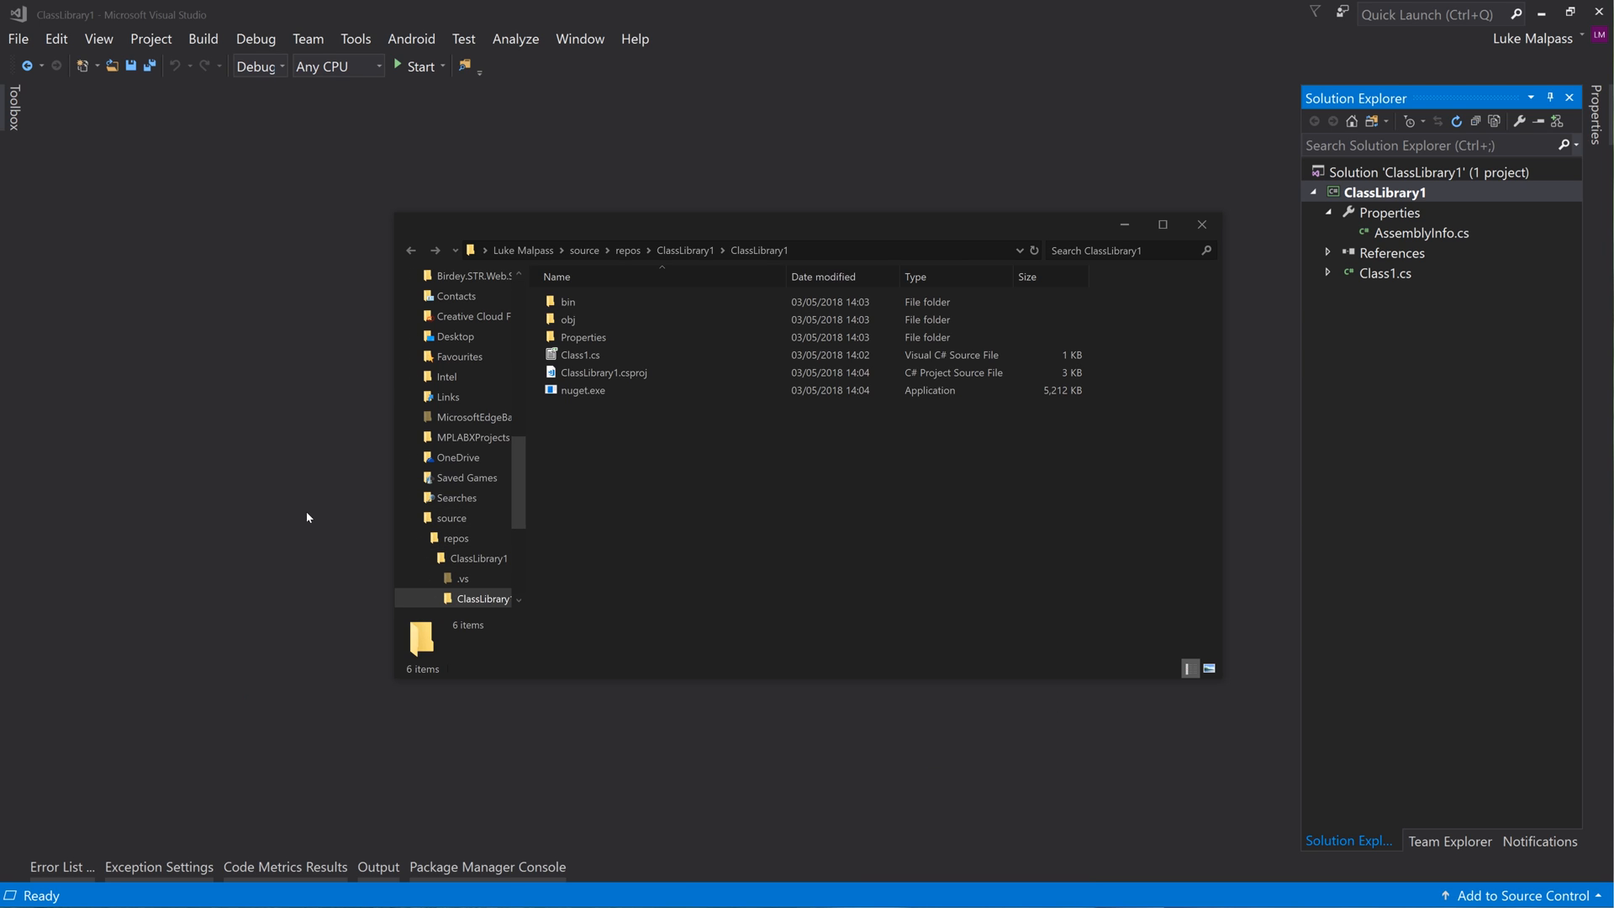
mouse_move(690, 441)
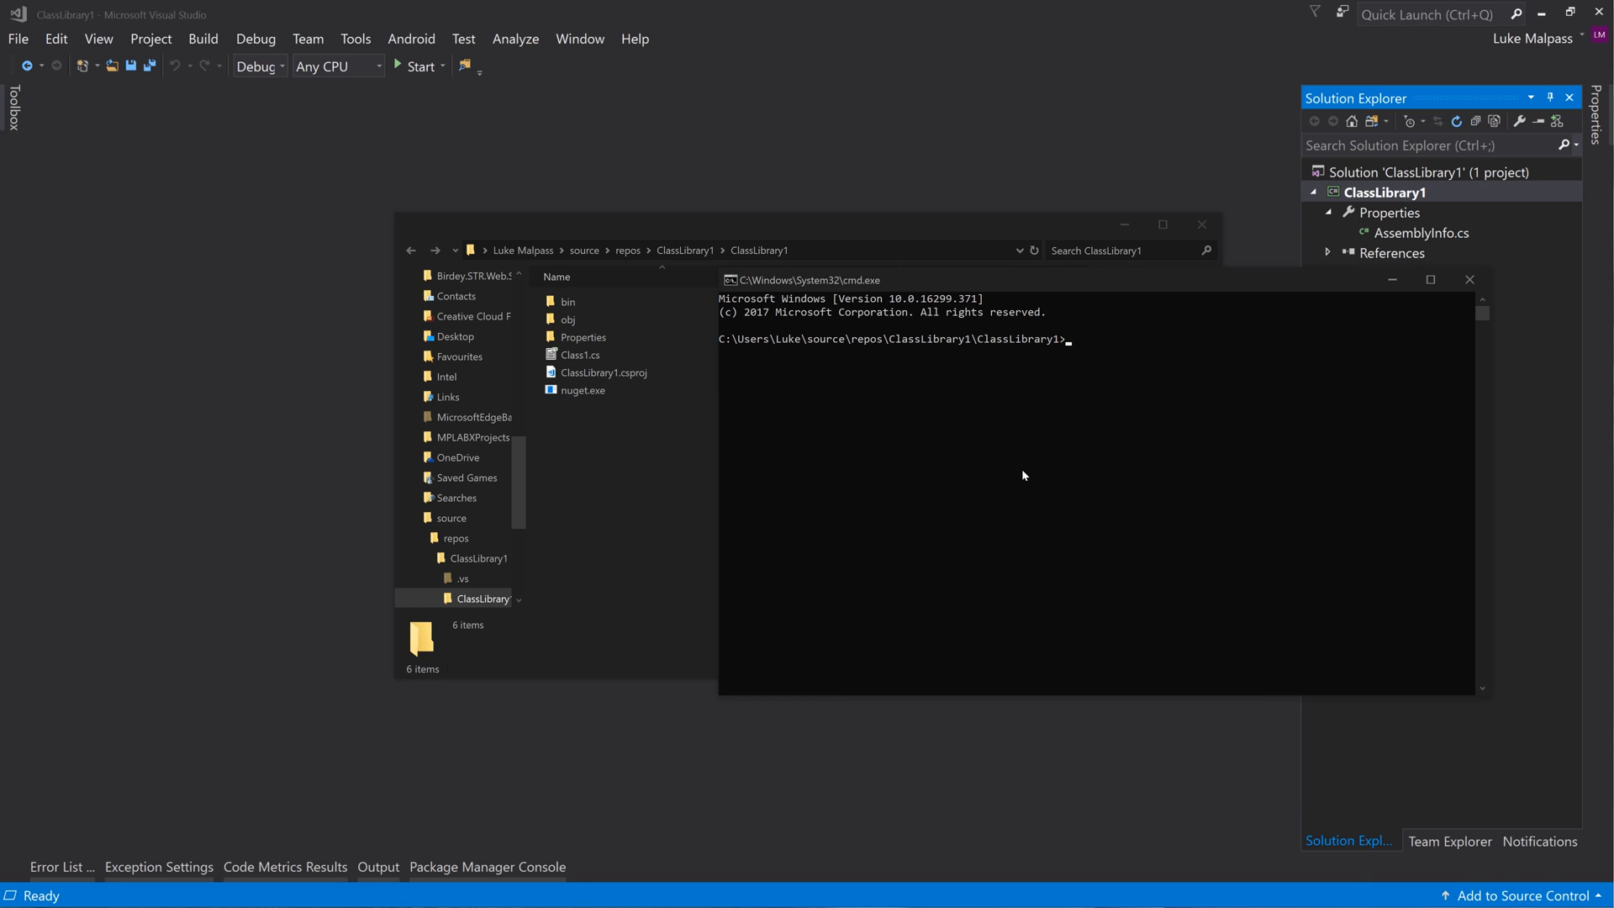
mouse_move(928, 476)
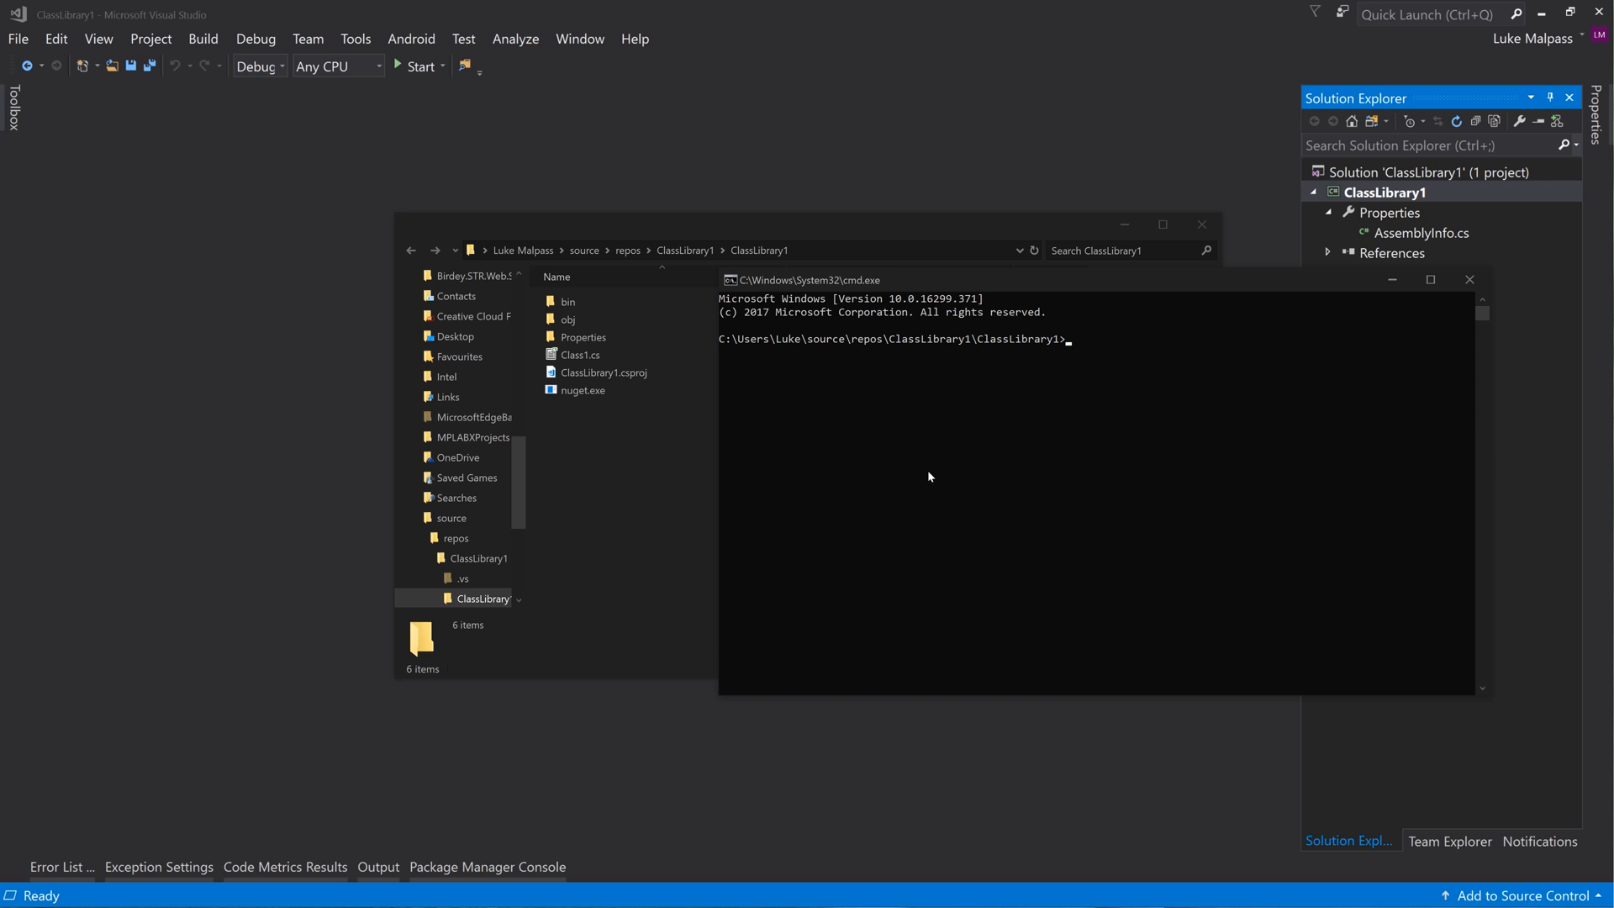
Run nuget spec ClassLibrary1.csproj from the project folder's command prompt
text(nuget)
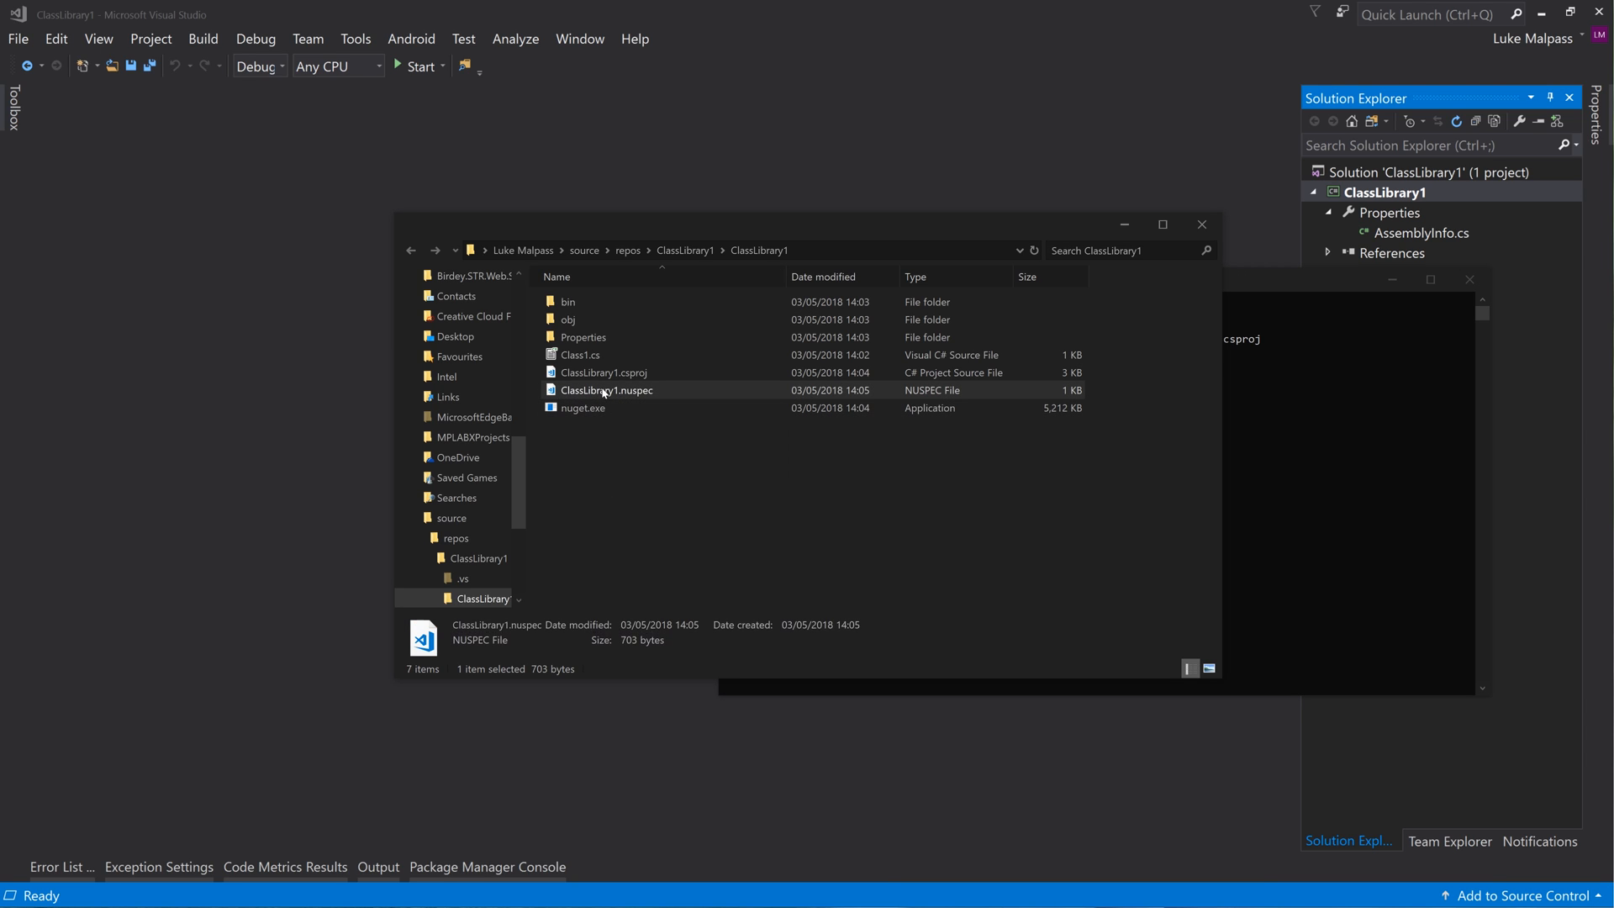
Open ClassLibrary1.nuspec, bringing up the 'How do you want to open this file?' chooser
double_click(607, 389)
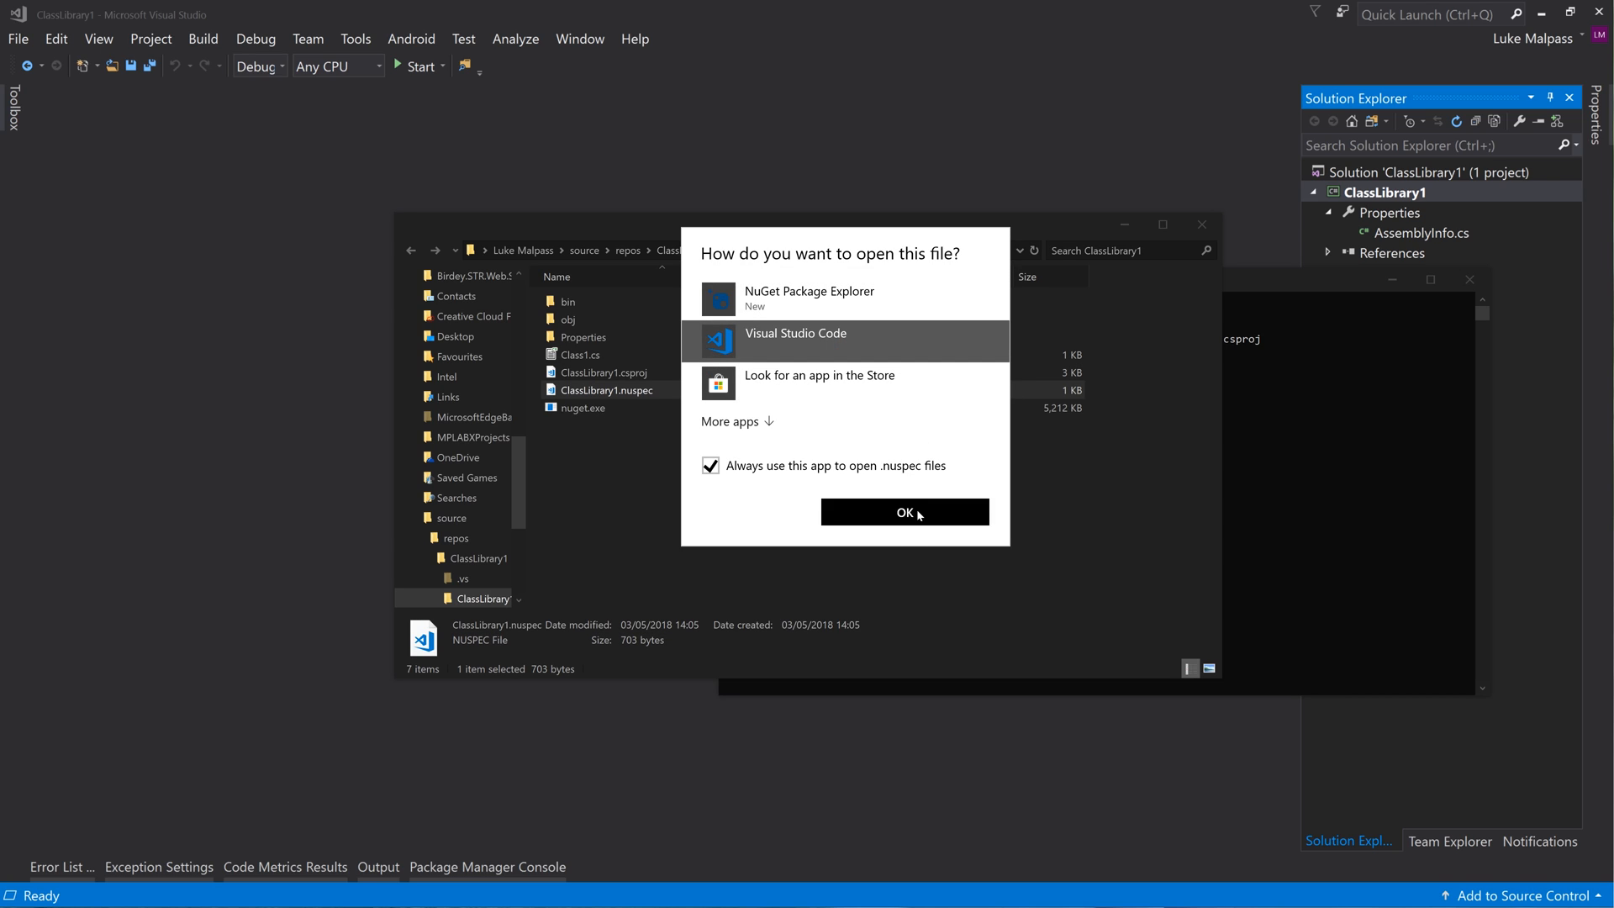
Confirm Visual Studio Code as the always-use app, then reopen ClassLibrary1.nuspec in it
click(903, 512)
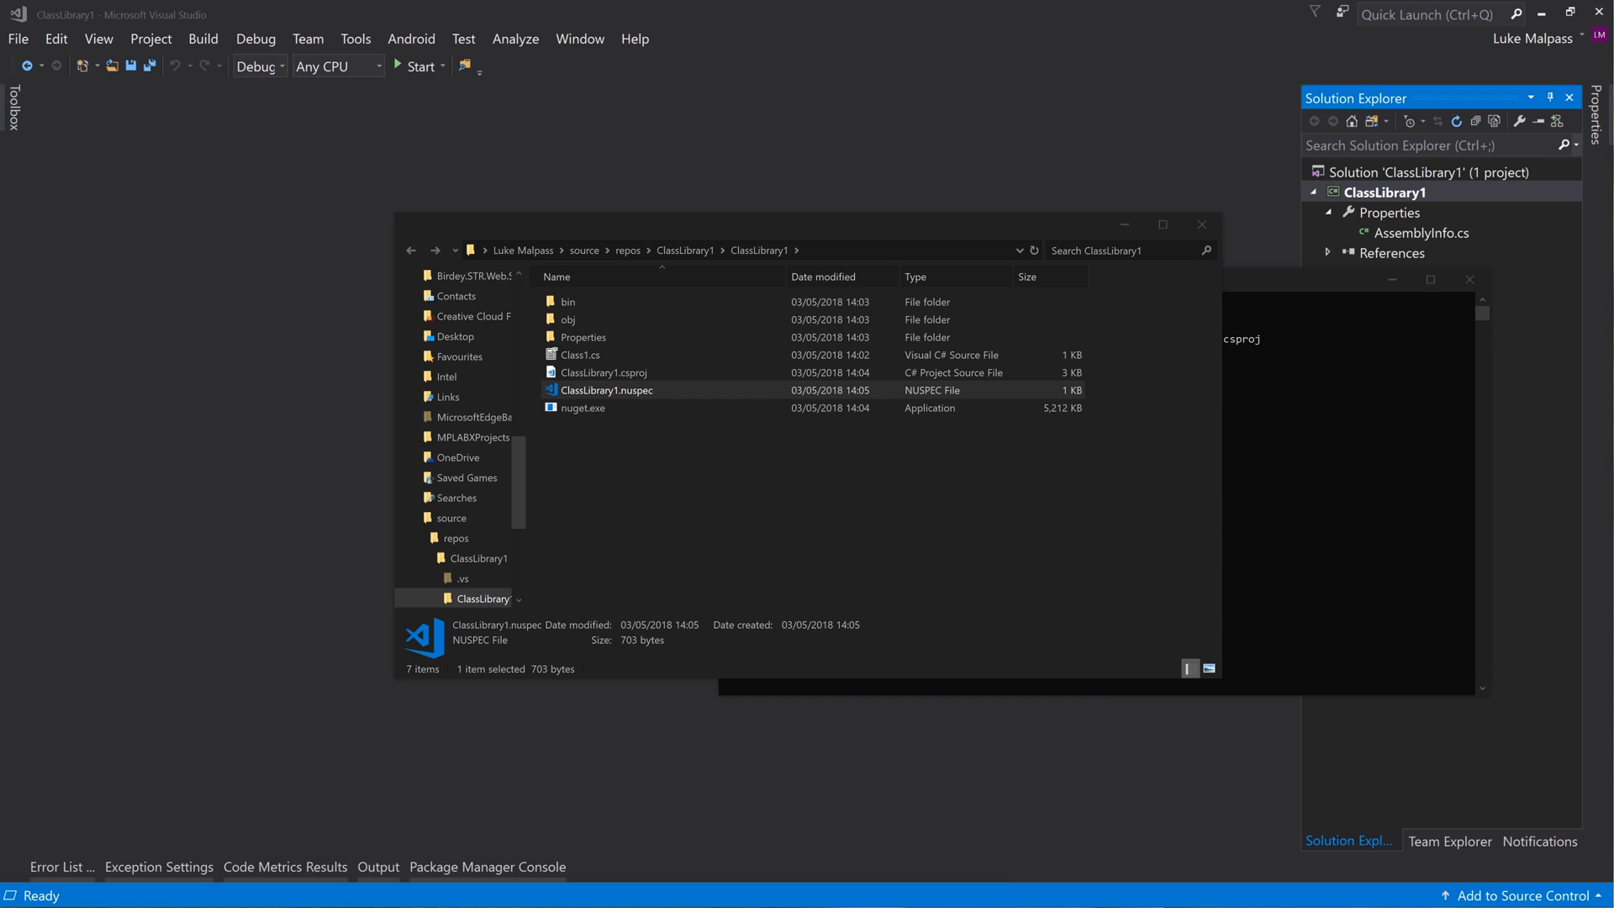
double_click(607, 390)
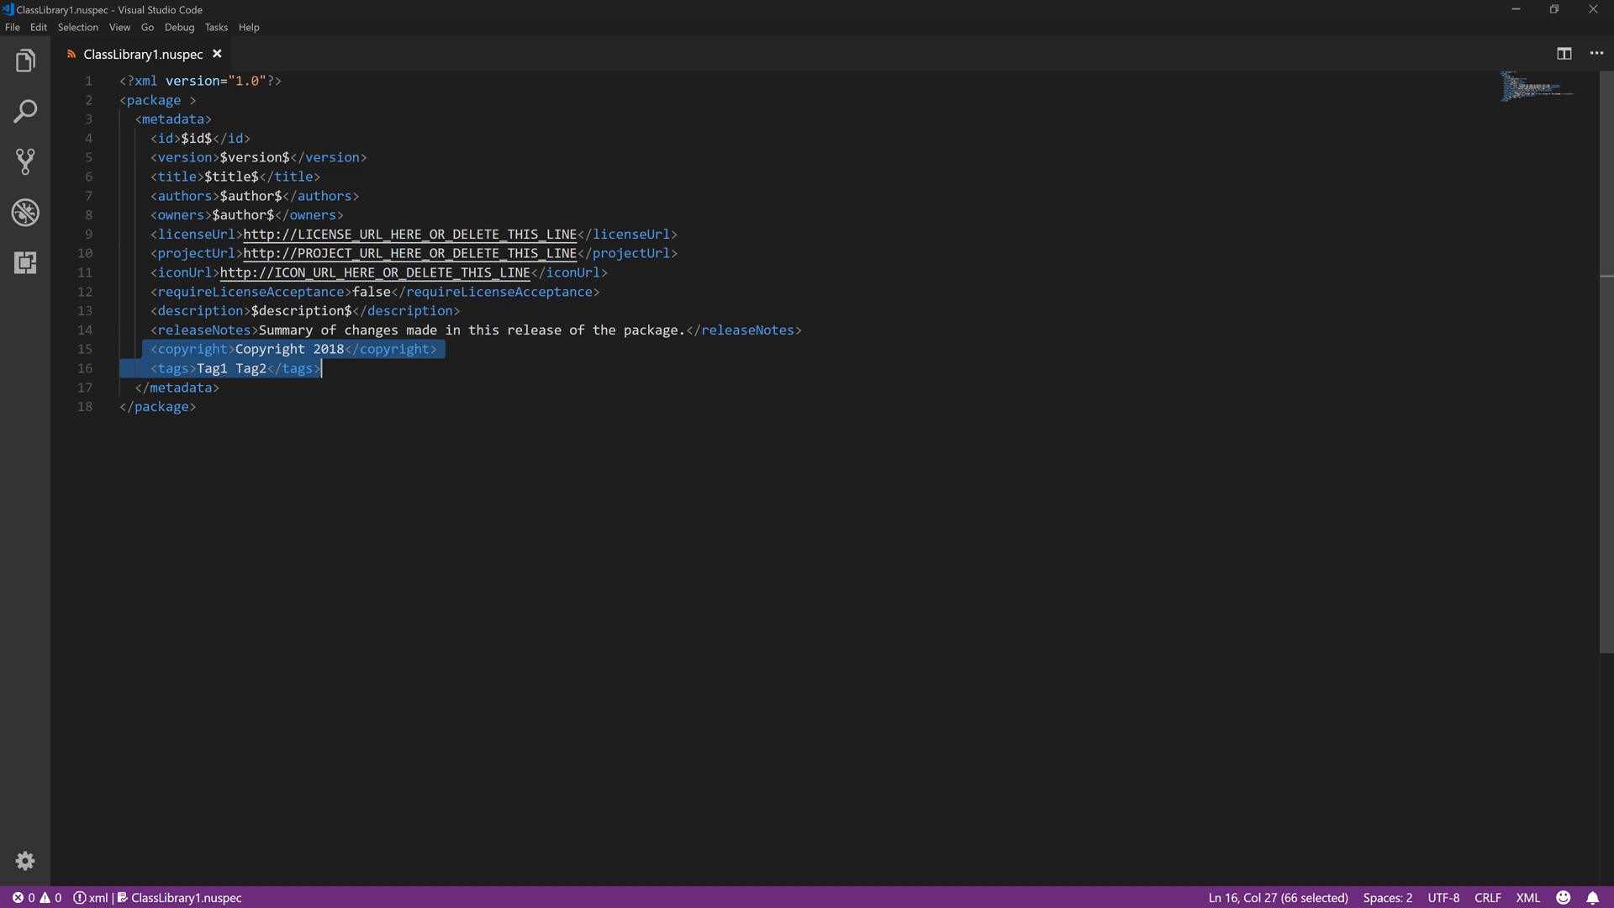
Replace the placeholder nuspec tags with 'sql mag luke malpass'
click(267, 367)
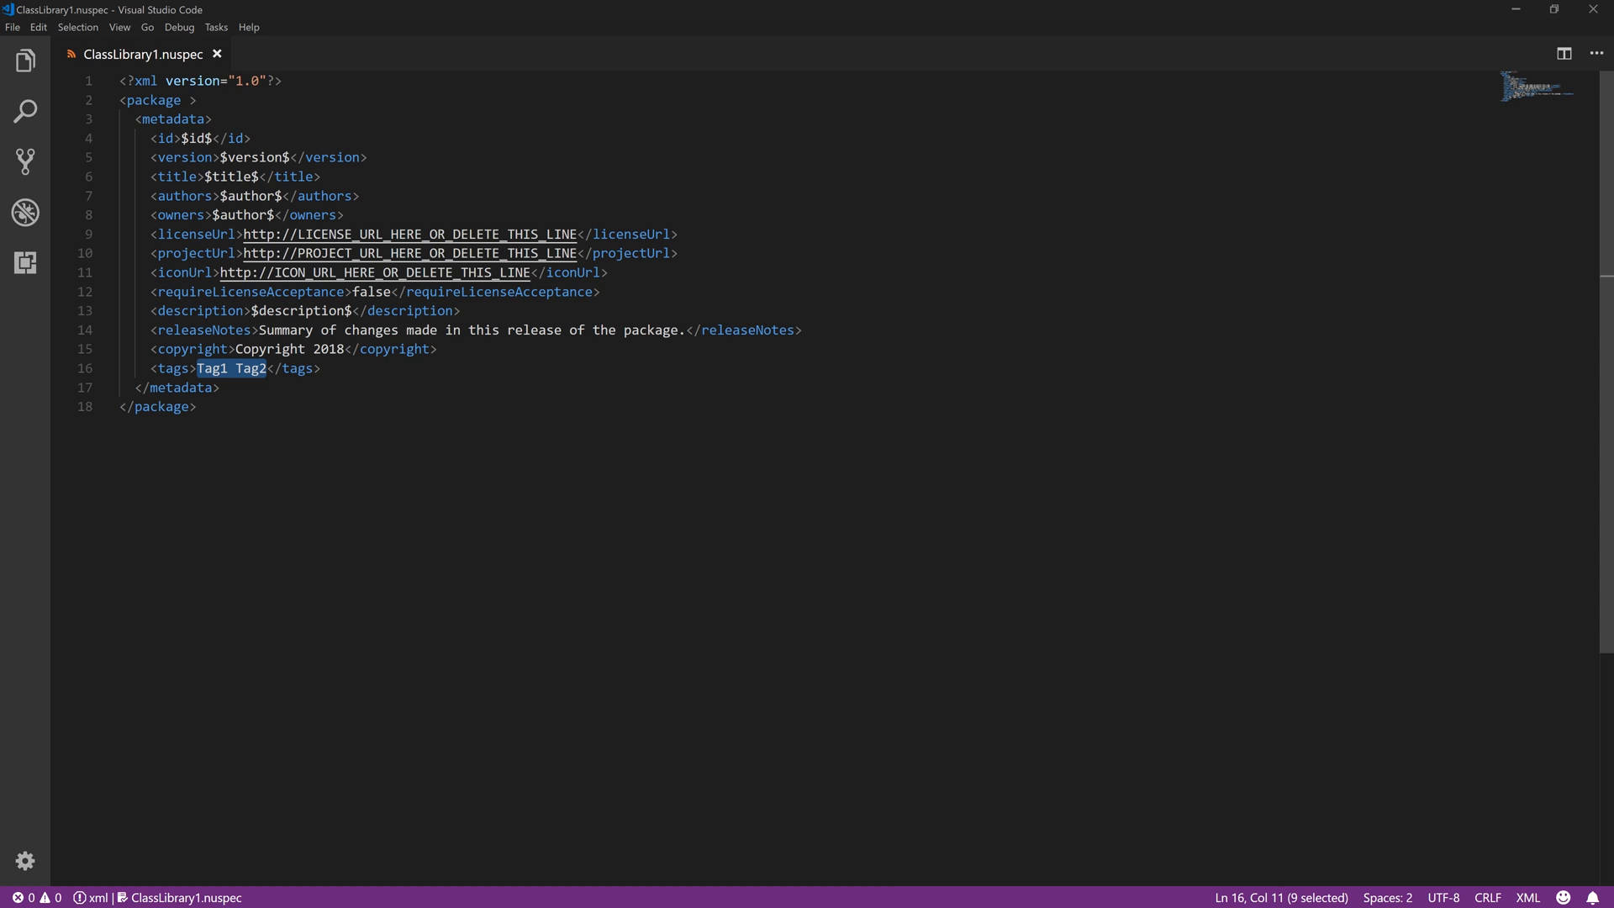
text(sql magic)
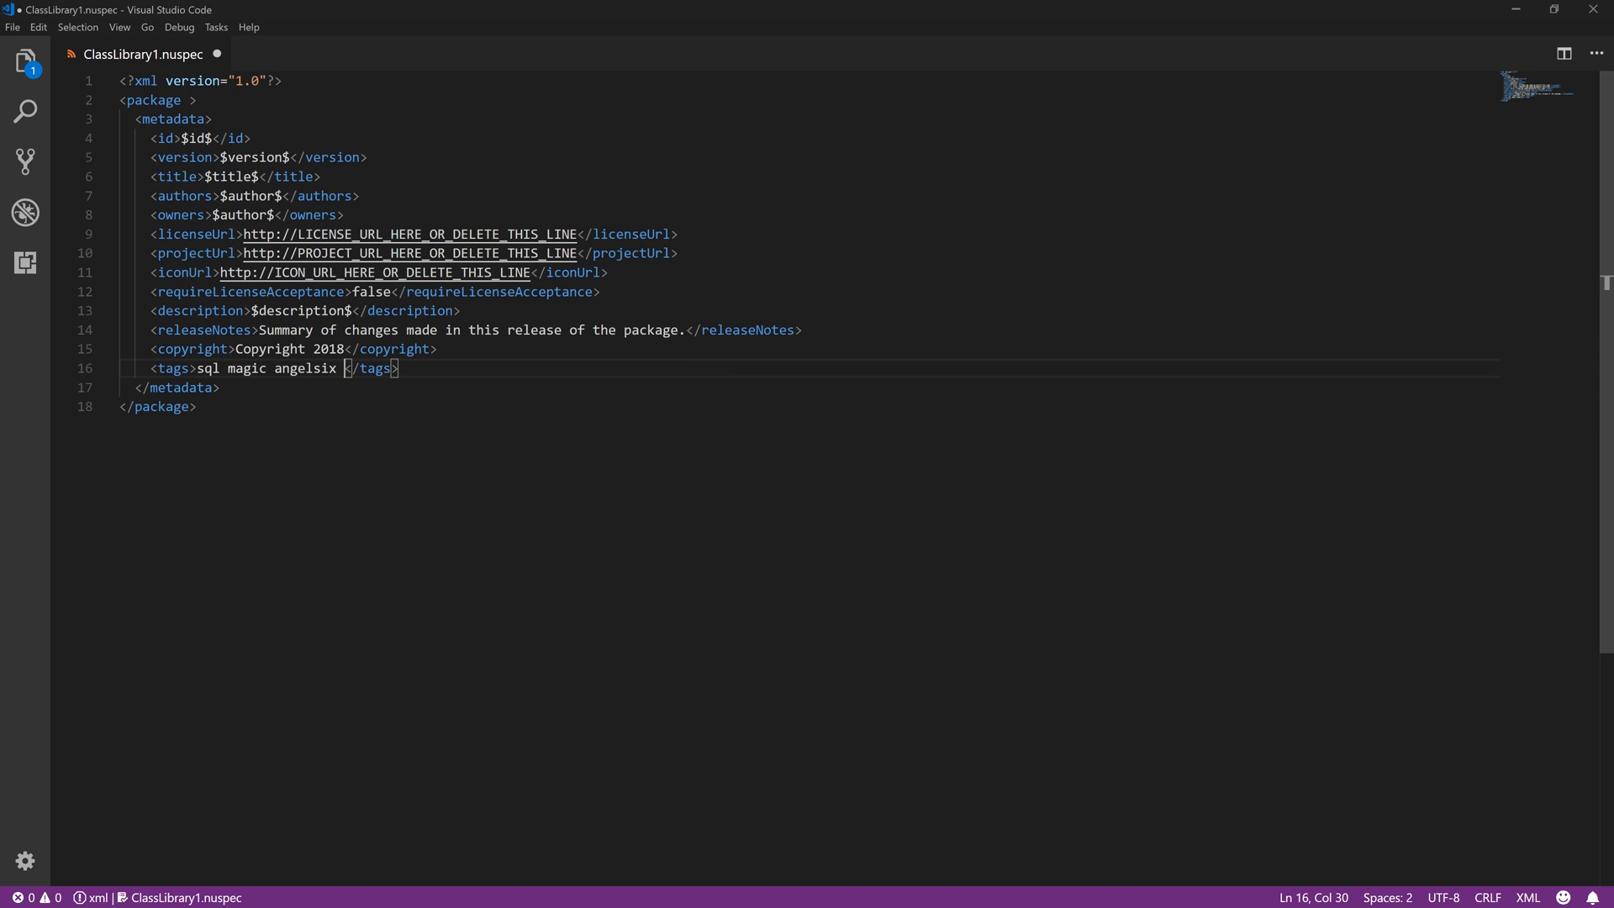
text(luke malpass)
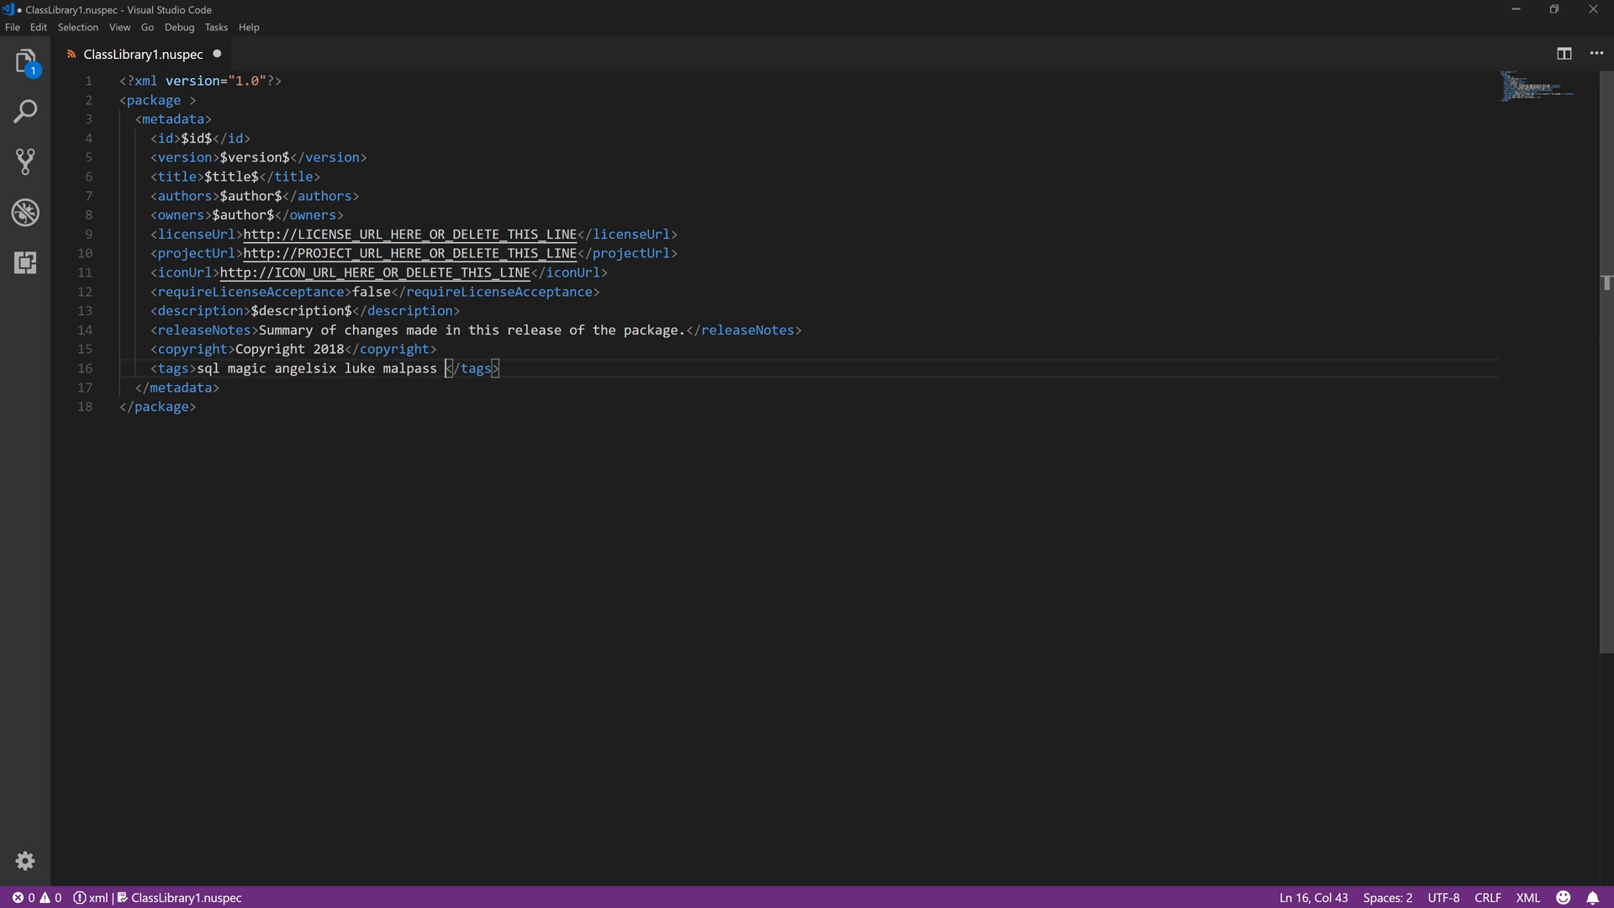
key(Backspace)
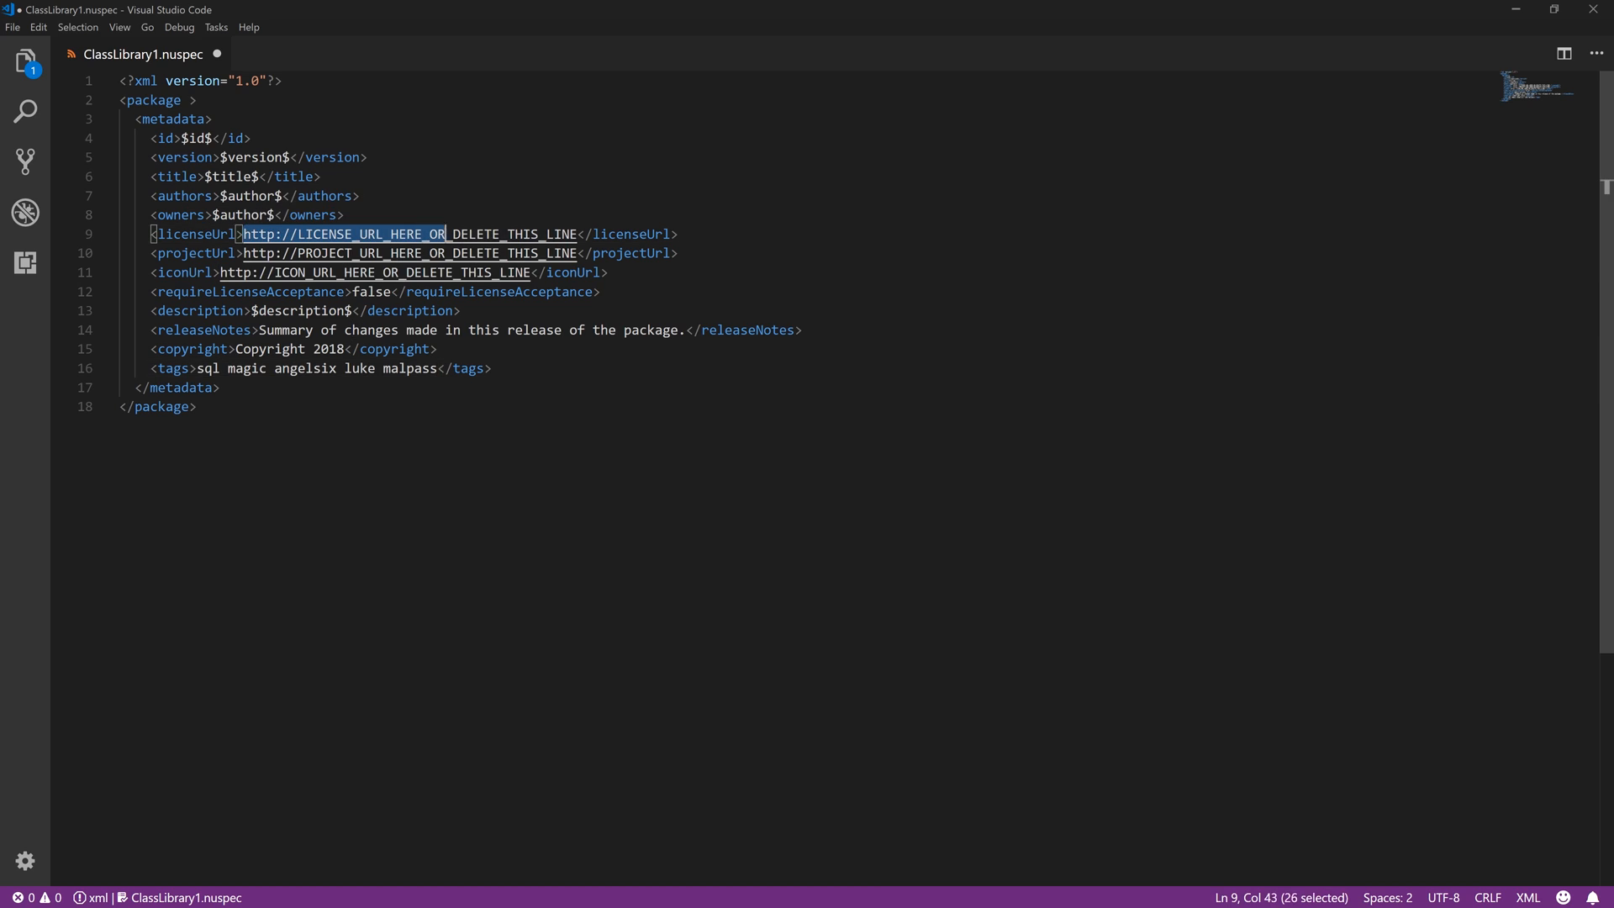
Delete the licenseUrl line and point projectUrl to github.com/angelsix/solidworks-api
drag(445, 233, 579, 234)
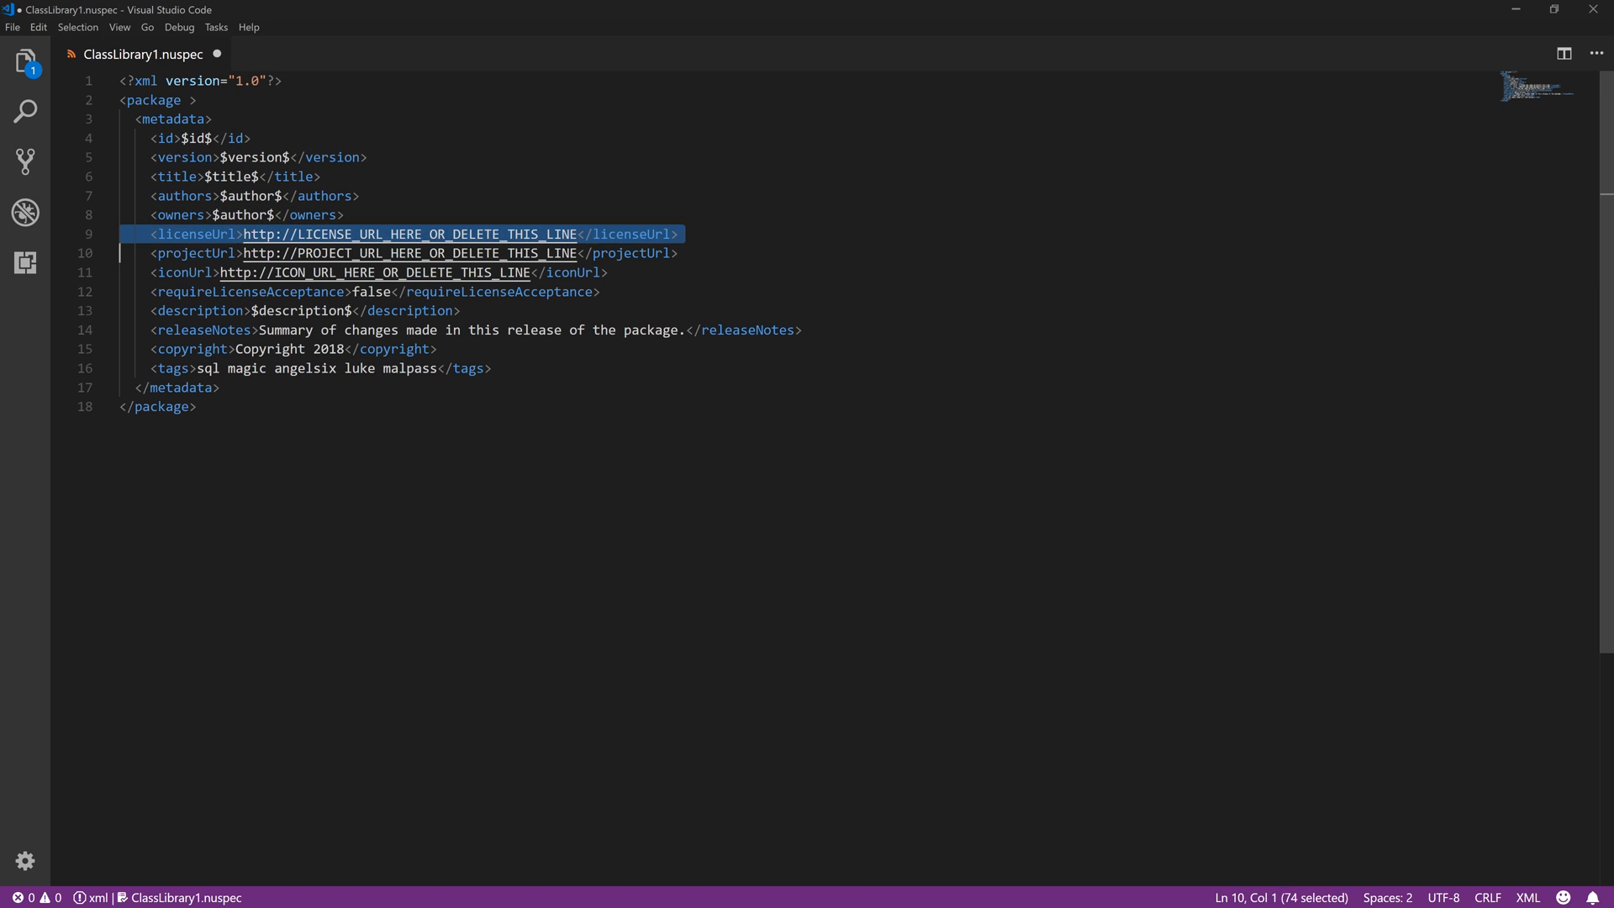
key(Delete)
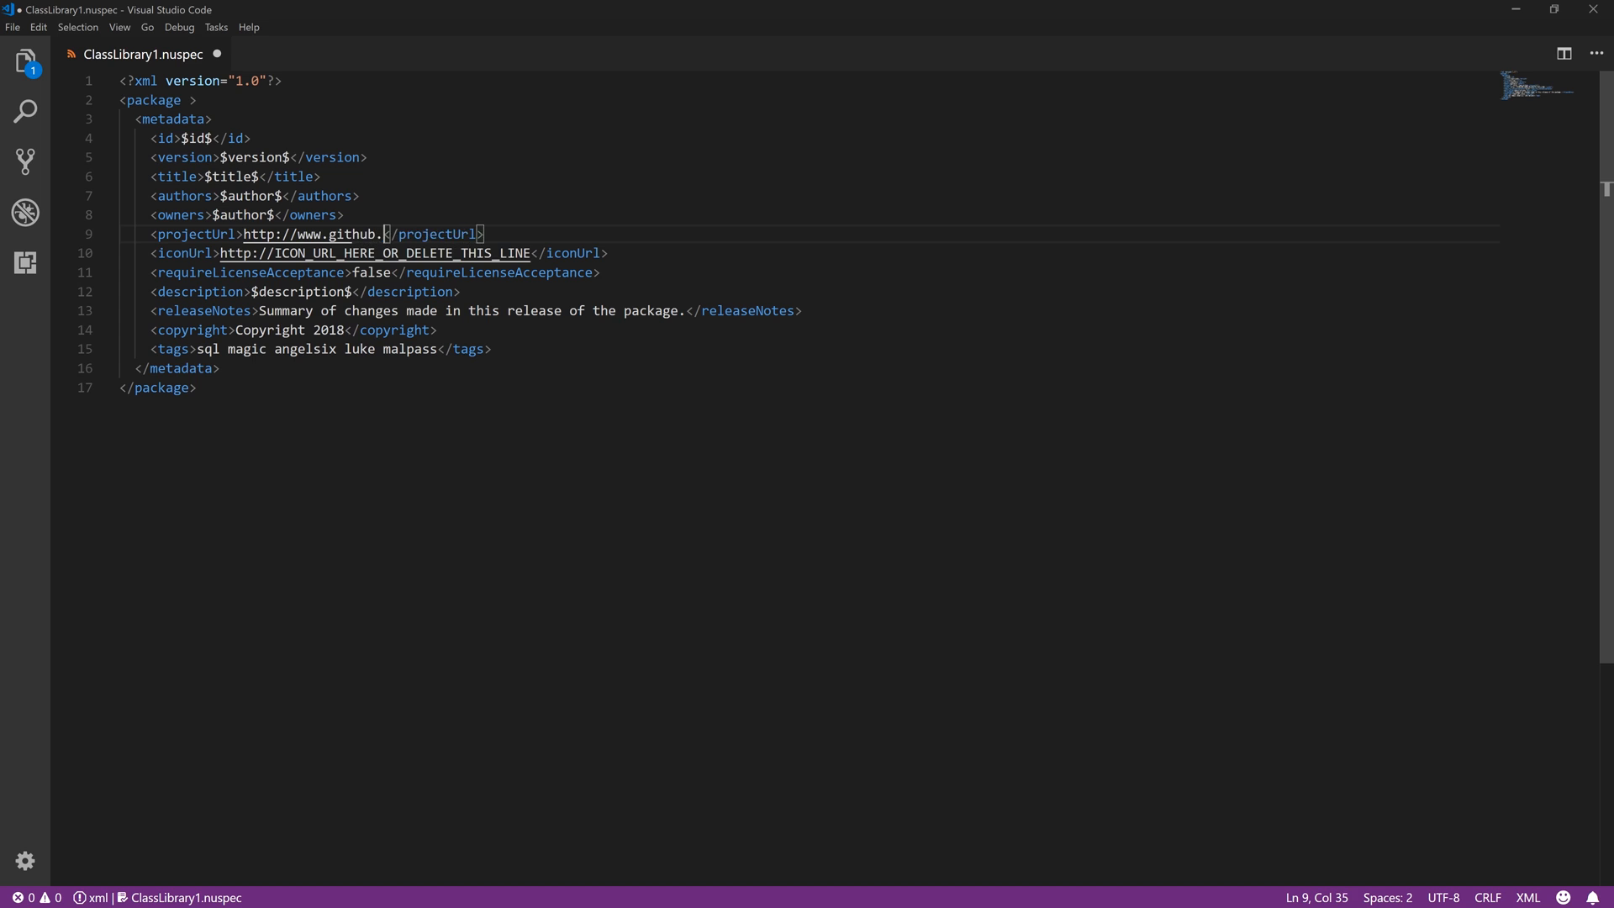
text(com/angelsix/)
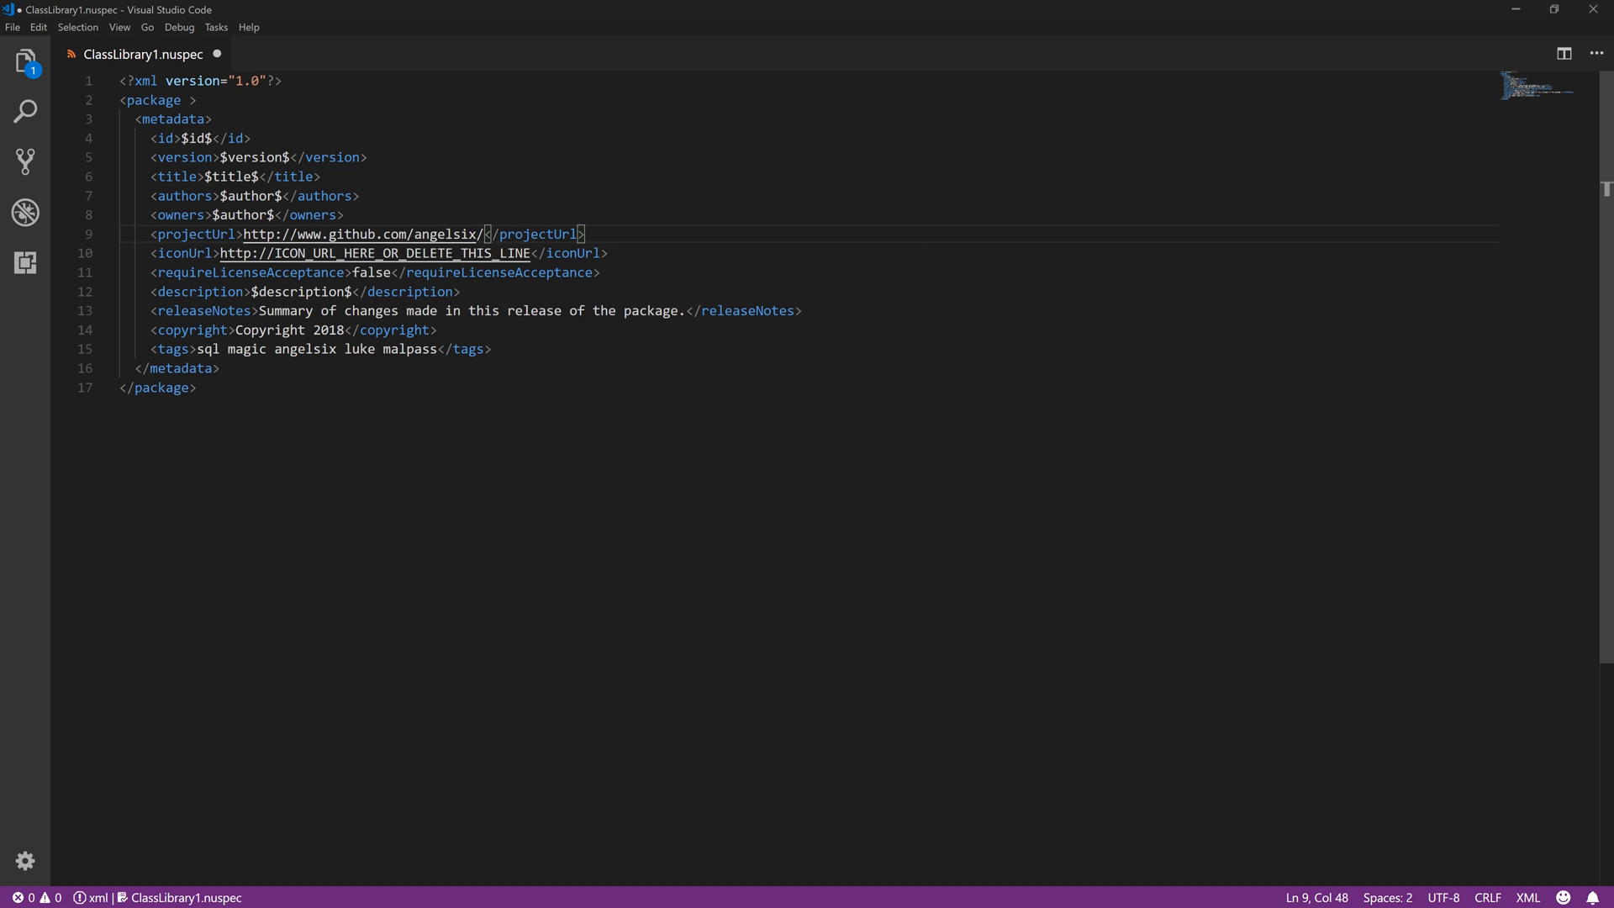
text(solidworks-api)
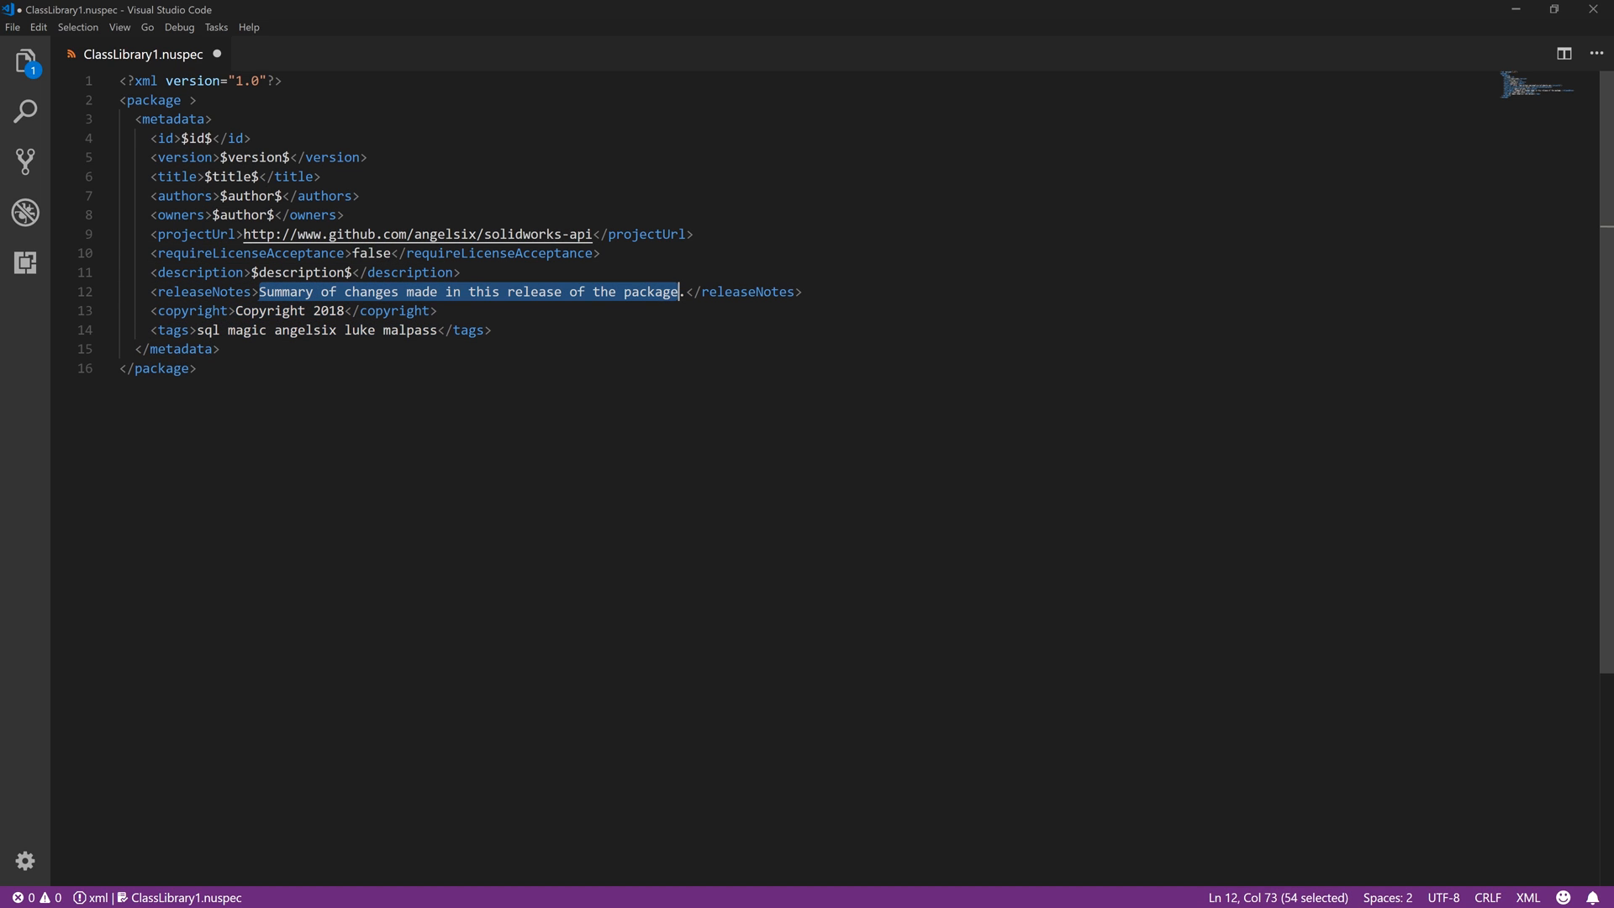
text(M)
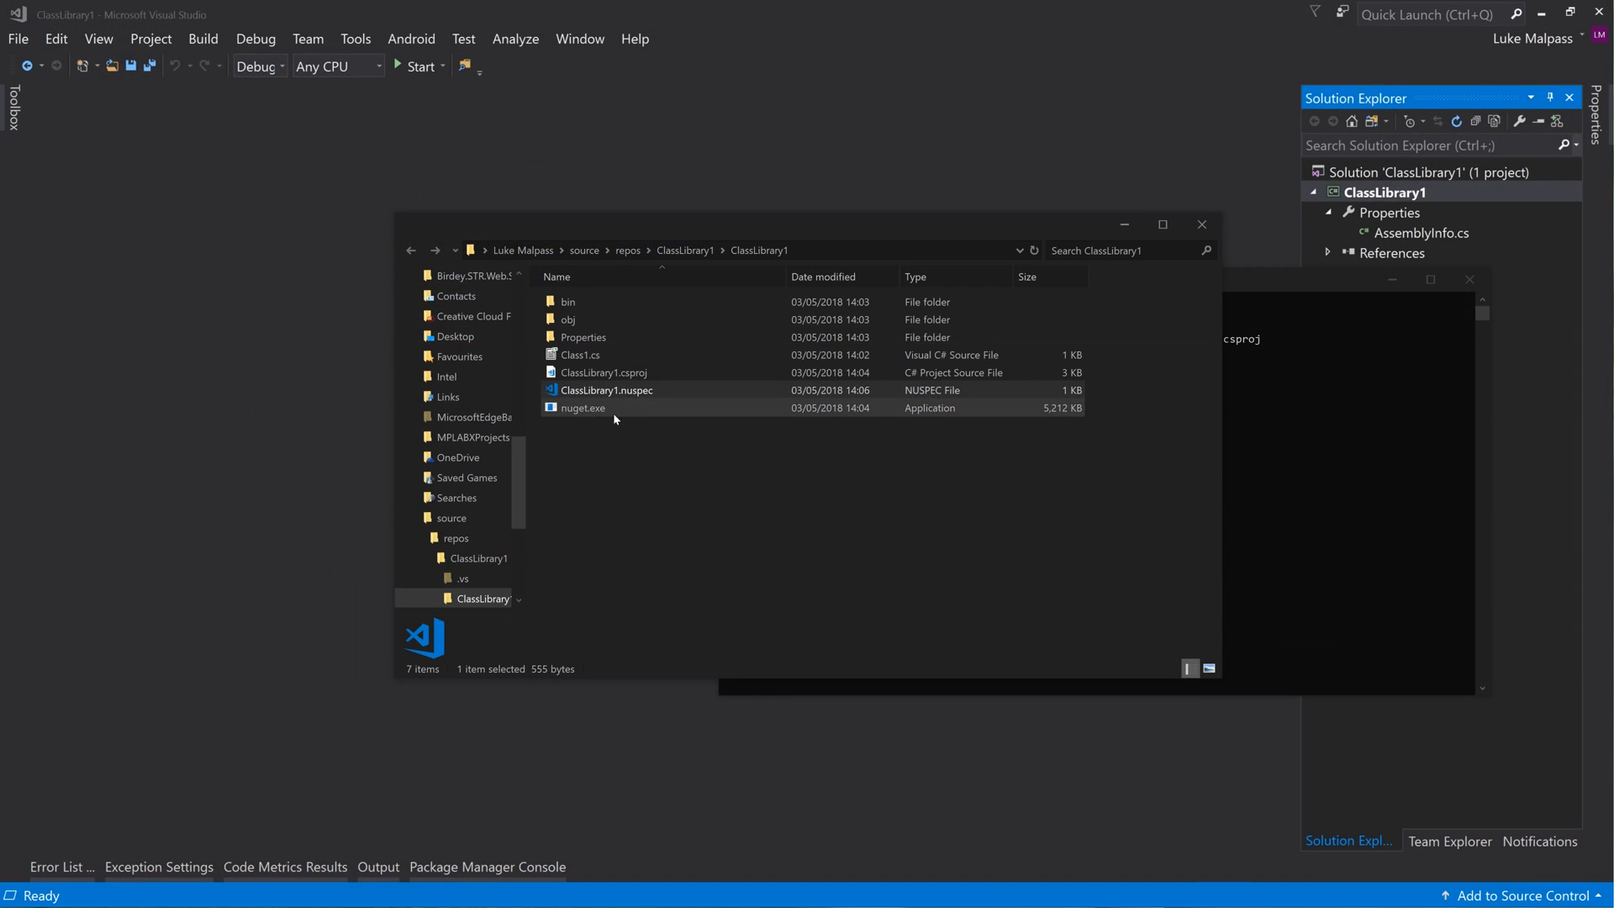
Reopen ClassLibrary1.nuspec and check the release notes read 'My first test version.'
click(607, 390)
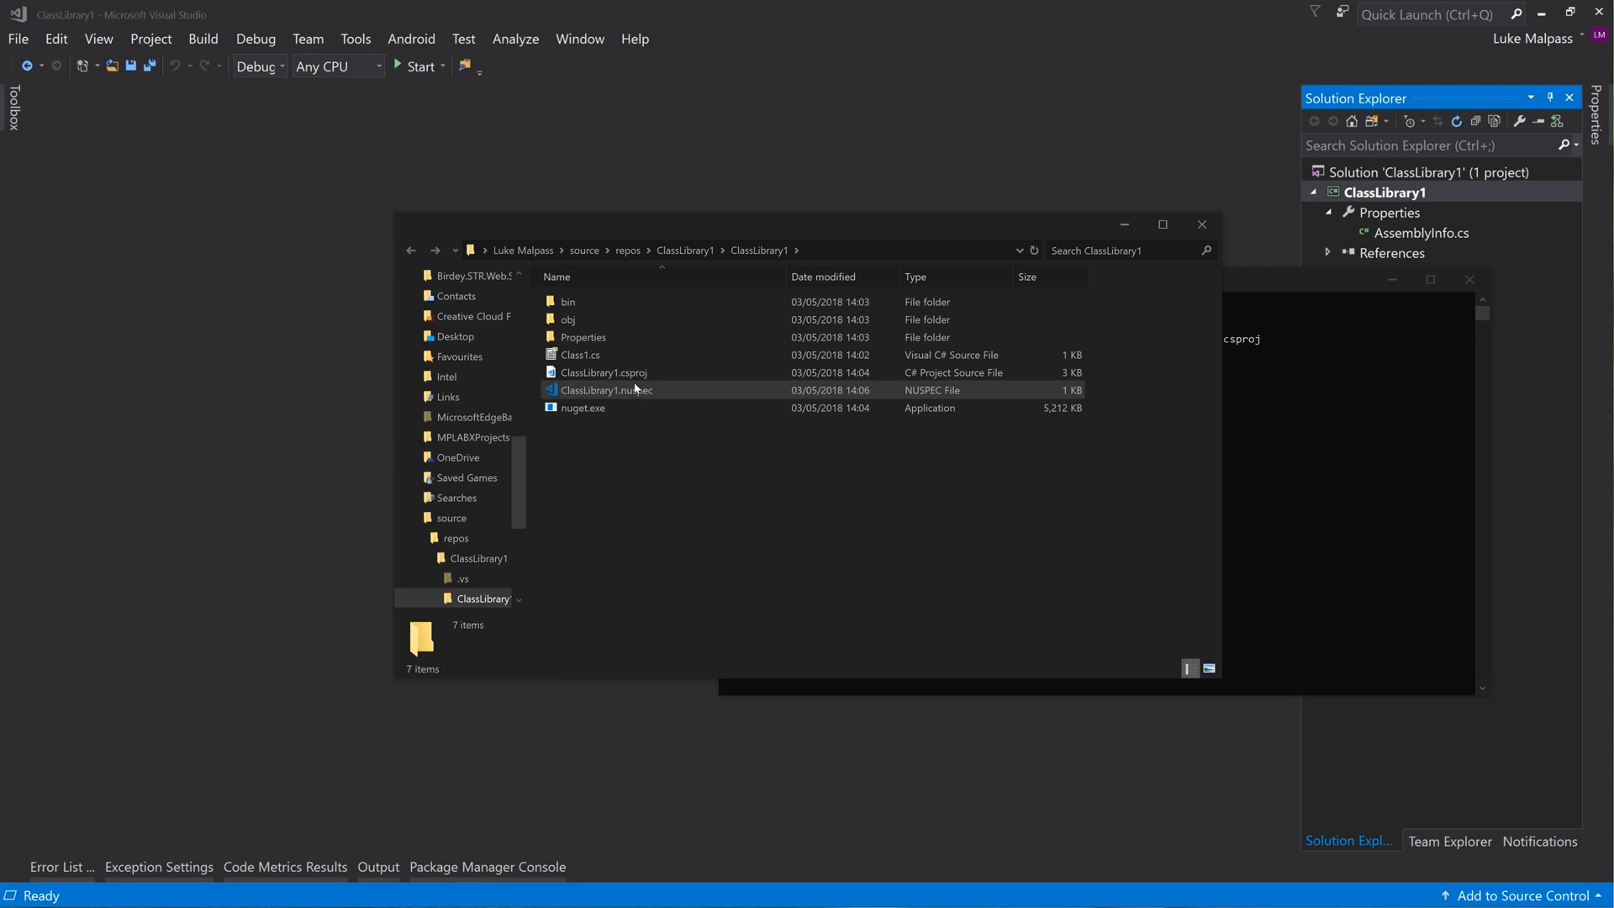
double_click(606, 389)
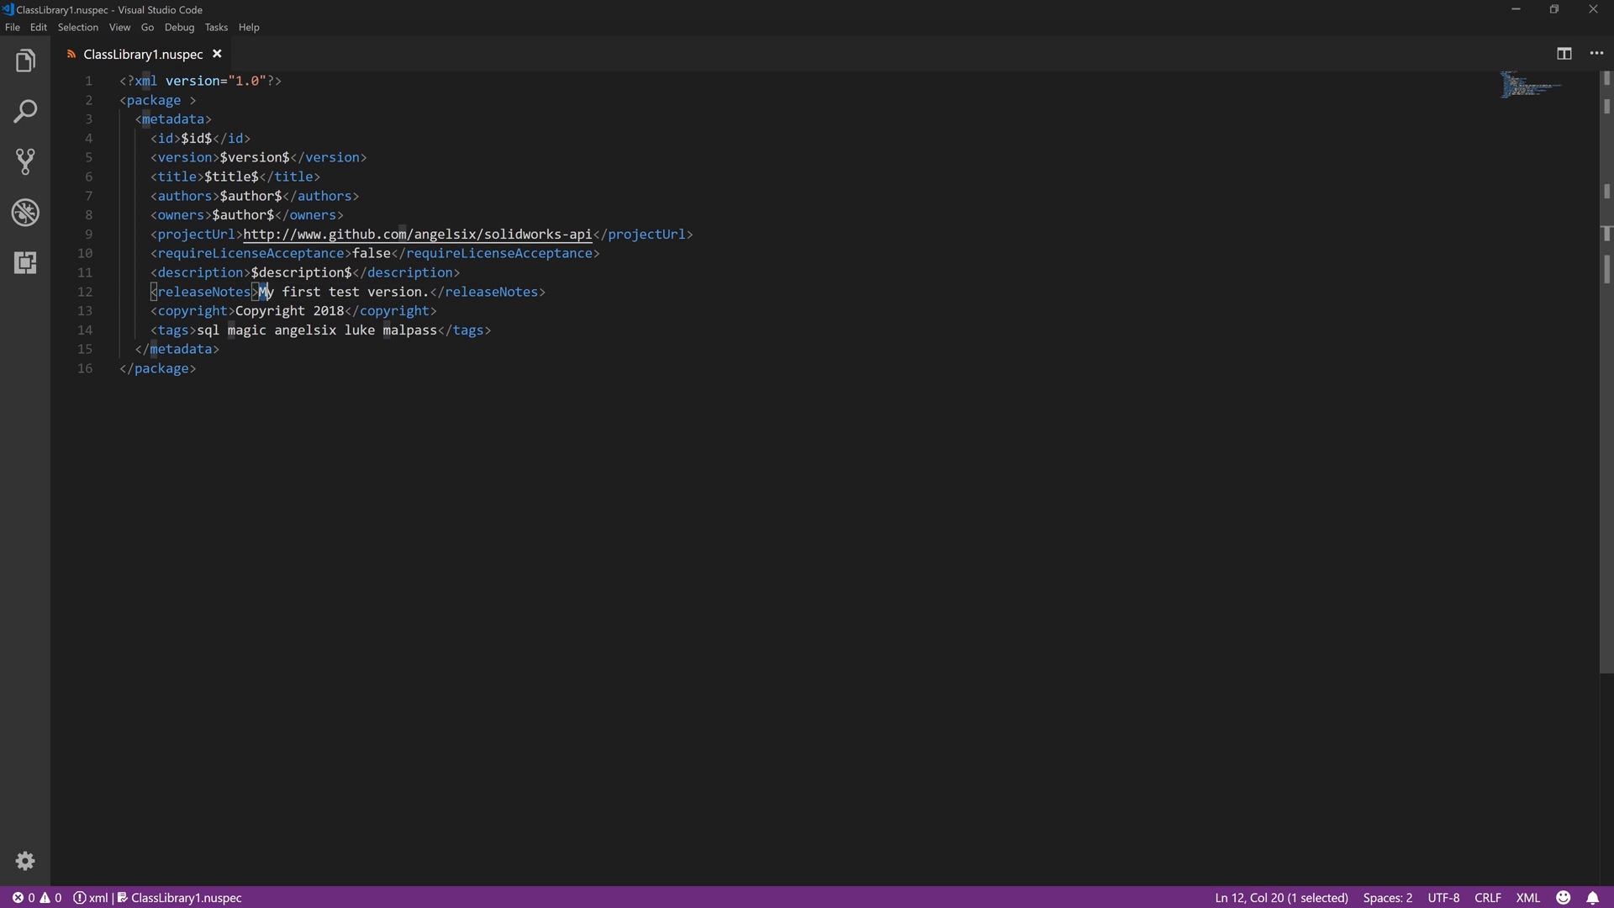
drag(260, 292, 430, 291)
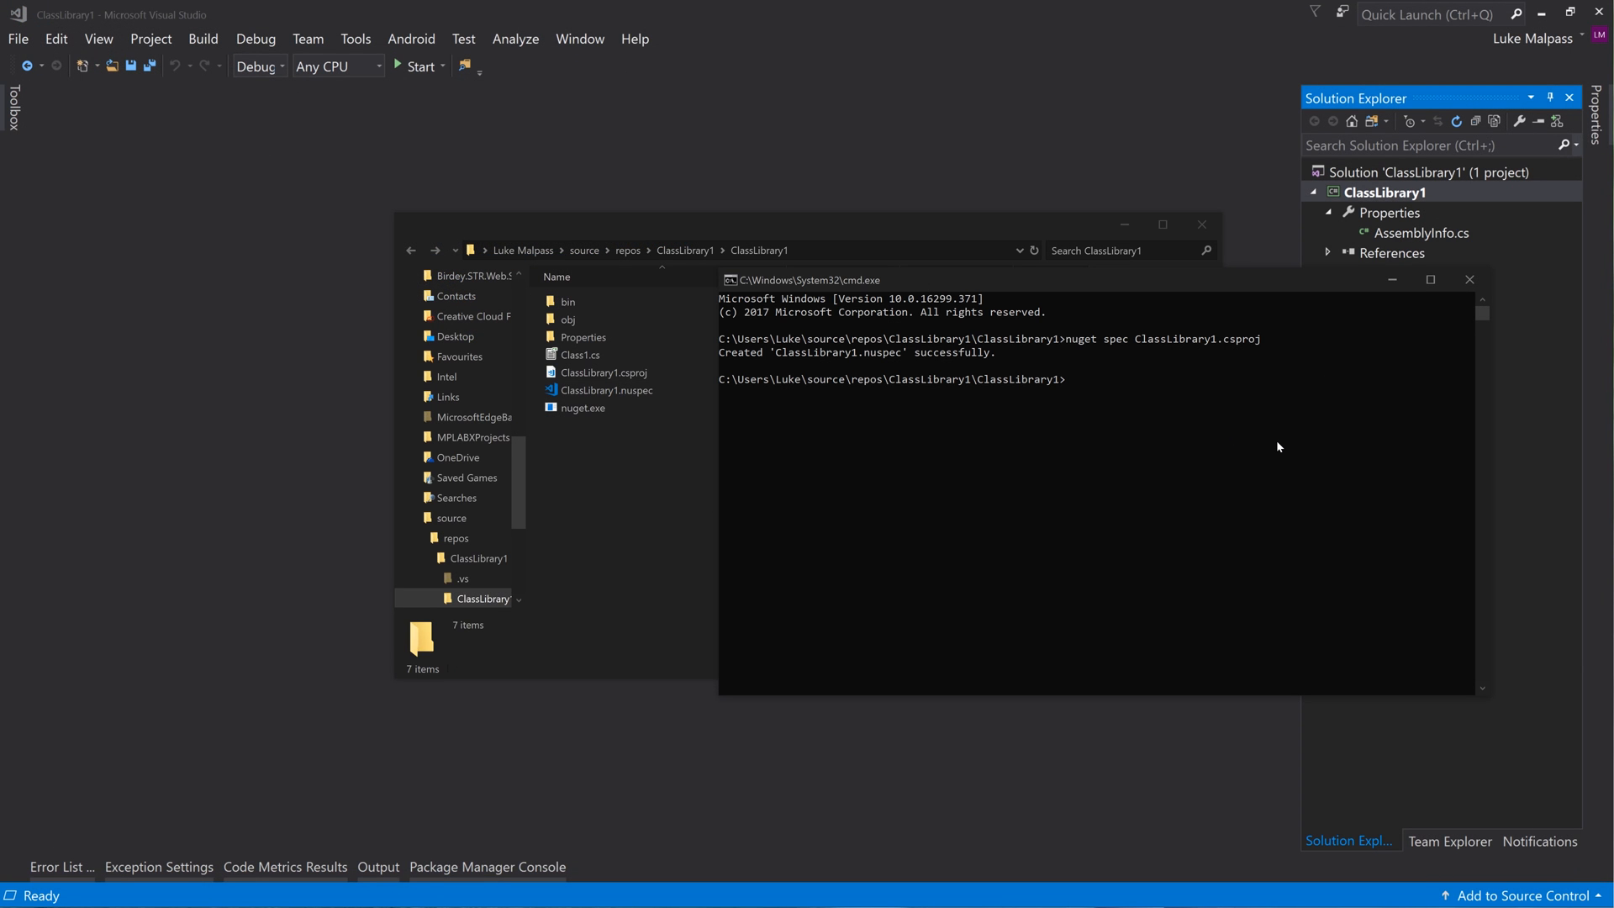
click(607, 389)
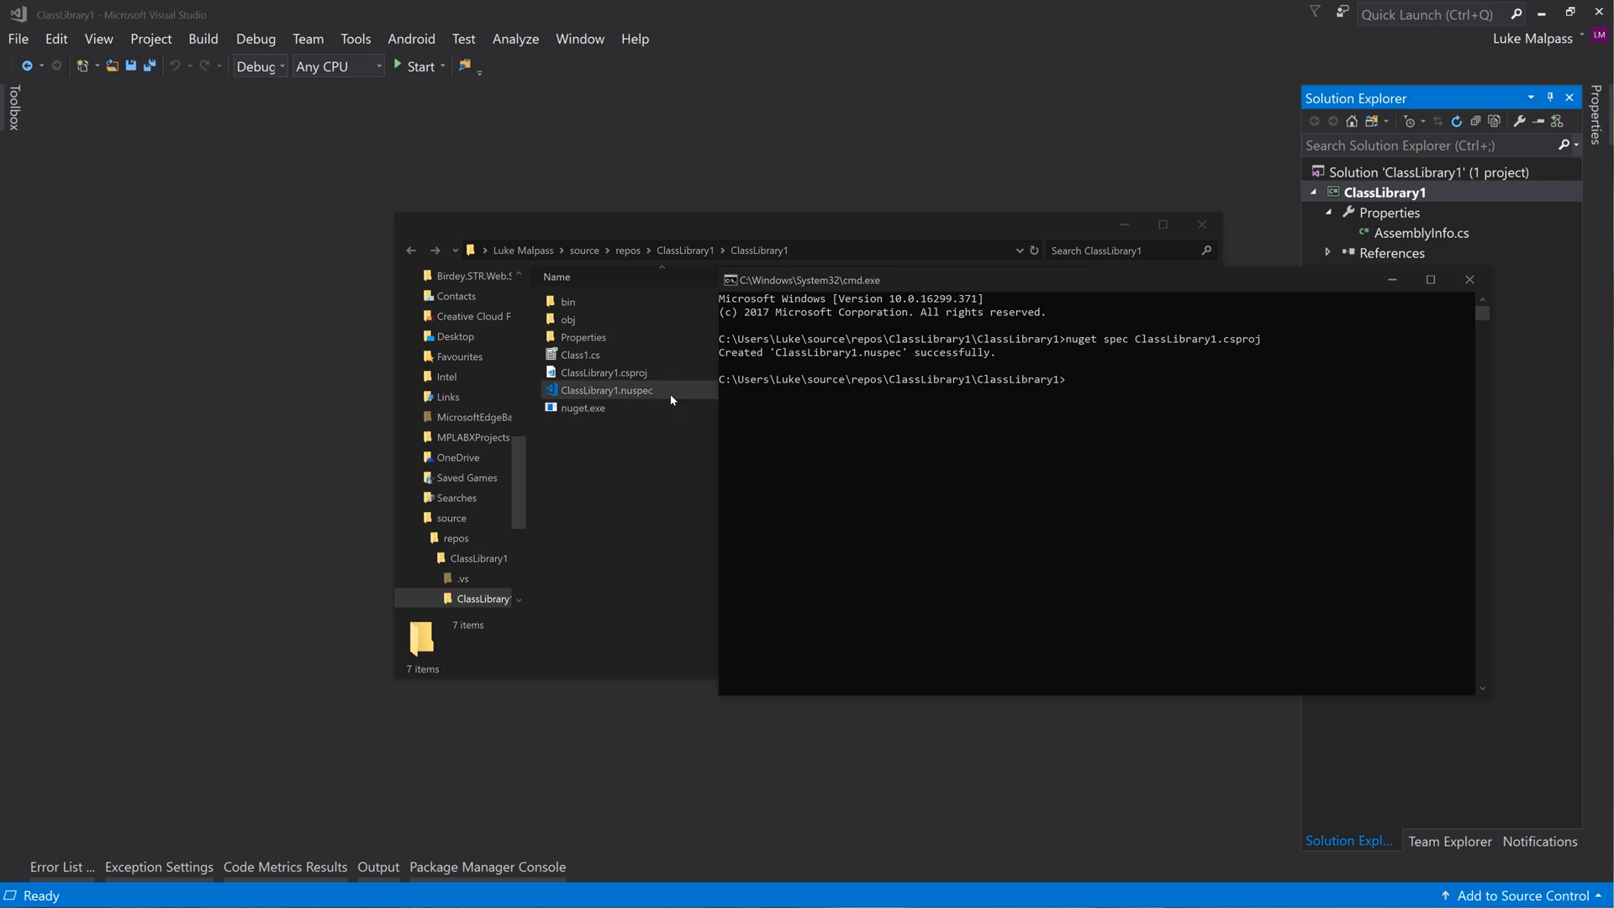
click(606, 390)
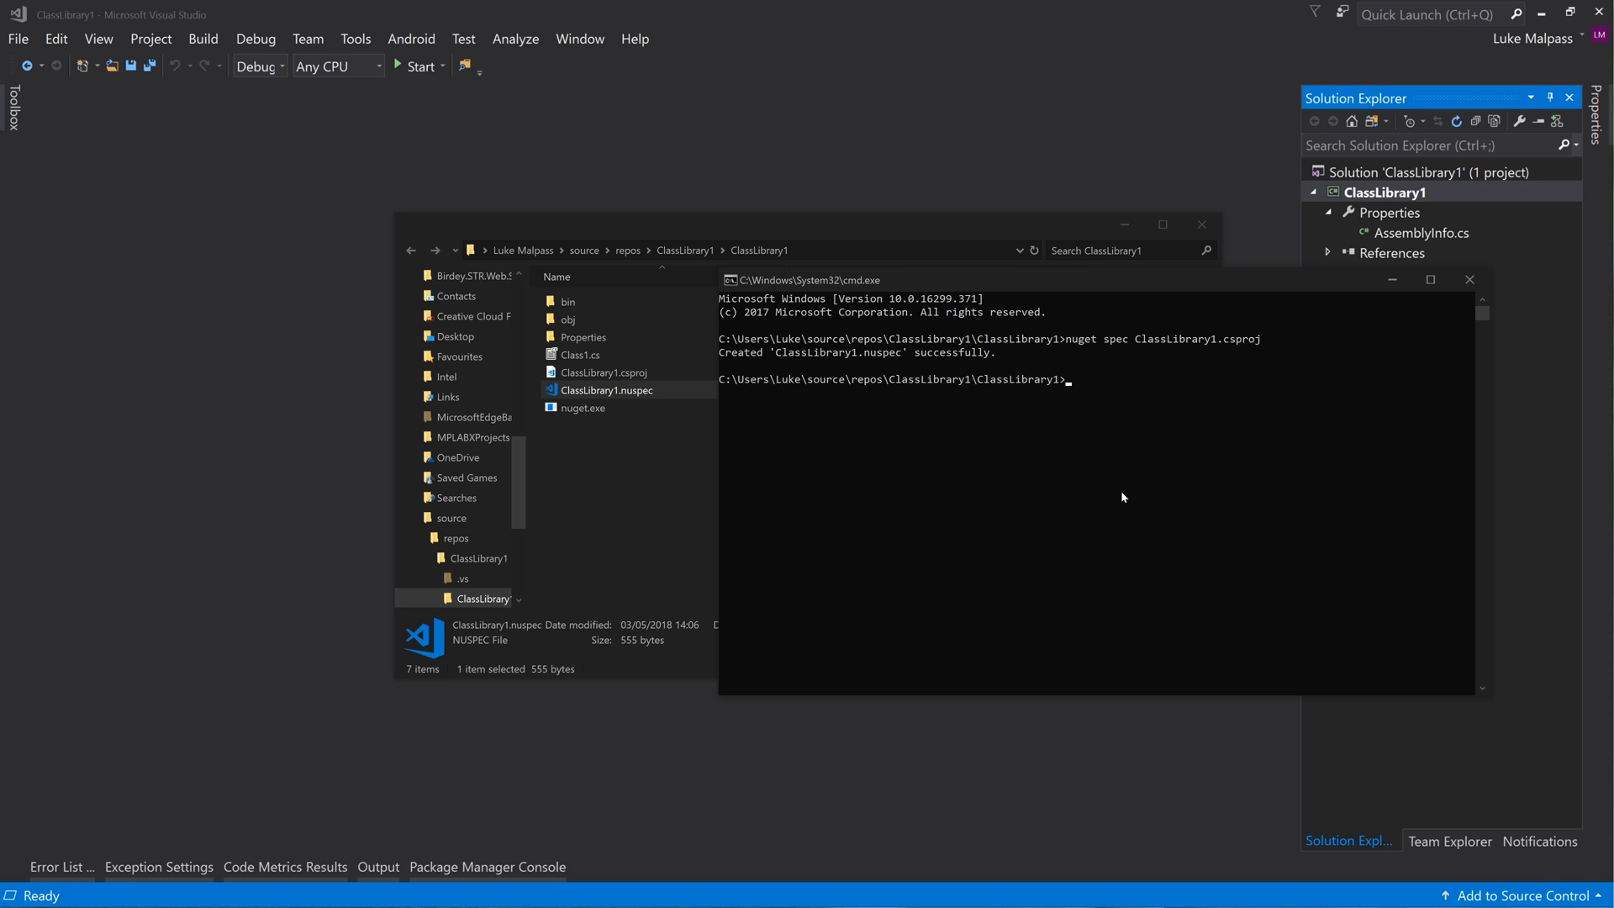
mouse_move(1068, 540)
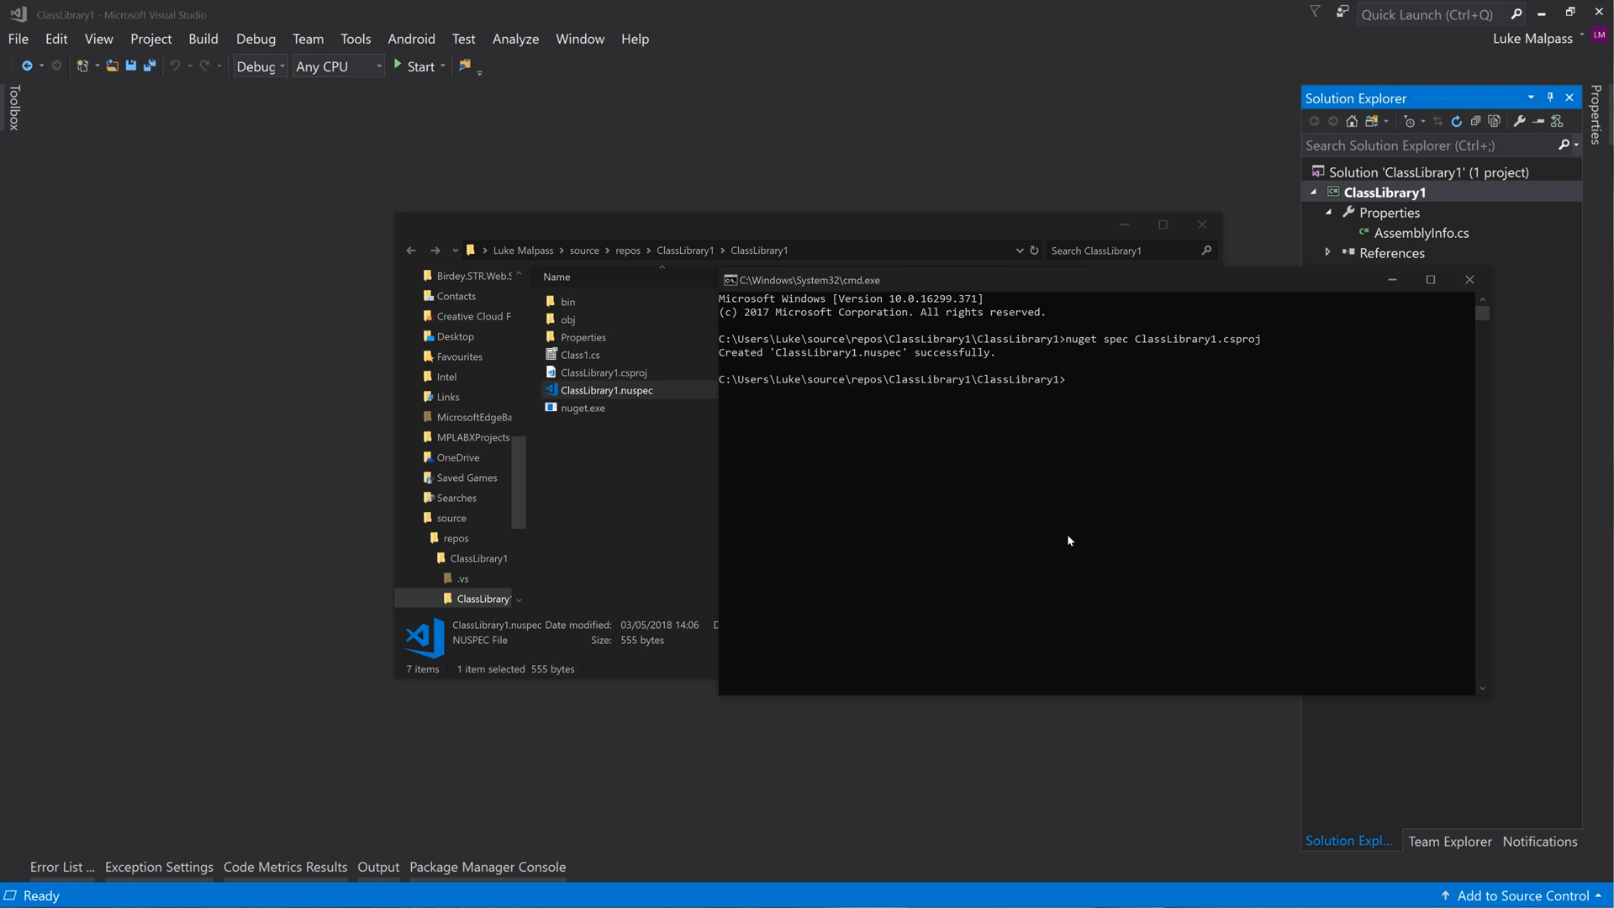
mouse_move(1113, 525)
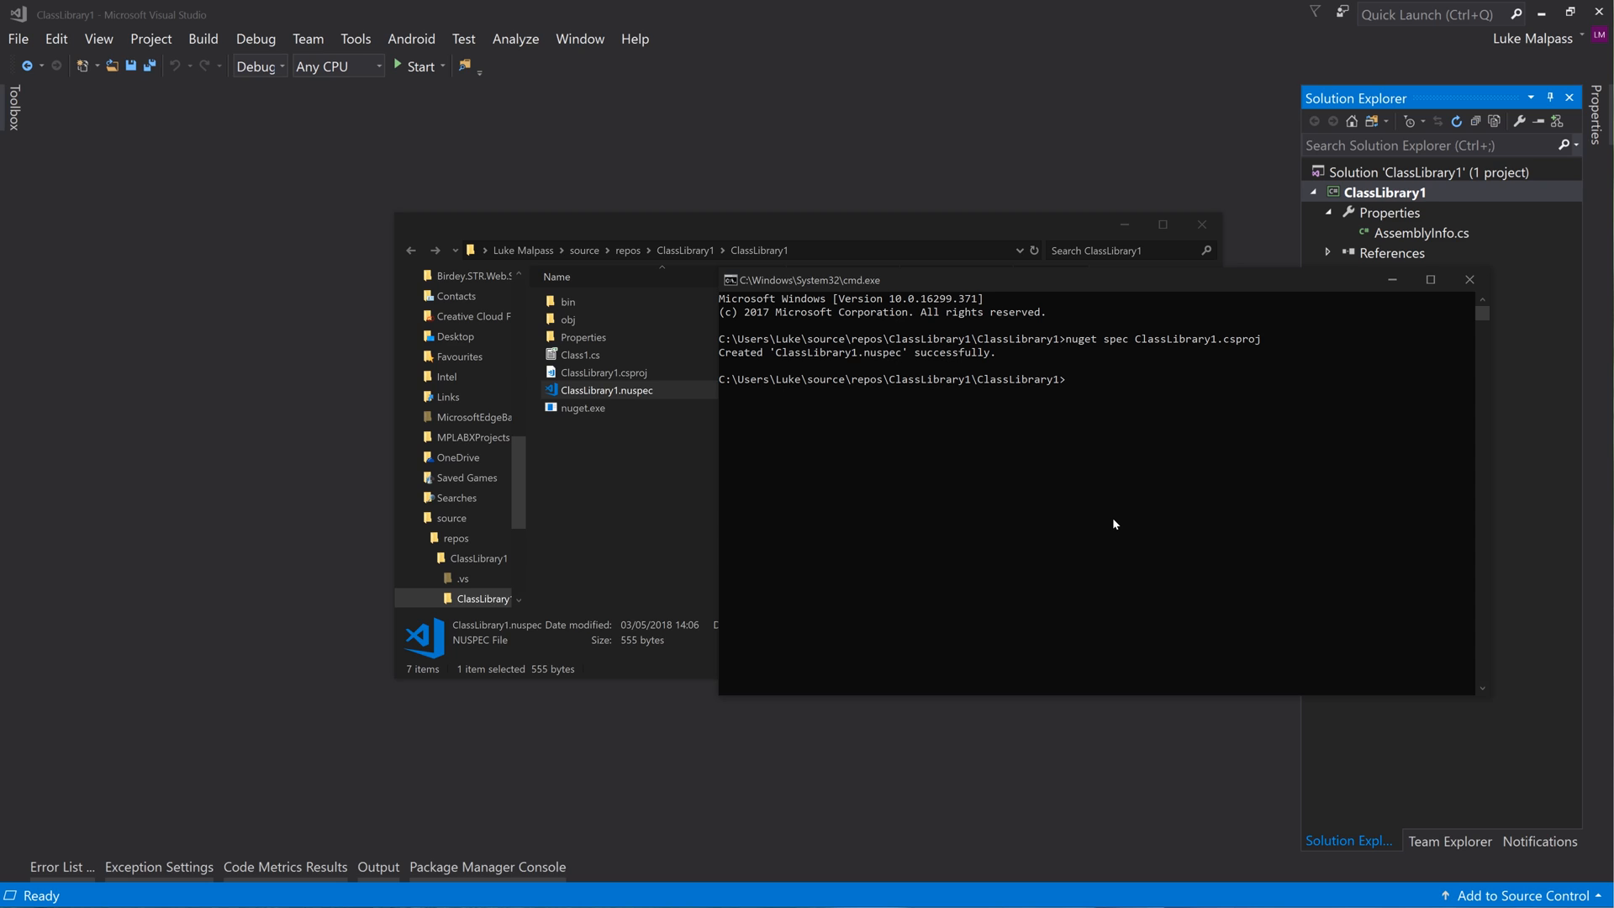
mouse_move(265, 86)
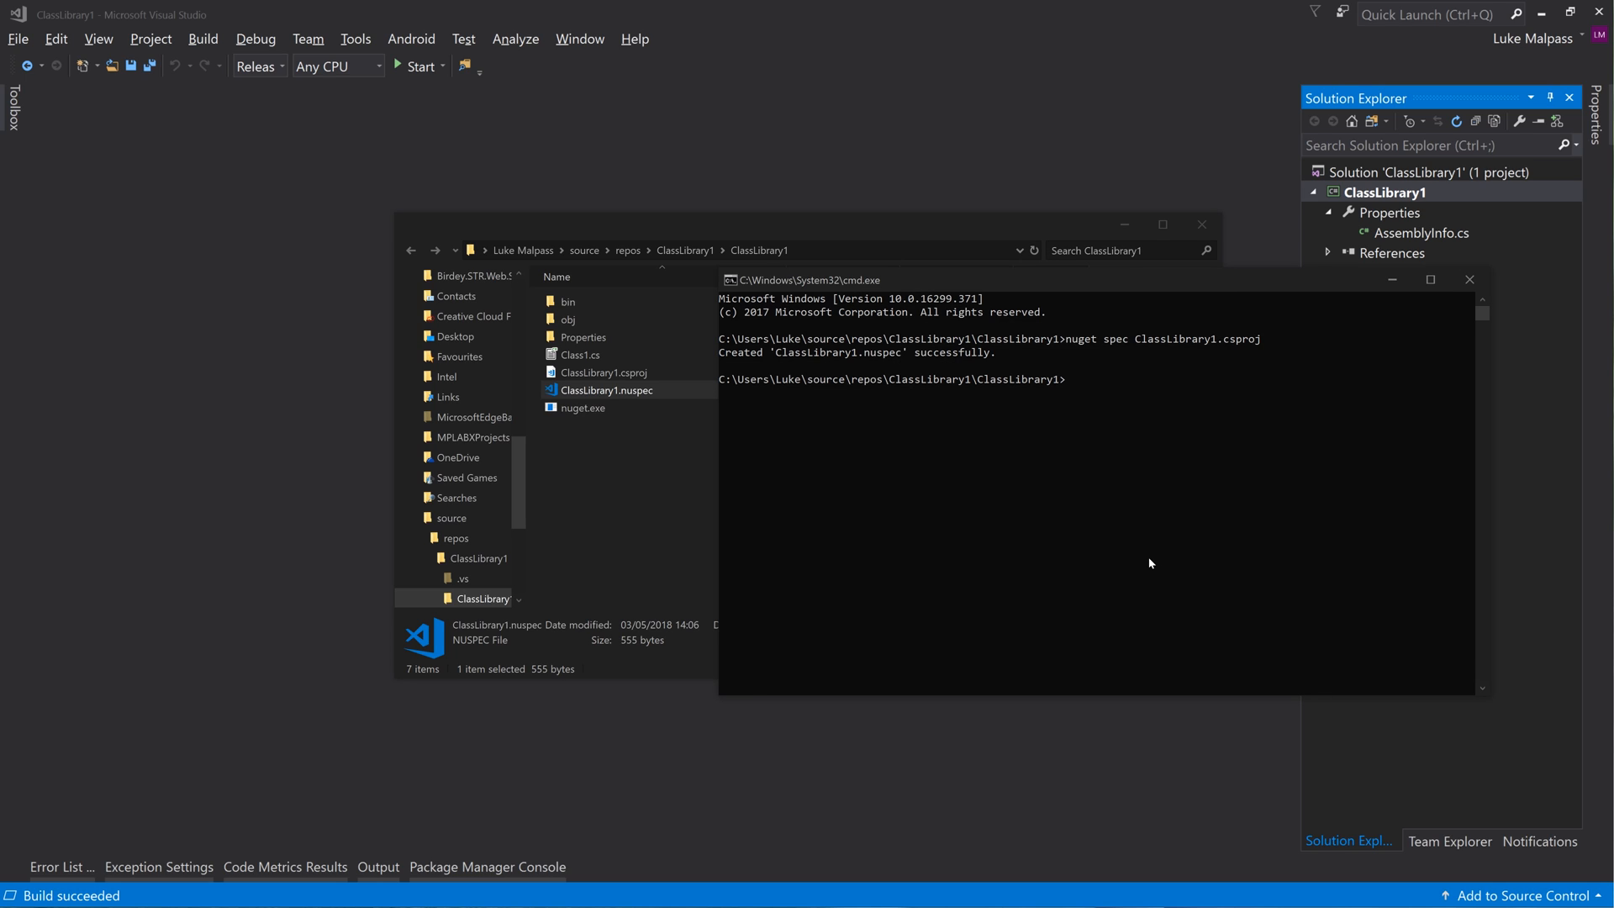
Run nuget pack and confirm ClassLibrary1.1.0.0.nupkg appears in the project folder
text(nm)
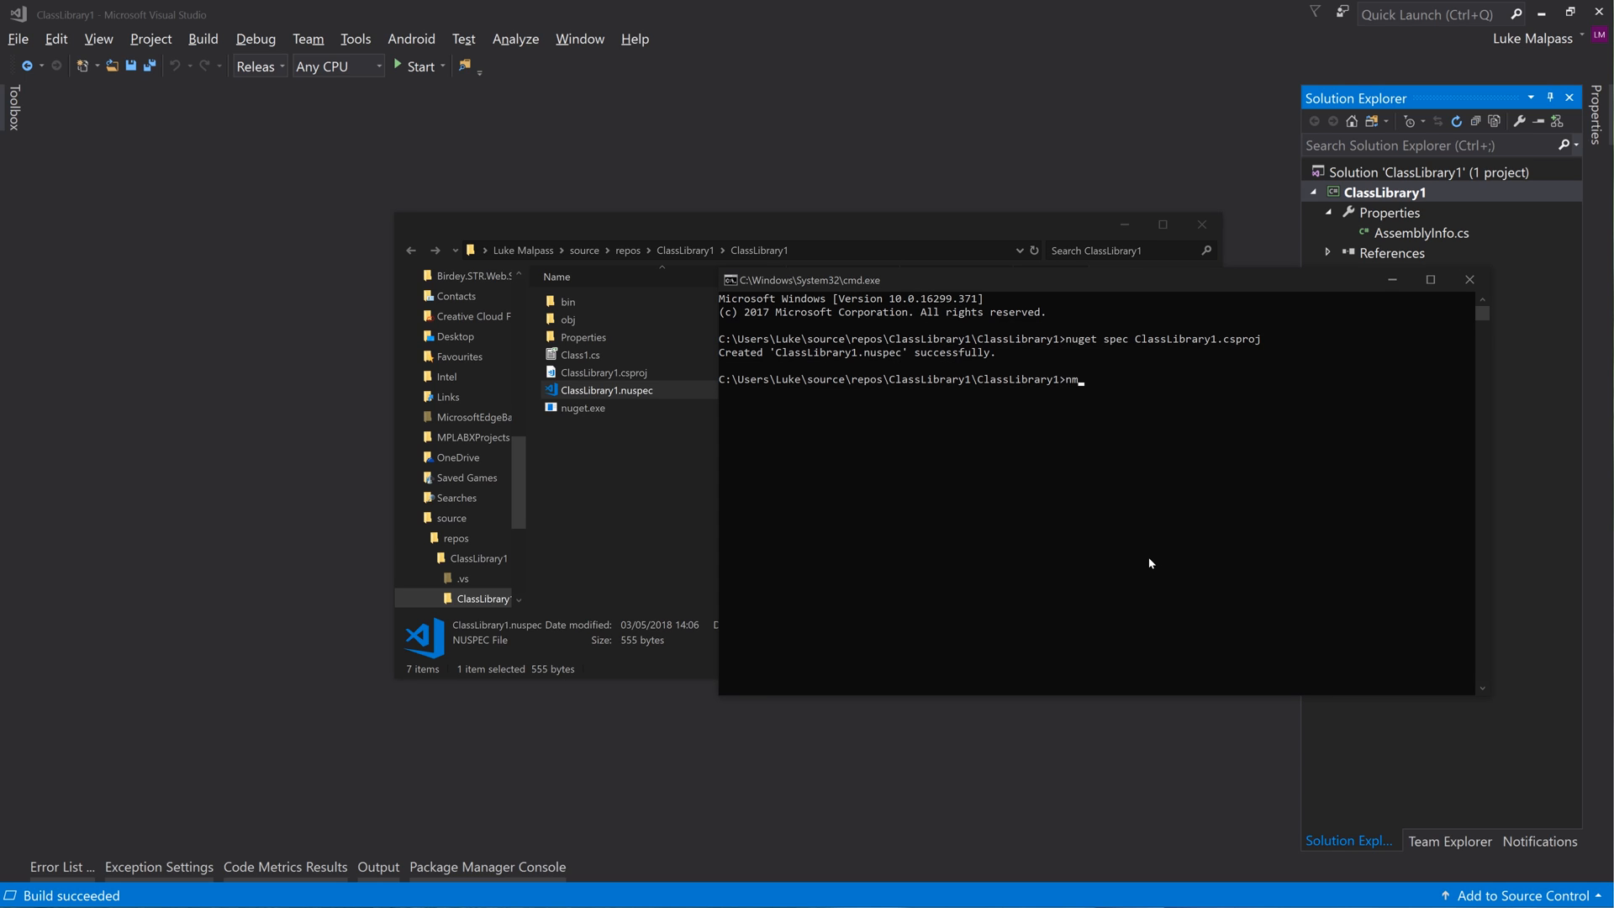
text(uget pack)
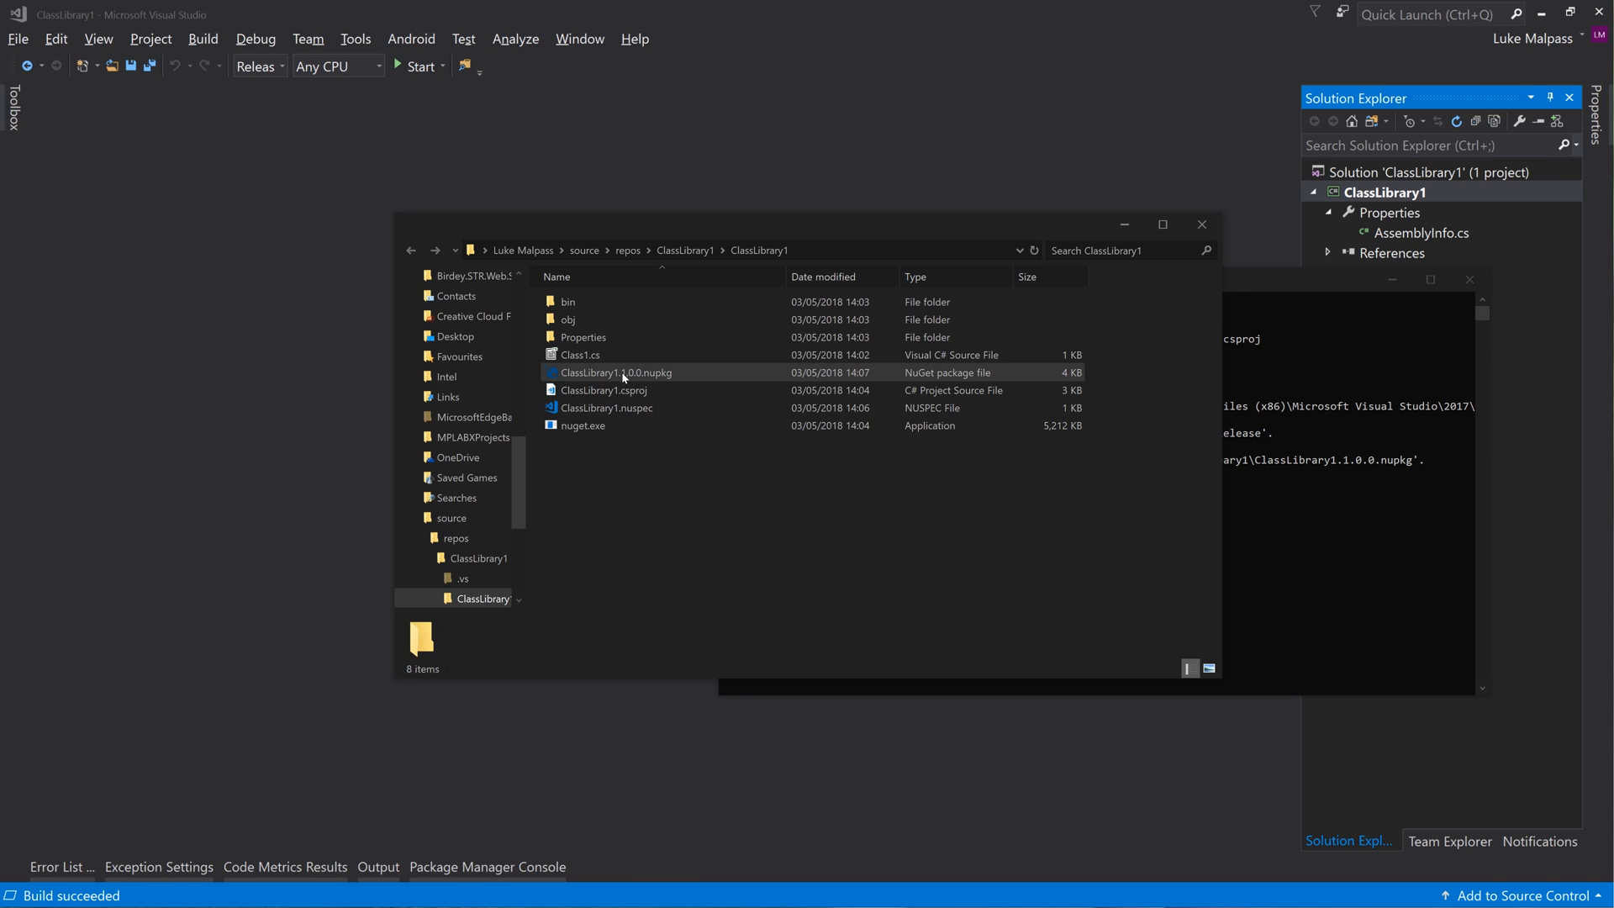
click(615, 371)
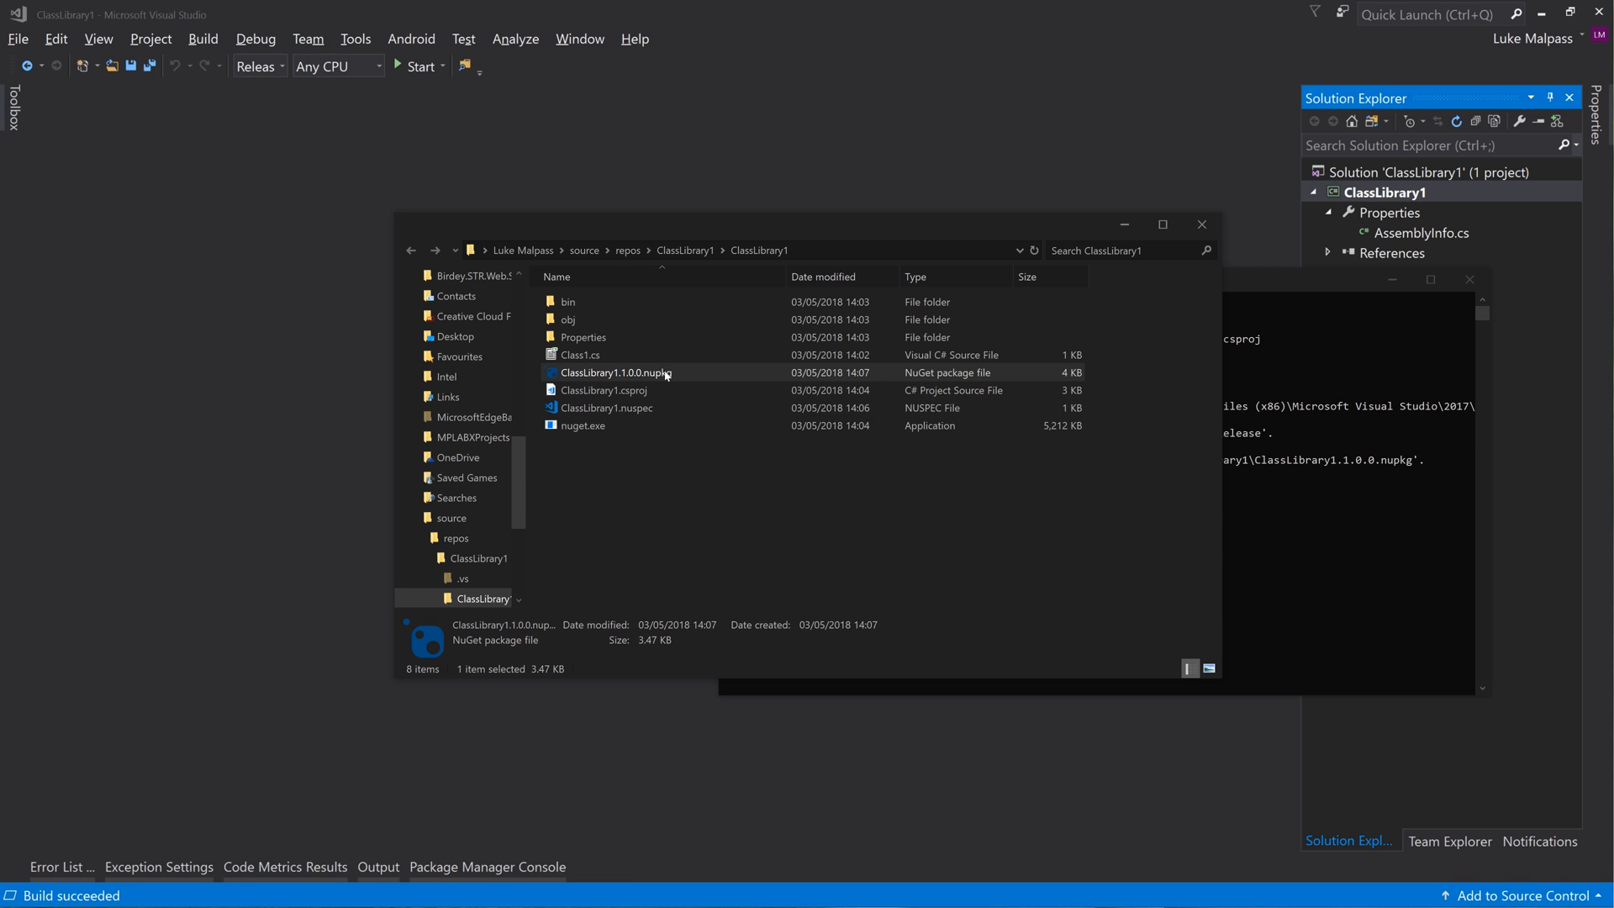
click(583, 425)
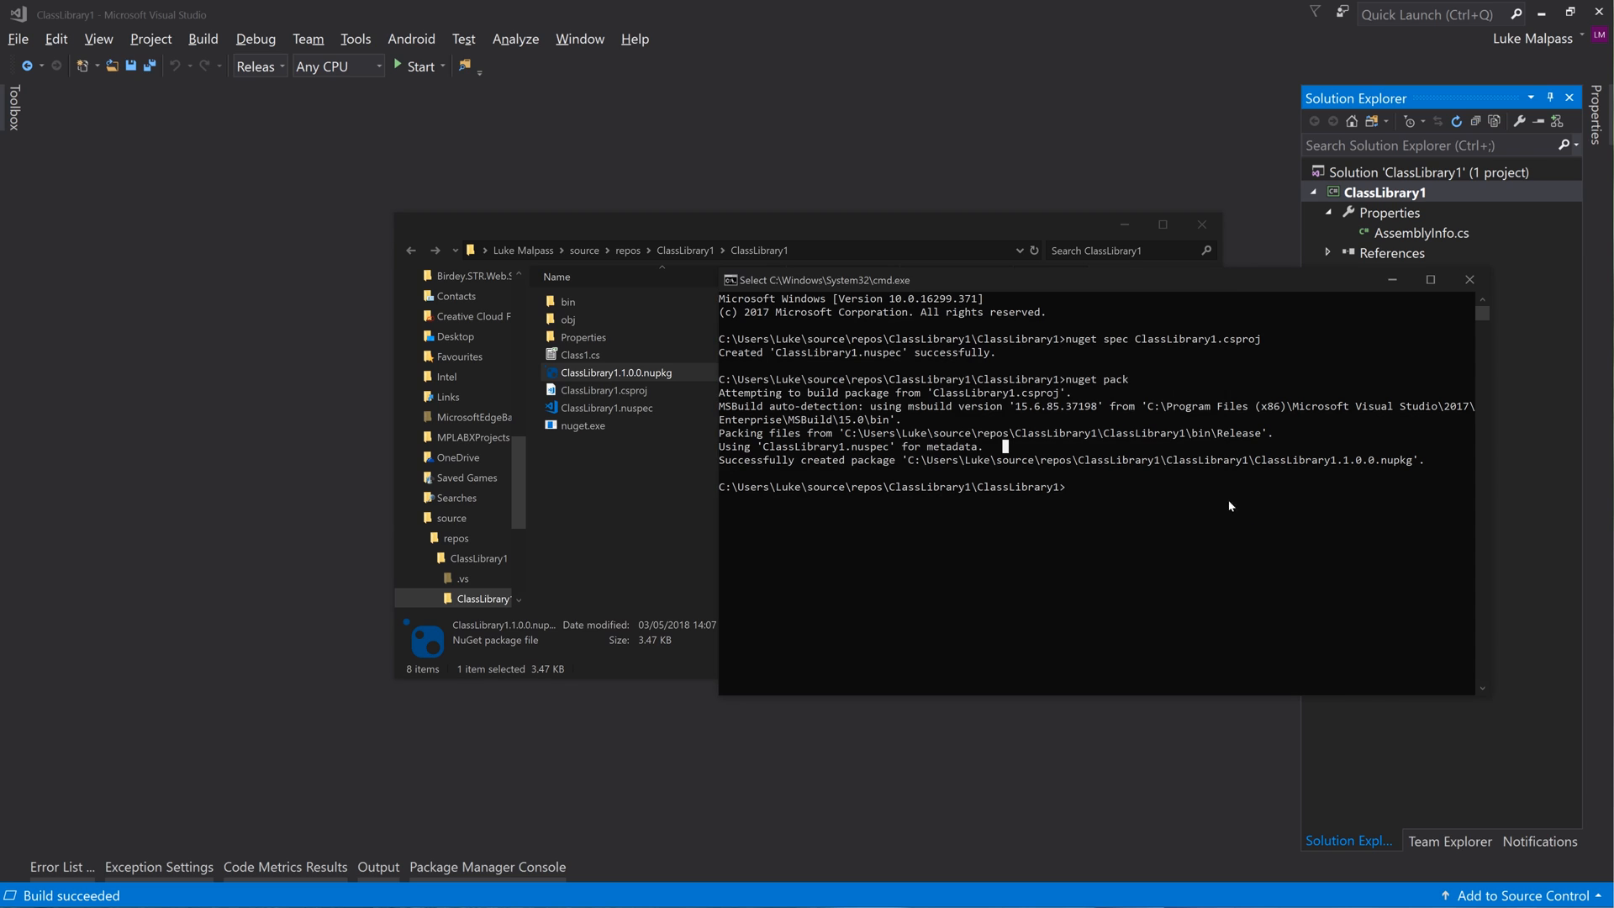
mouse_move(1019, 550)
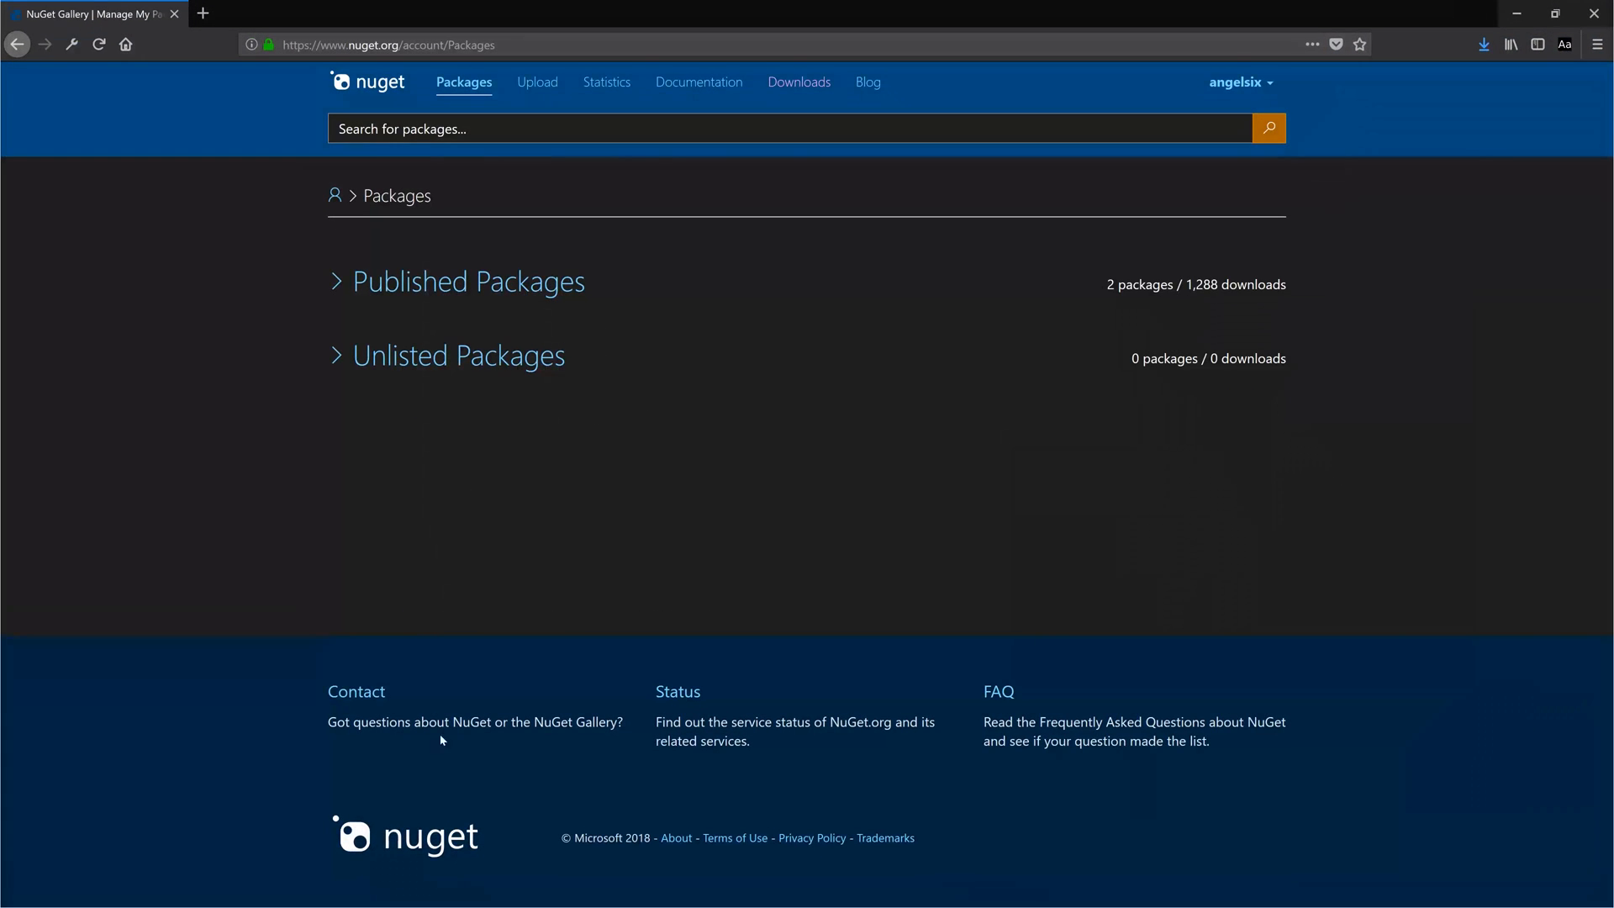
mouse_move(463, 83)
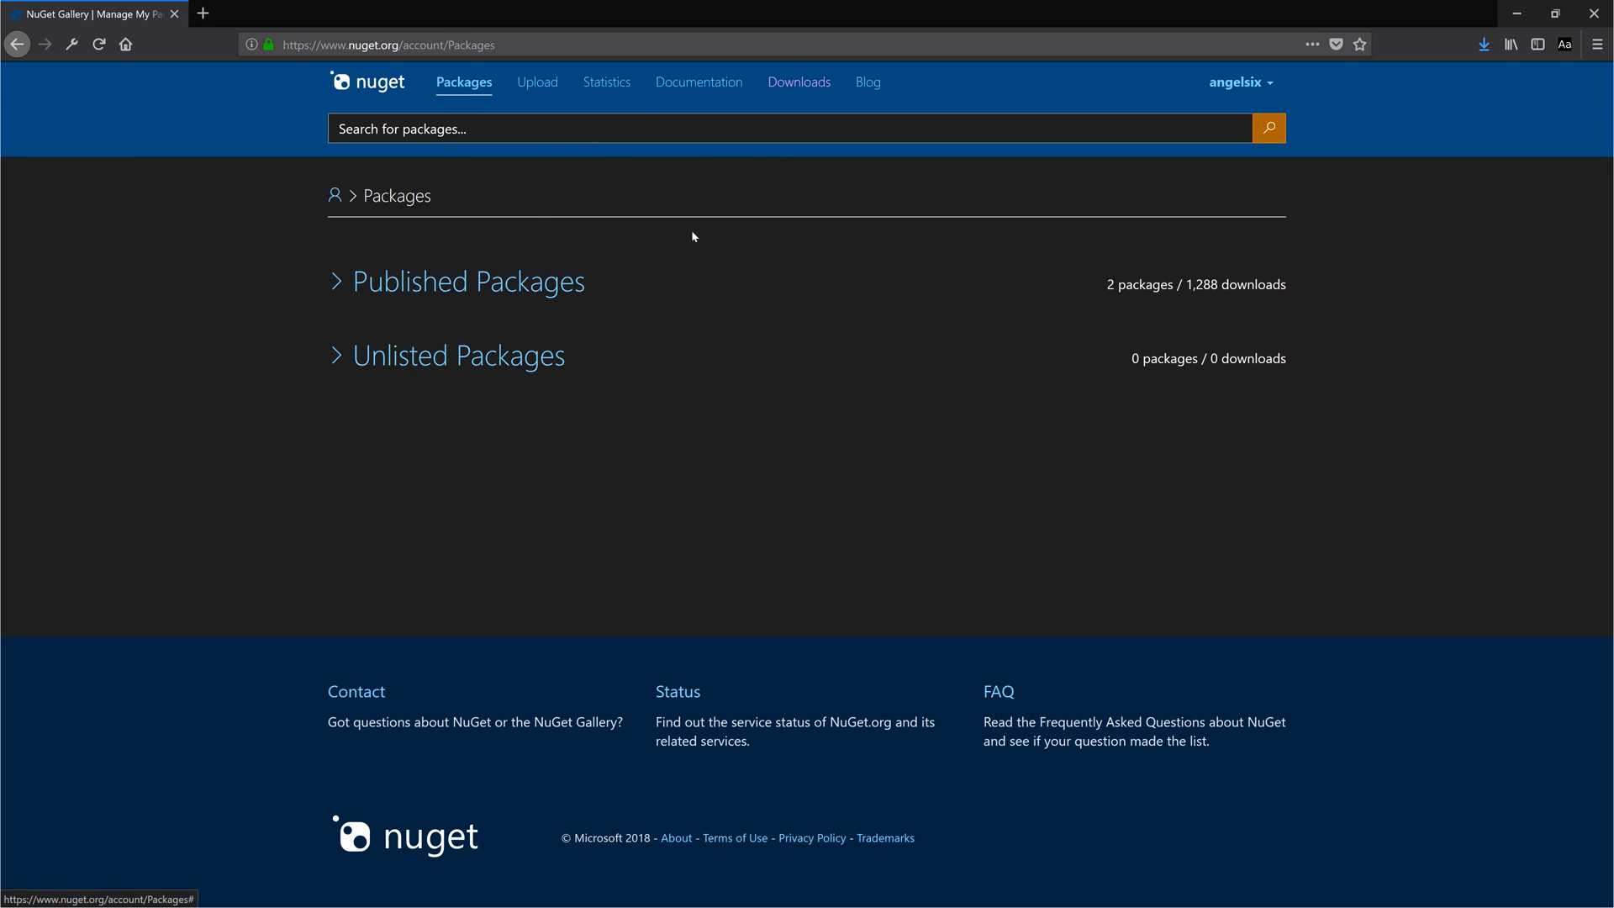
click(1239, 82)
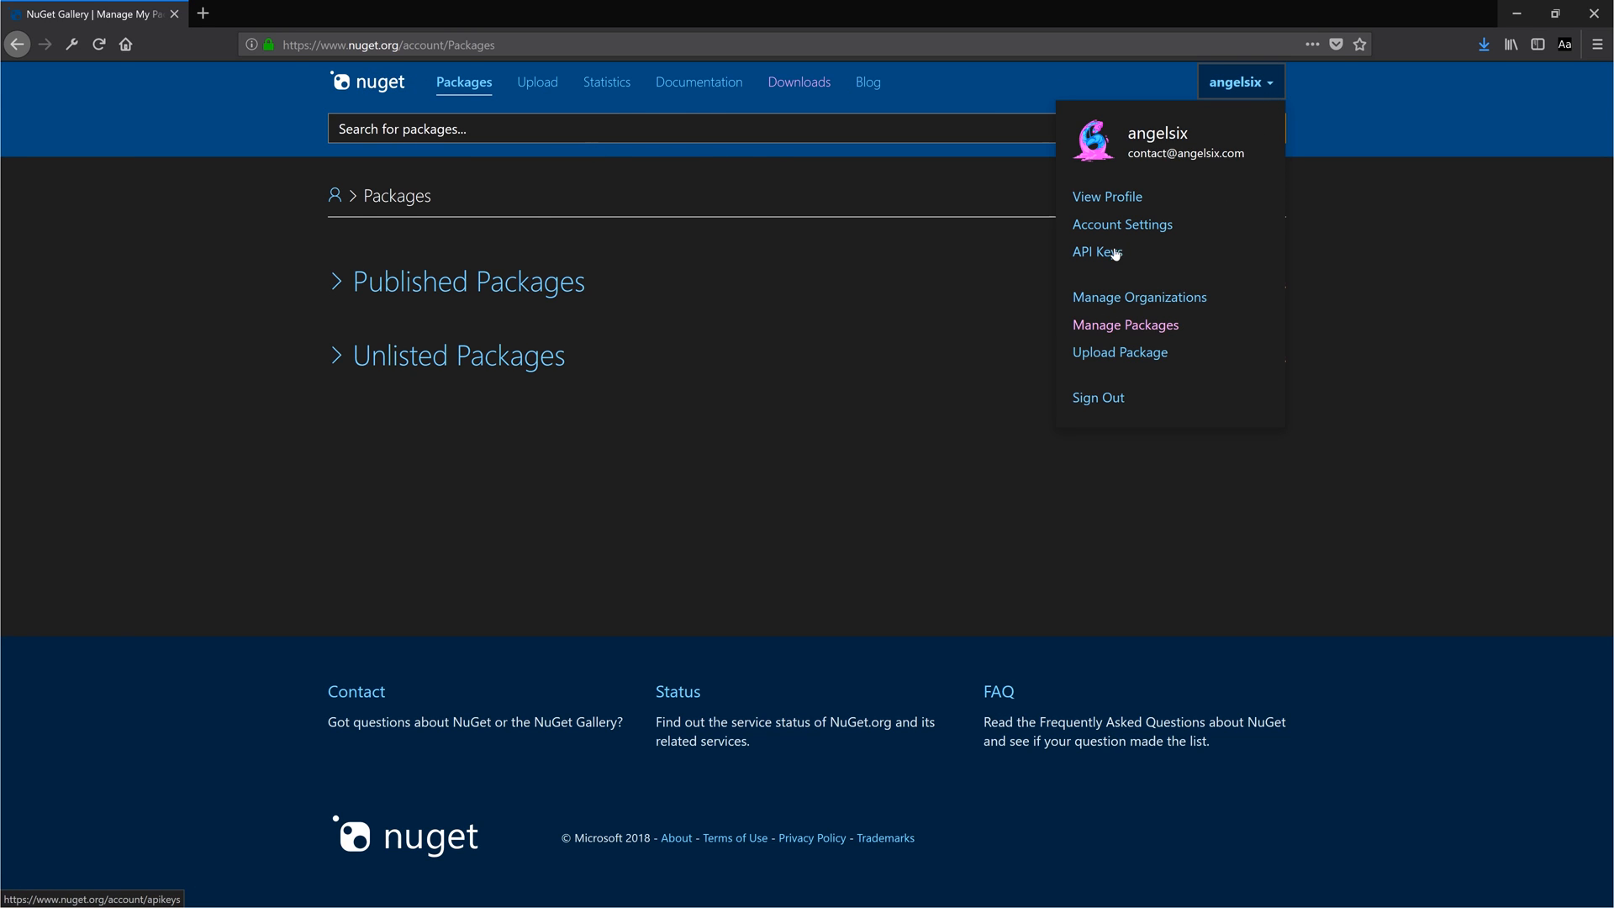
mouse_move(1110, 255)
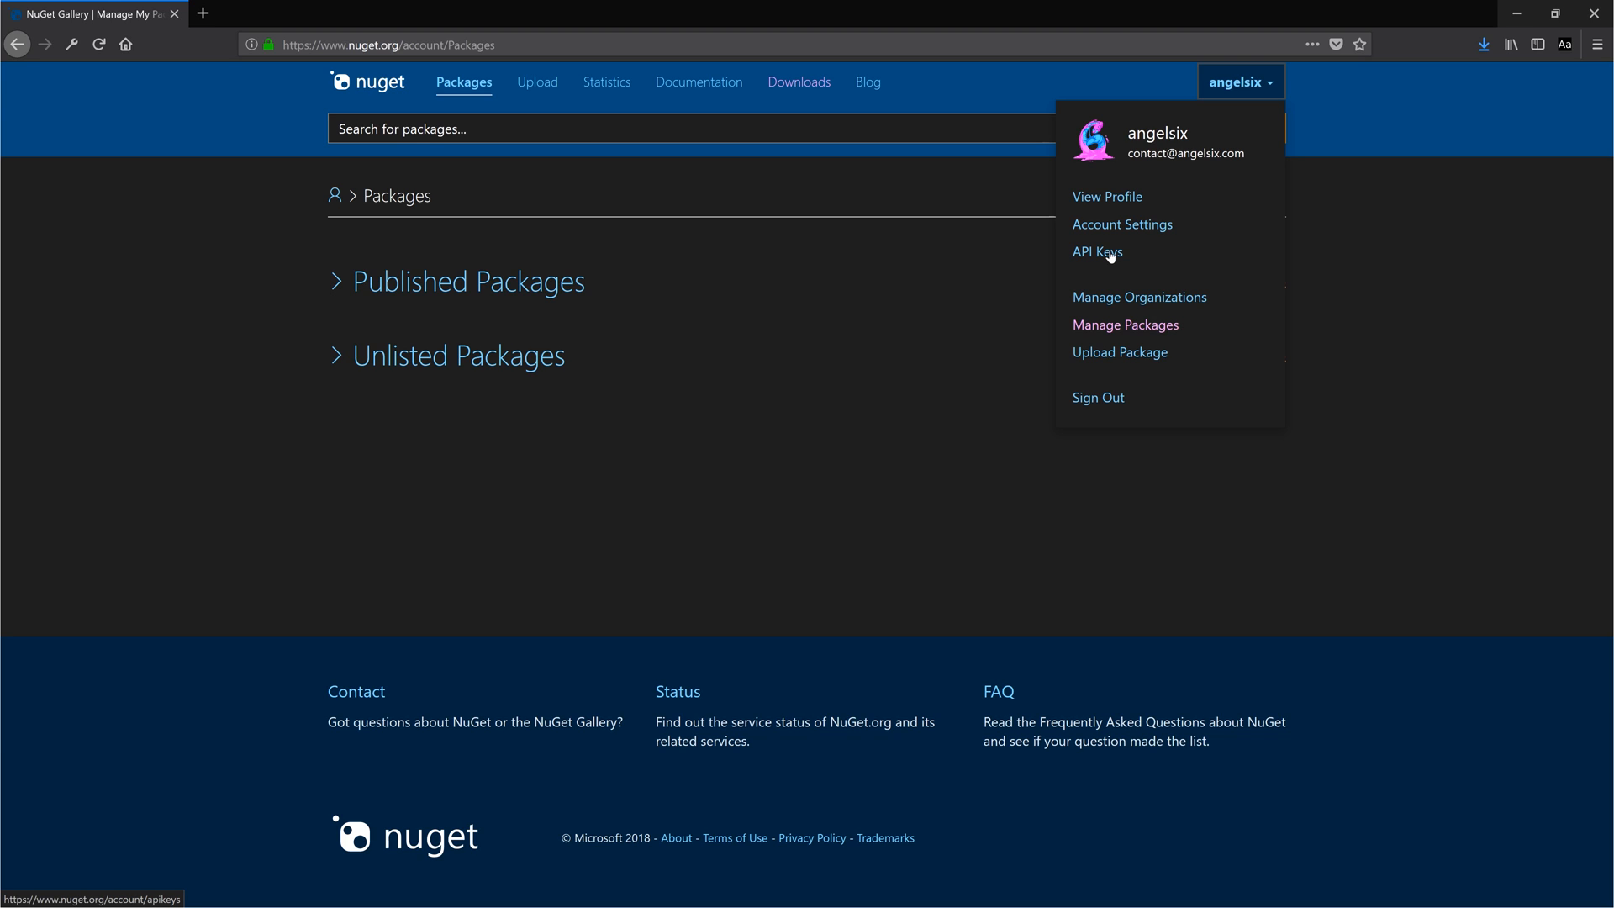
mouse_move(900, 471)
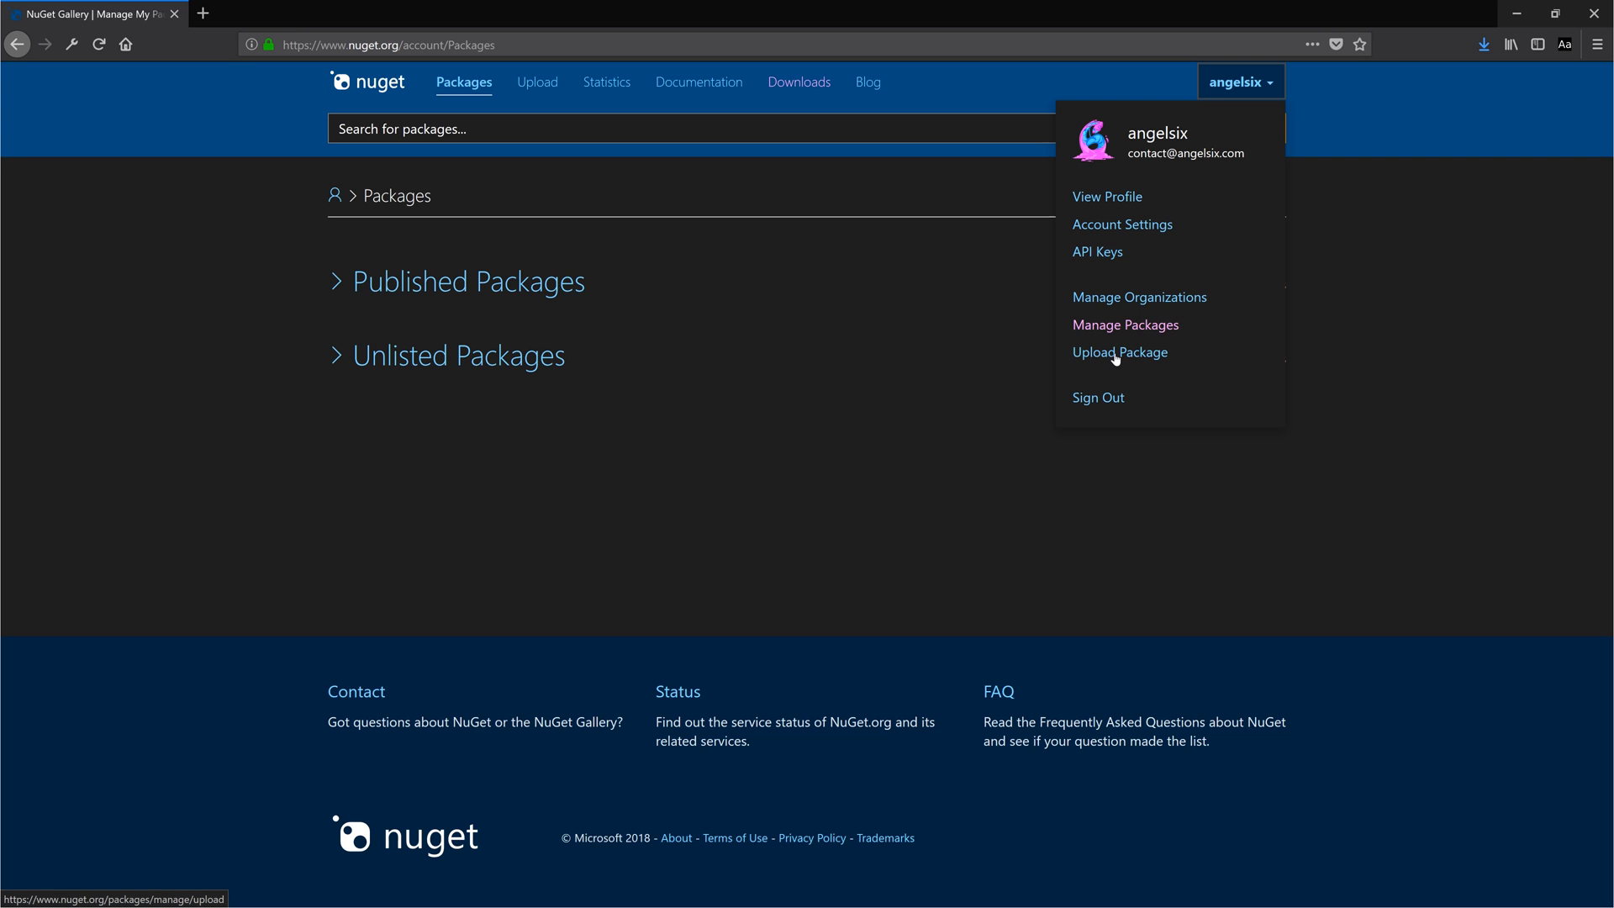
click(1239, 82)
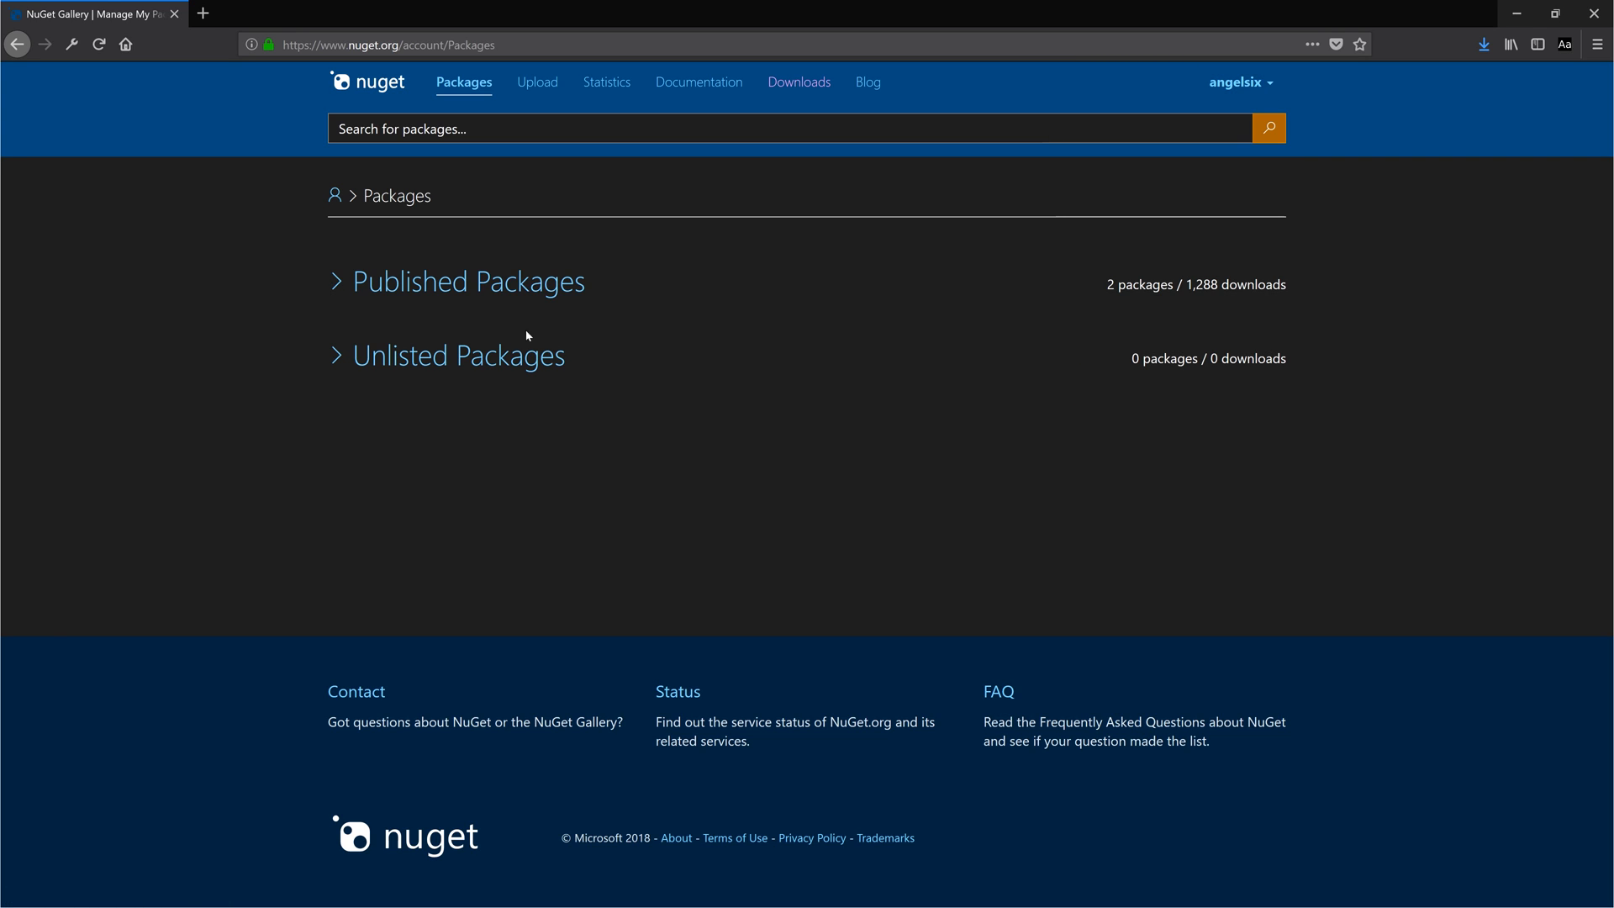
click(456, 280)
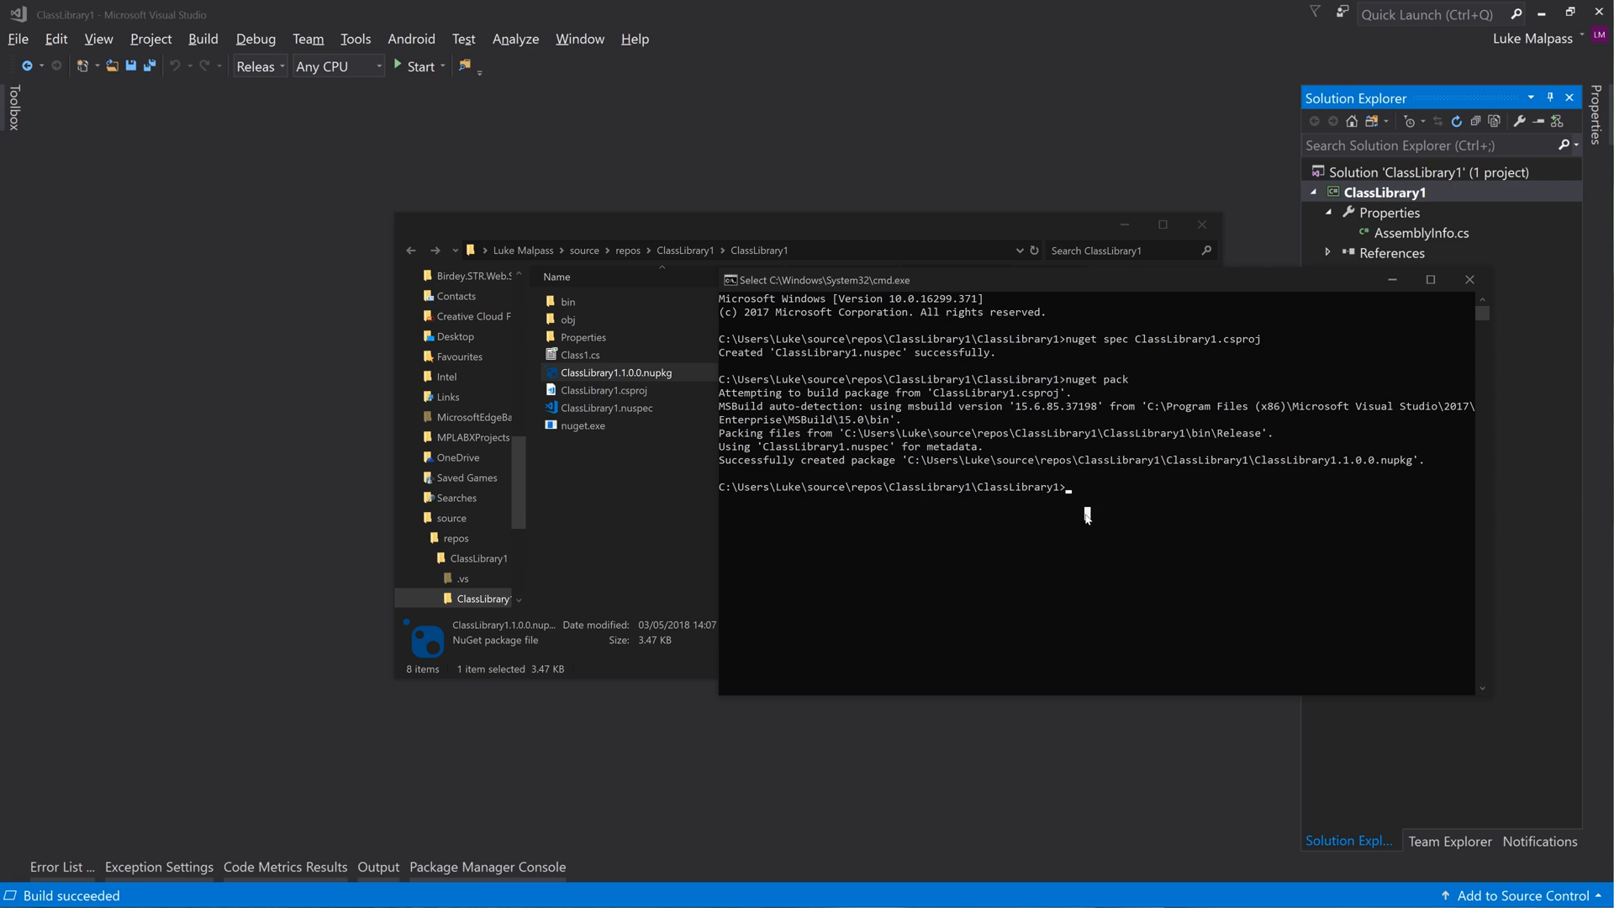
mouse_move(766, 530)
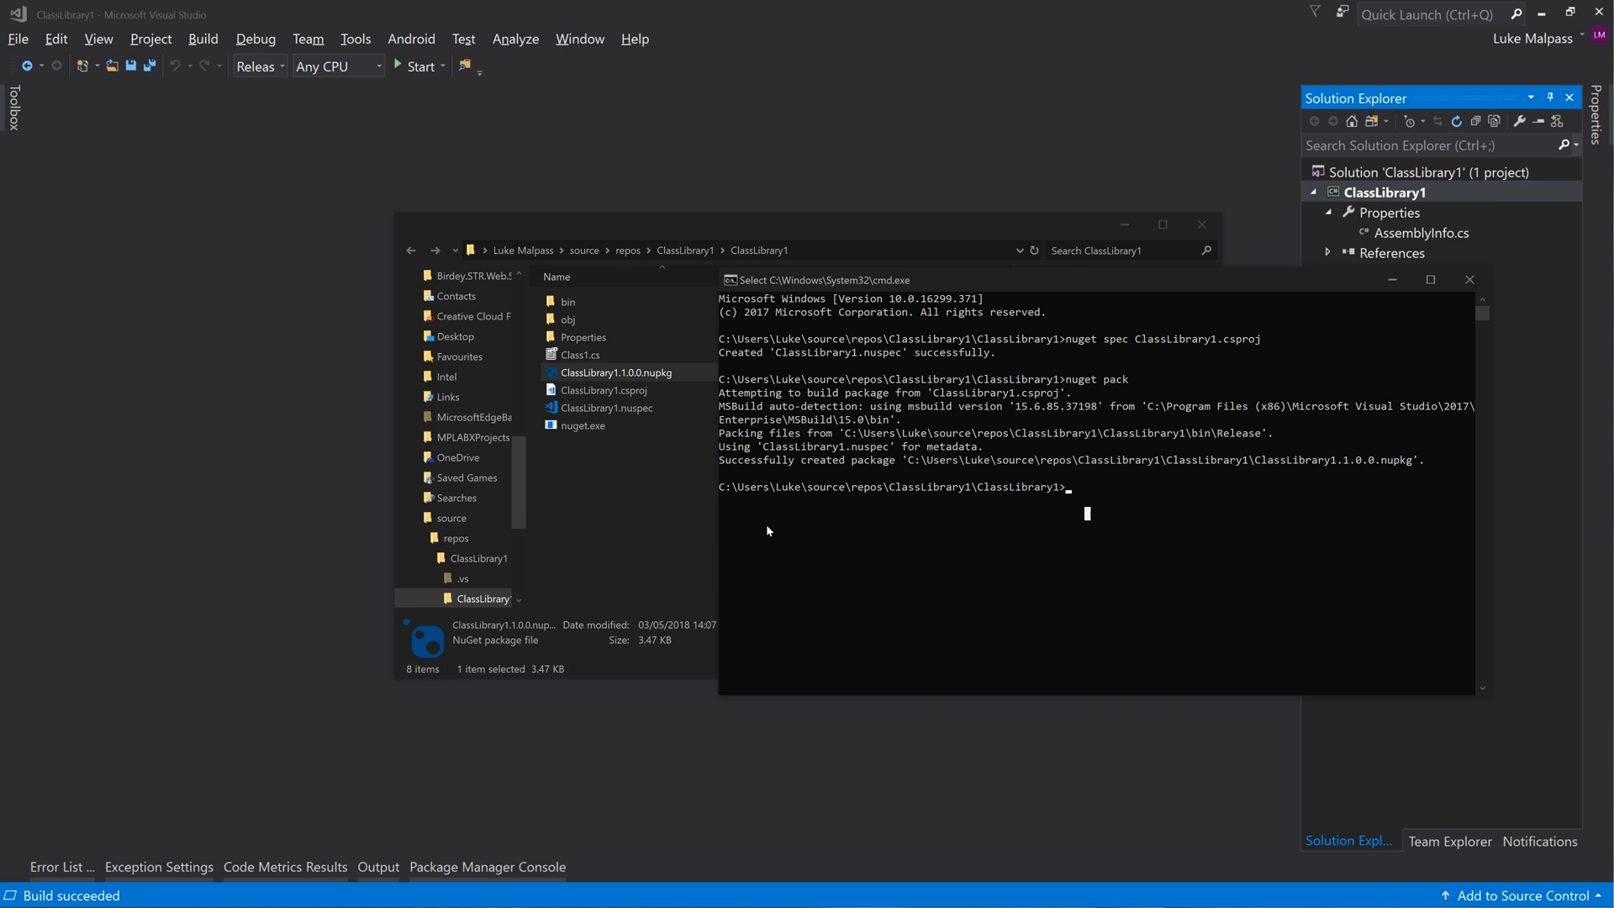
mouse_move(989, 564)
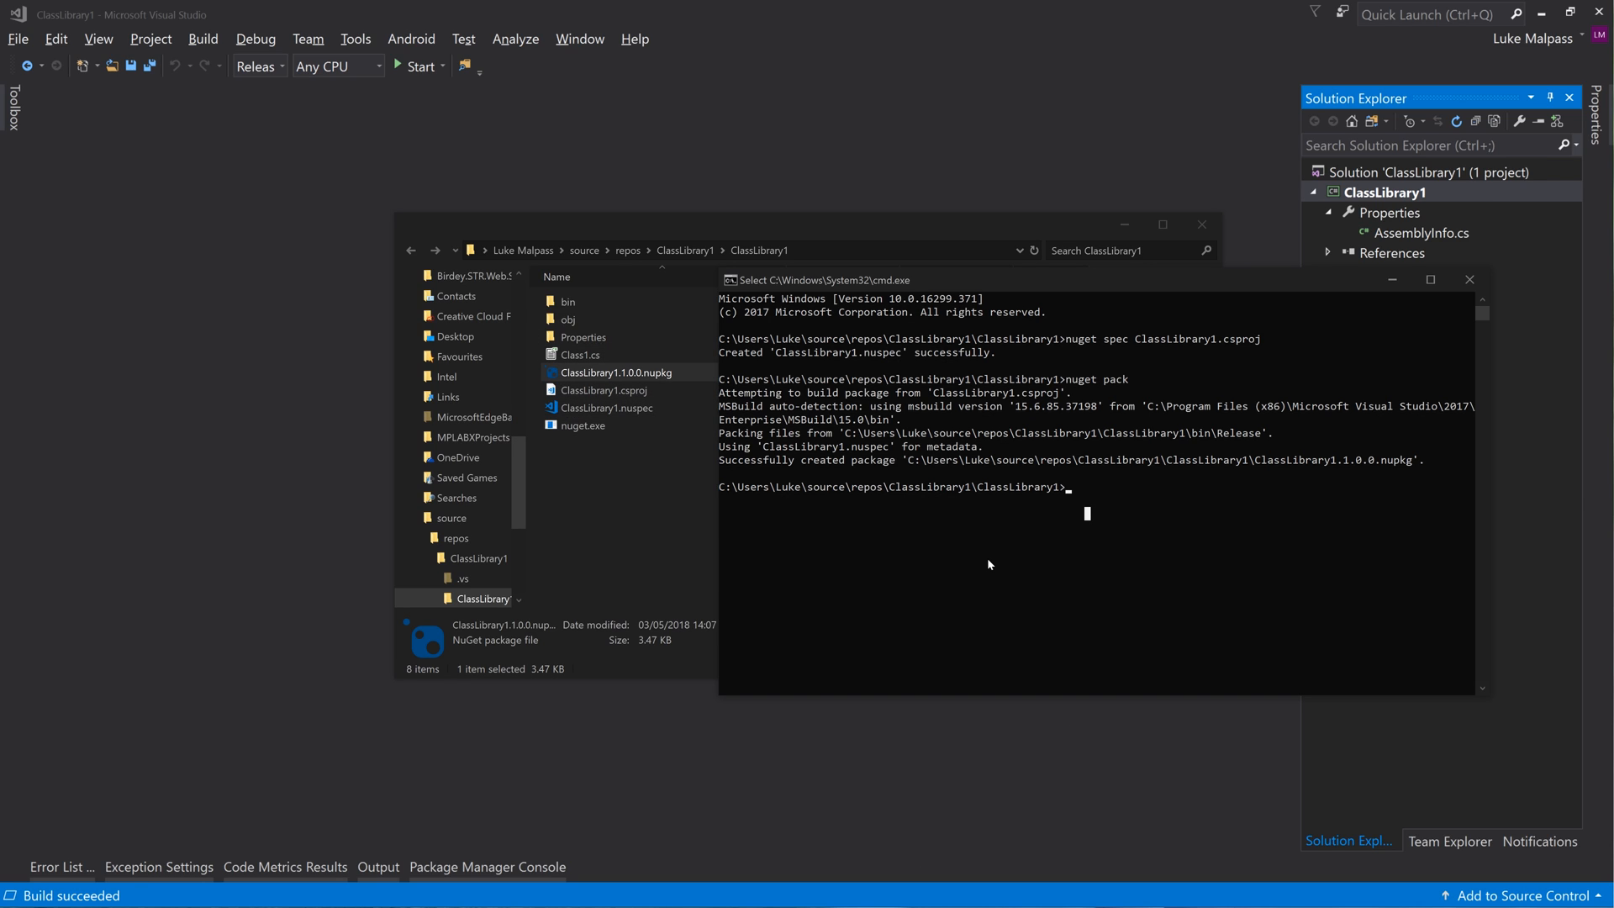
mouse_move(953, 534)
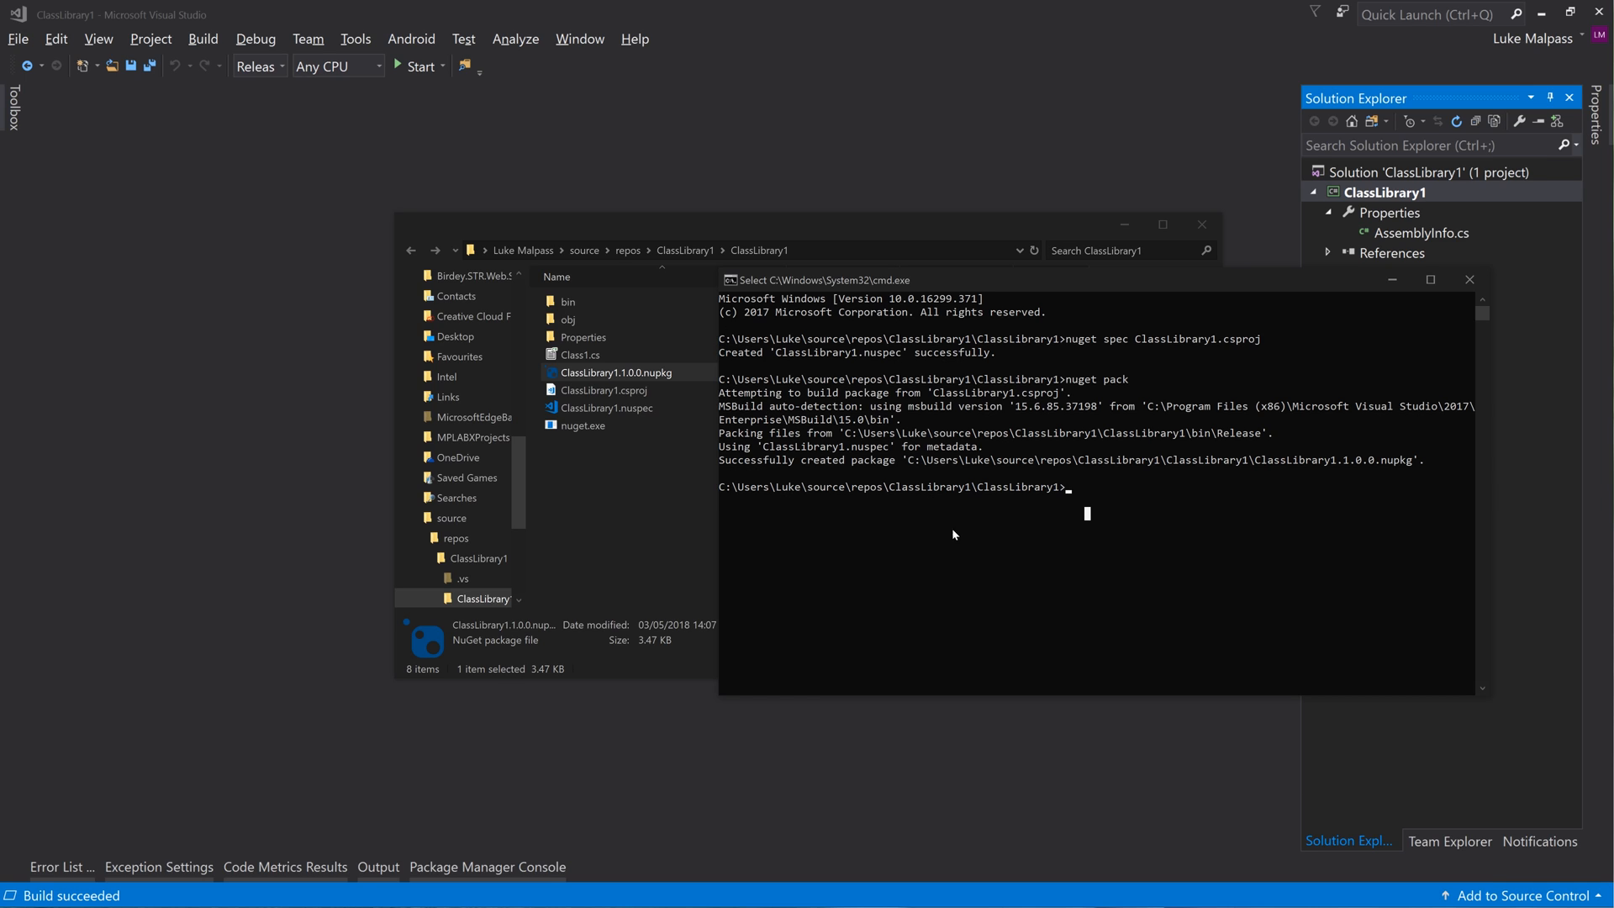
mouse_move(975, 381)
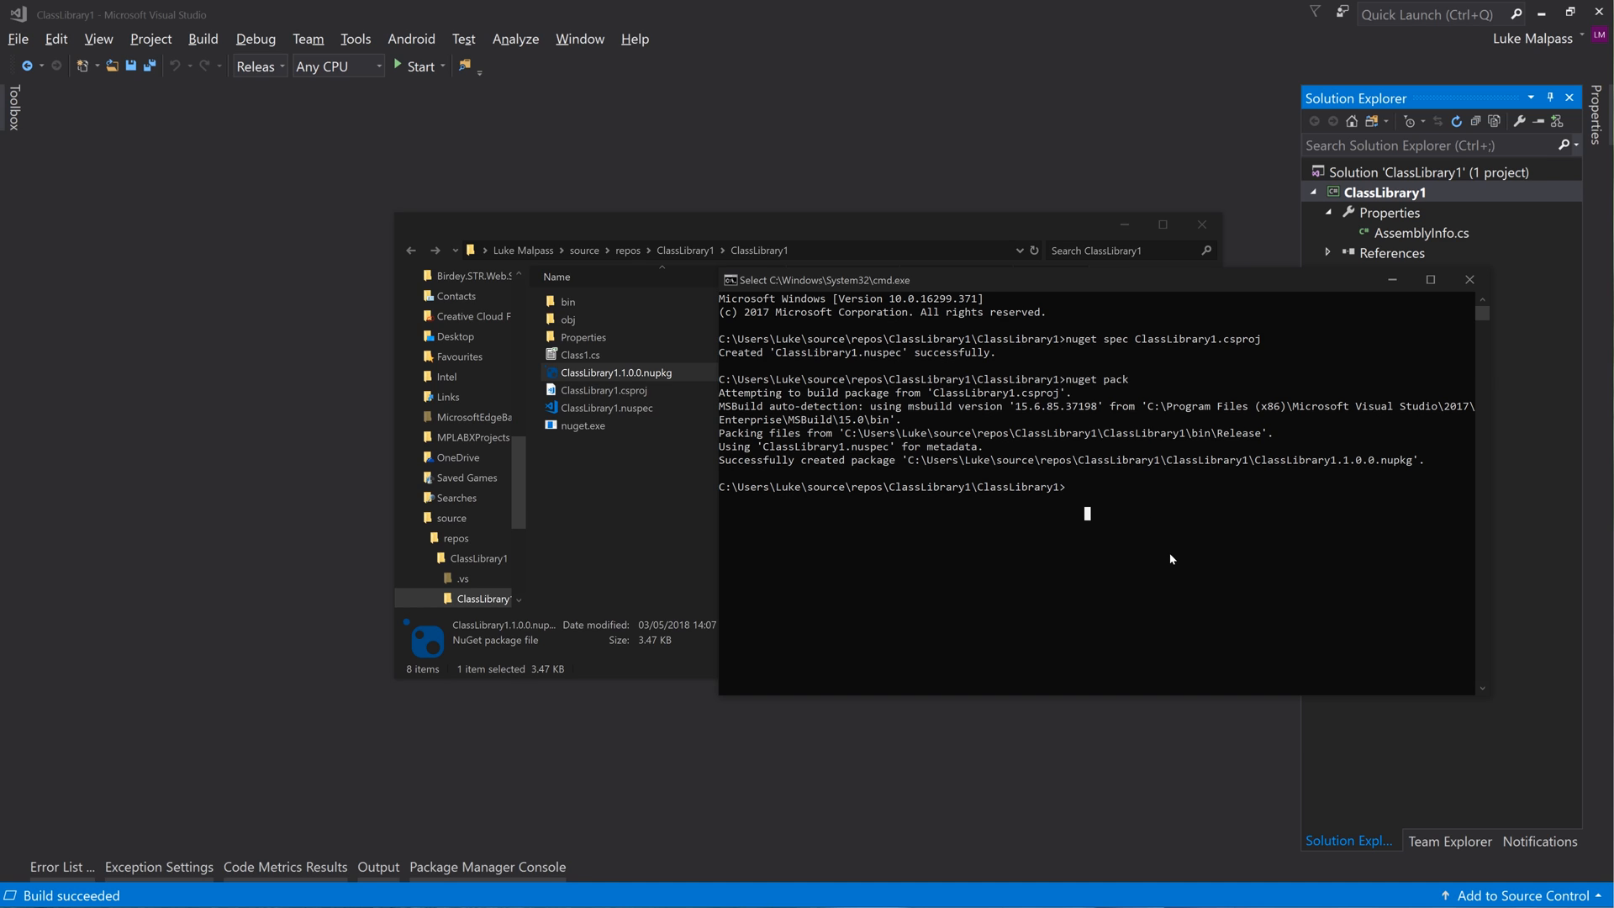
mouse_move(1094, 541)
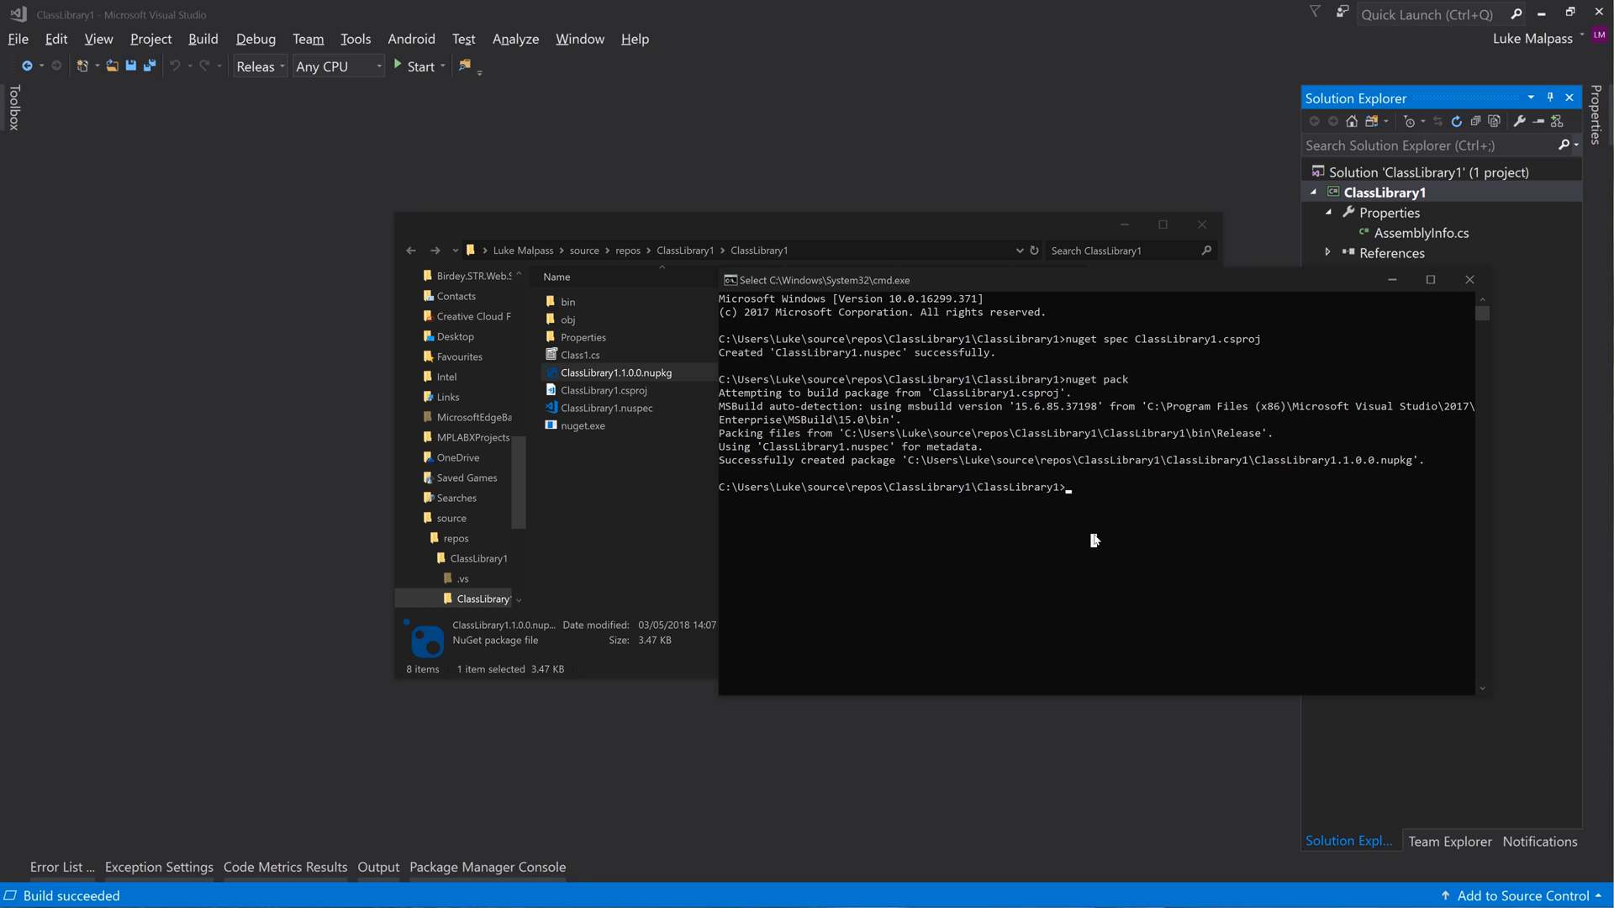
mouse_move(1151, 509)
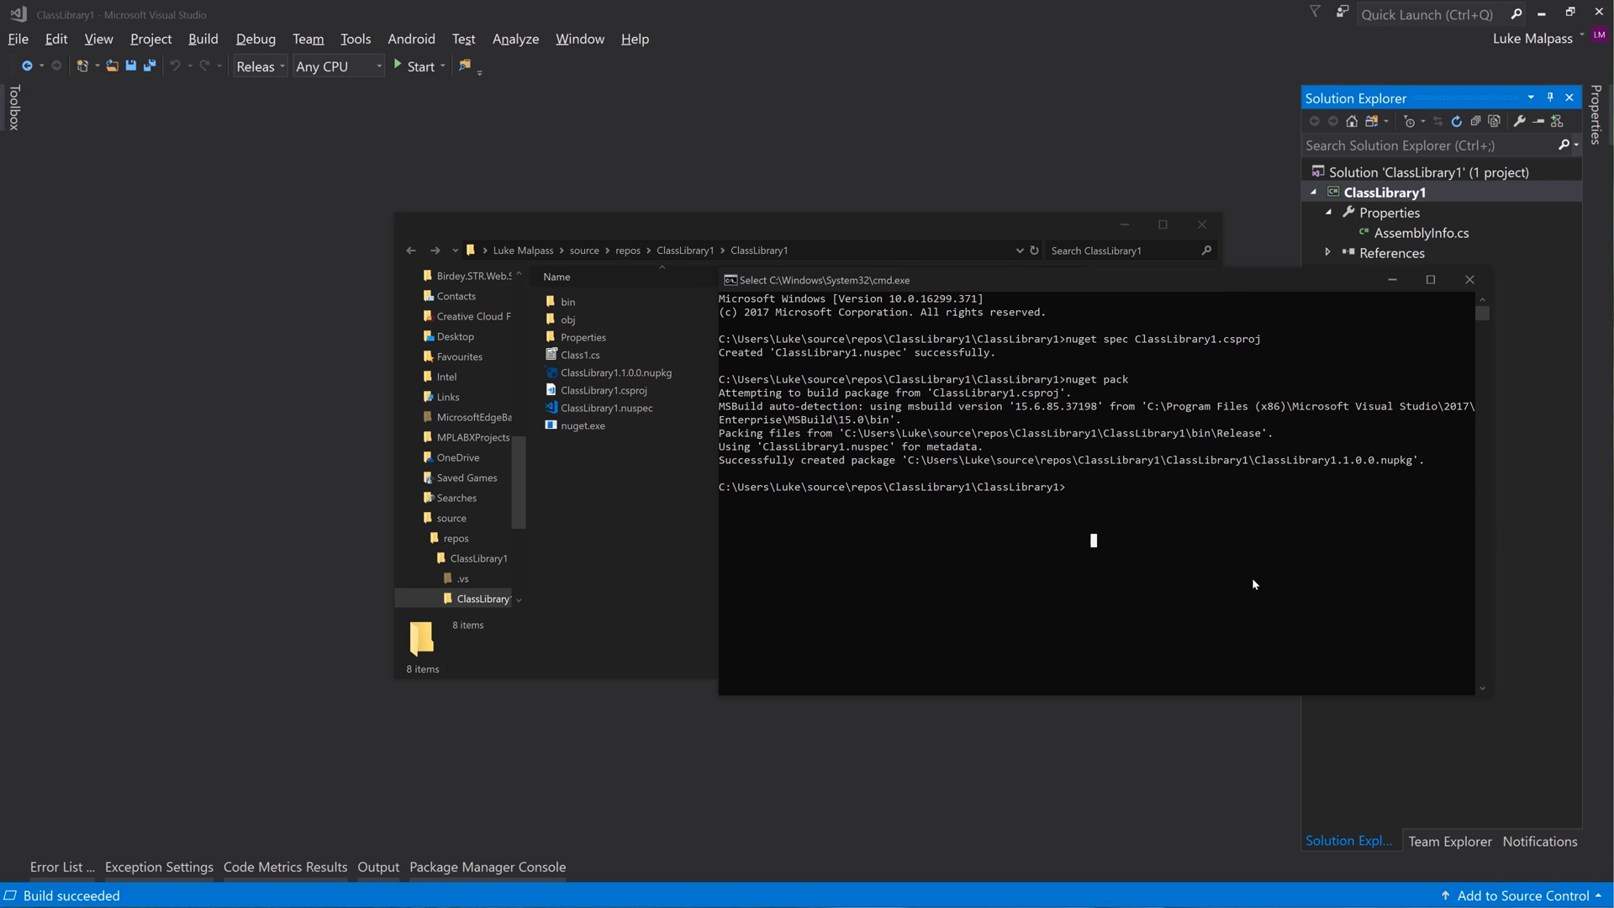
Enter a nuget push command for ClassLibrary1.1.0.0.nupkg with a test API key
text(n)
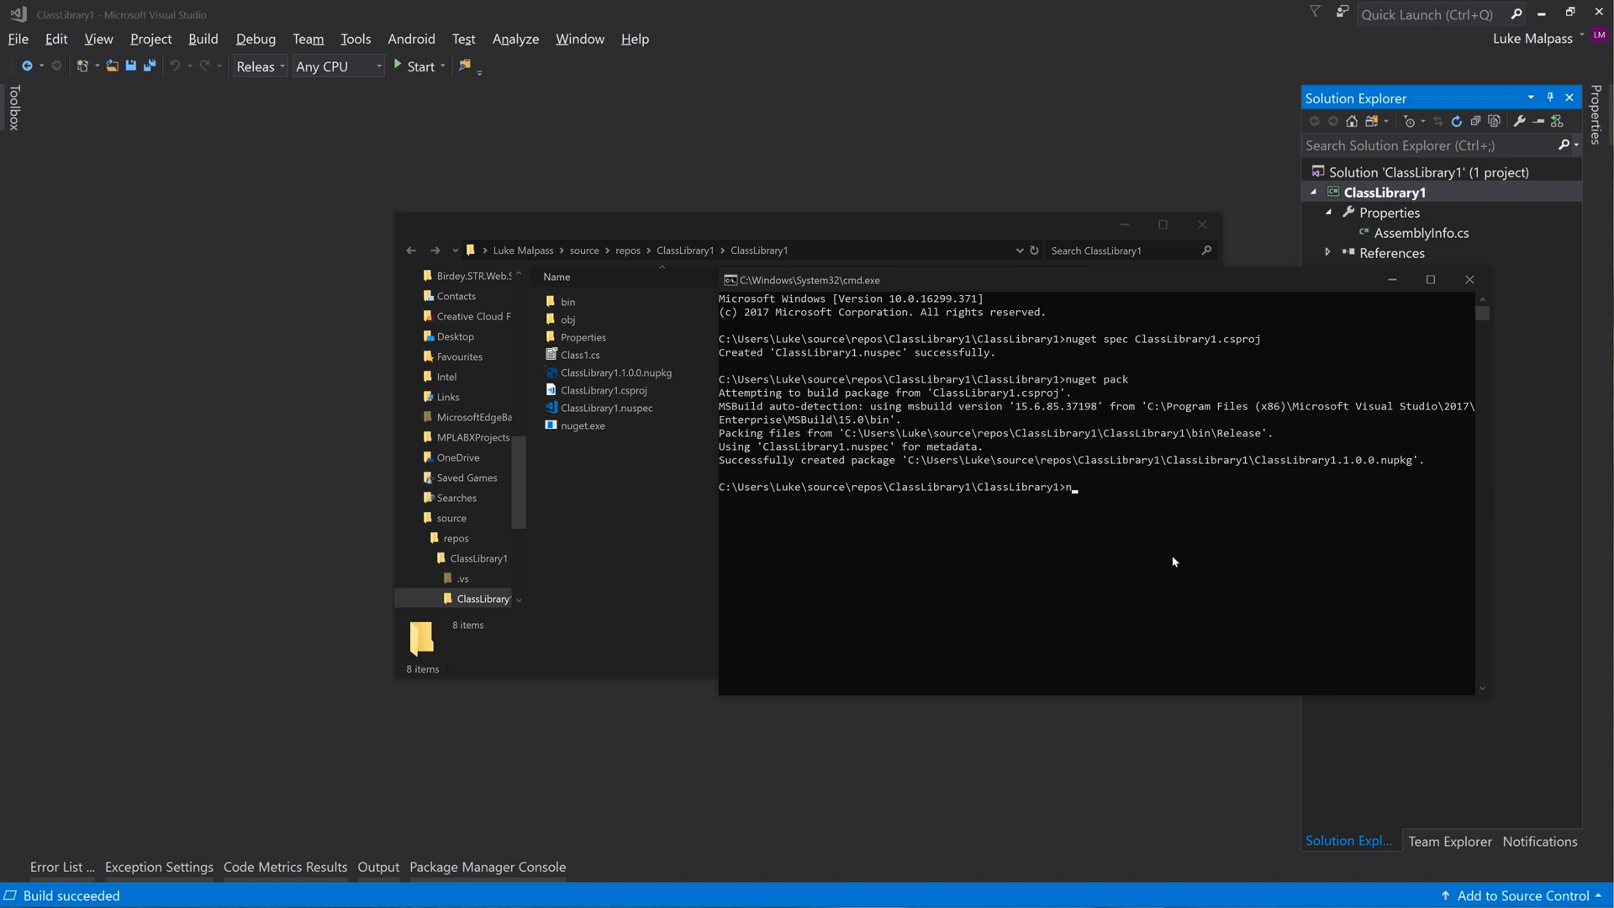
text(uget pus)
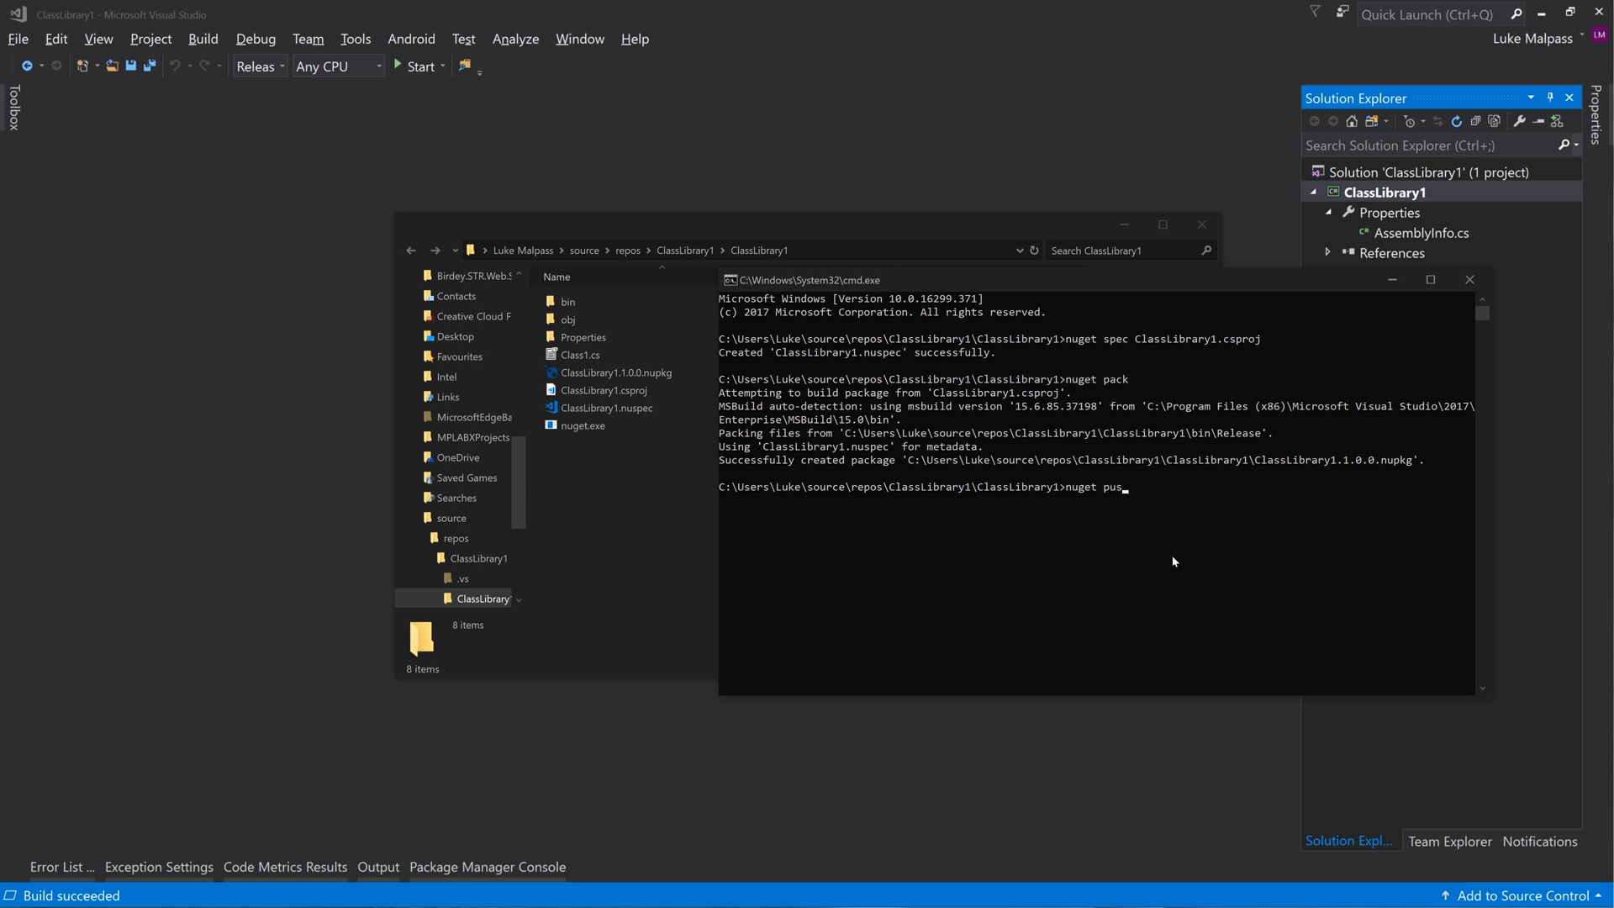
text(h)
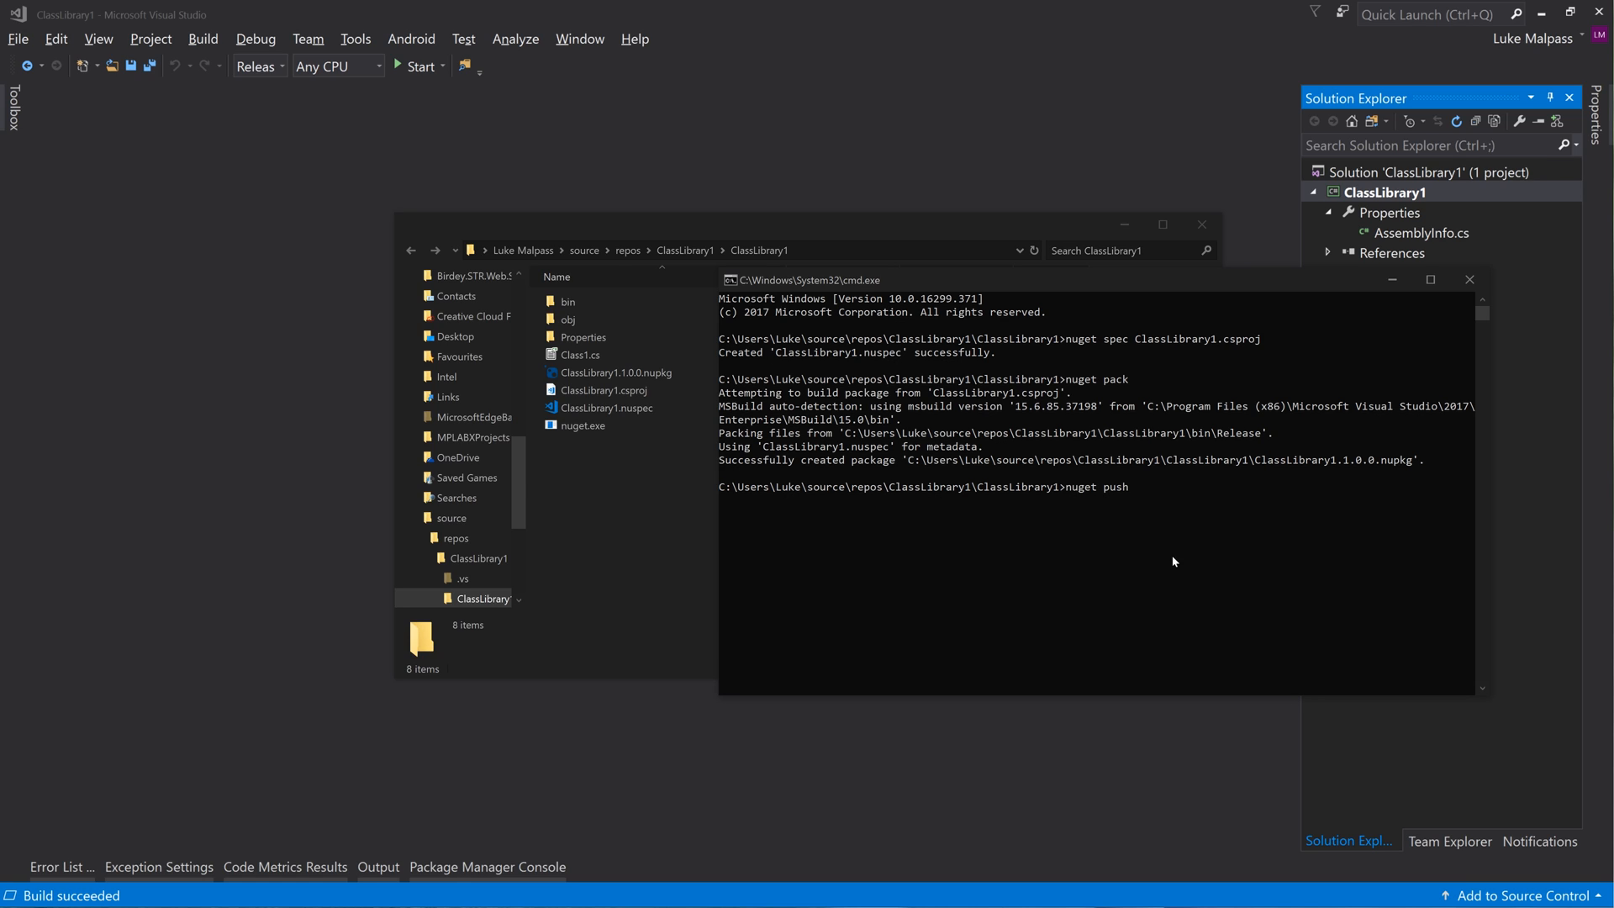
text(ClassLibrary1.1.0.0.nupkg)
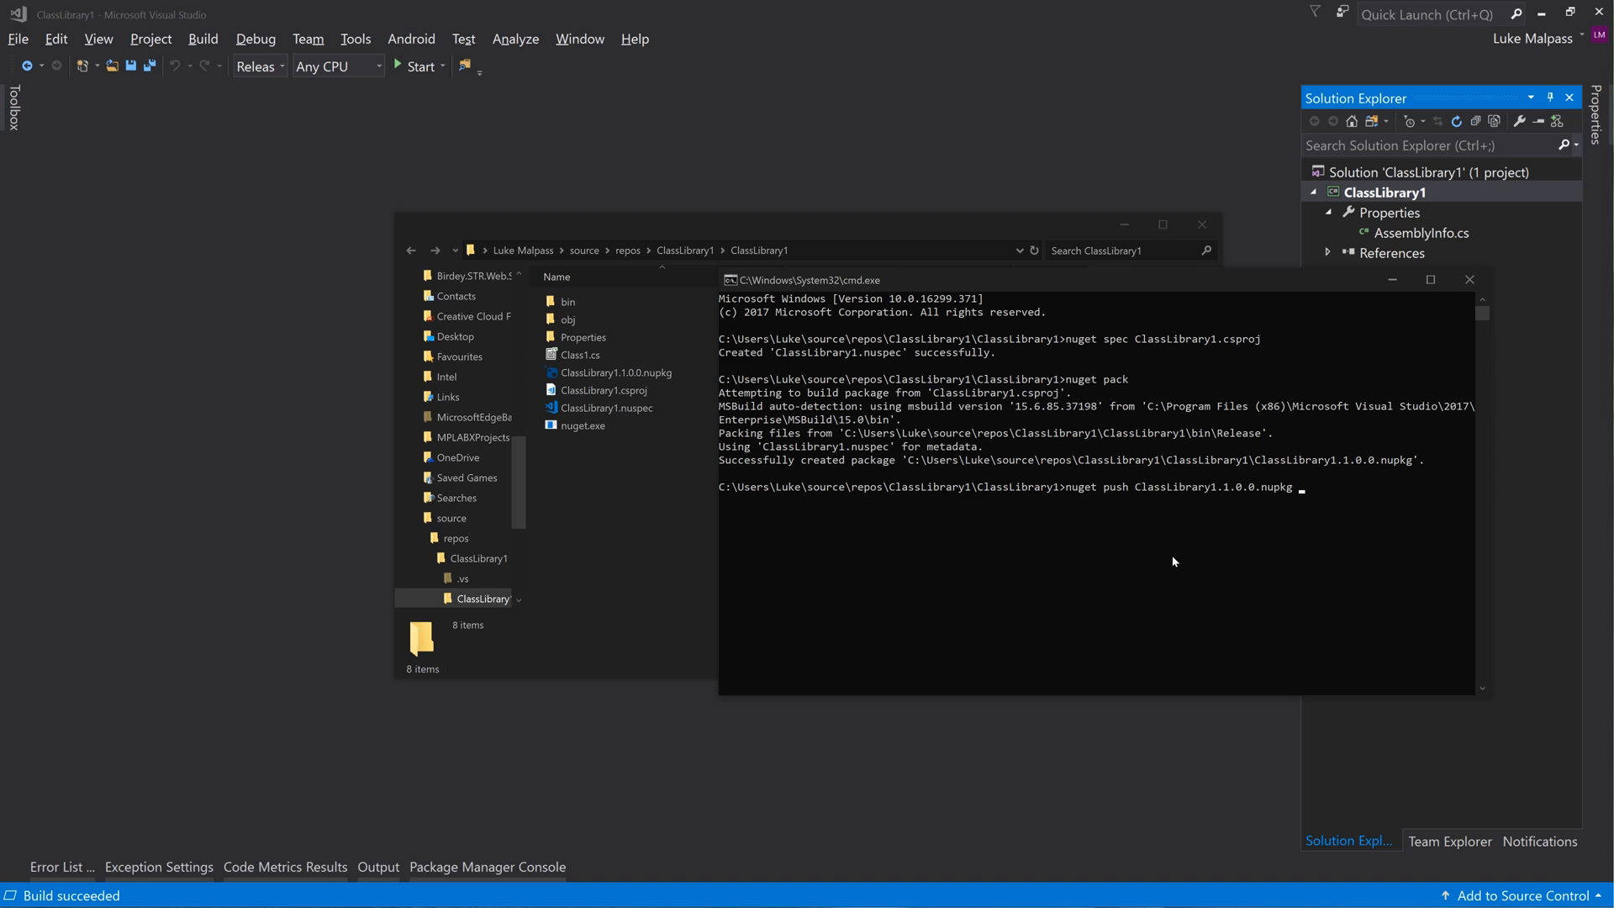
text(dfgkjhdfgkjdhfgkdjfghekghdfk)
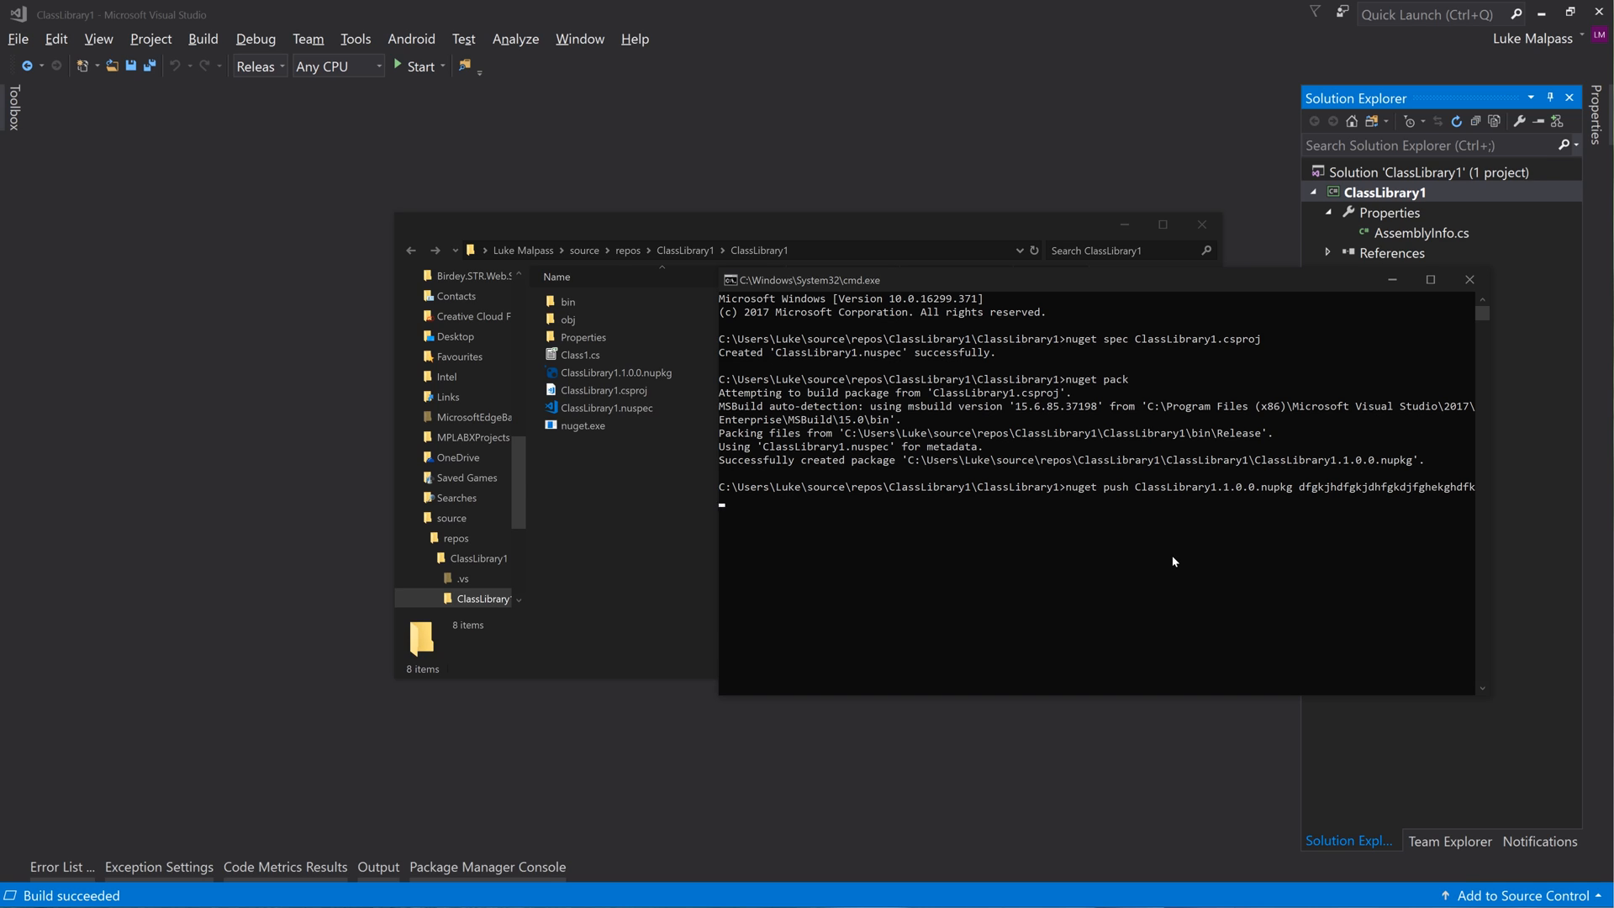
text(jgdfhkjghkj)
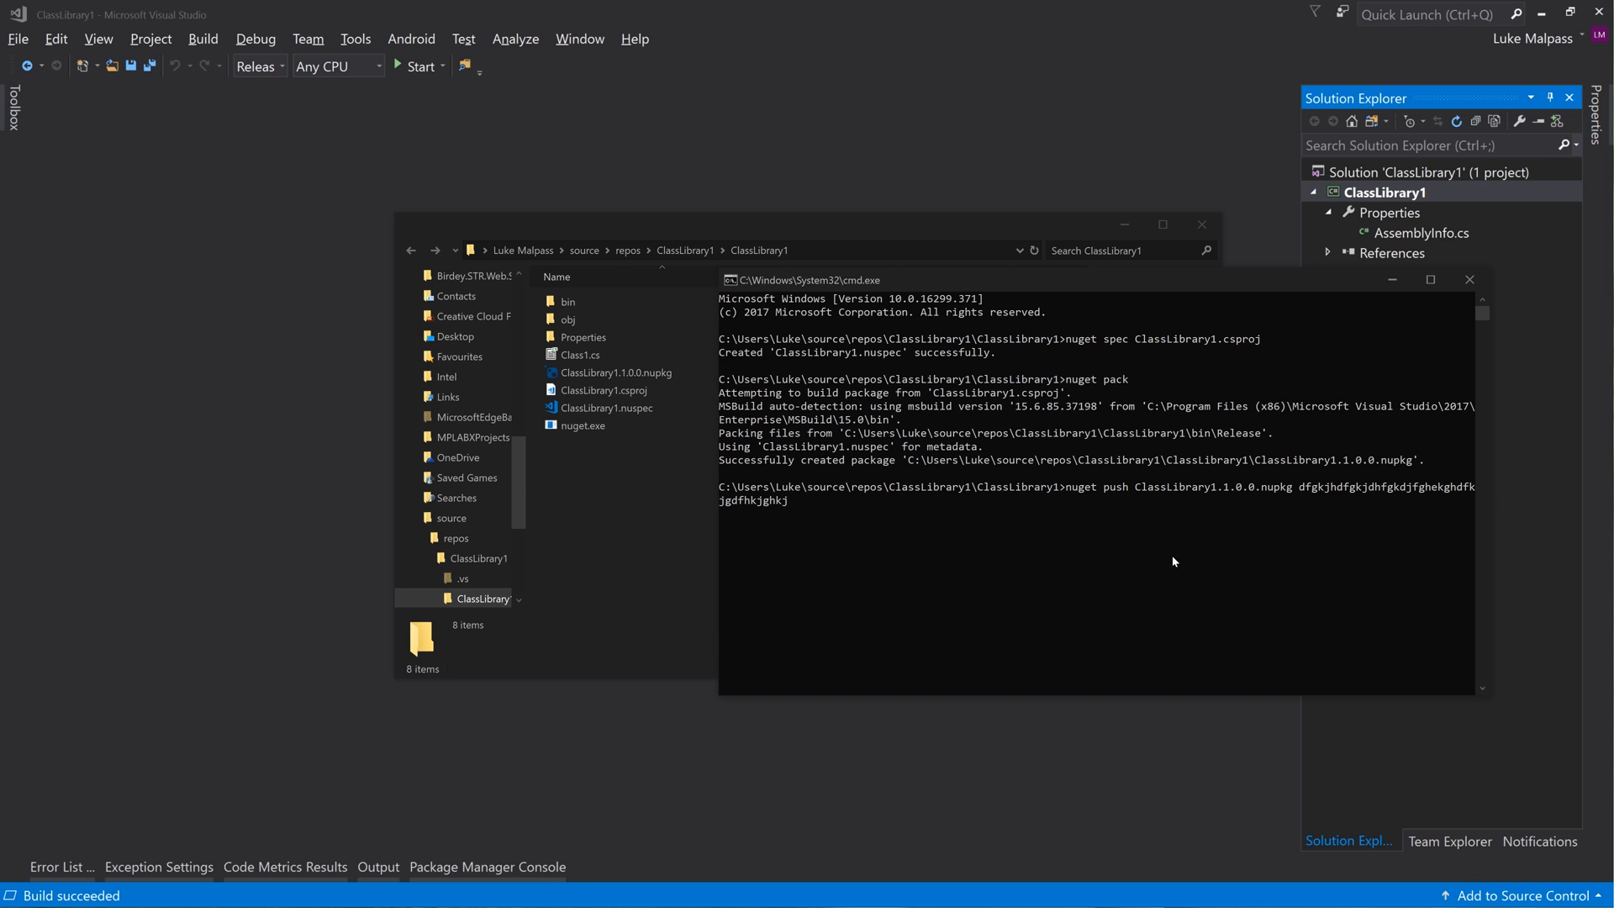
text(-Source)
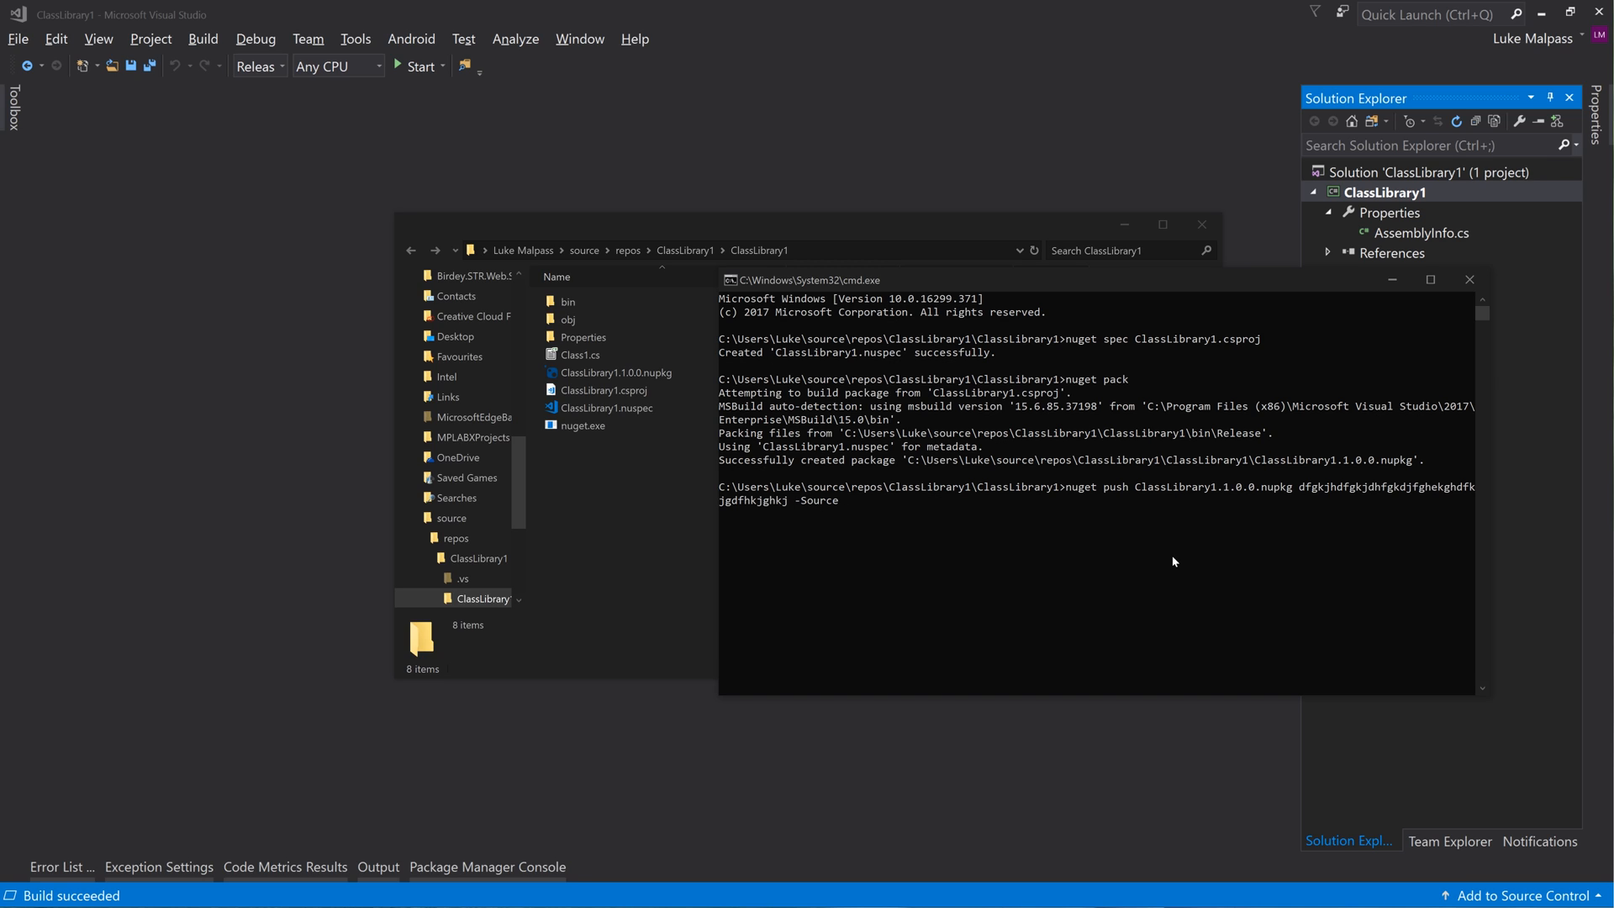
text(https)
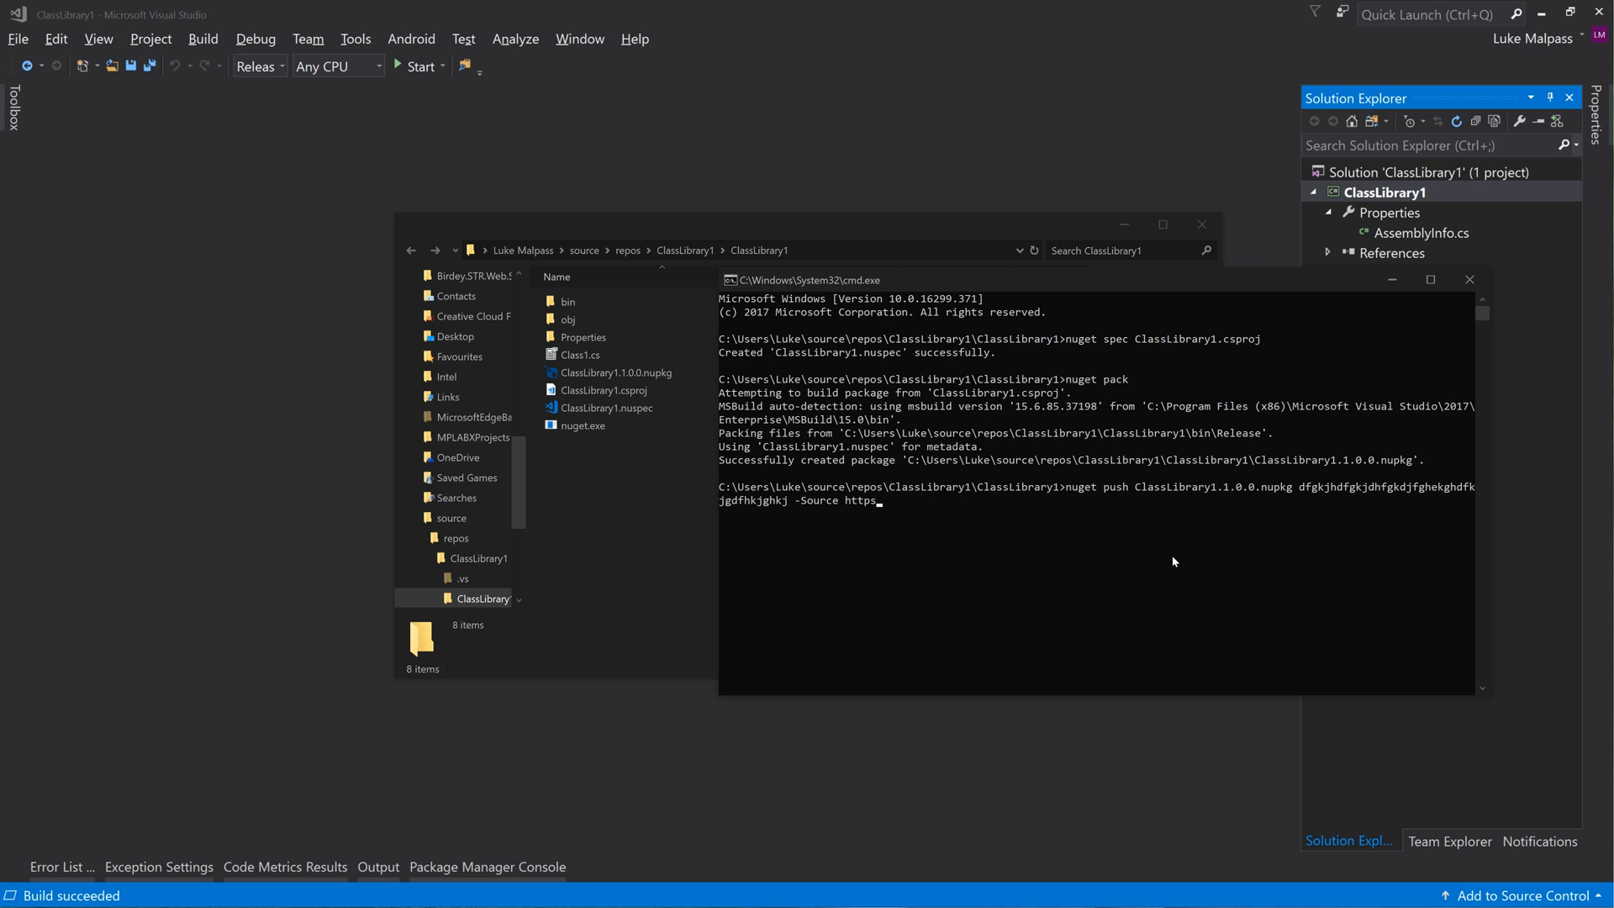
text(//api)
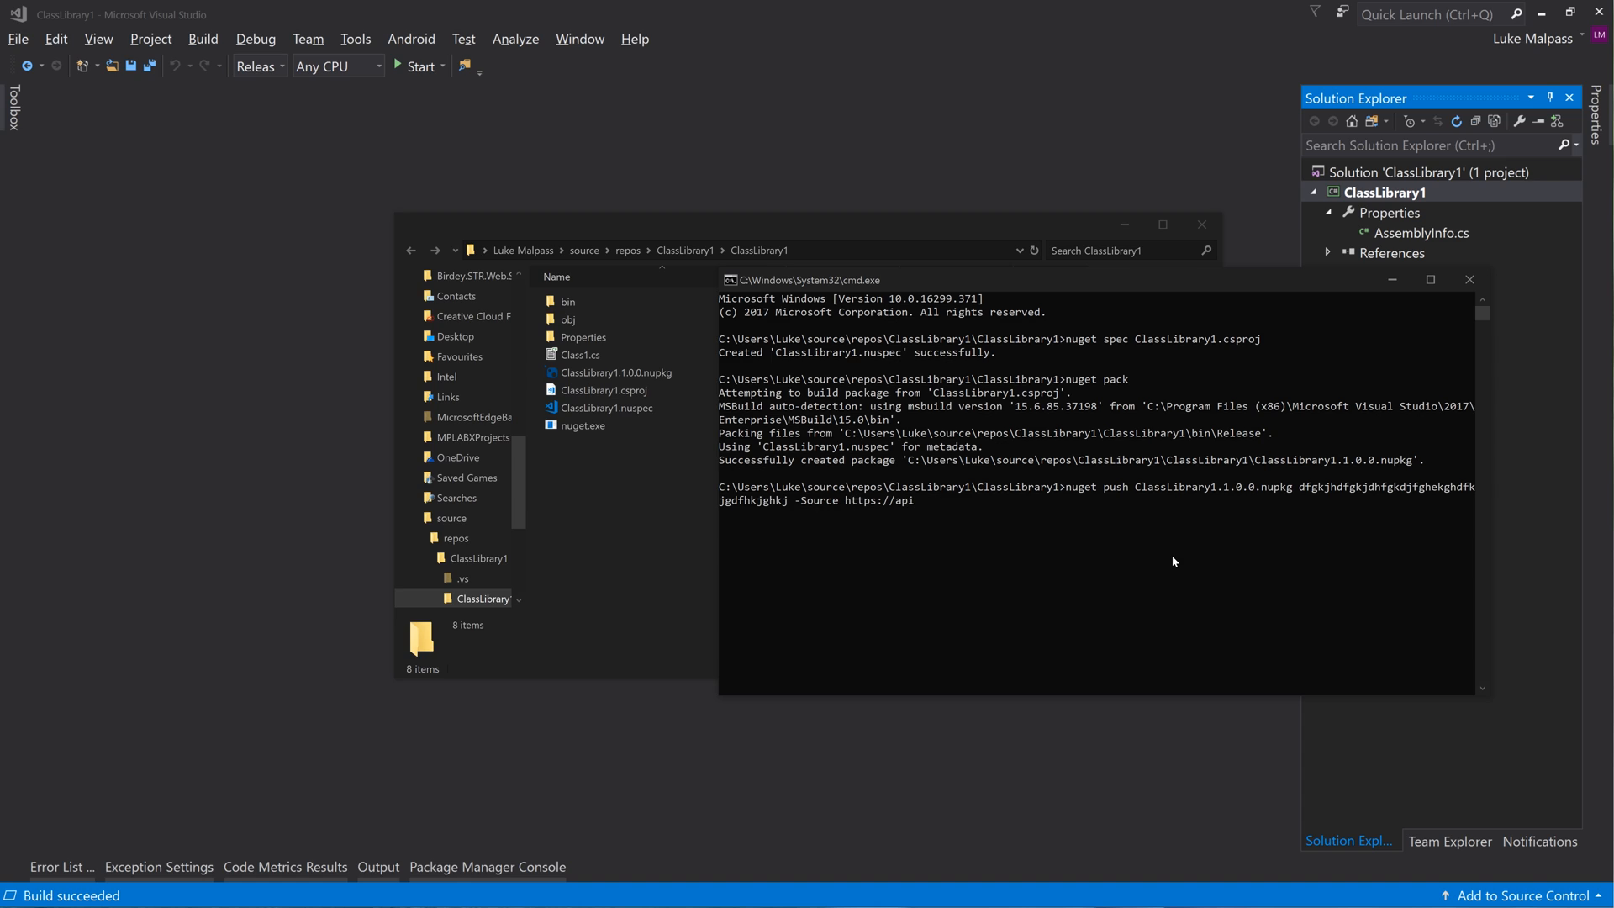
text(.)
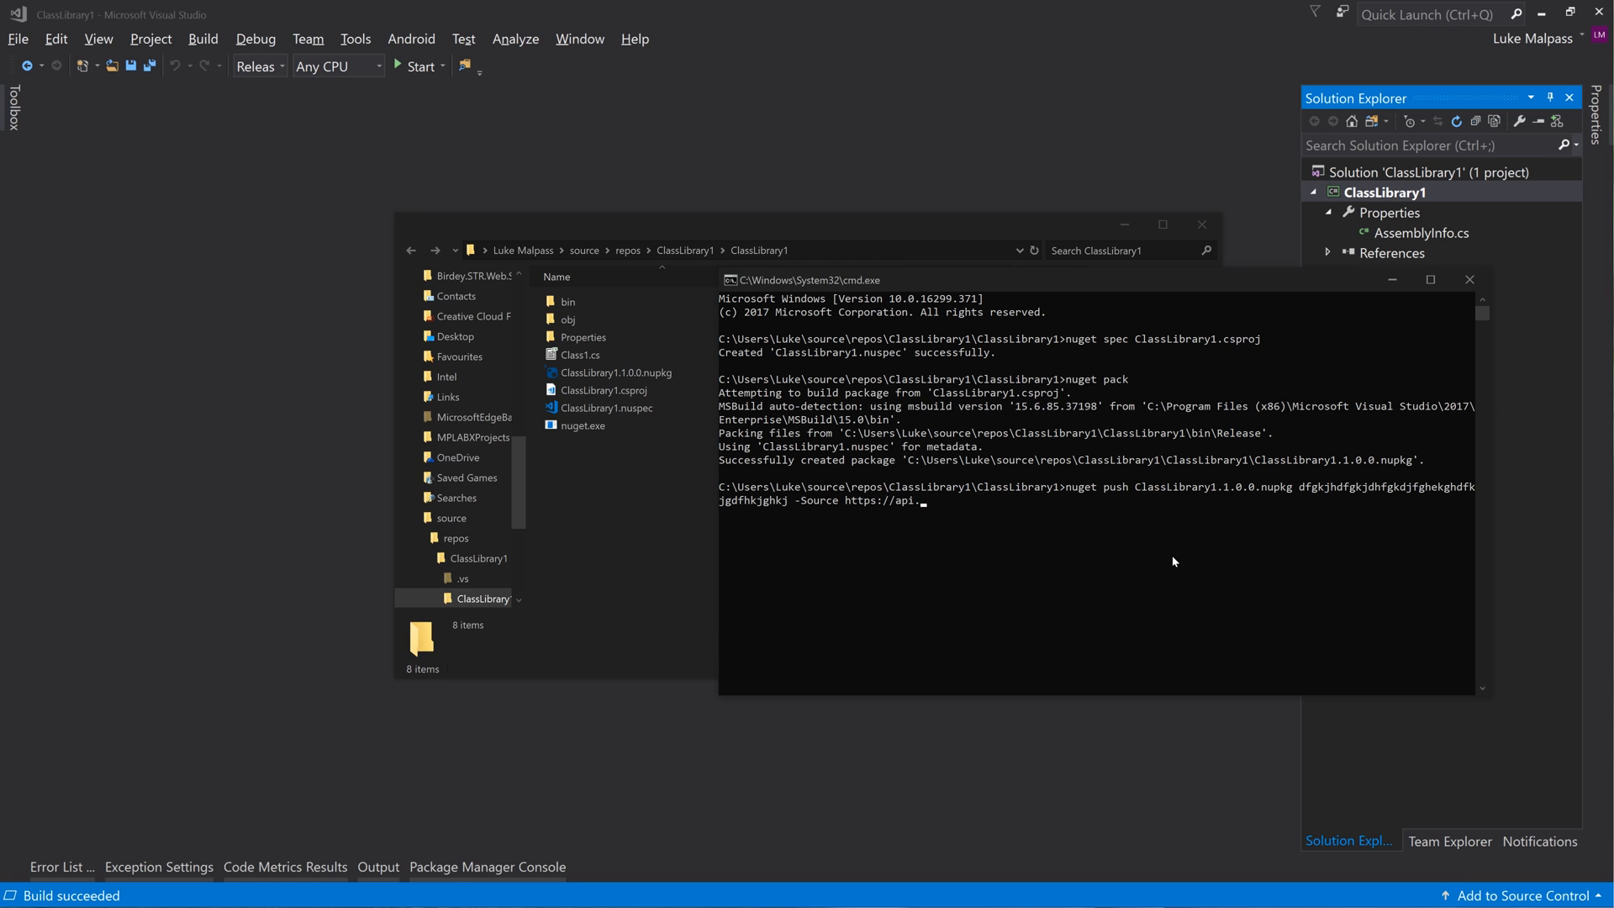
text(nuget.org)
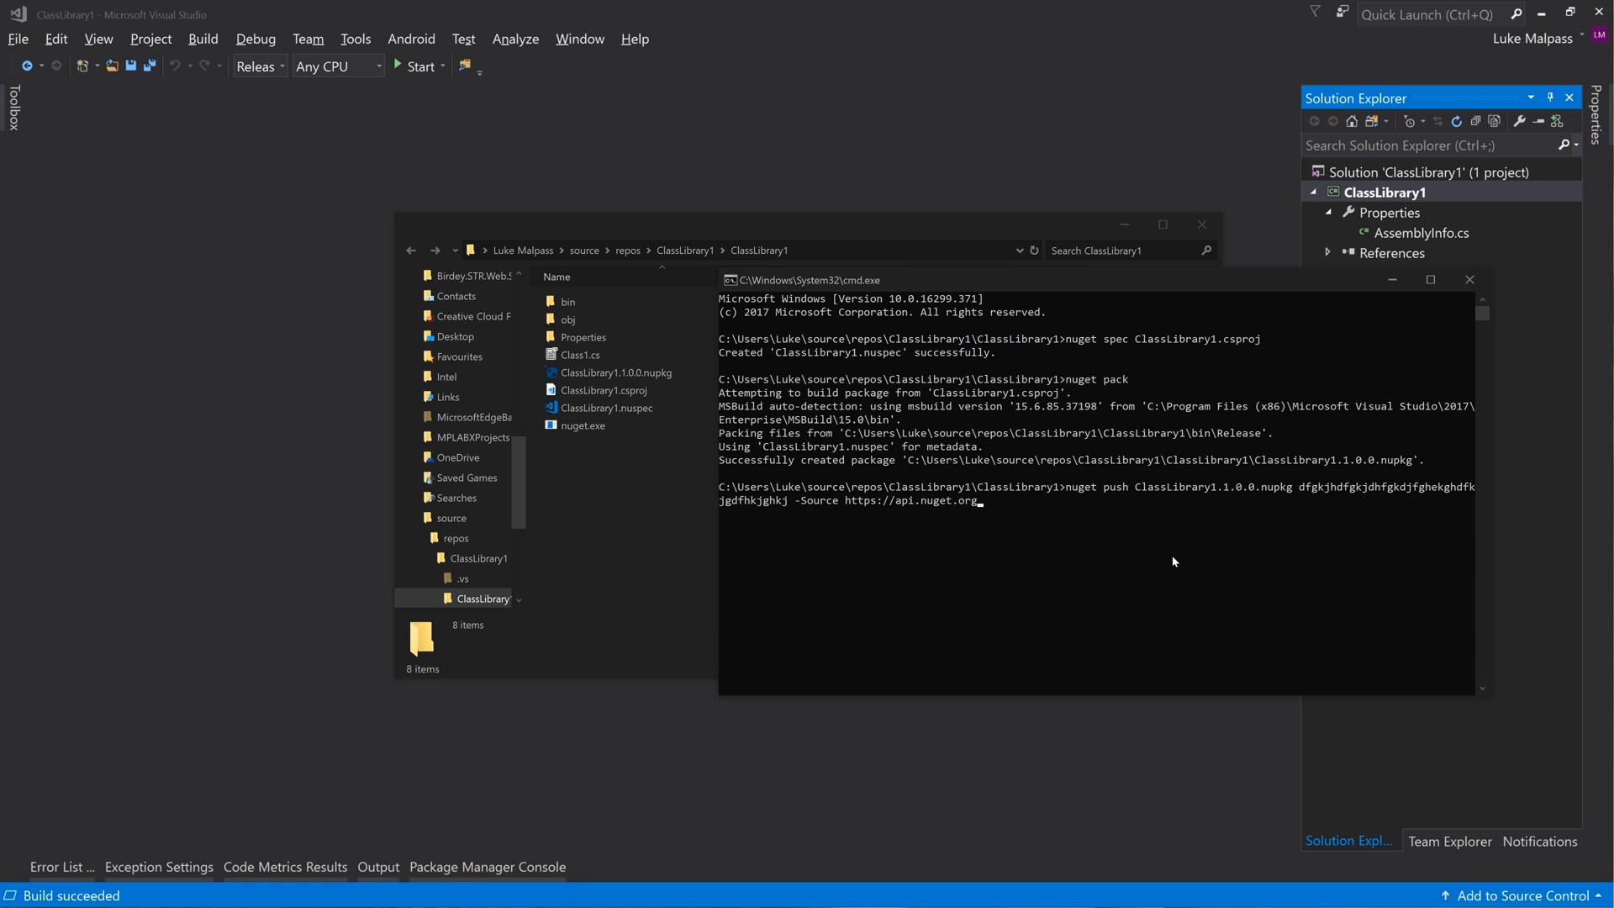
text(/v3/)
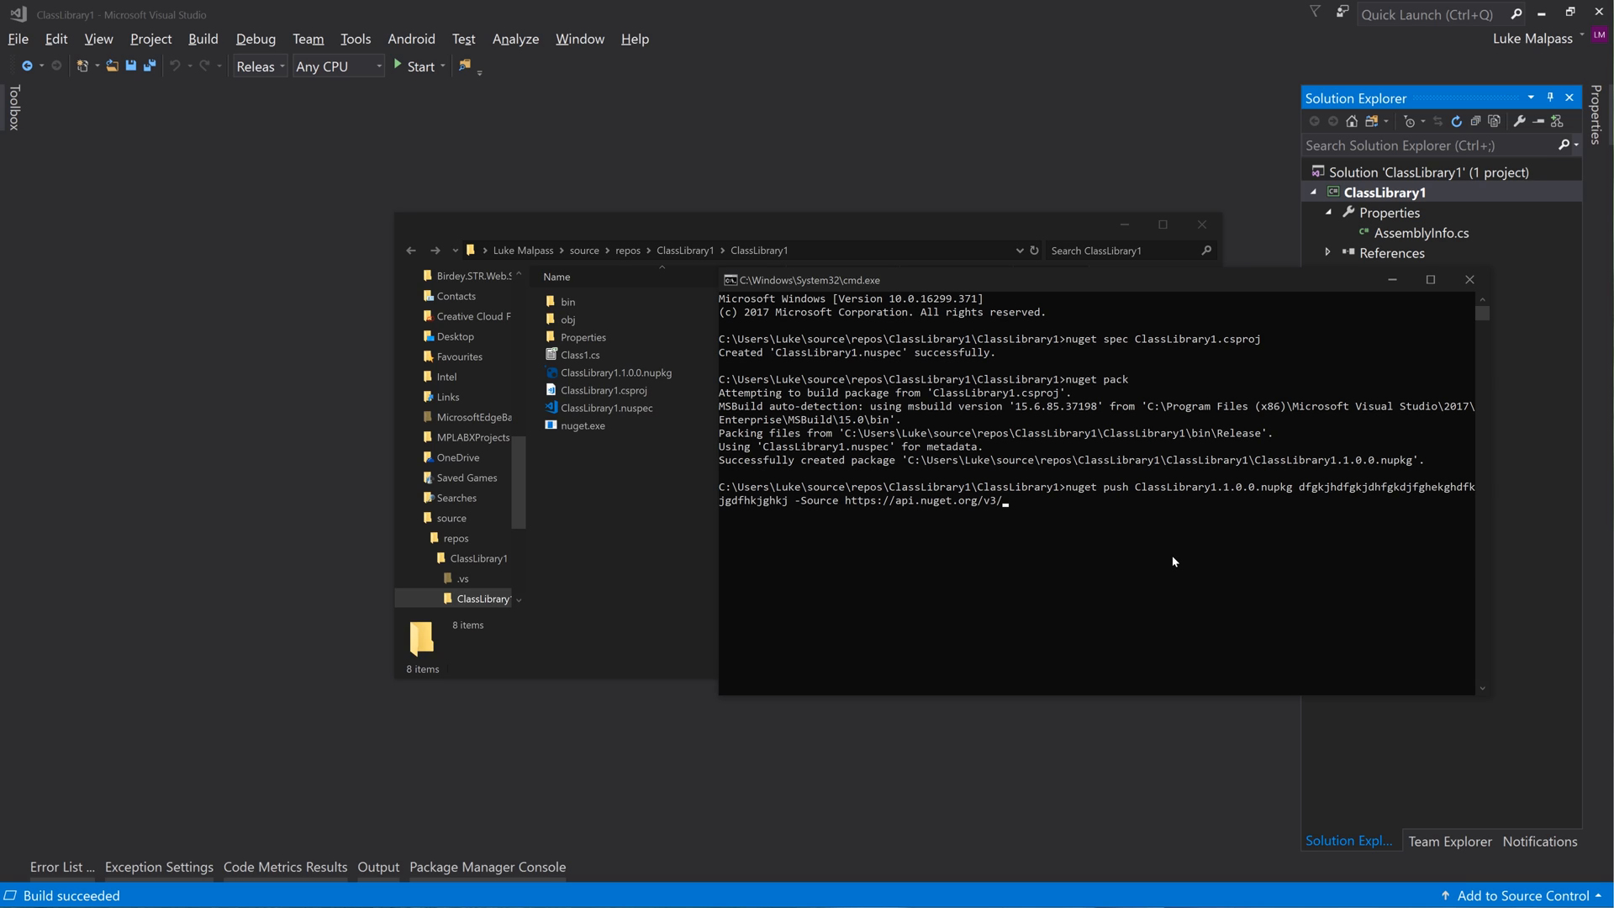
text(index./)
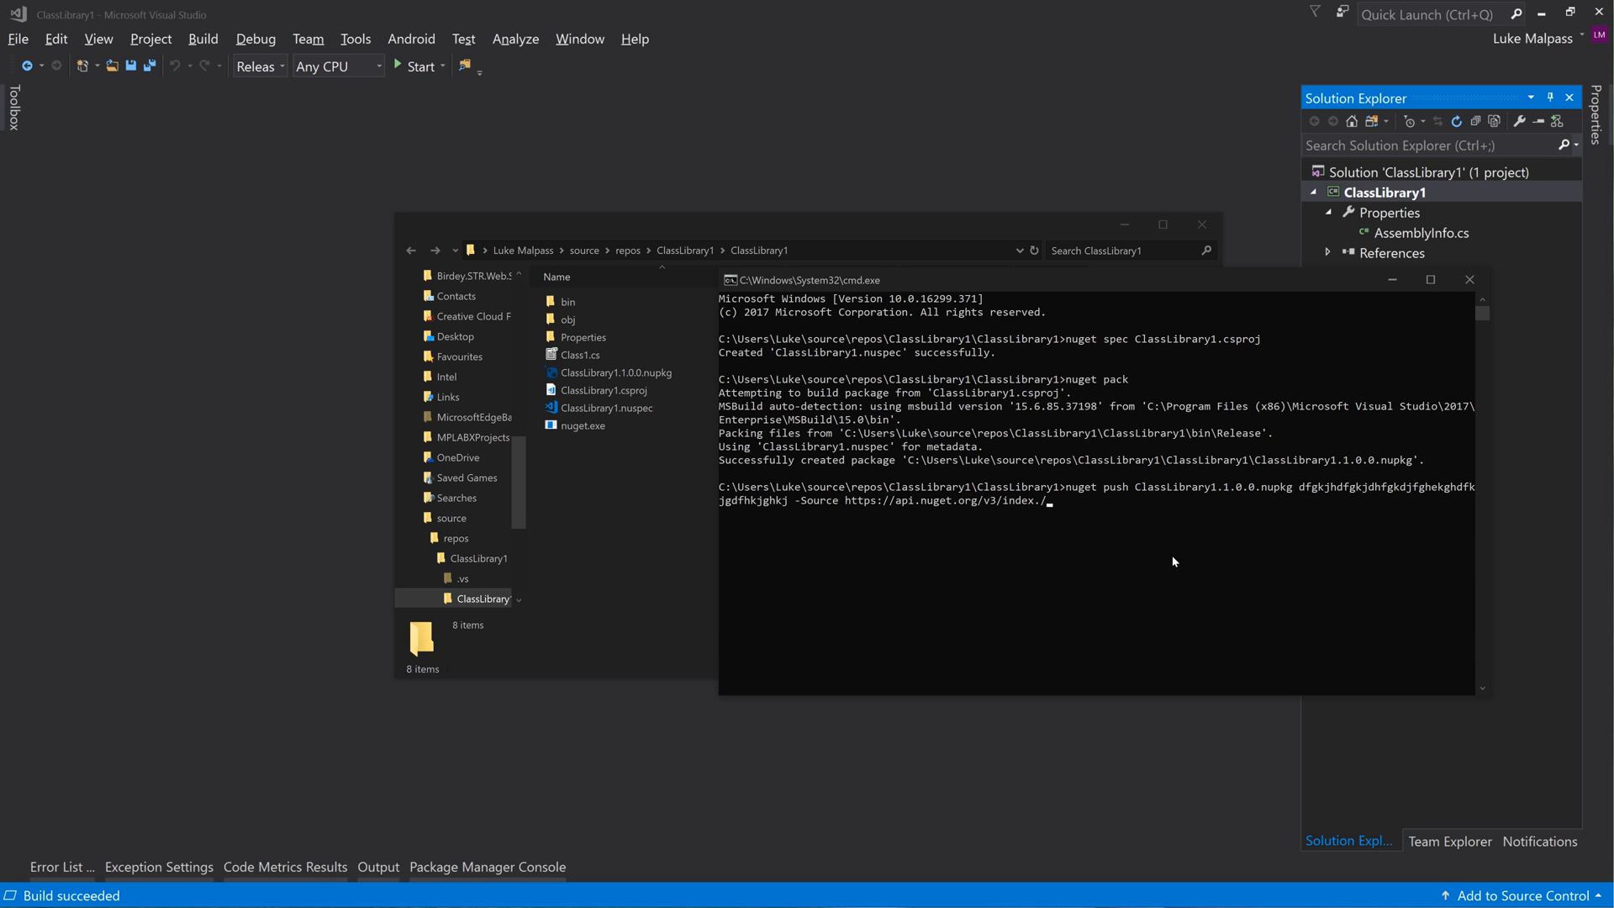
text(json)
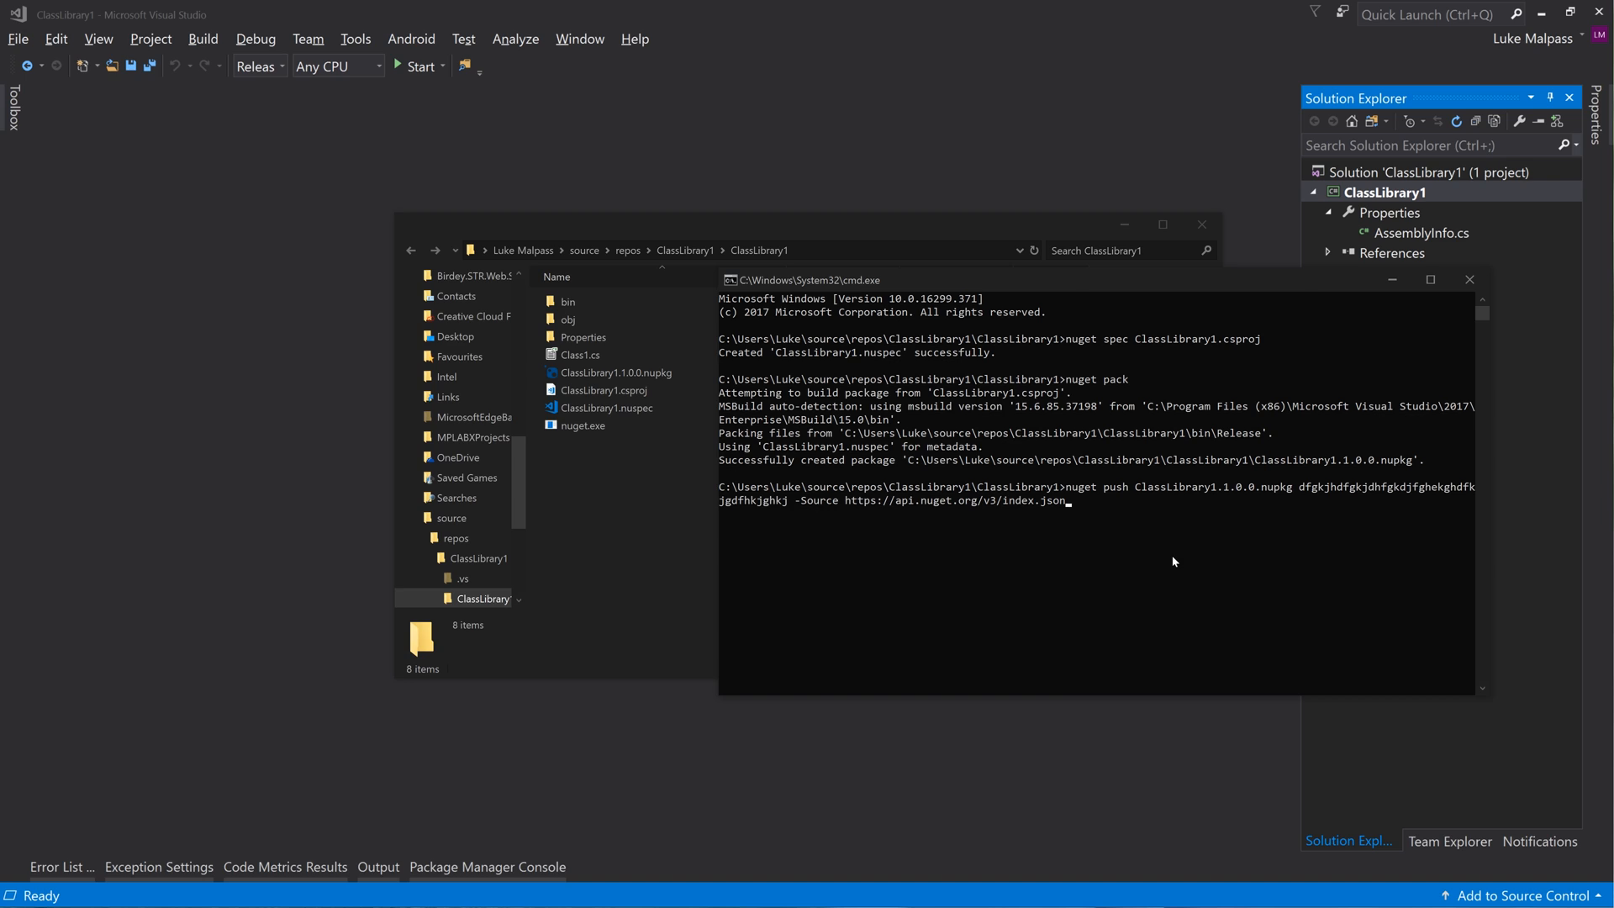
key(enter)
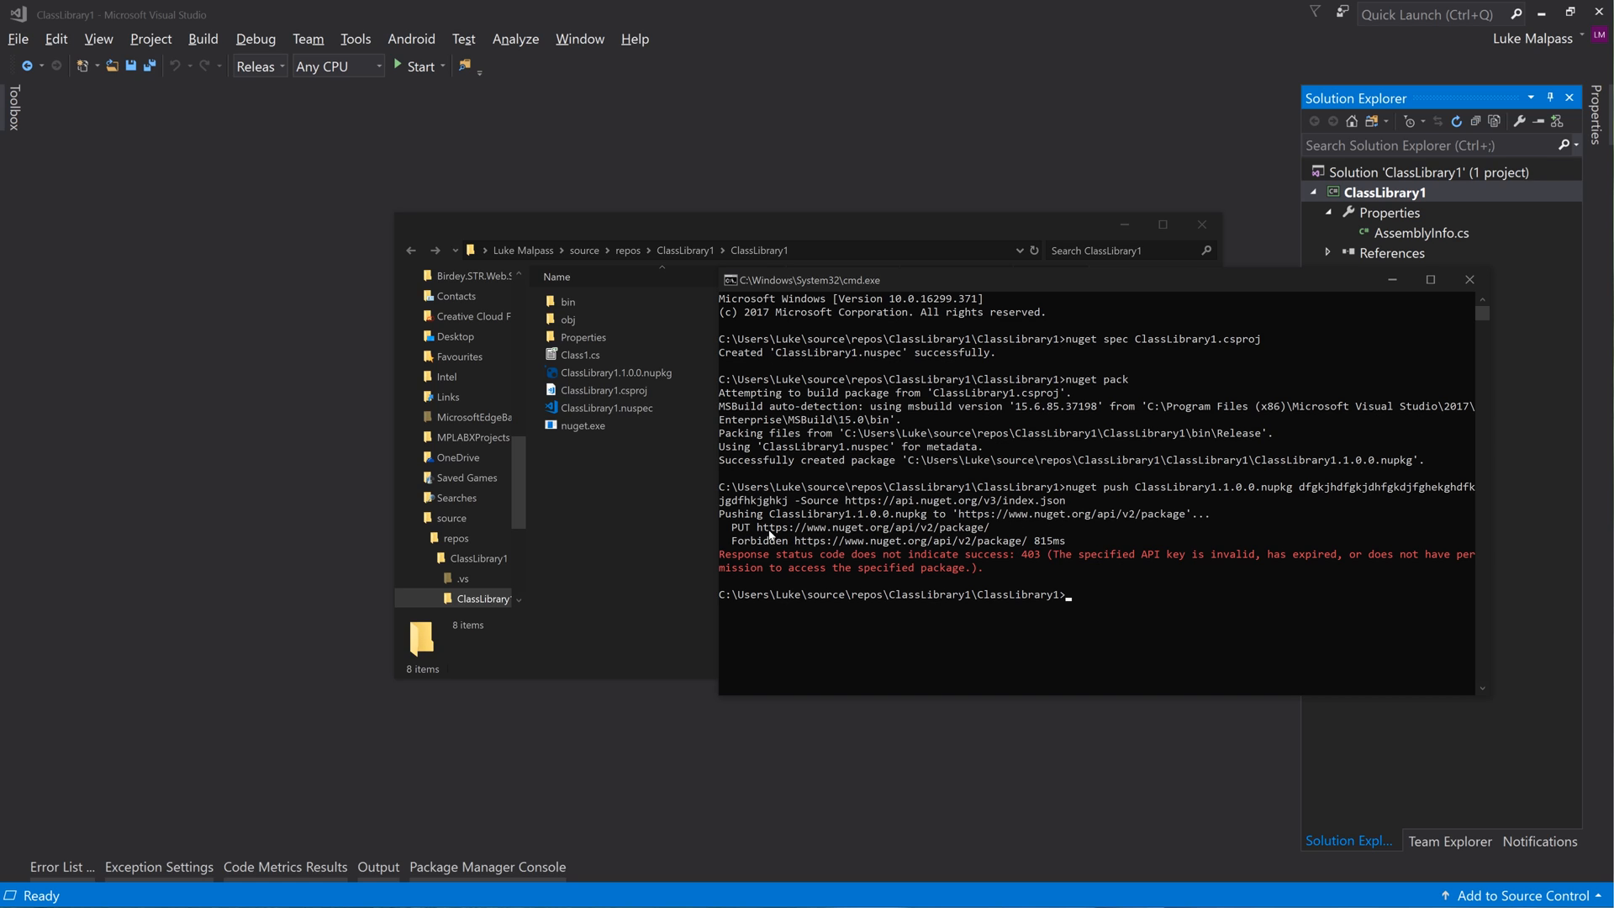
mouse_move(781, 564)
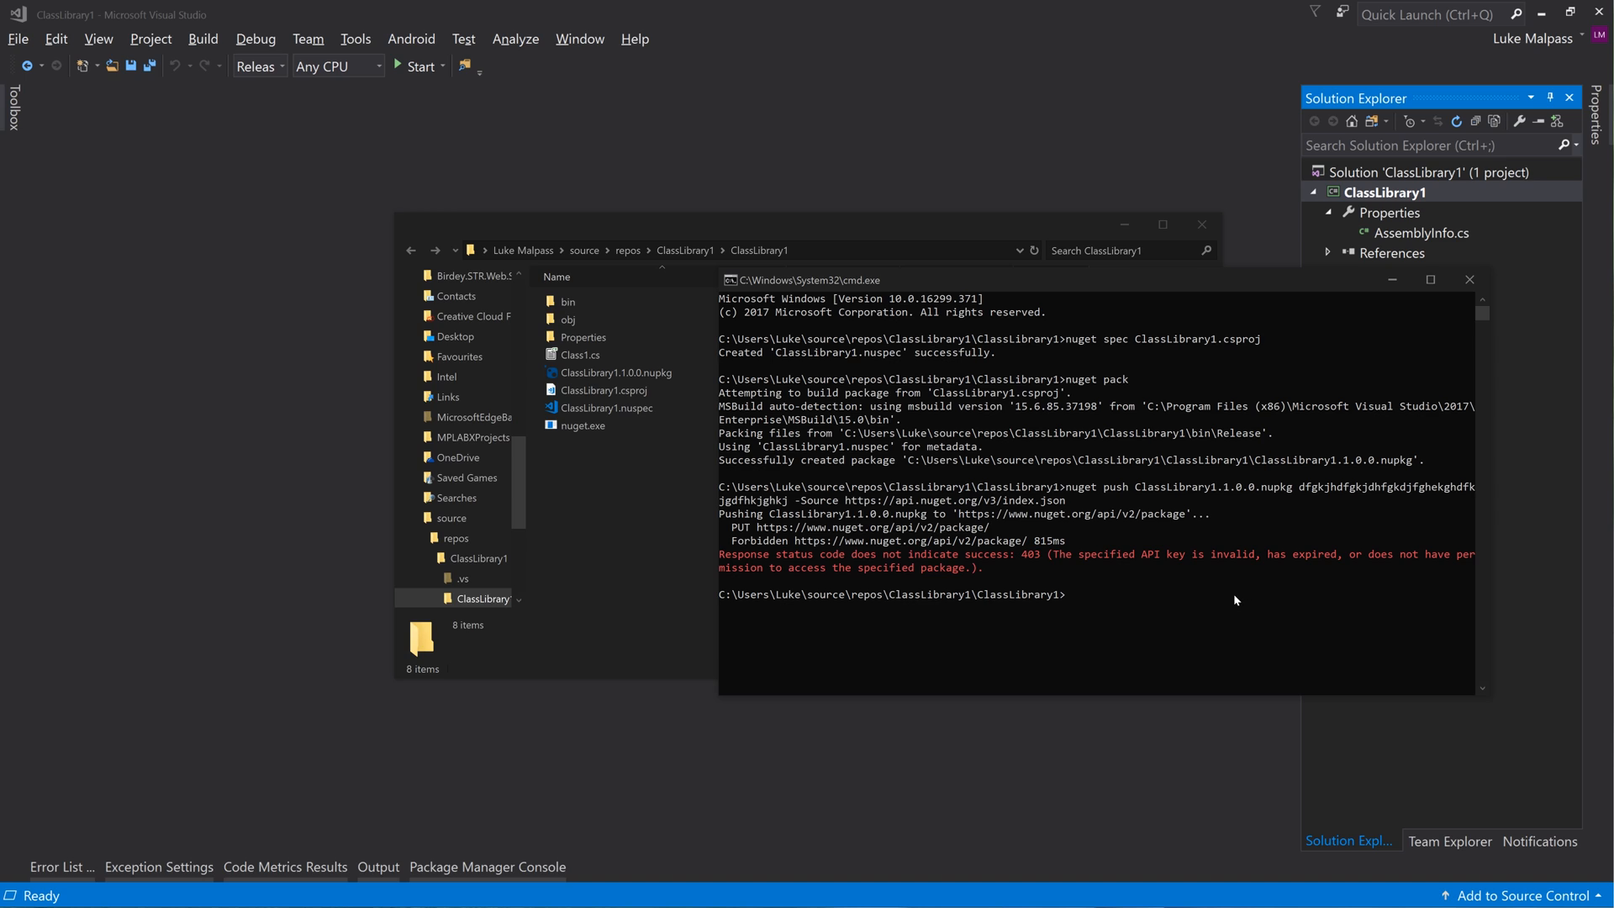
text(nuget push ClassLibrary1.1.0.0.nupkg dfgkjhdfgkjdhfgkdjfghekghdfkjgdfhkjghkj -Source https://api.nuget.org/v3/index.json)
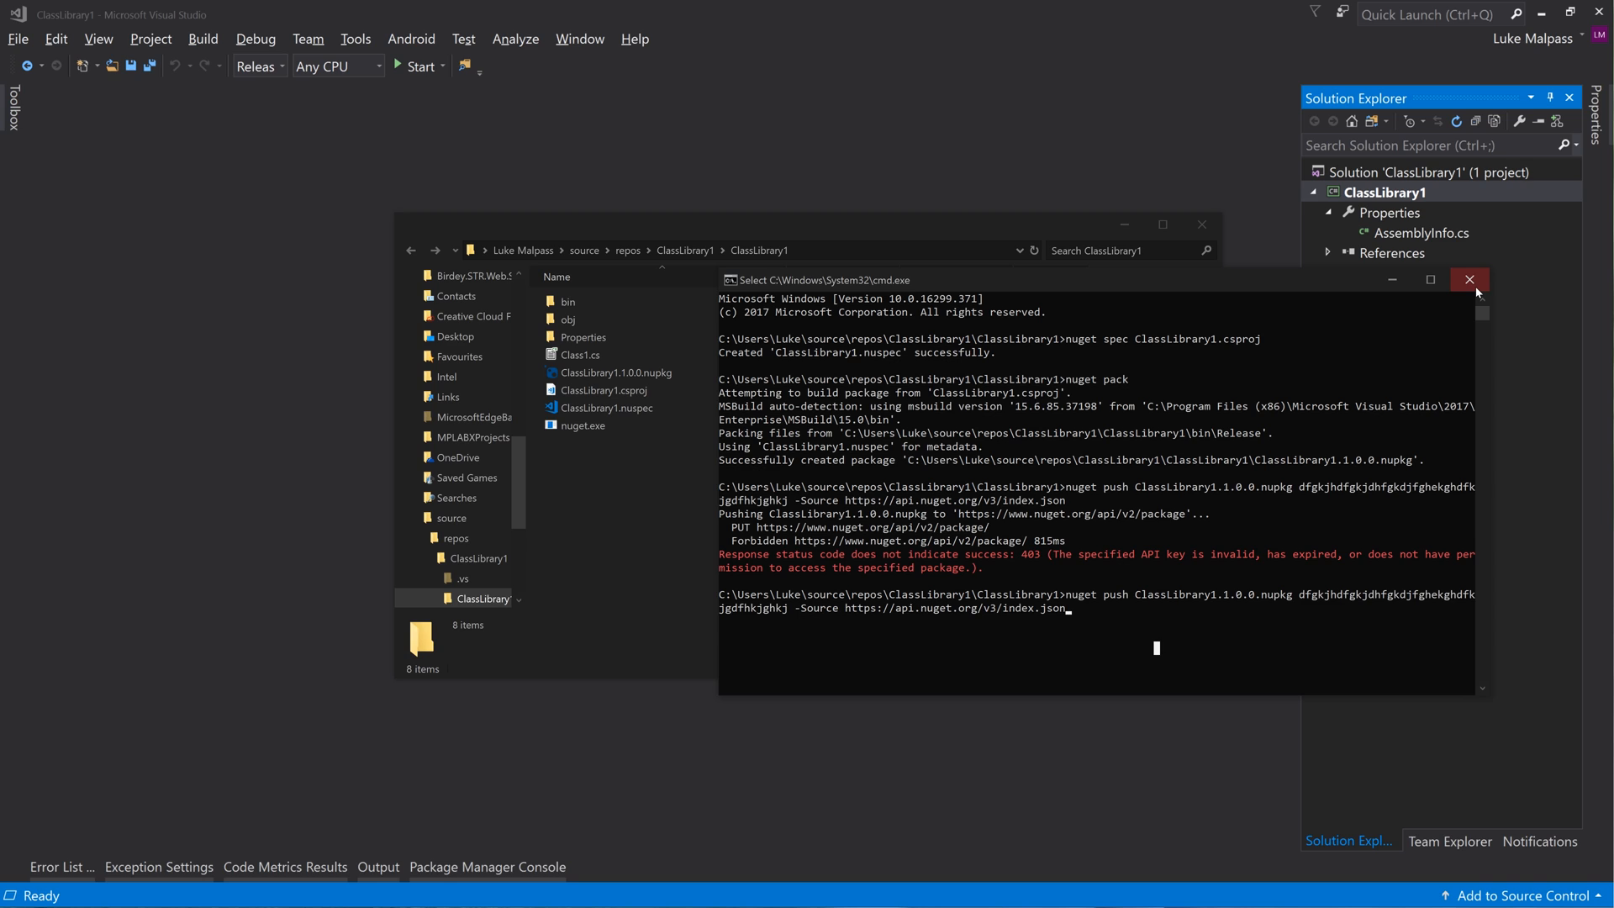
Close the cmd.exe window, leaving the ClassLibrary1 folder in File Explorer
click(1468, 279)
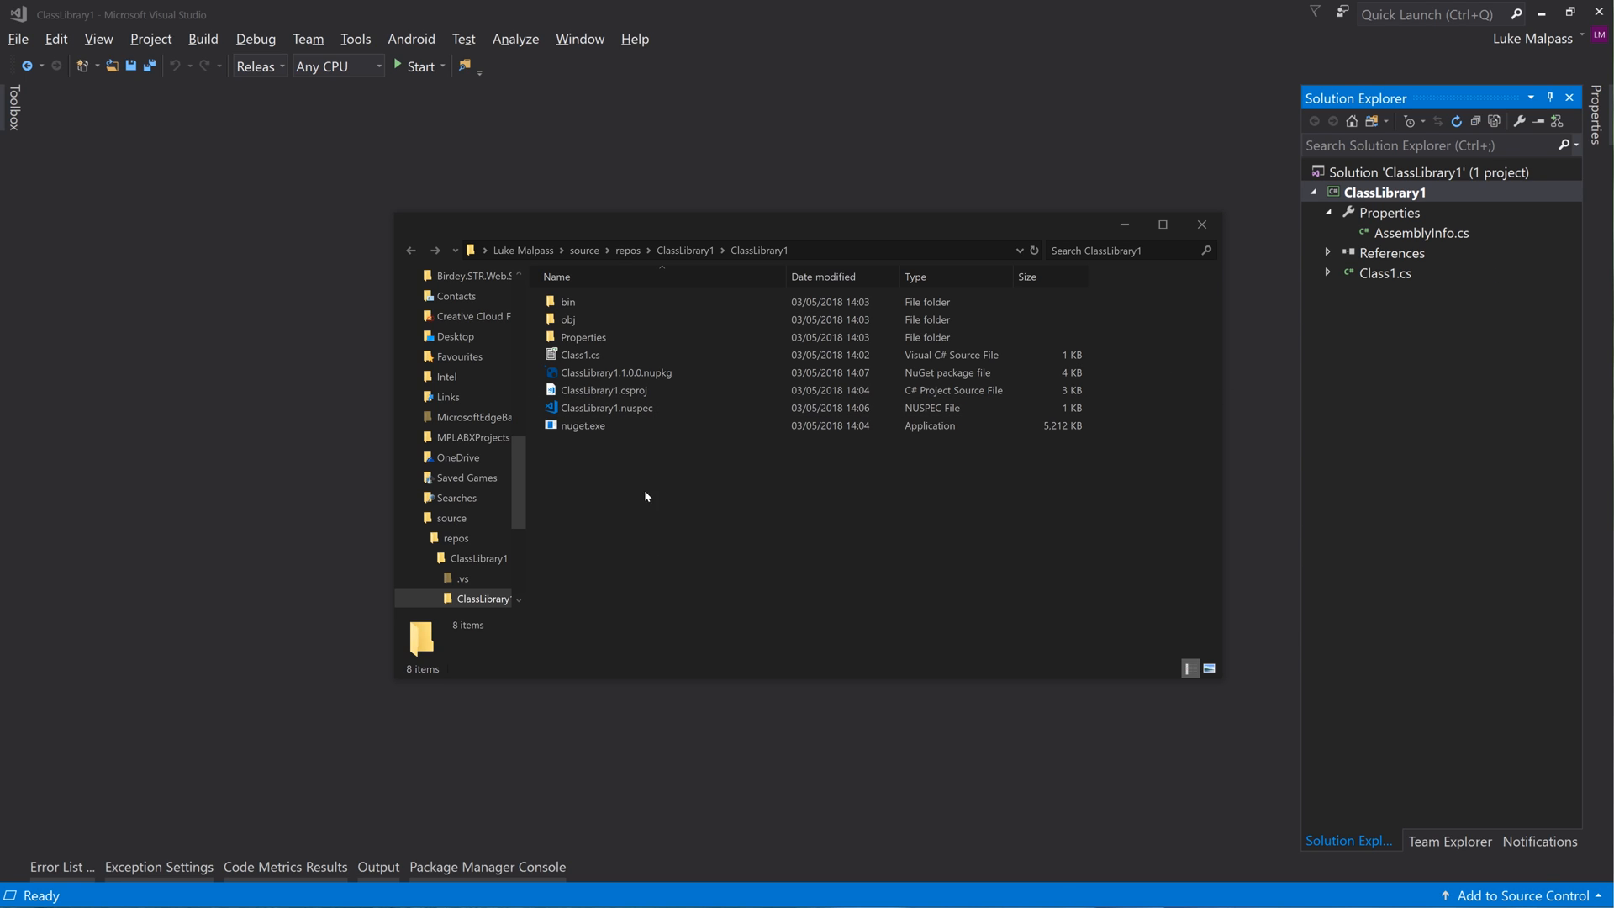
mouse_move(602, 440)
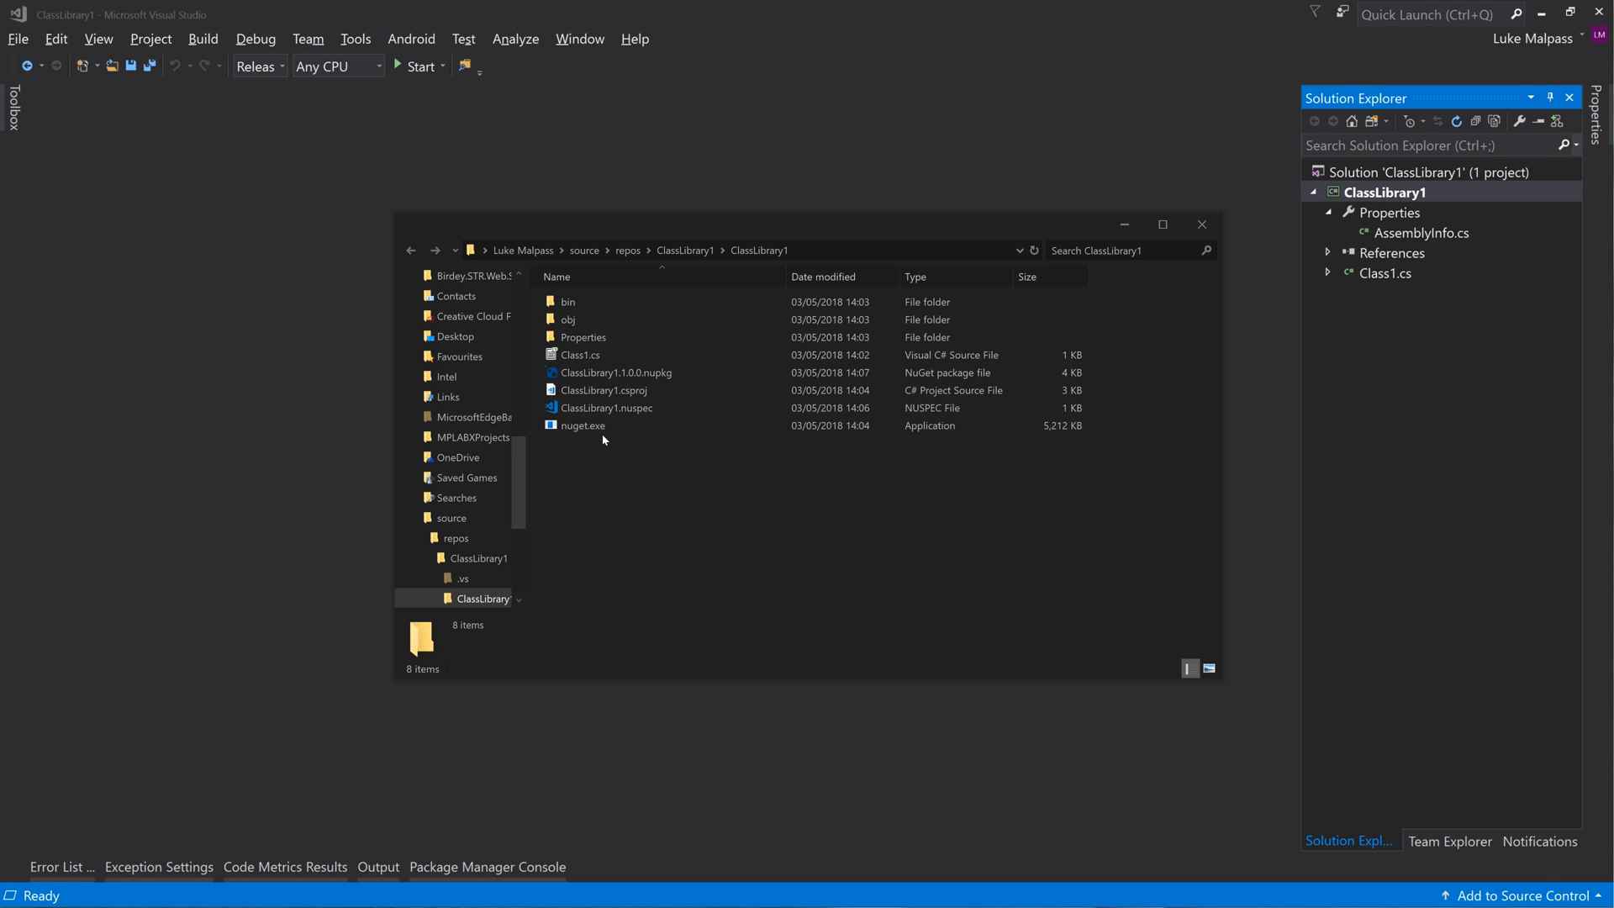
mouse_move(613, 556)
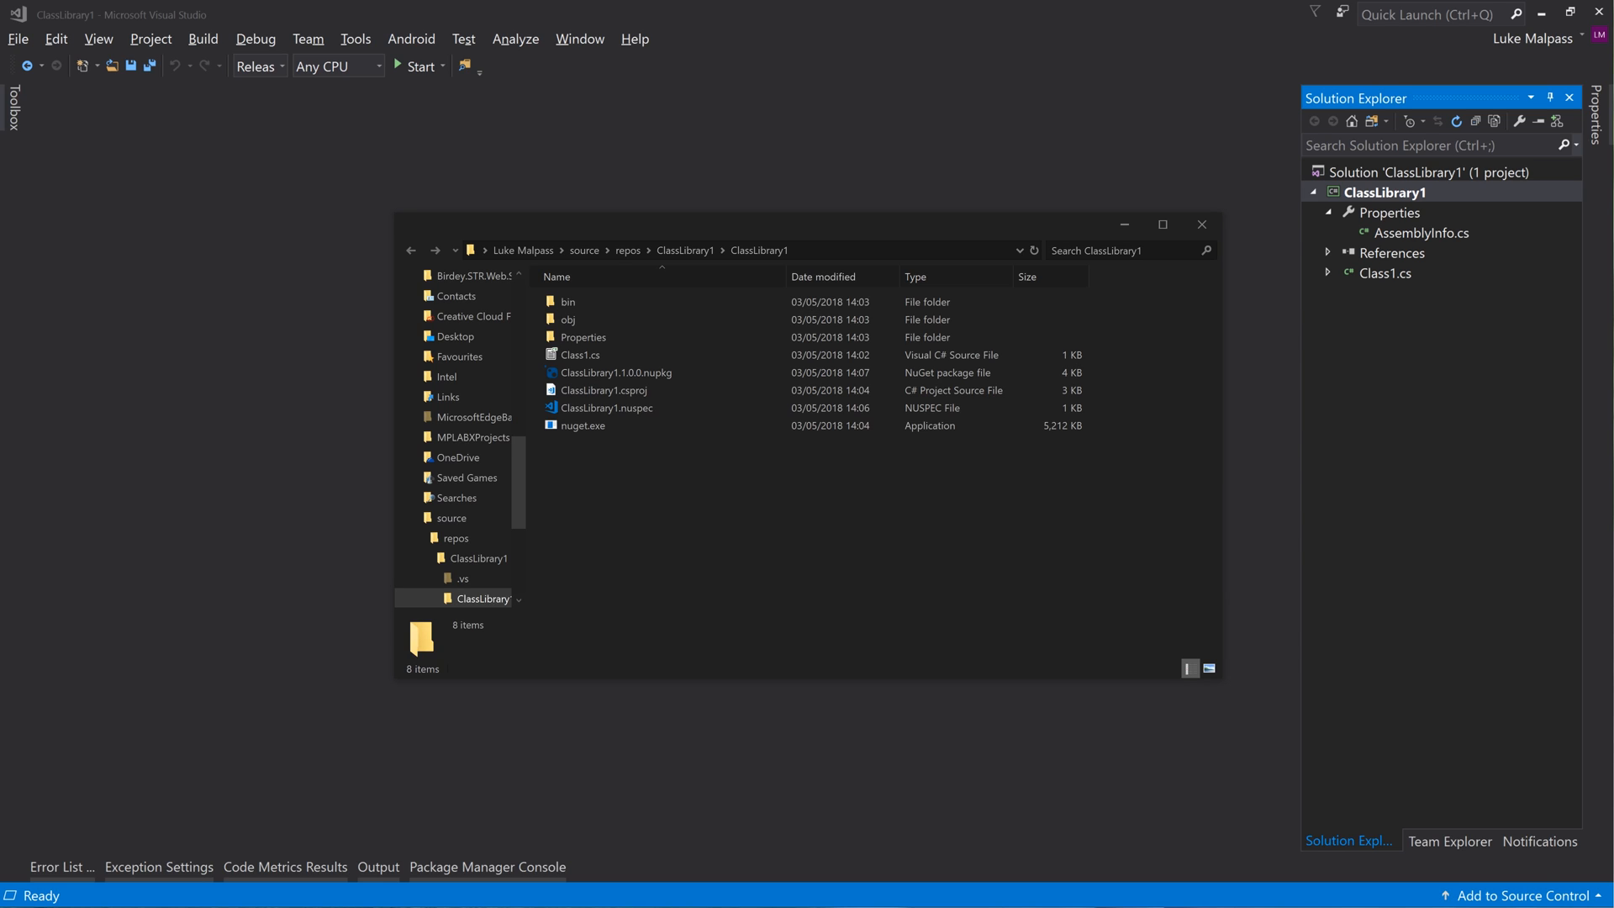
click(583, 425)
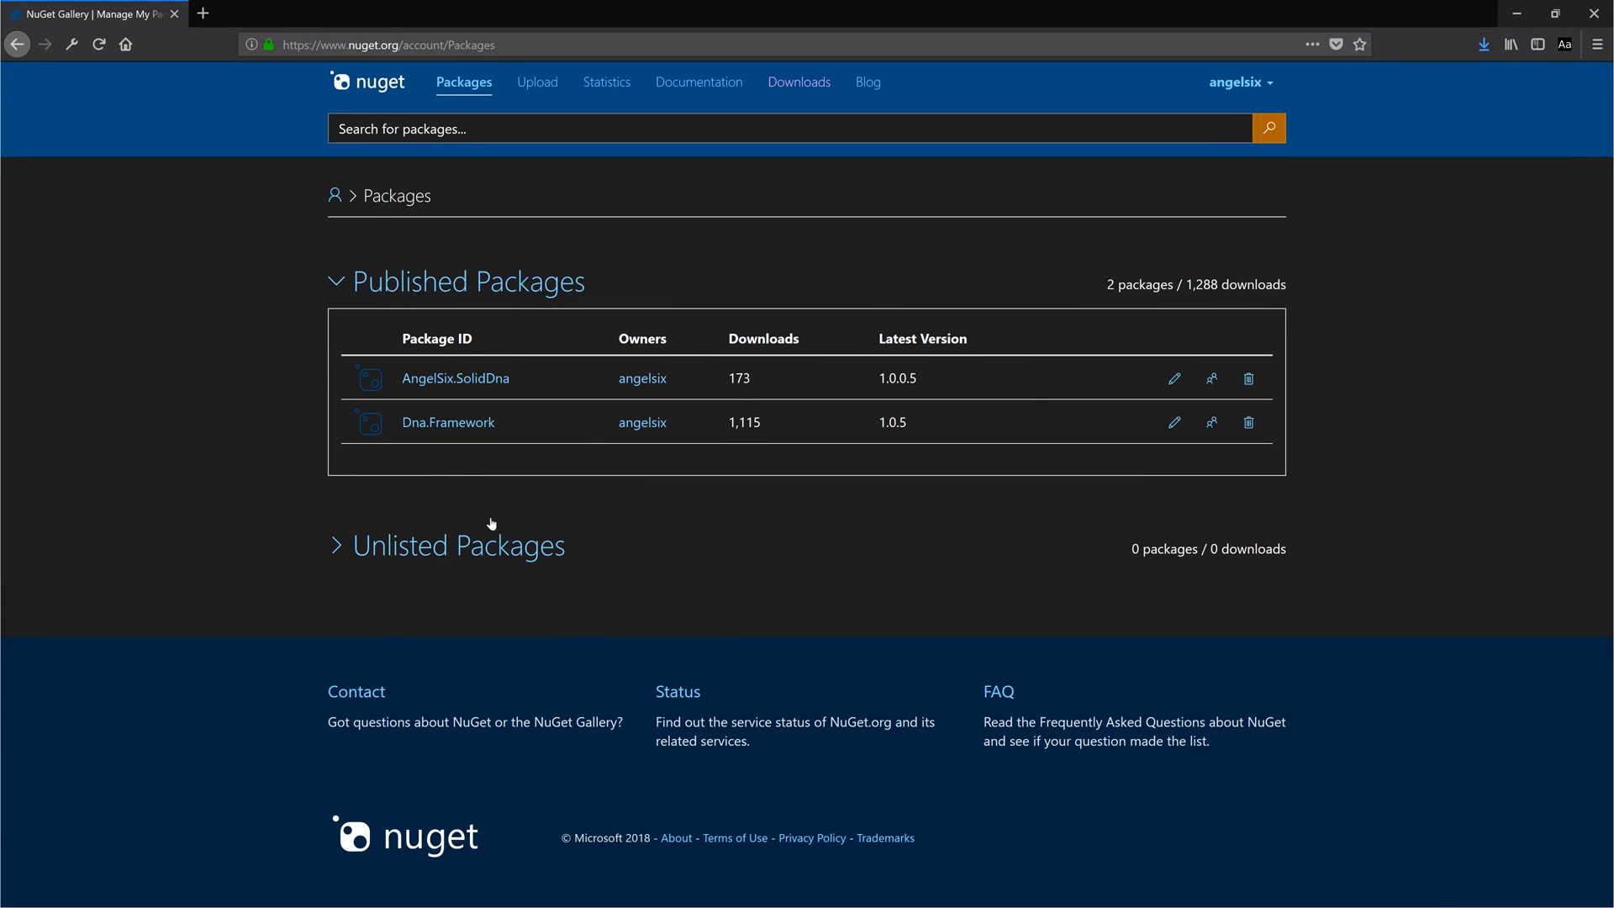
mouse_move(404, 468)
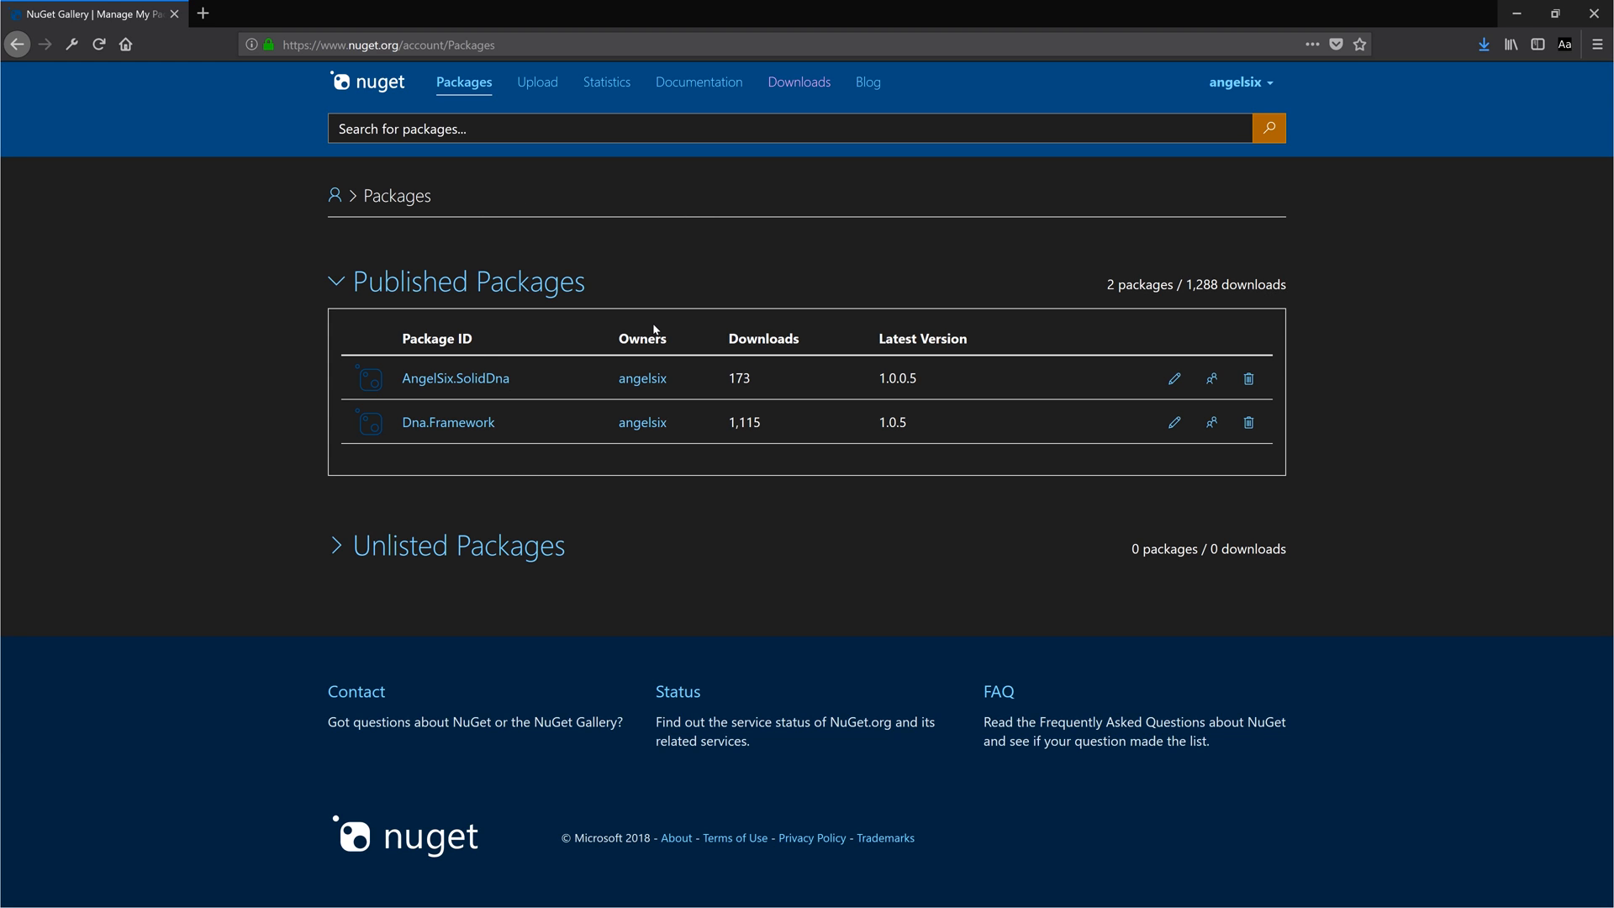
mouse_move(563, 193)
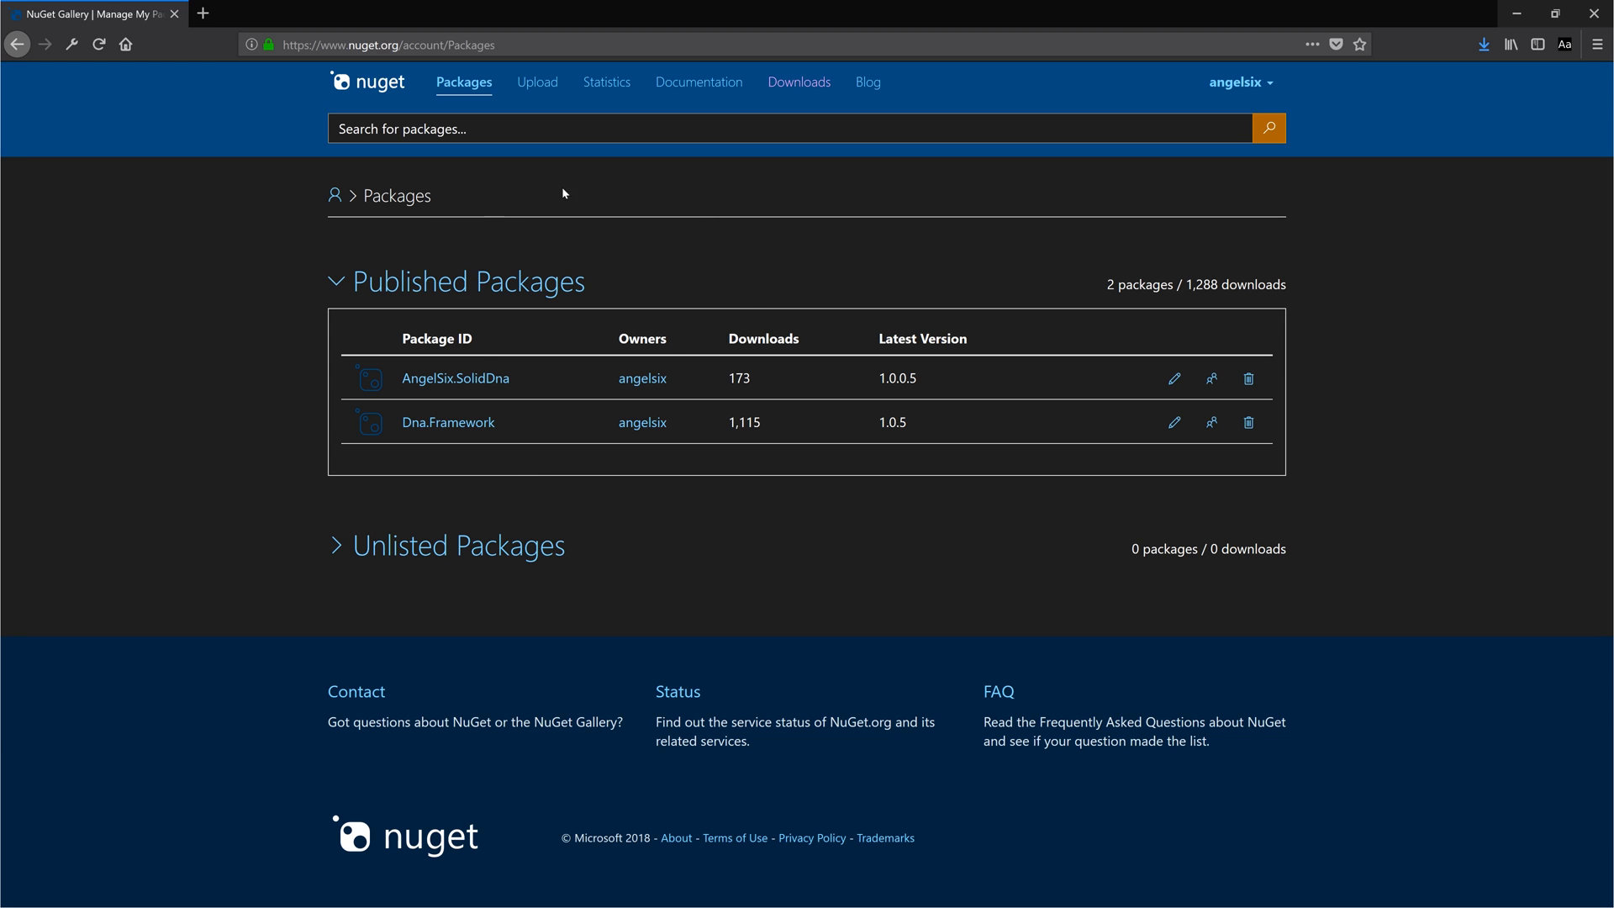
mouse_move(638, 370)
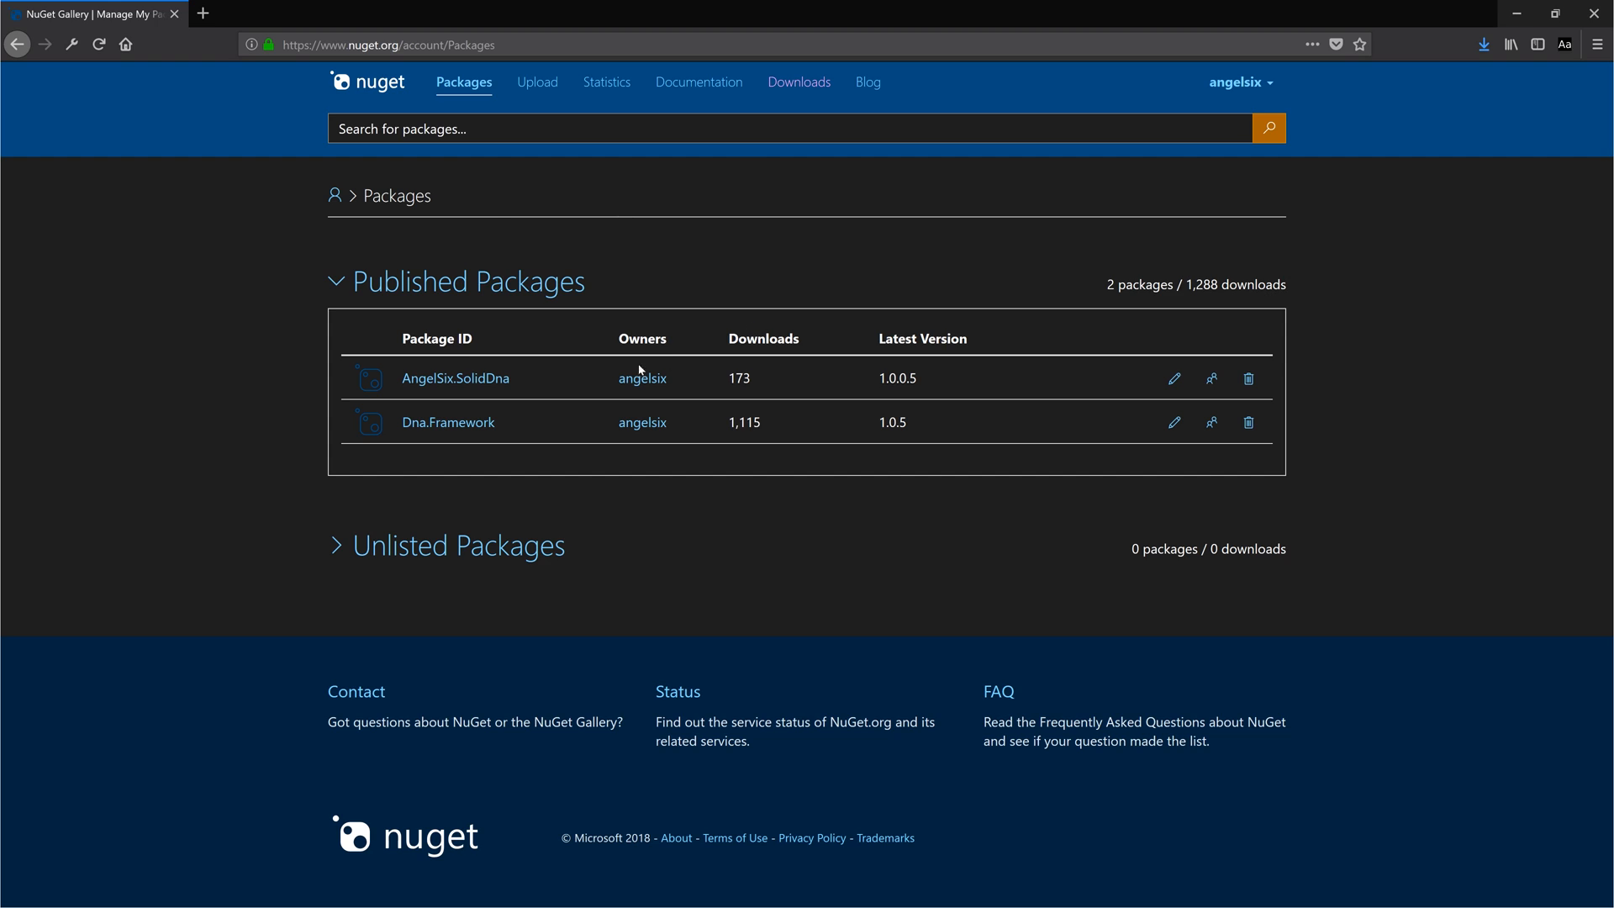
mouse_move(684, 431)
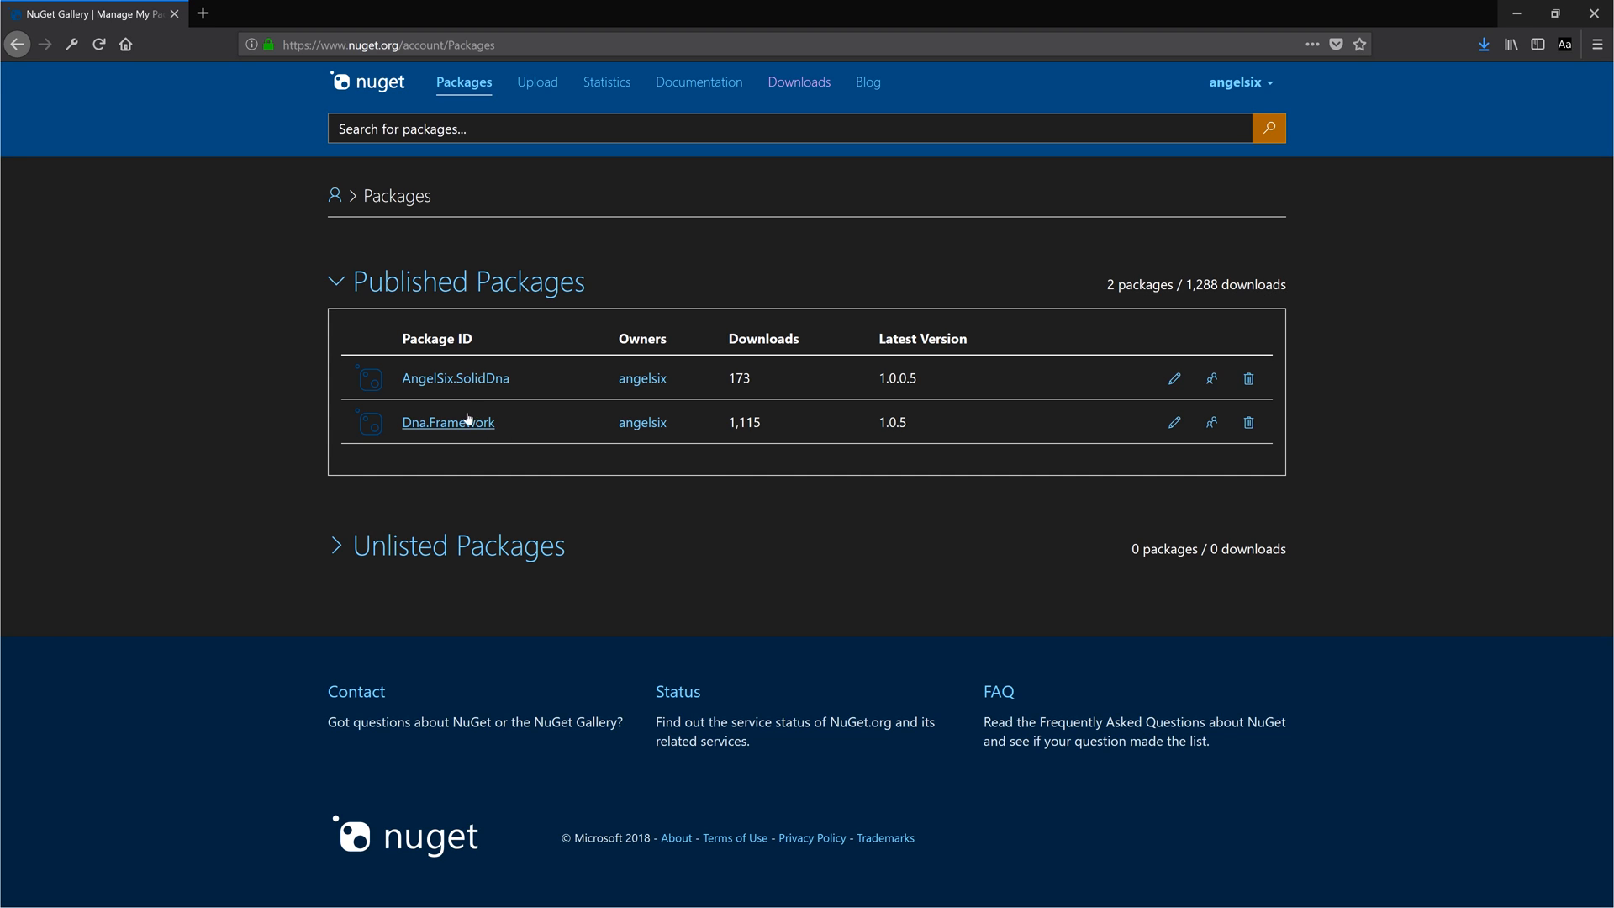
mouse_move(614, 372)
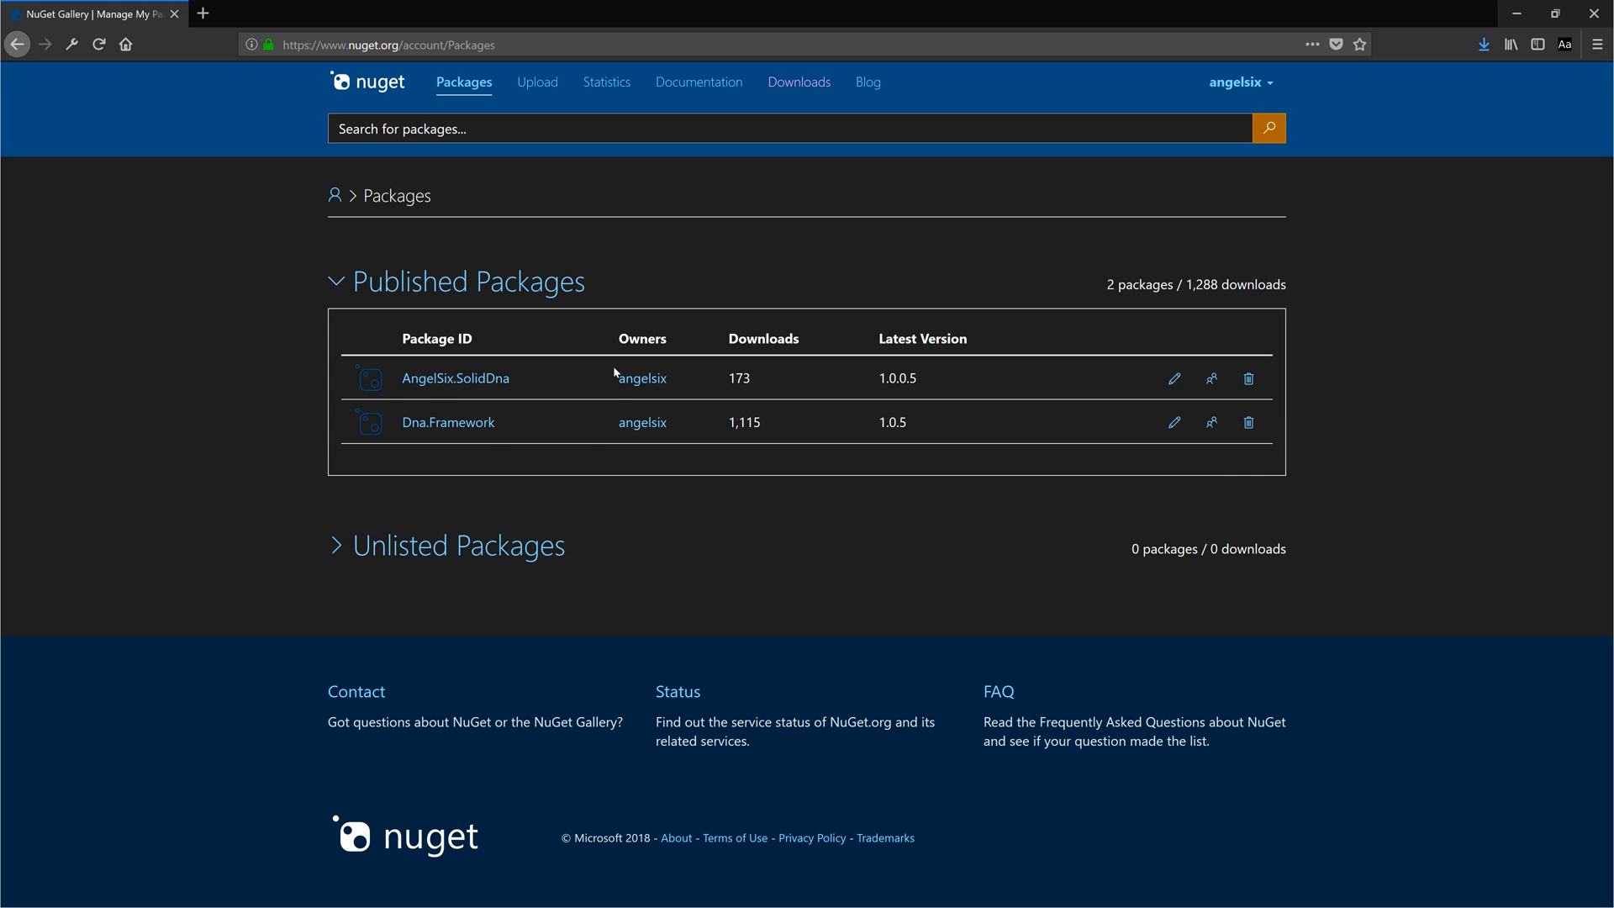
mouse_move(802, 412)
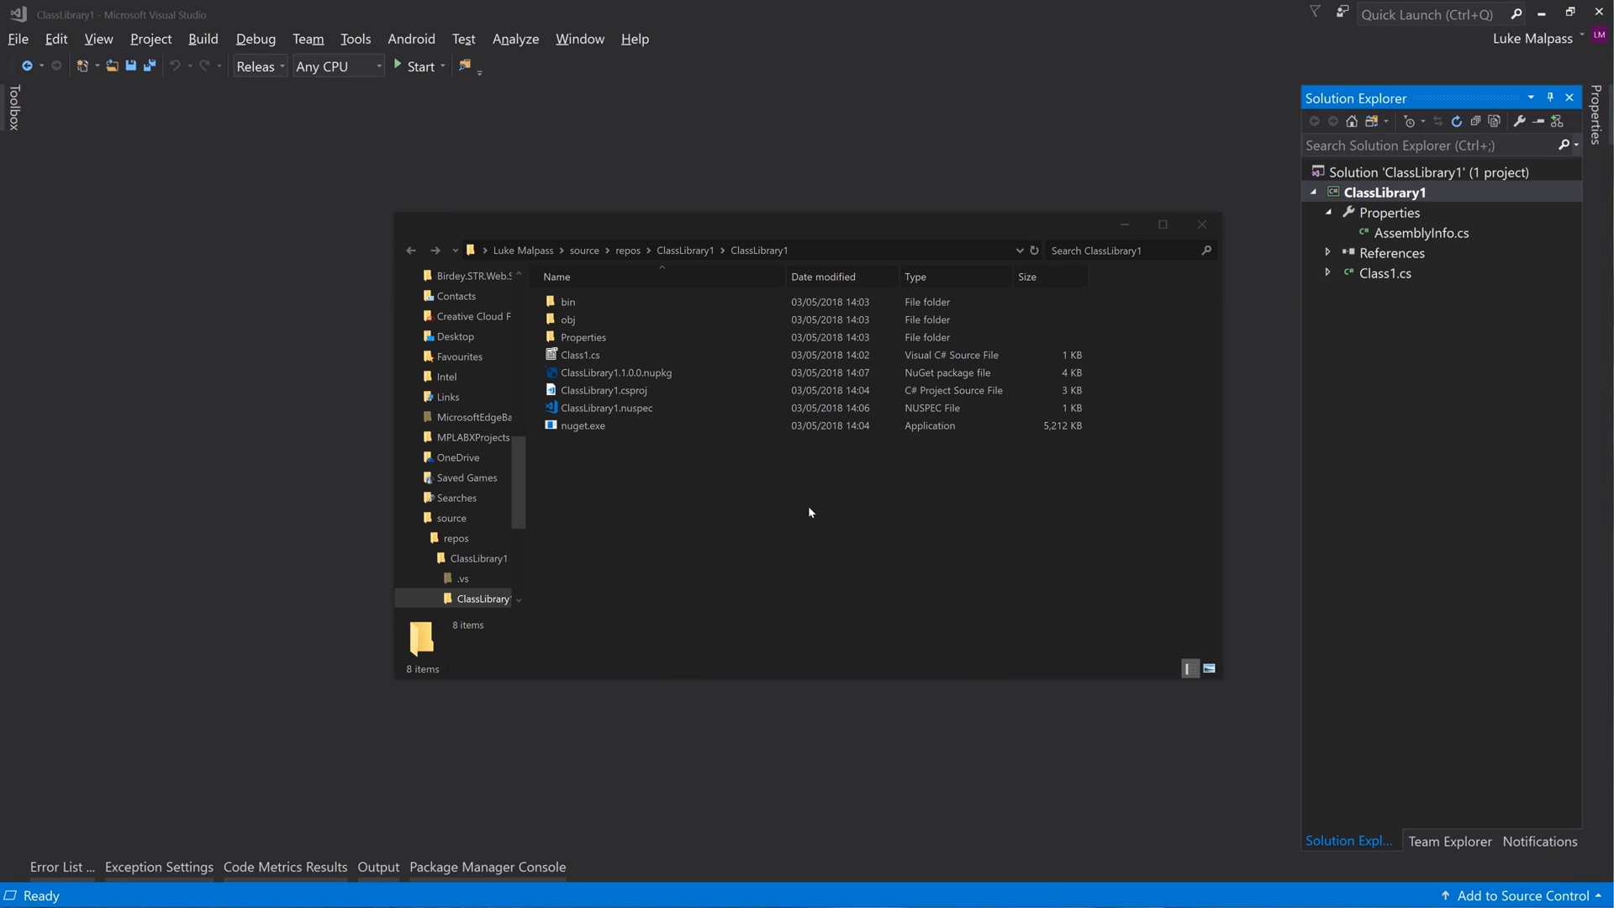
Change the version in AssemblyInfo.cs to 1.1.0.0 and rebuild the library
click(607, 408)
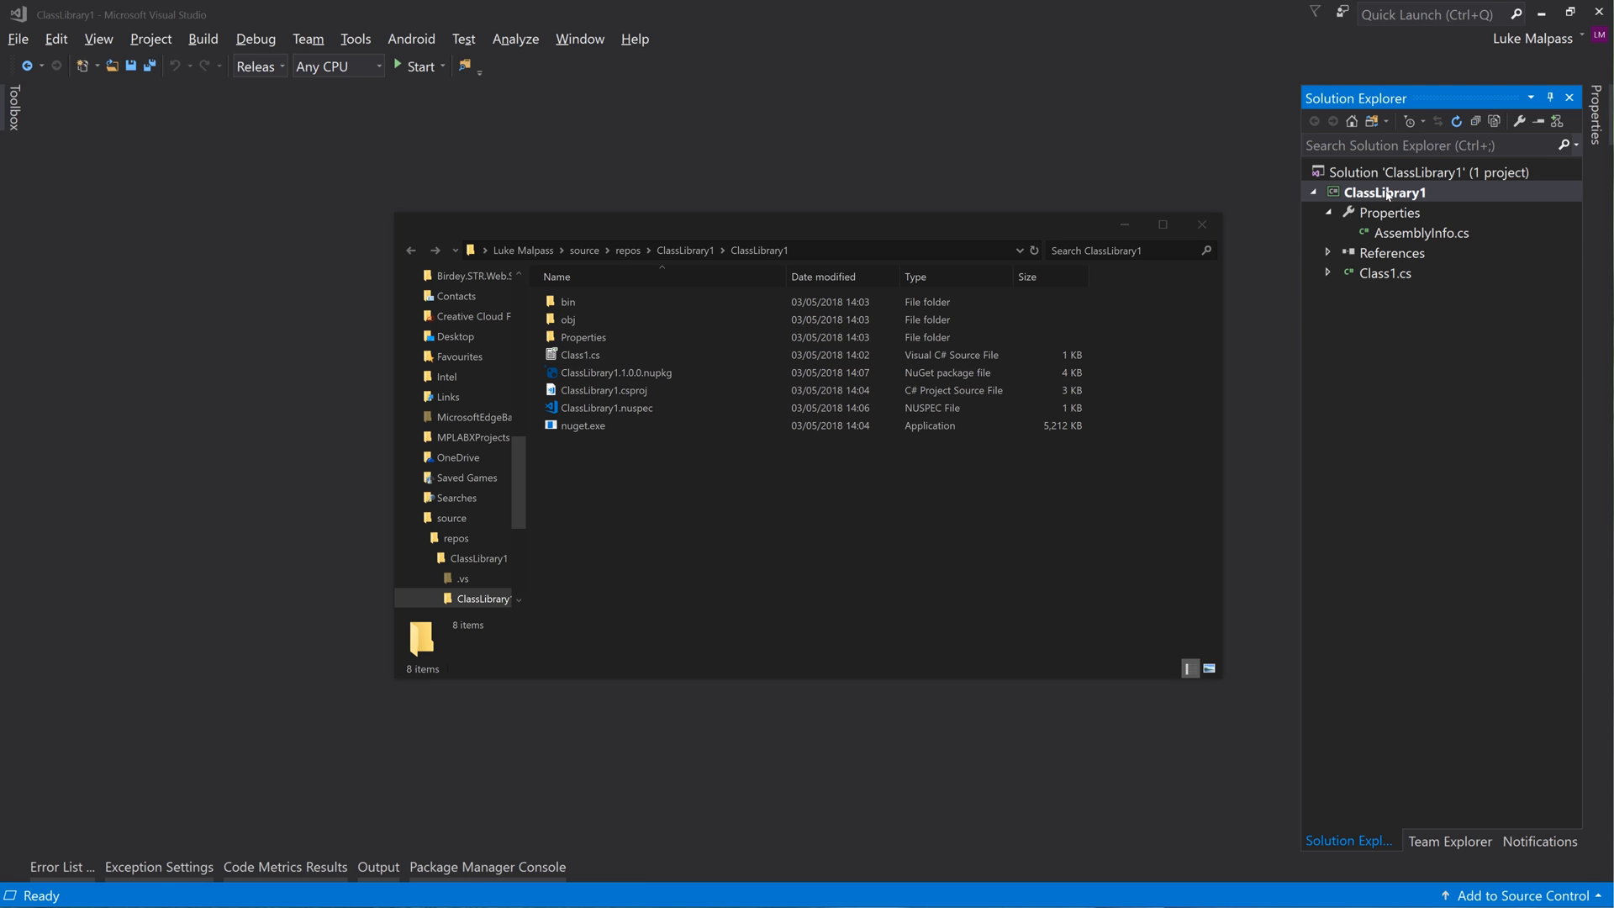
double_click(1423, 233)
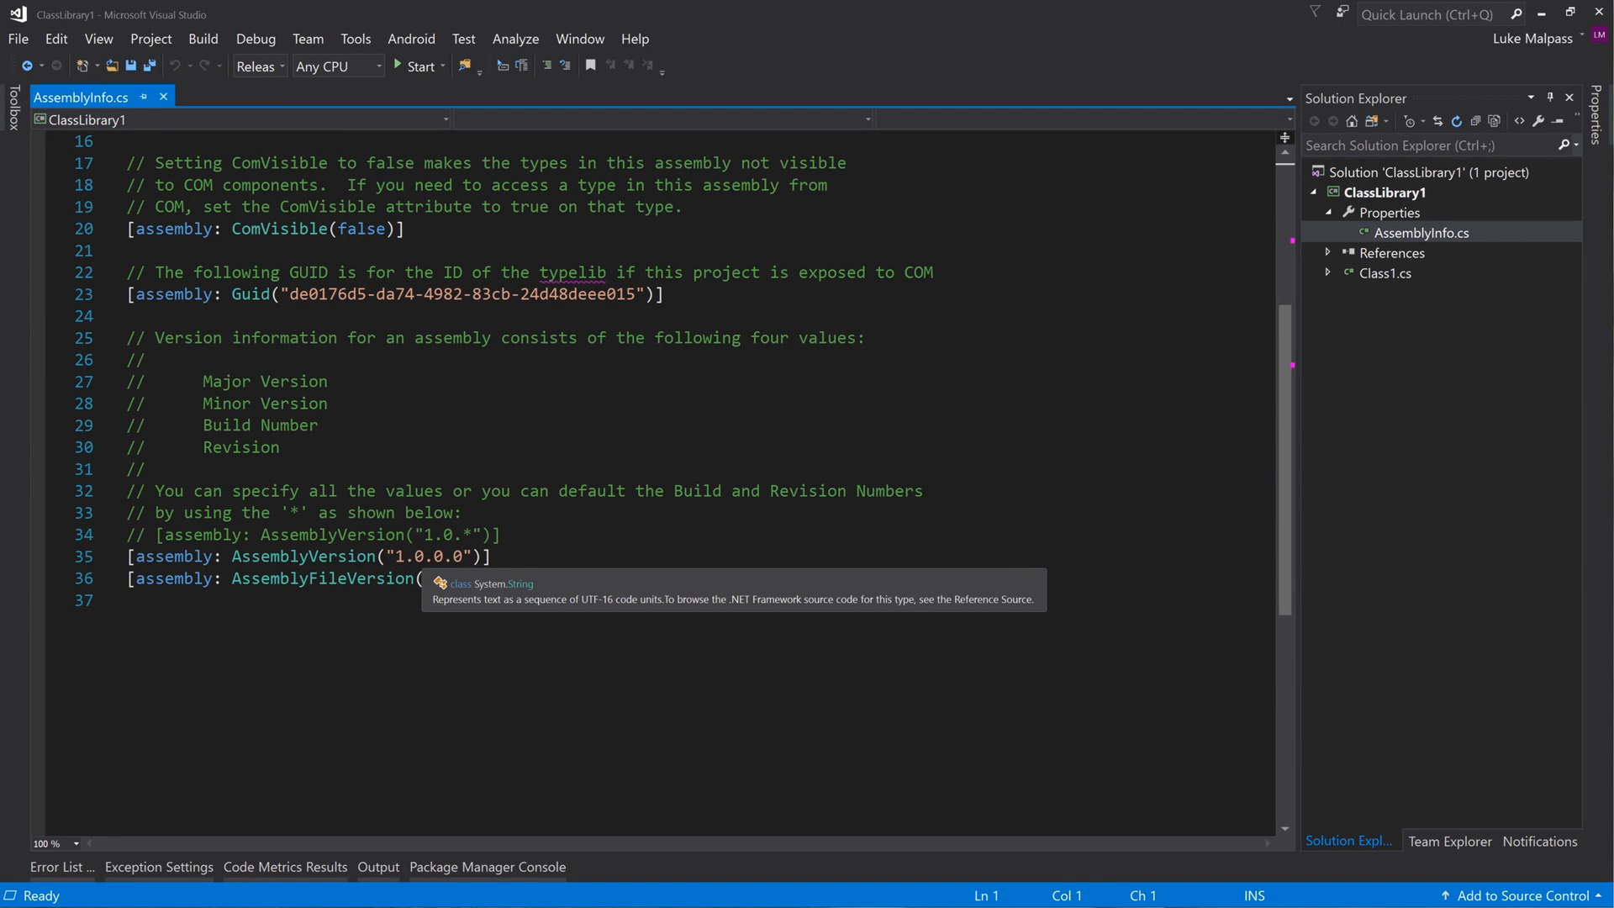
text(1)
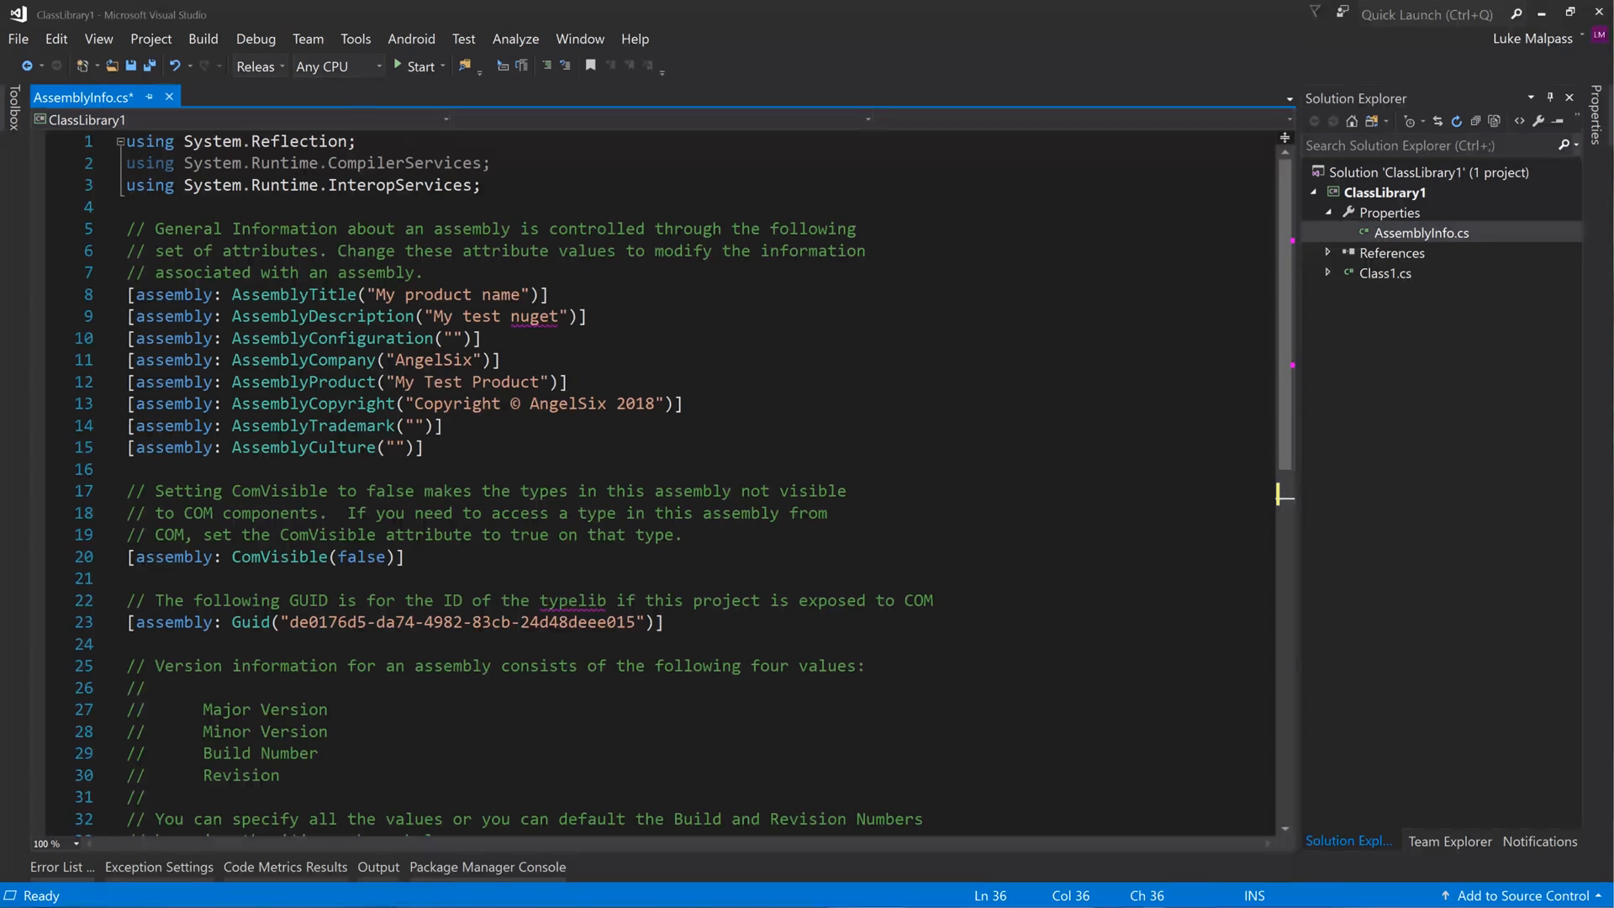
click(169, 97)
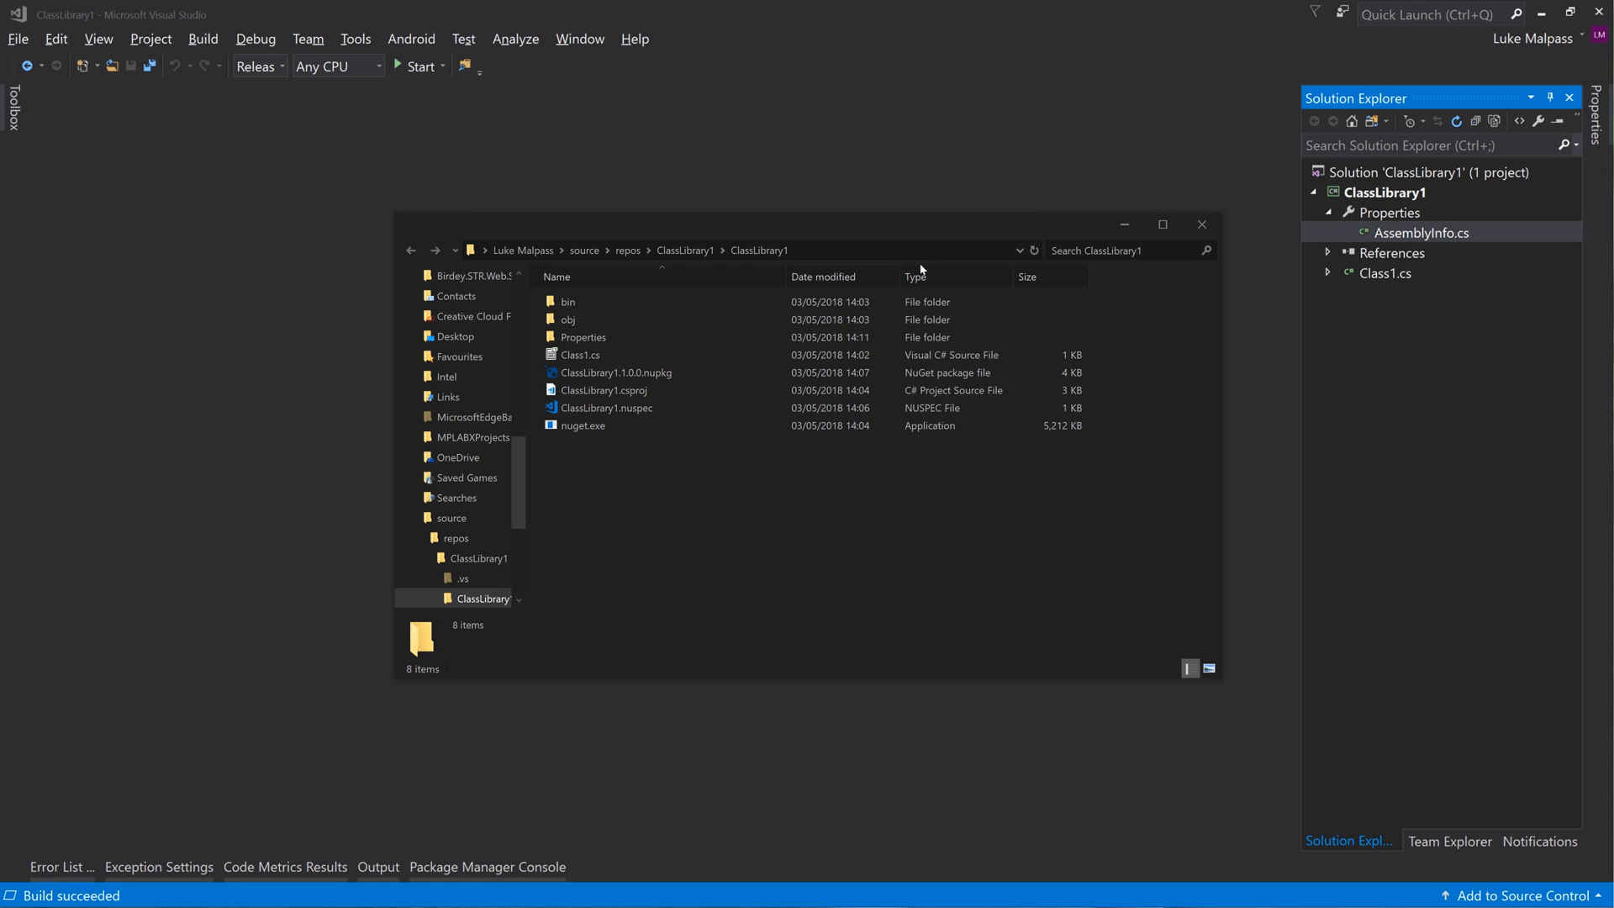
Open cmd from the folder address bar and pack ClassLibrary1.1.1.0.nupkg
text(cmd)
text(nuget pack)
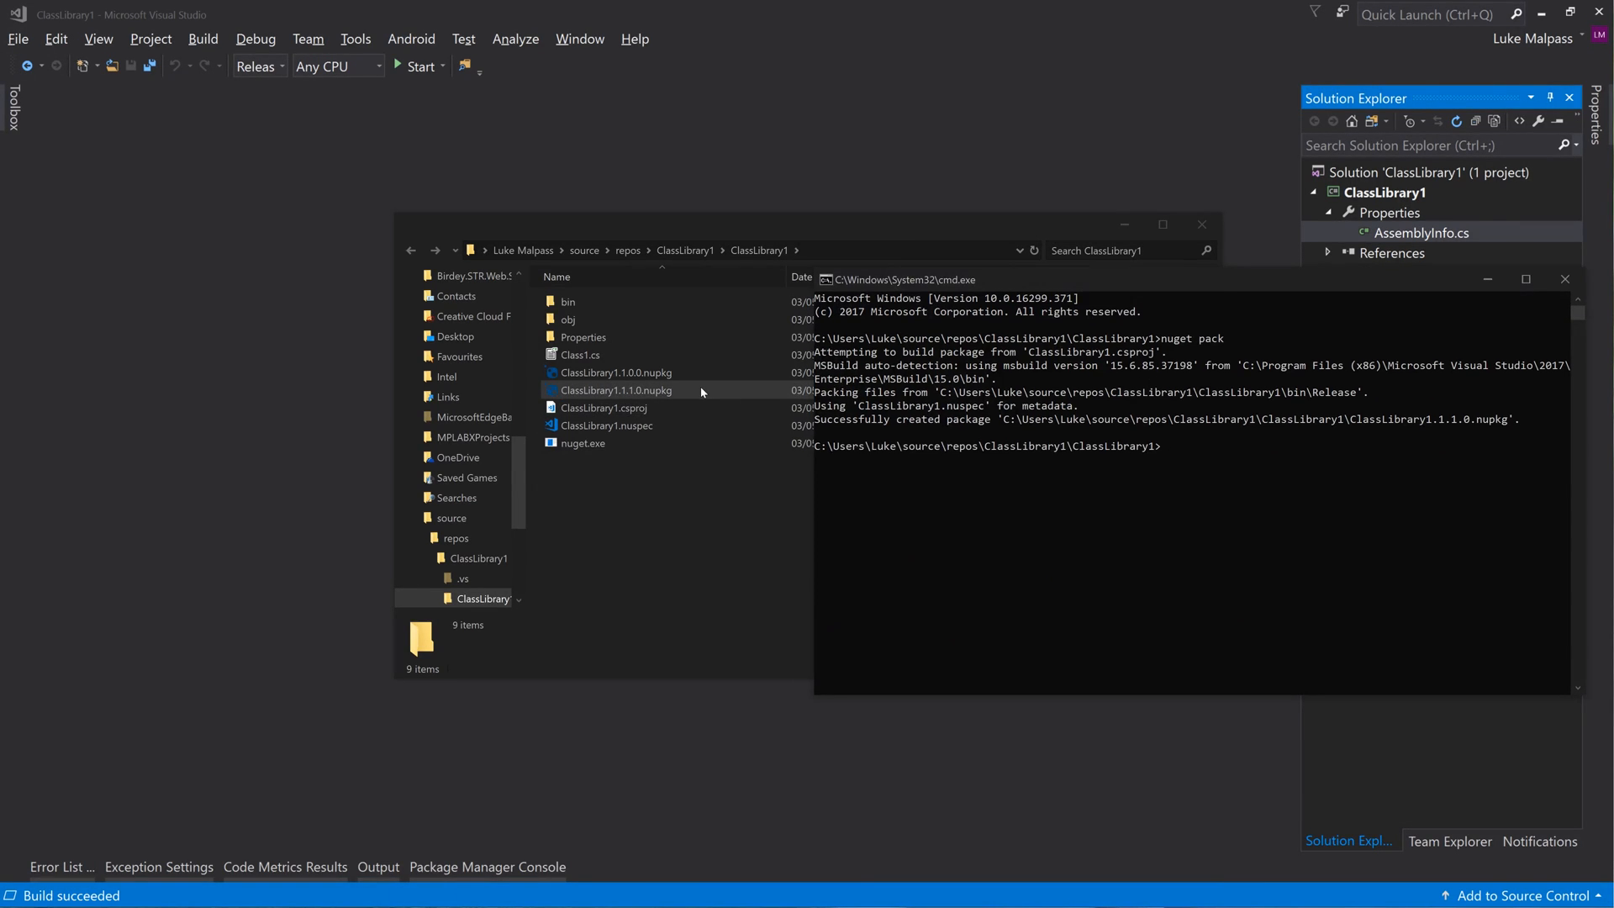
click(615, 389)
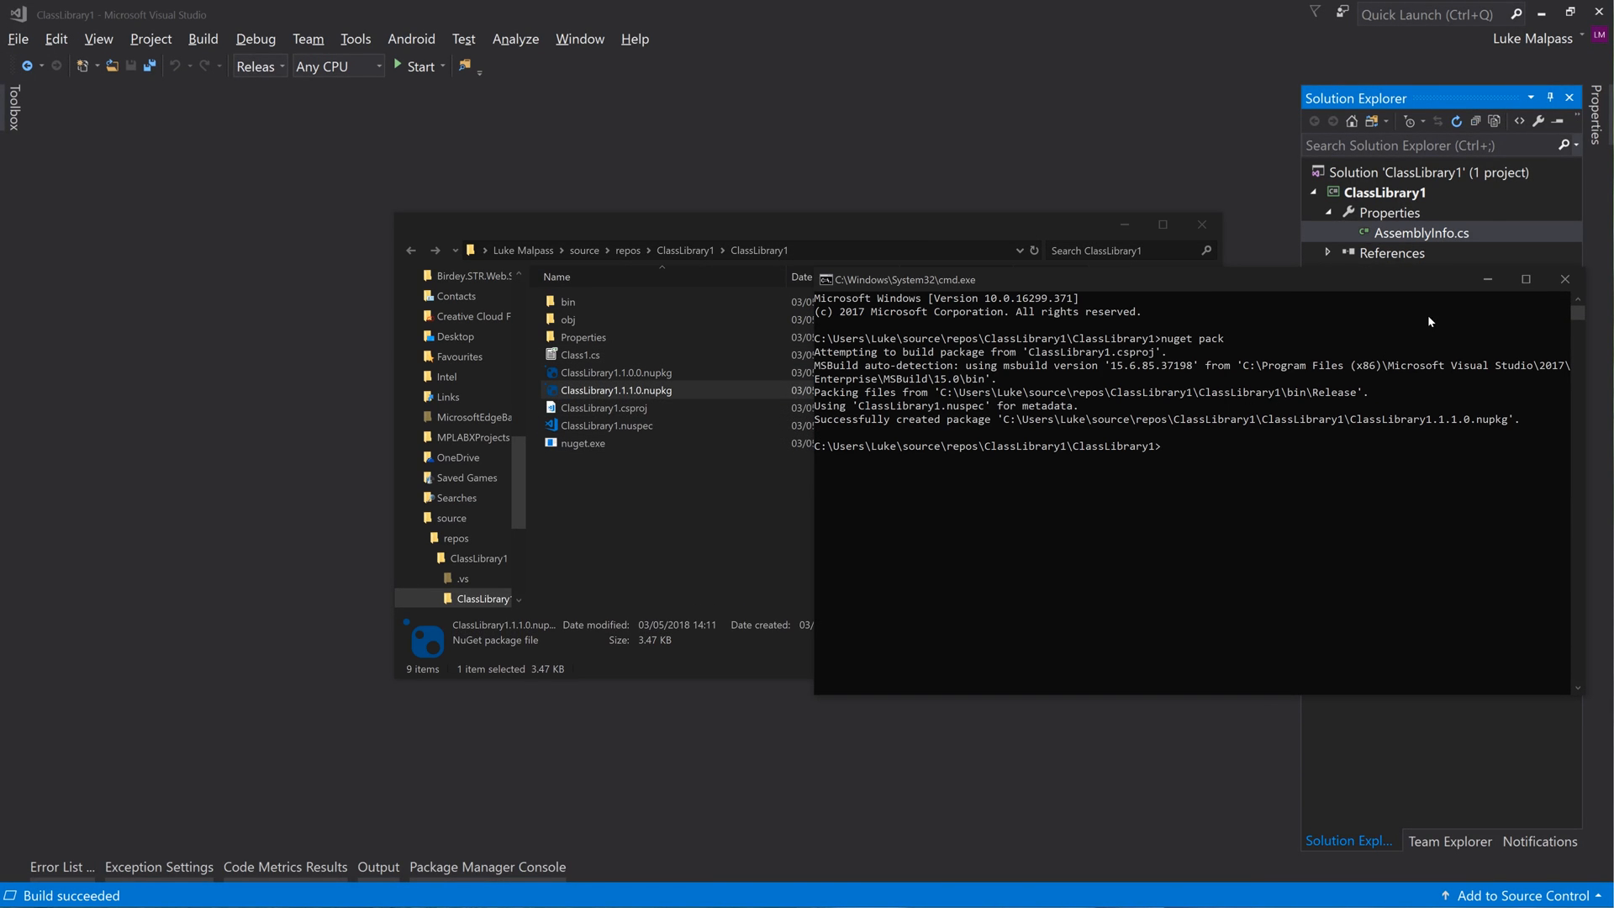
mouse_move(1563, 279)
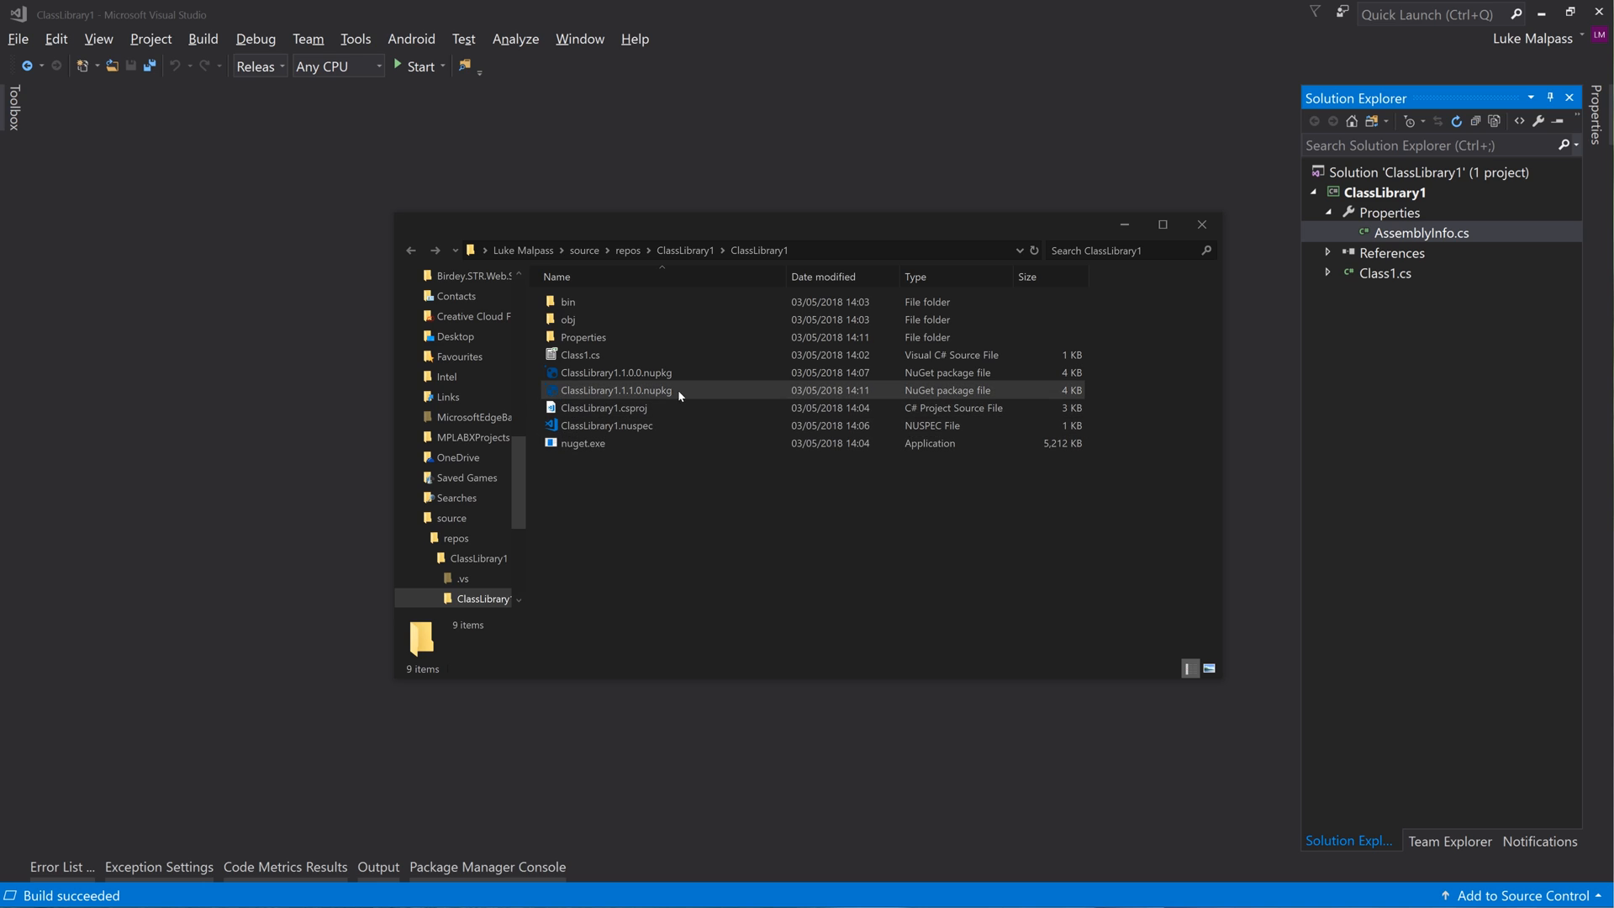
Create 'generate package.bat' in the project folder containing the command nuget pack
click(698, 456)
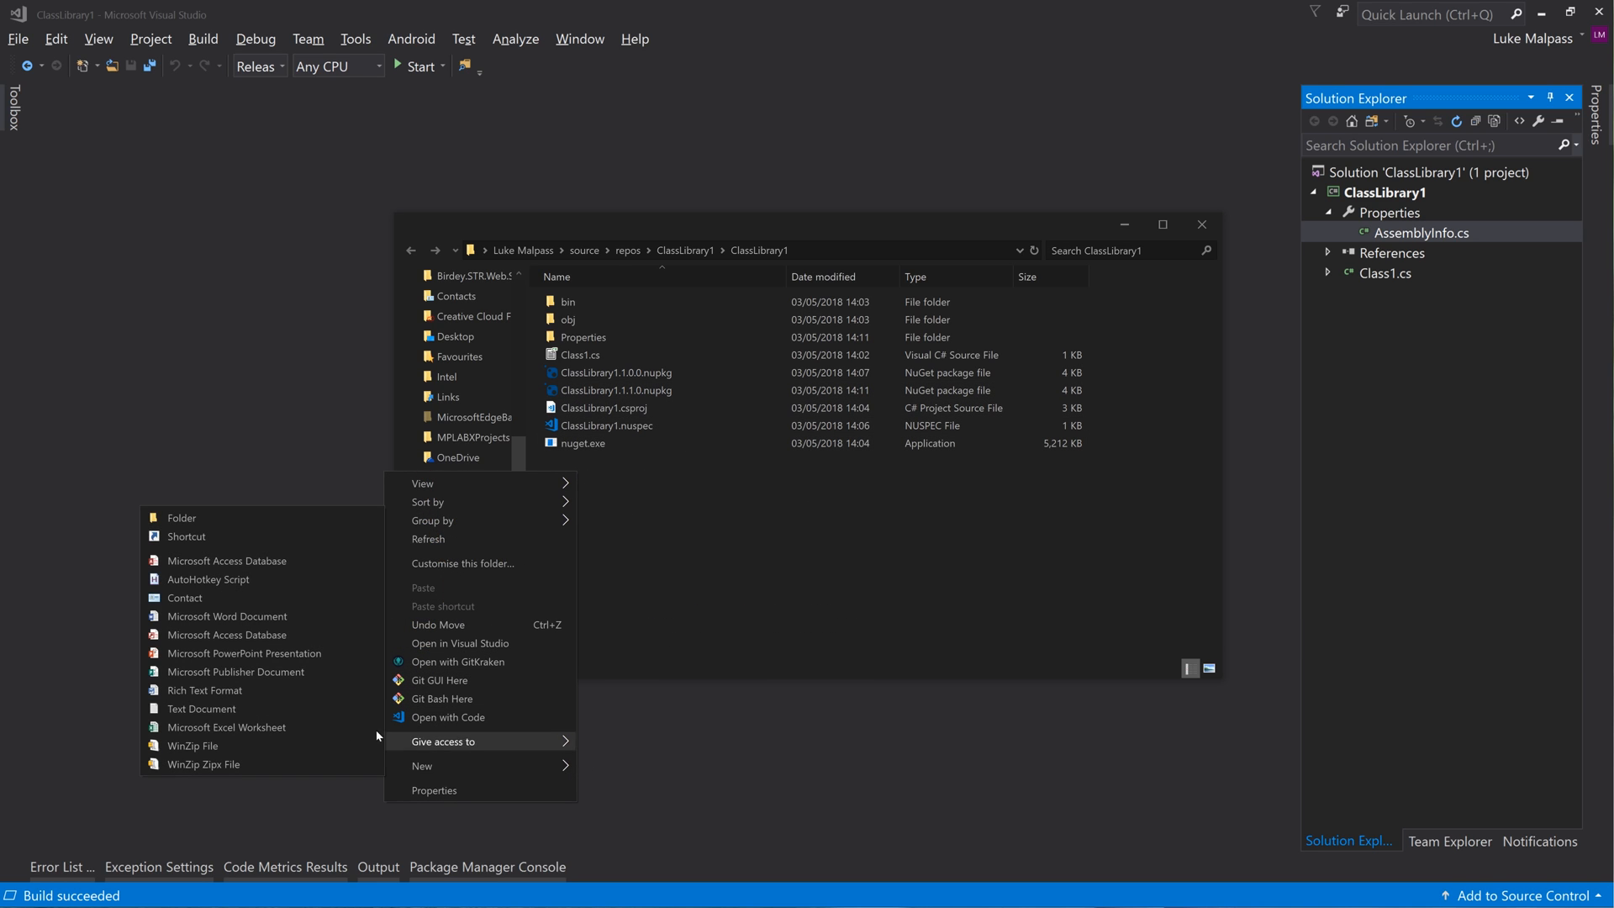
click(202, 708)
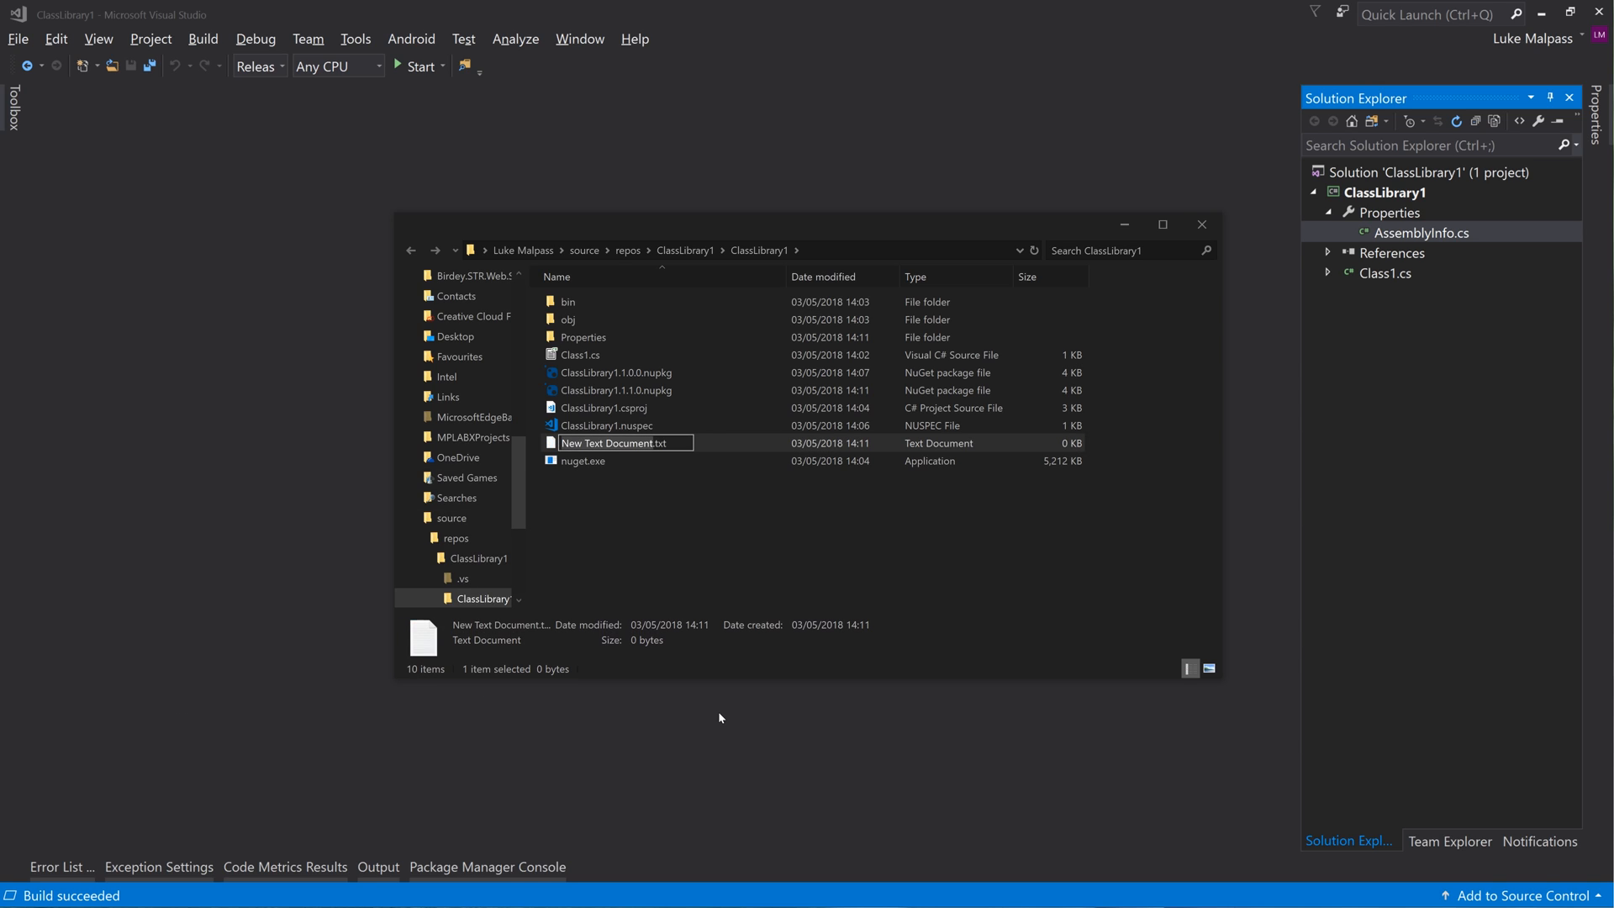
text(generate package.bat)
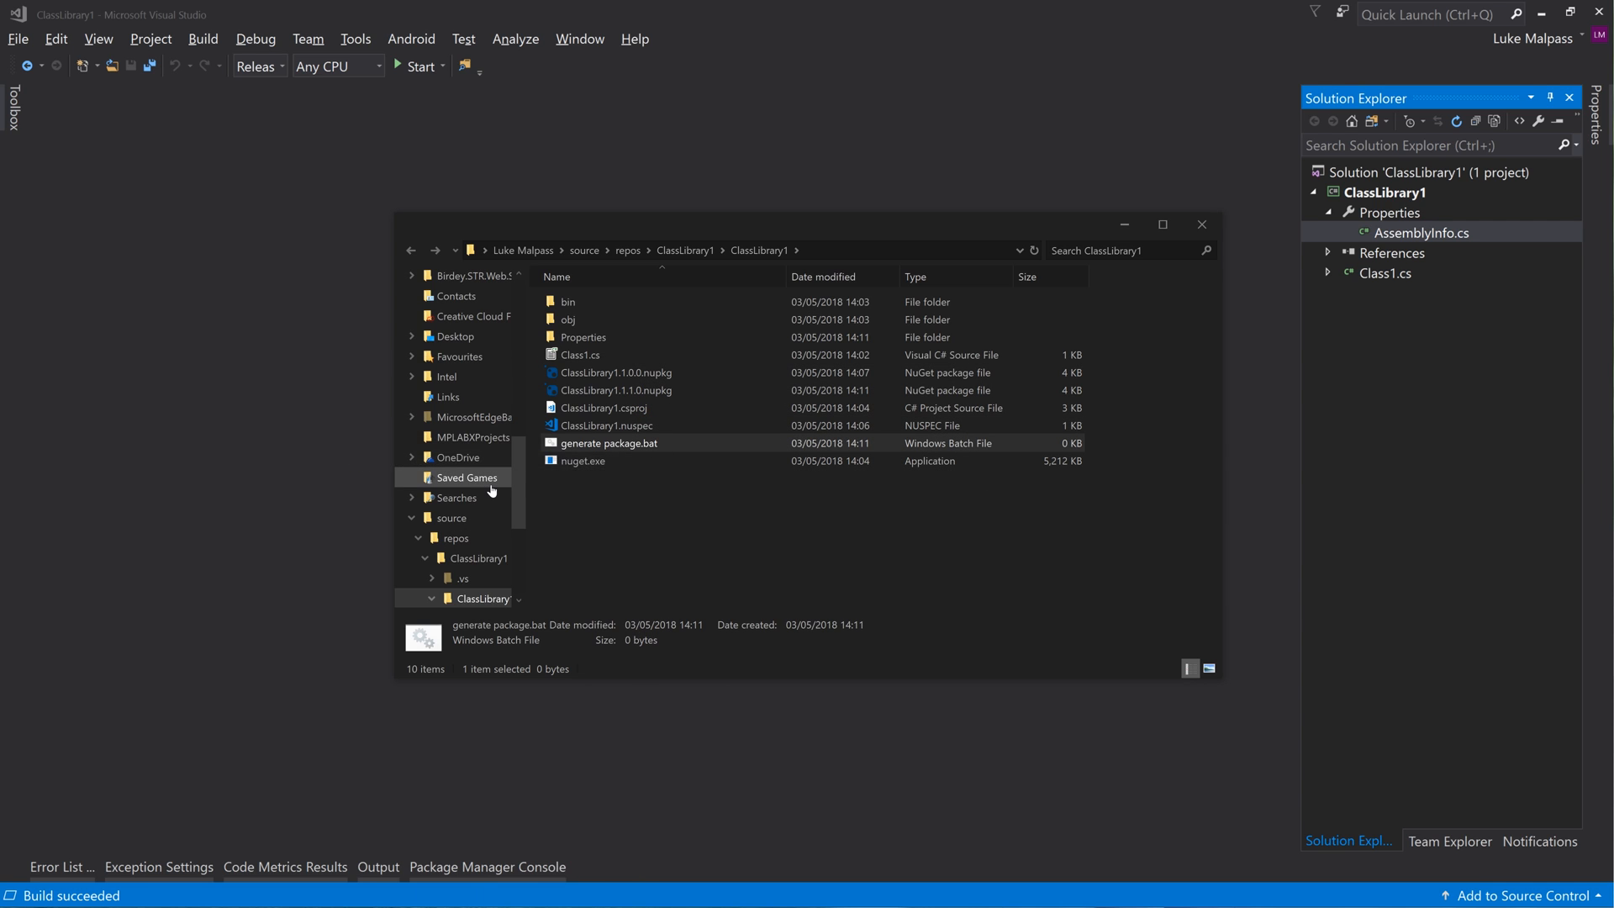
double_click(608, 443)
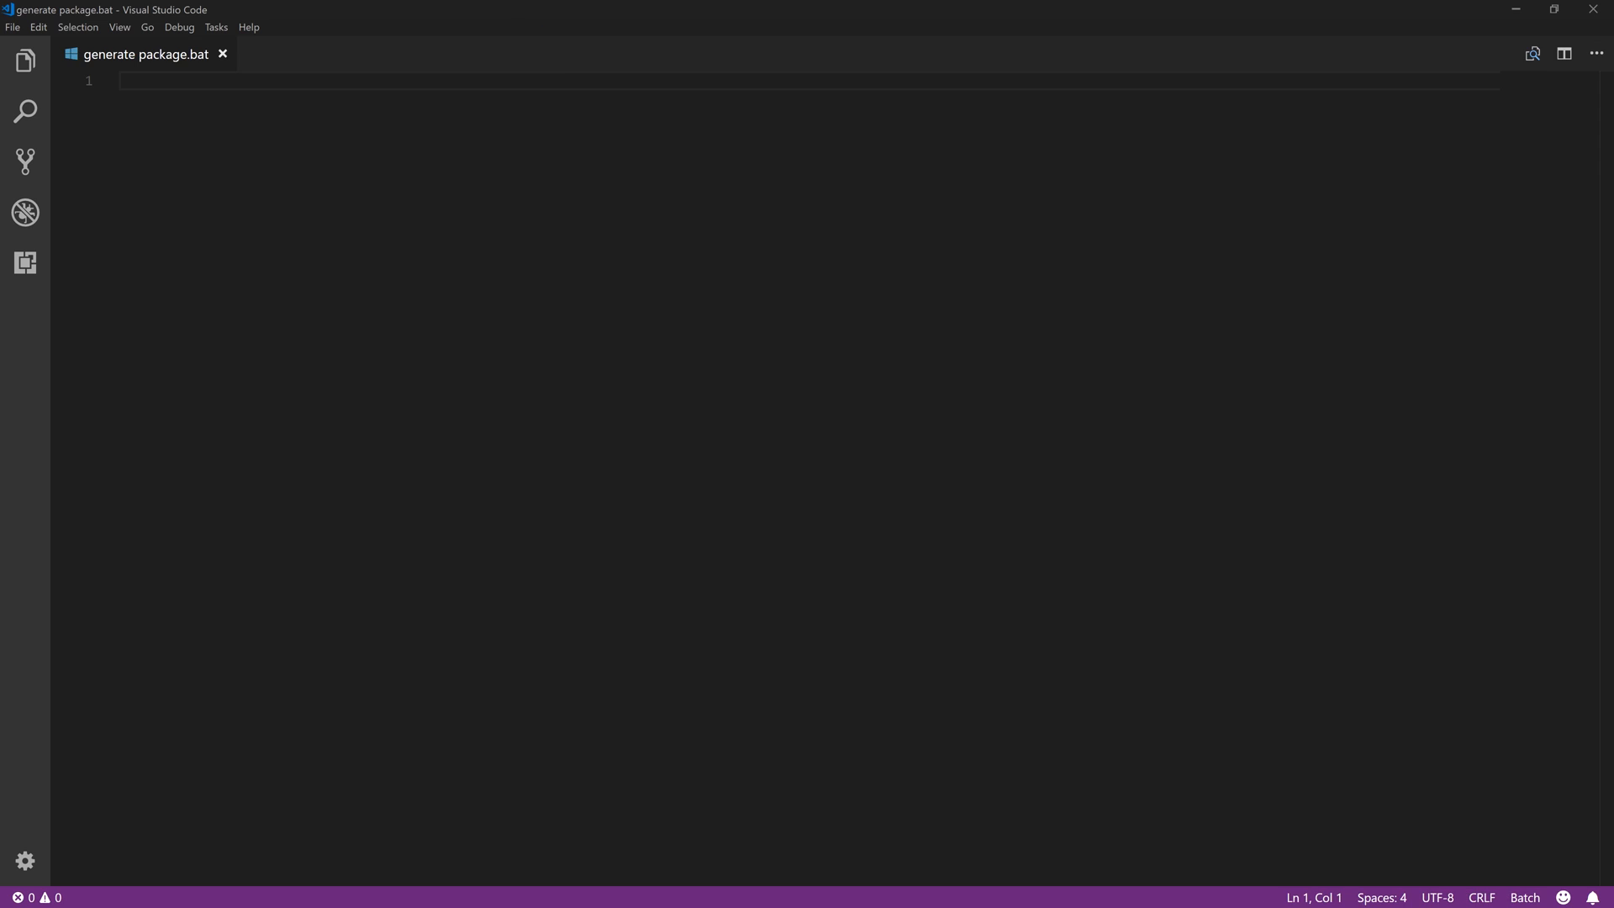
text(nuget pack)
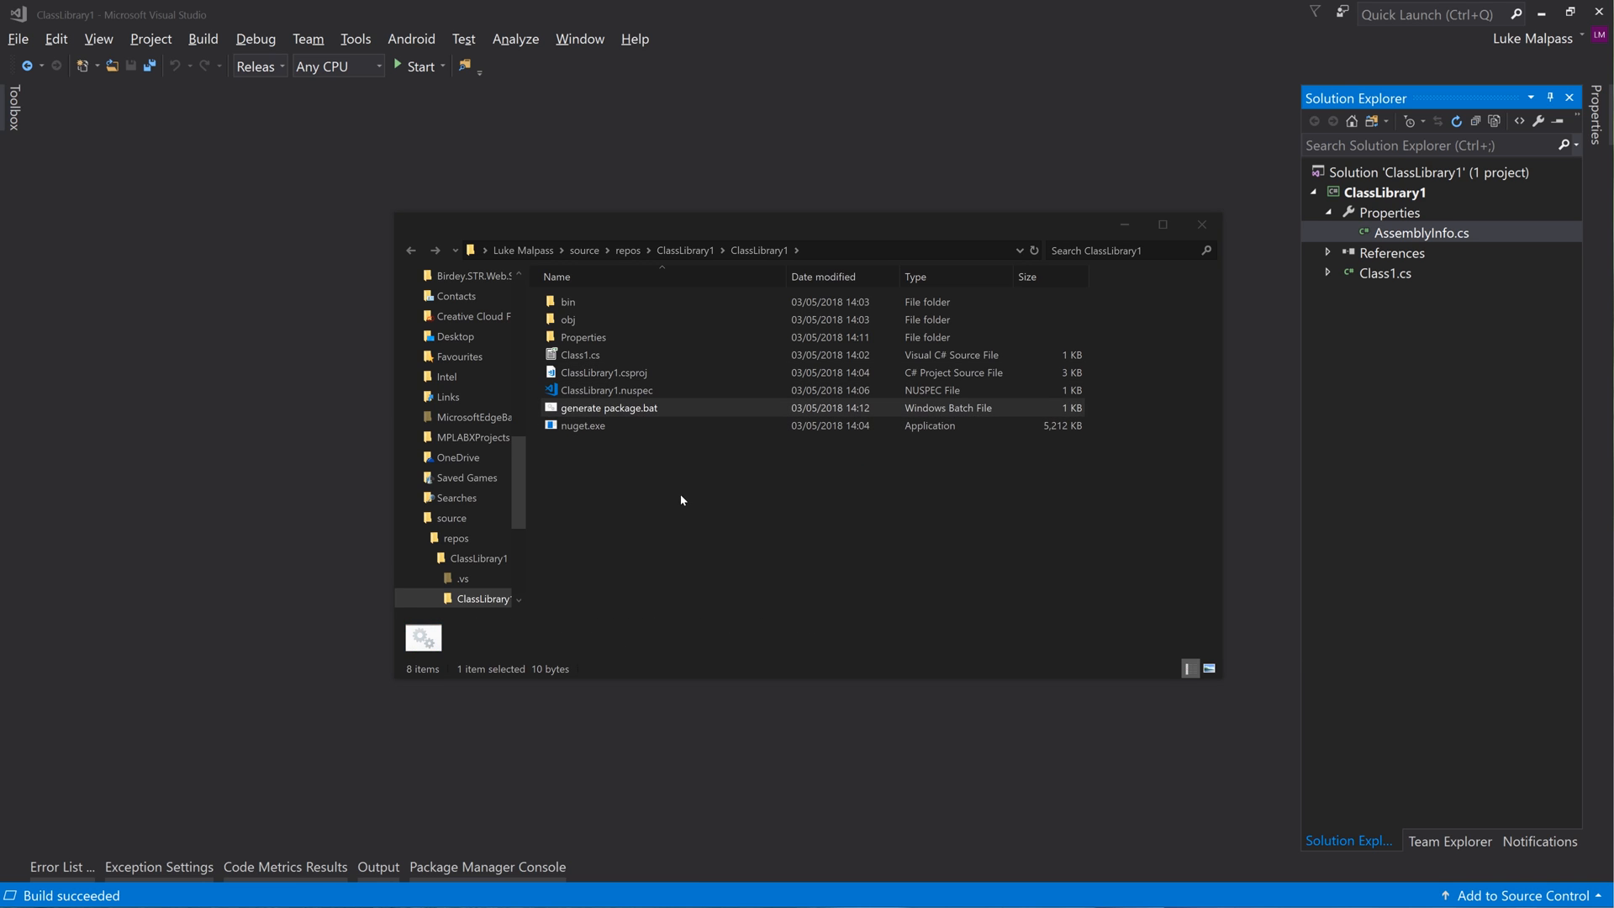
Run generate package.bat to recreate ClassLibrary1.1.1.0.nupkg, then select push package.bat
double_click(608, 407)
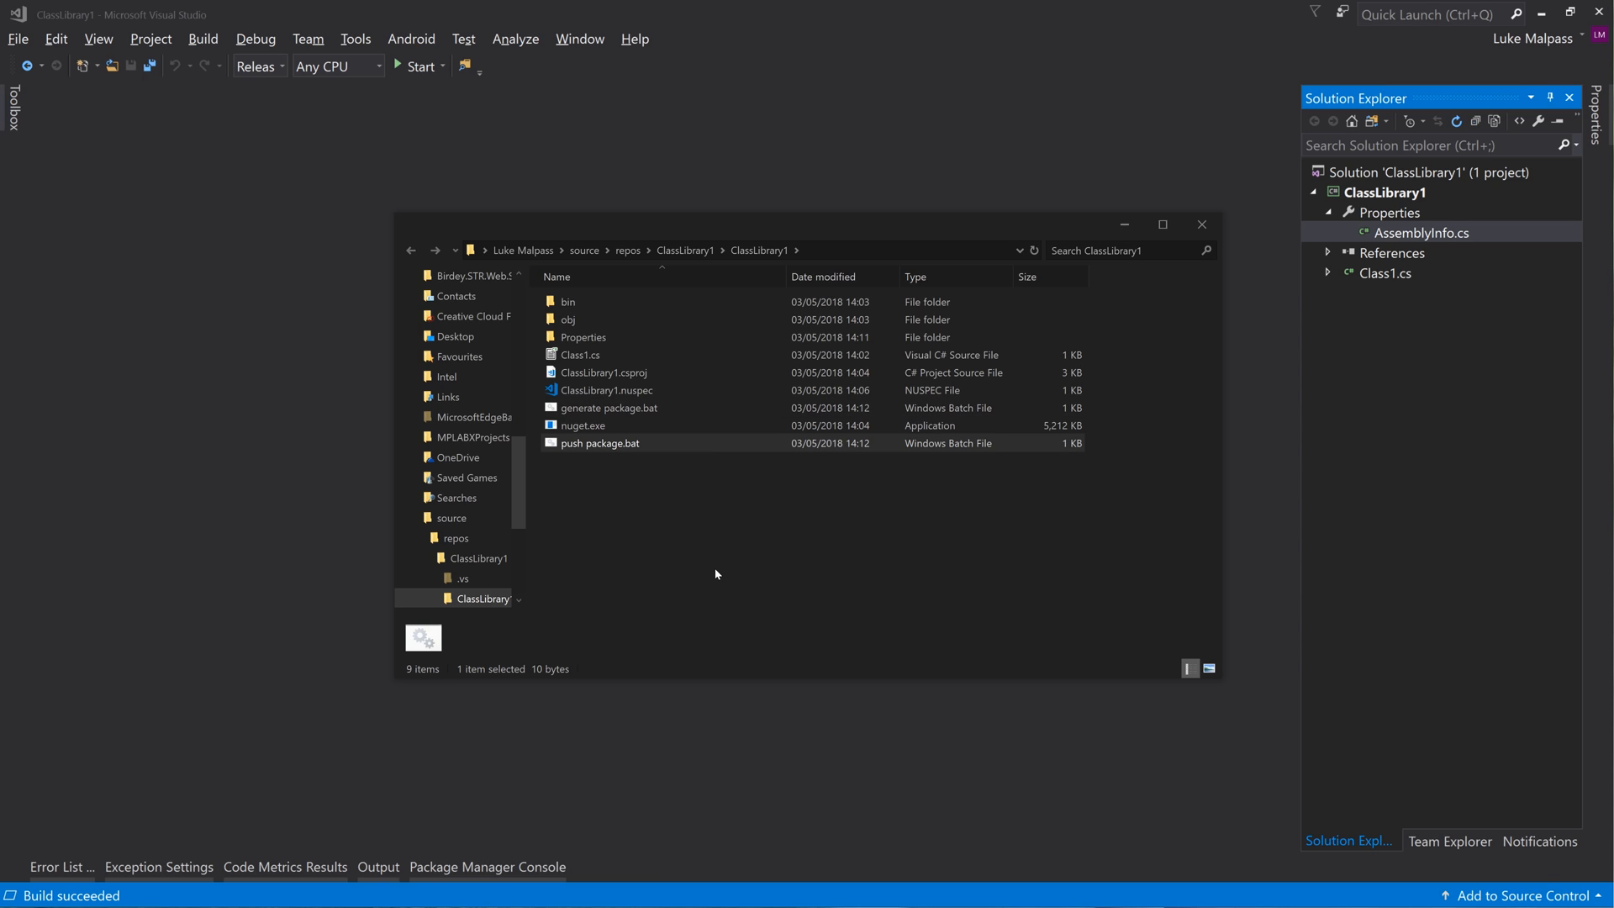
click(606, 390)
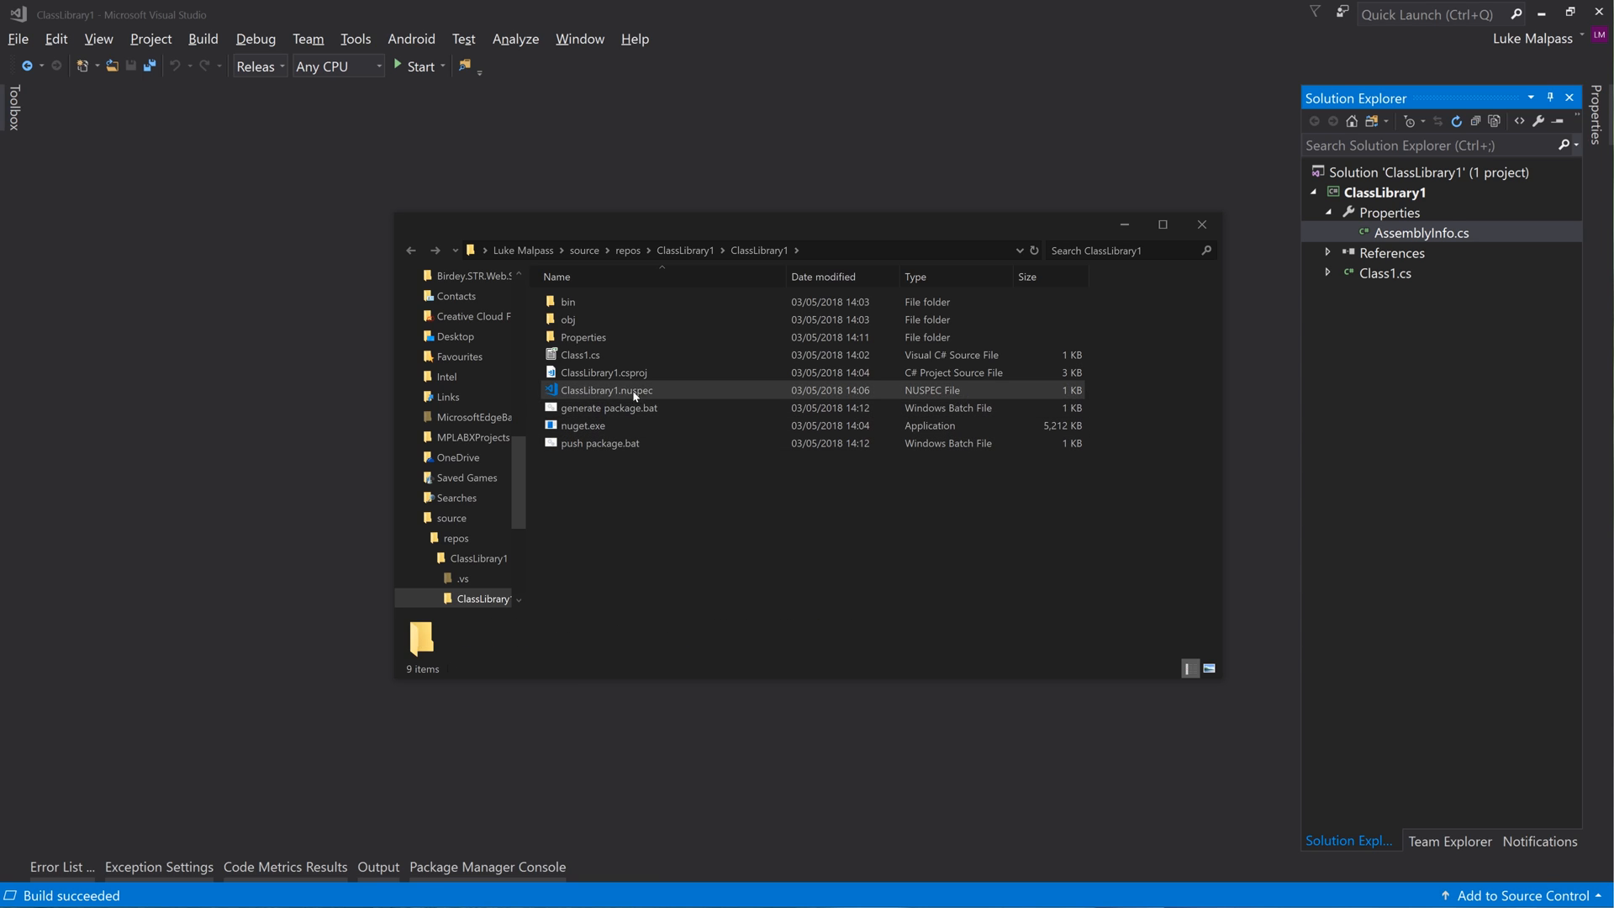
click(607, 408)
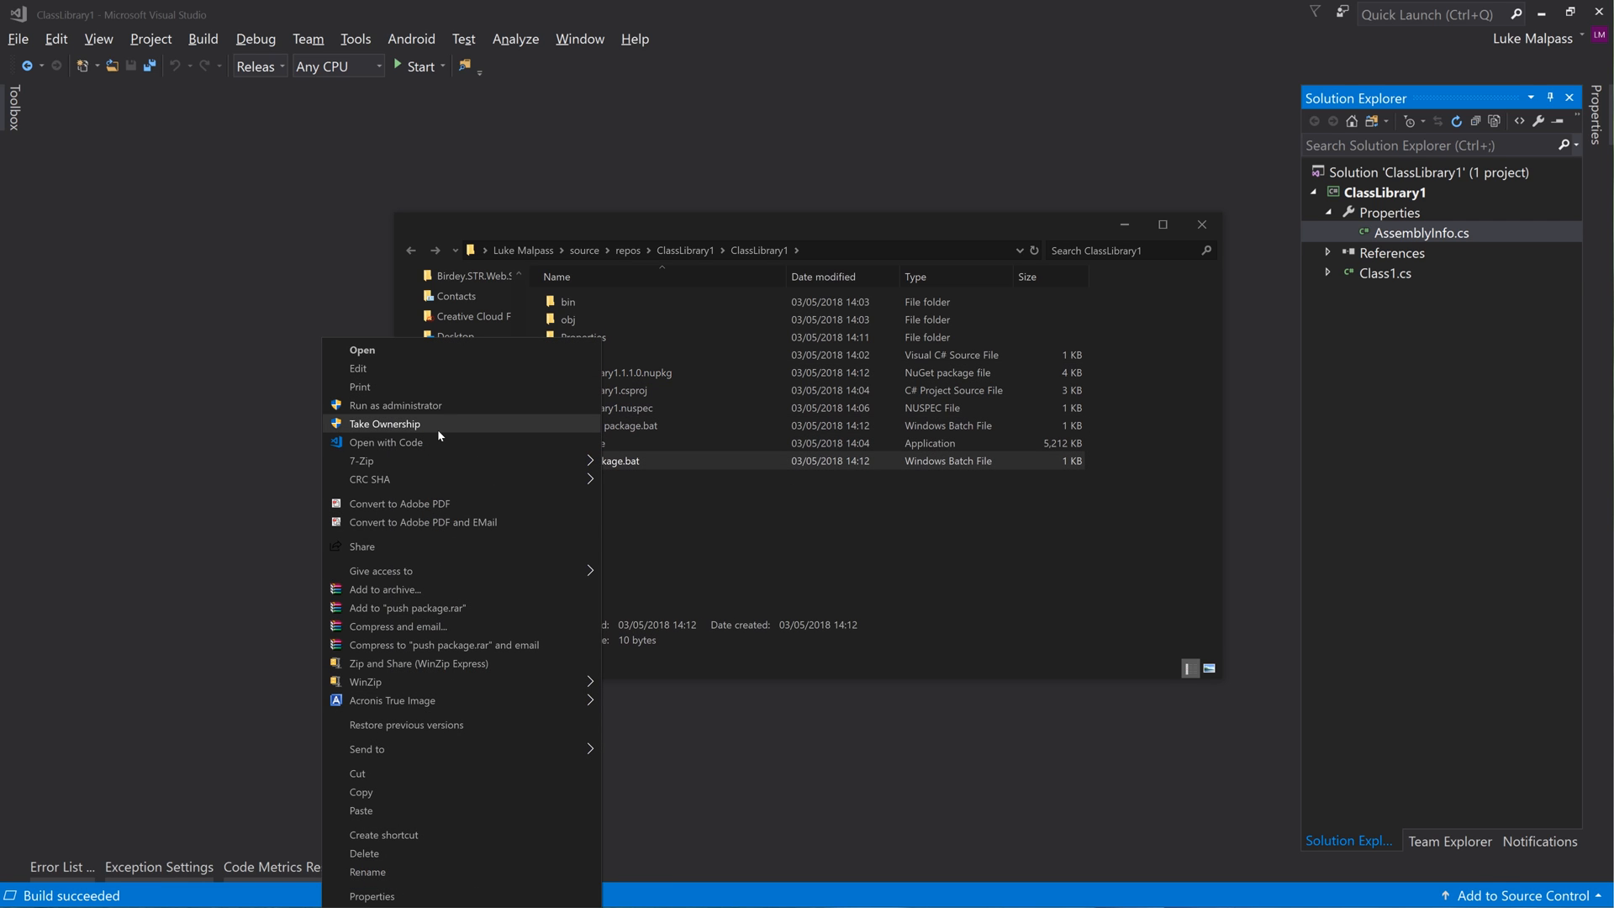
Write 'nuget push %1' into push package.bat in VS Code
click(385, 443)
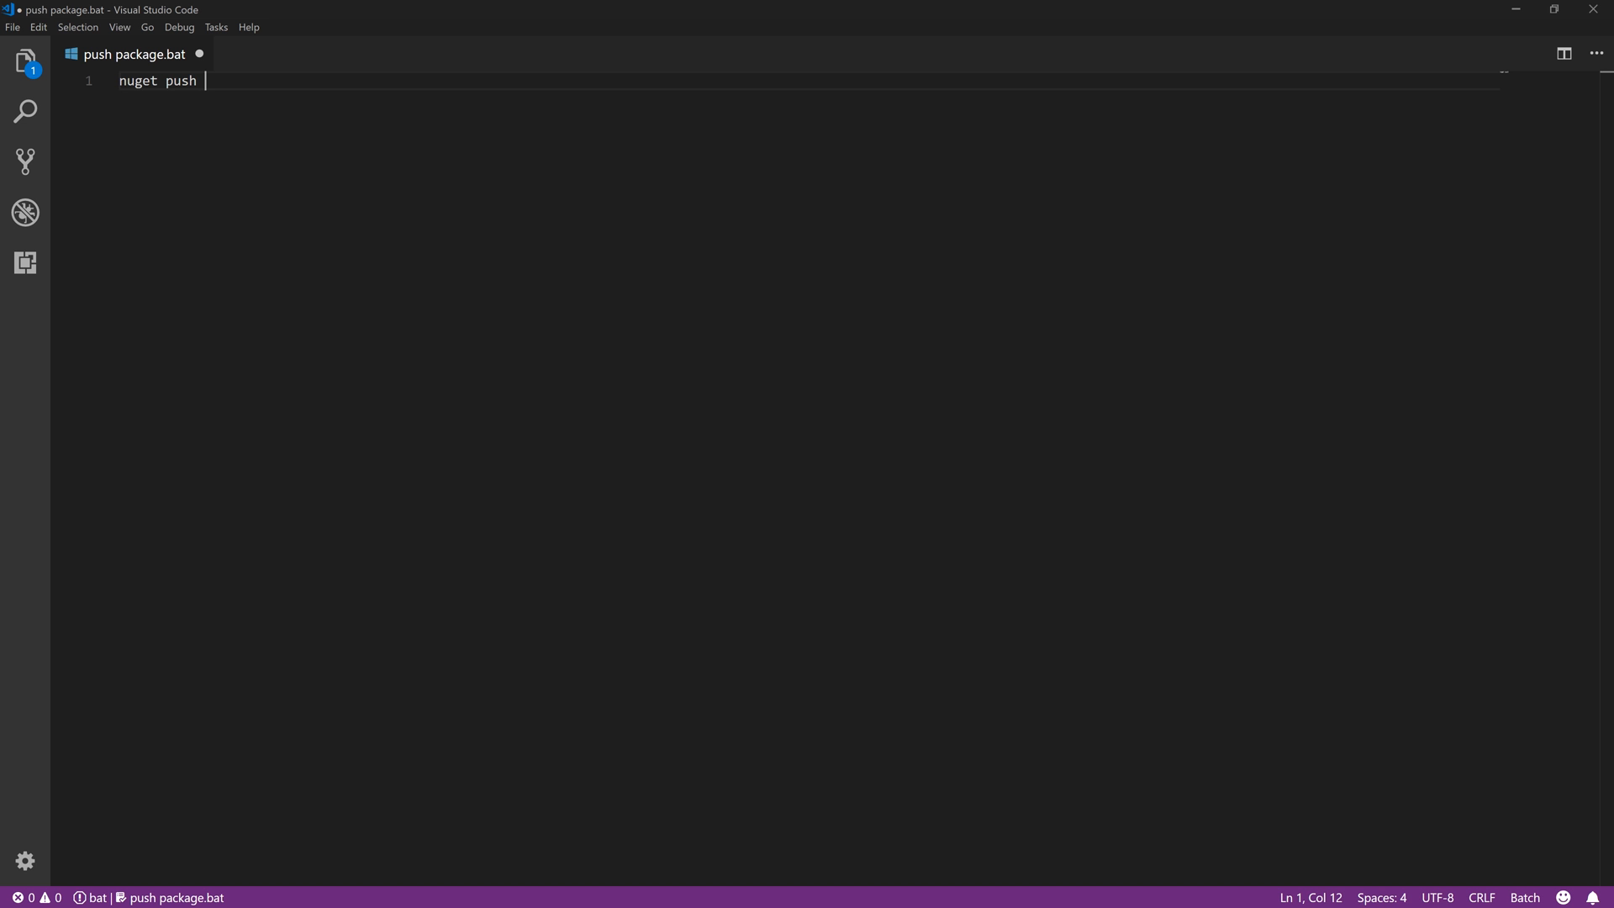
text(%1)
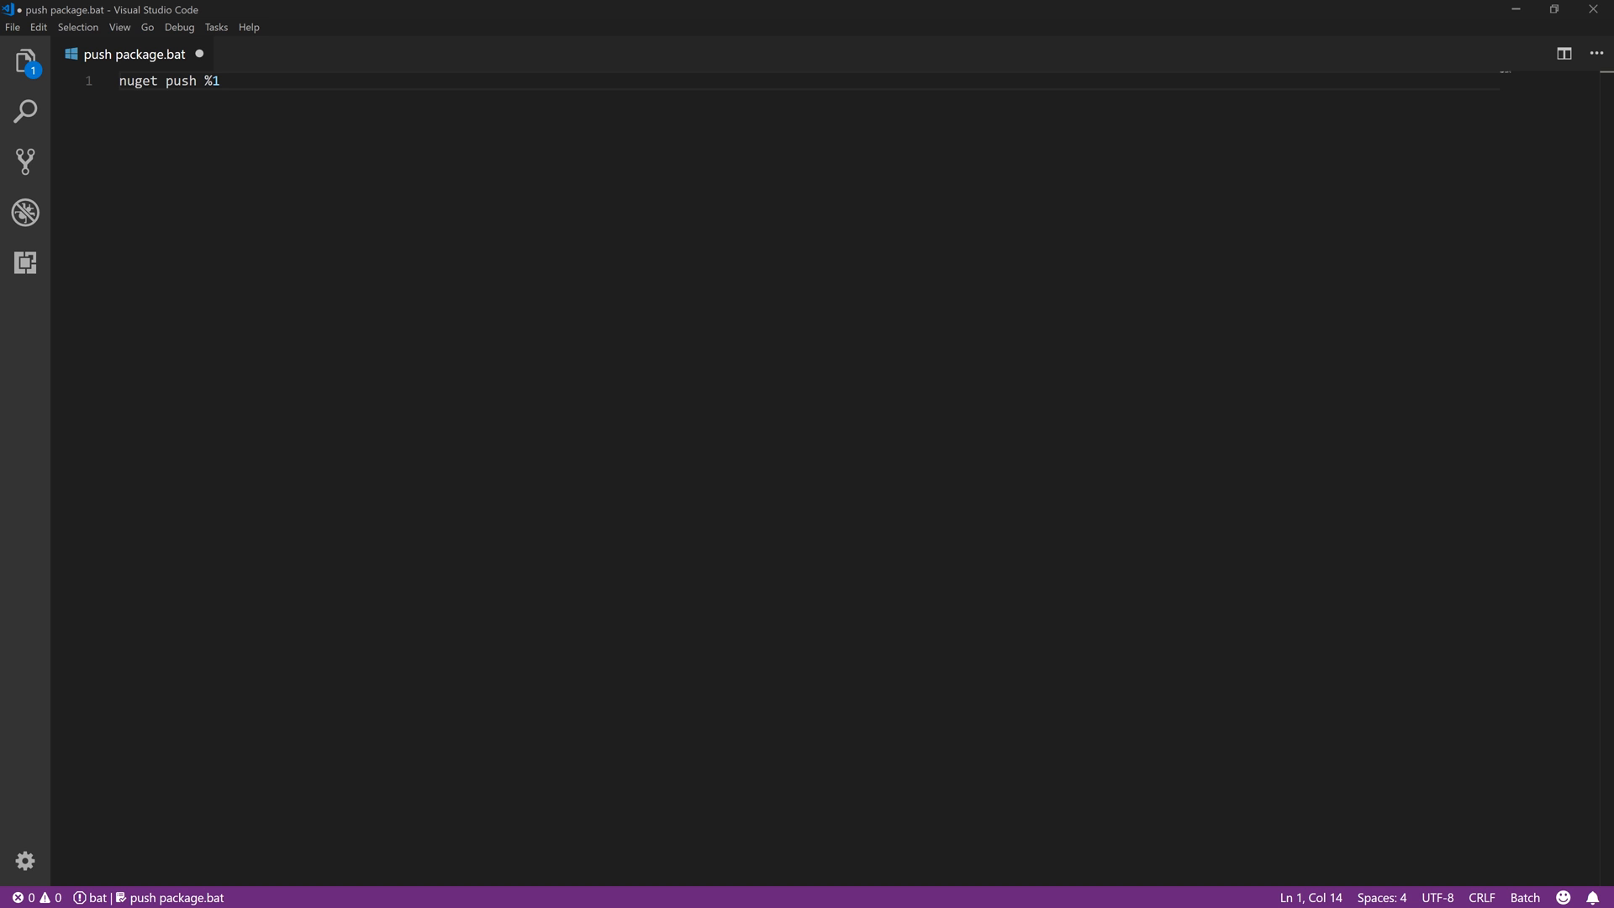
key(Backspace)
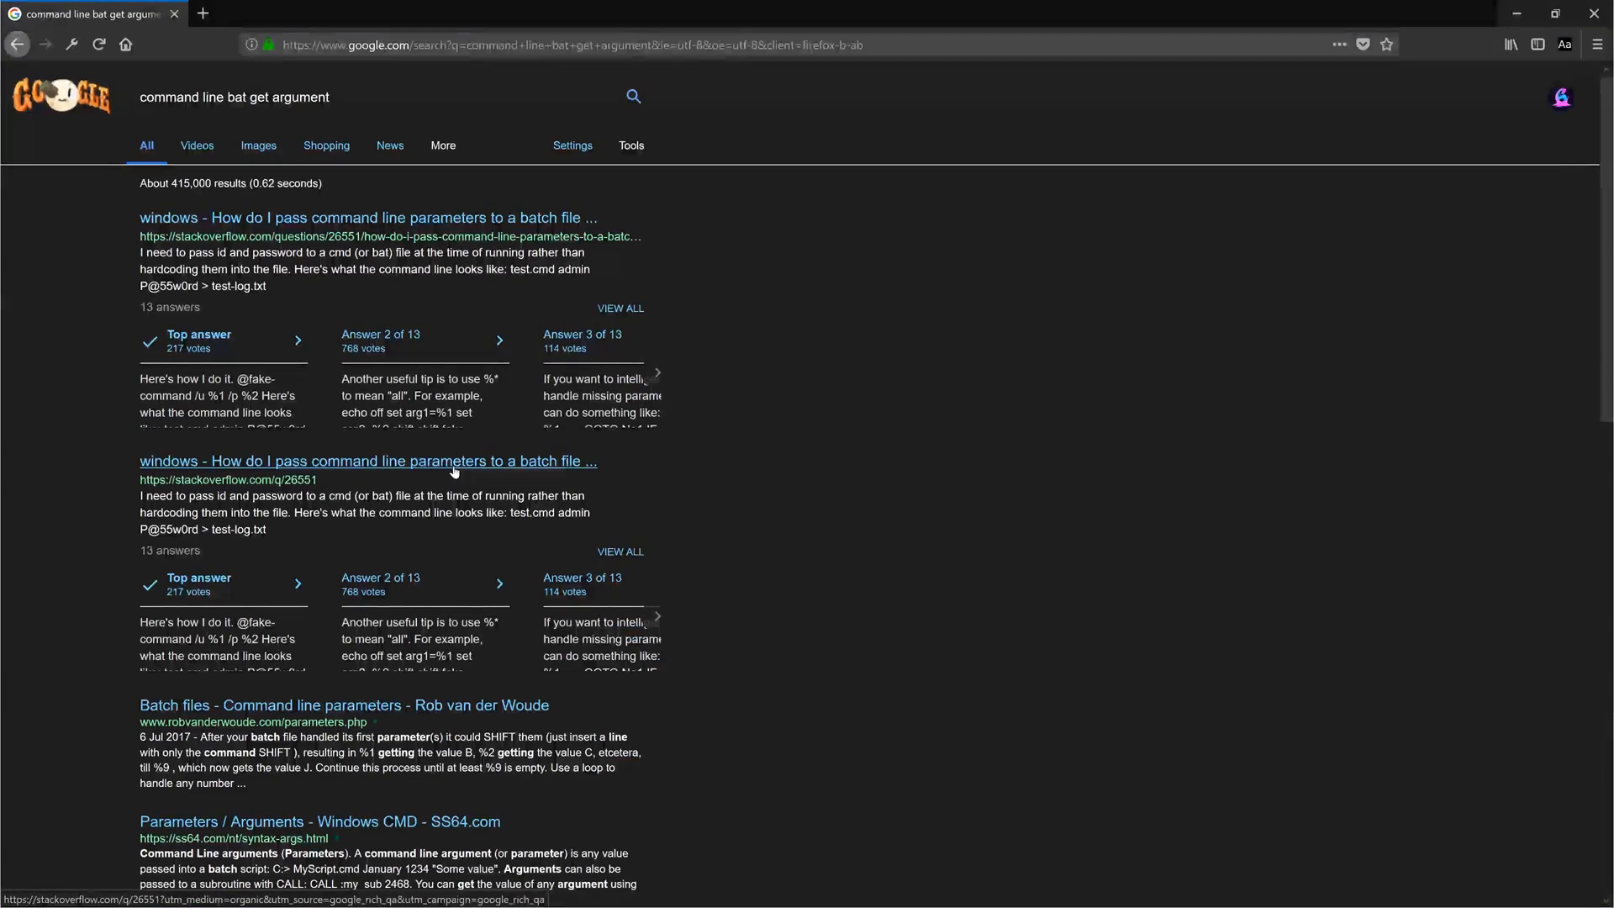
Open the Stack Overflow answer 'How do I pass command line parameters to a batch file'
click(368, 217)
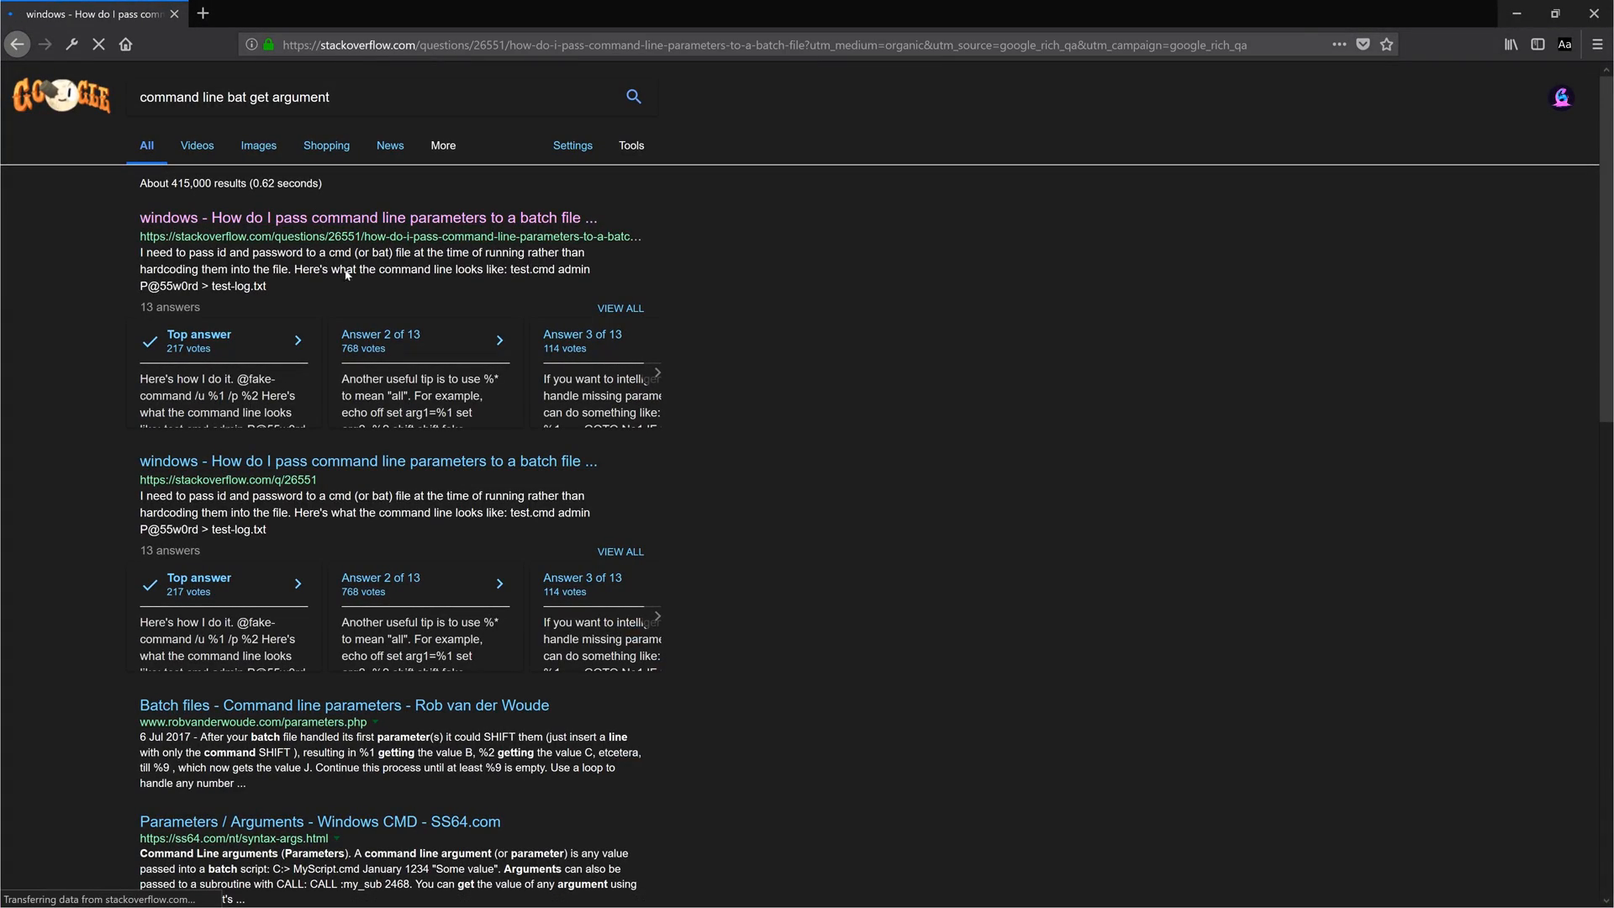
click(366, 217)
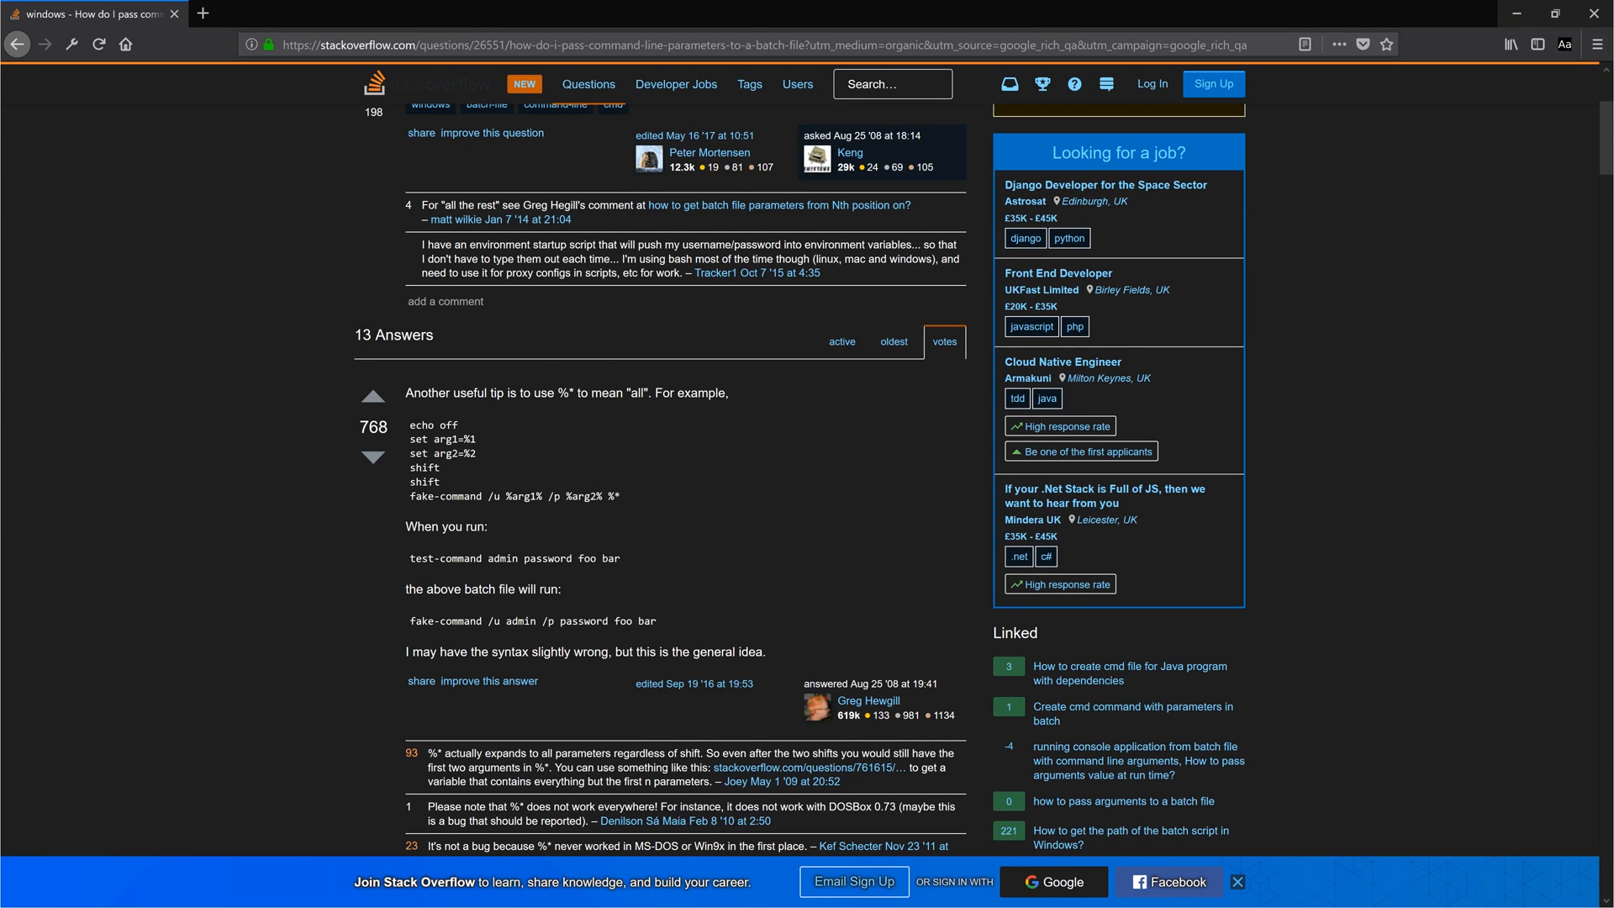
mouse_move(1018, 248)
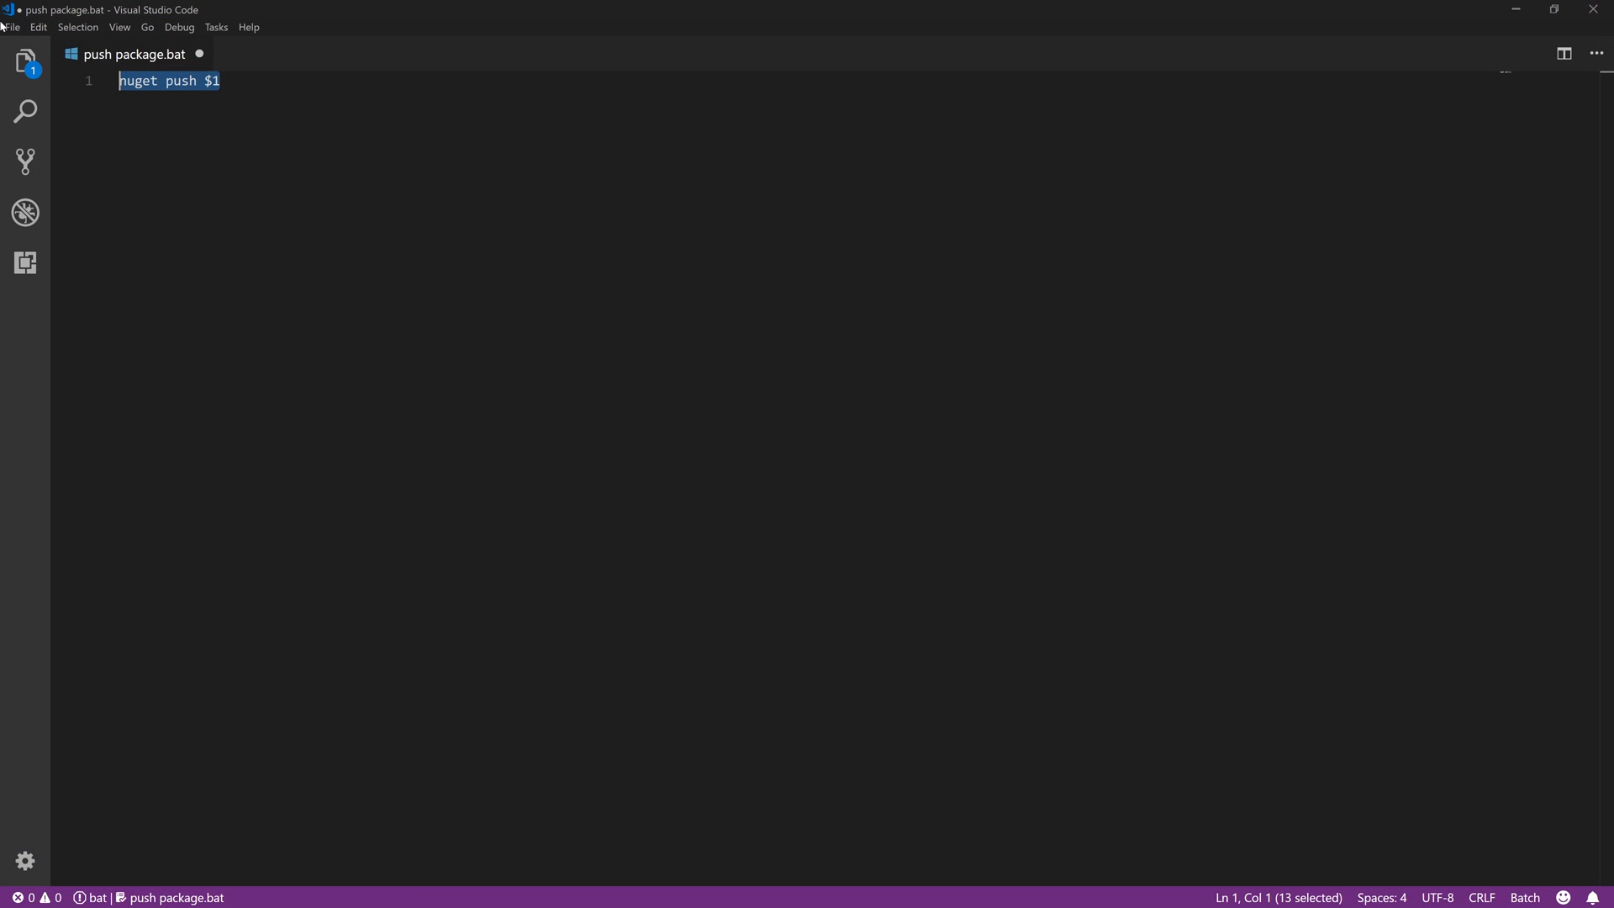
Make push package.bat run 'echo %1' and pause, then drop ClassLibrary1.1.1.0.nupkg onto it
text(echo)
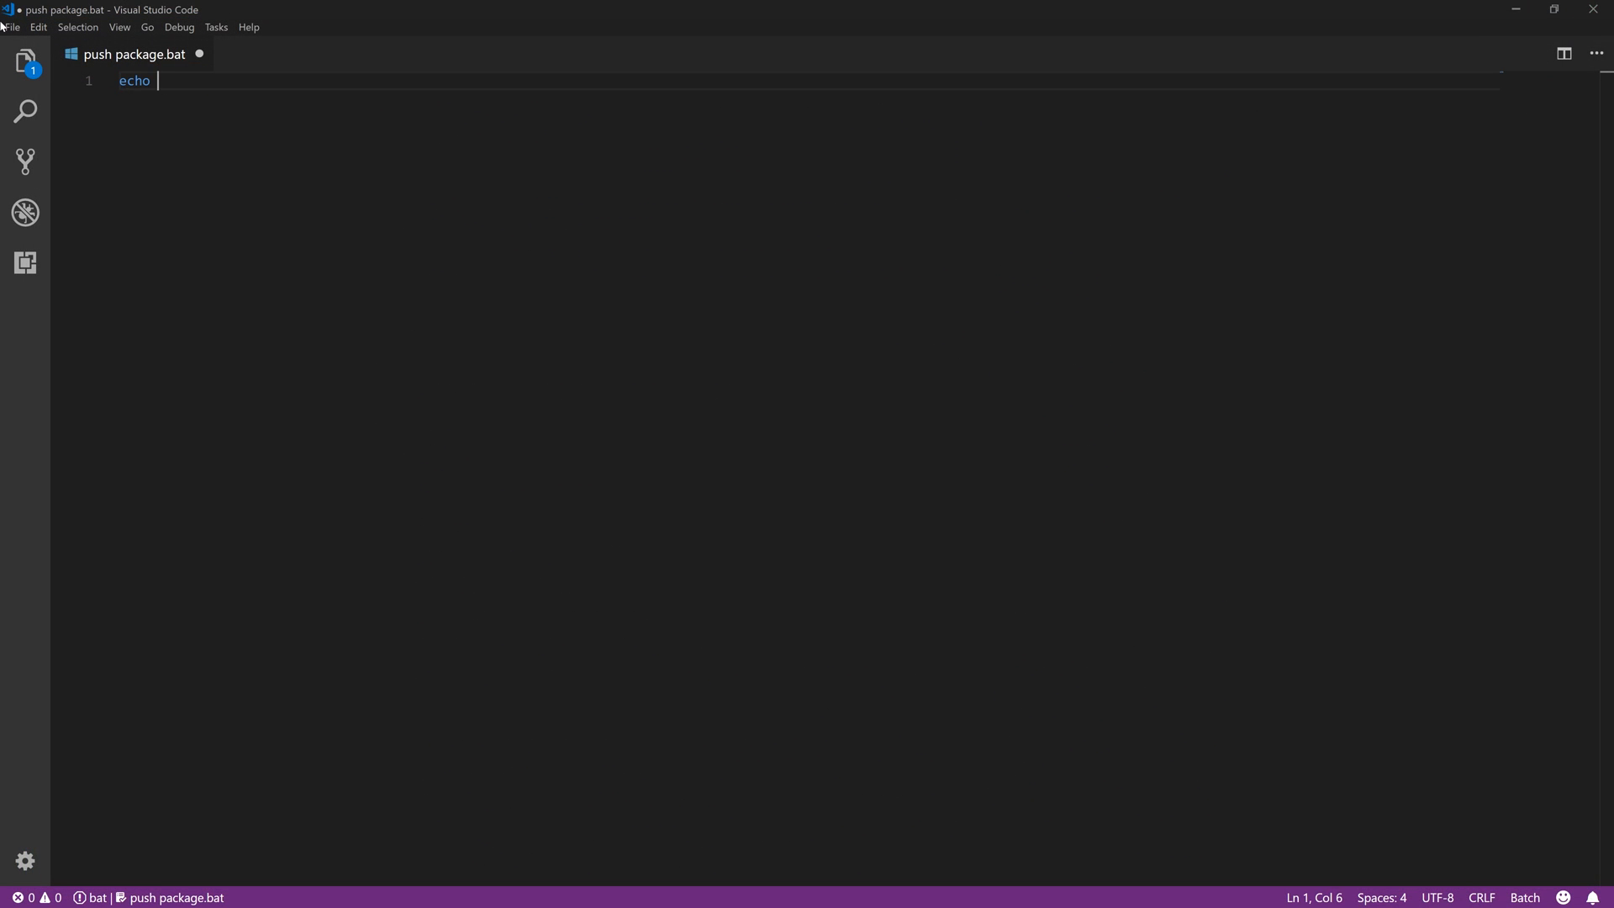
text(%1)
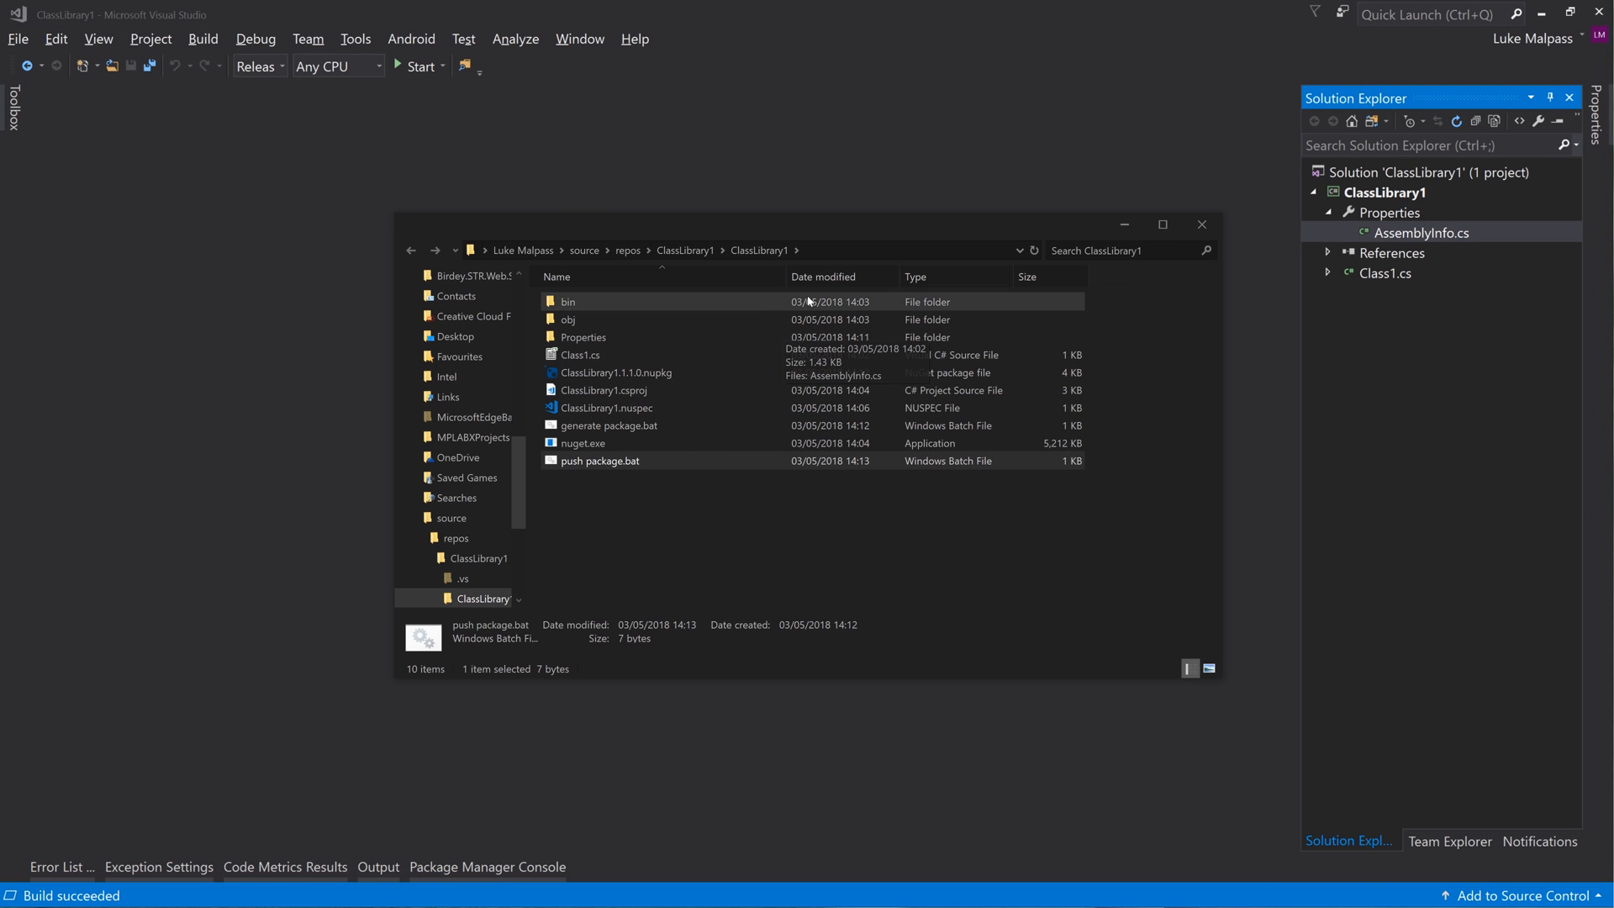
mouse_move(618, 461)
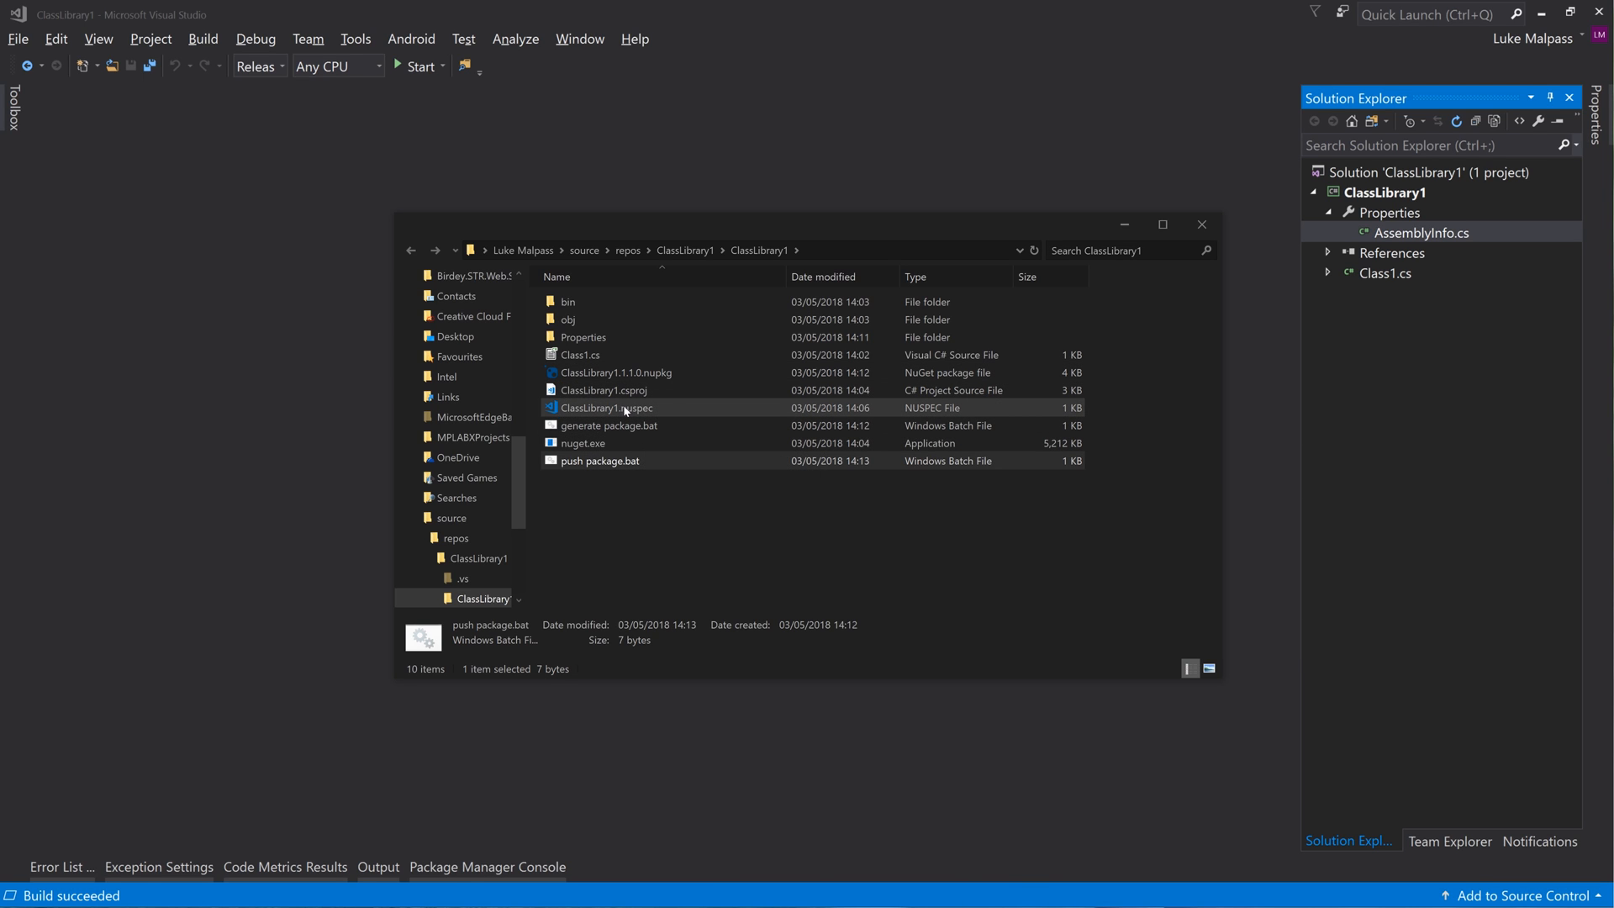
click(615, 372)
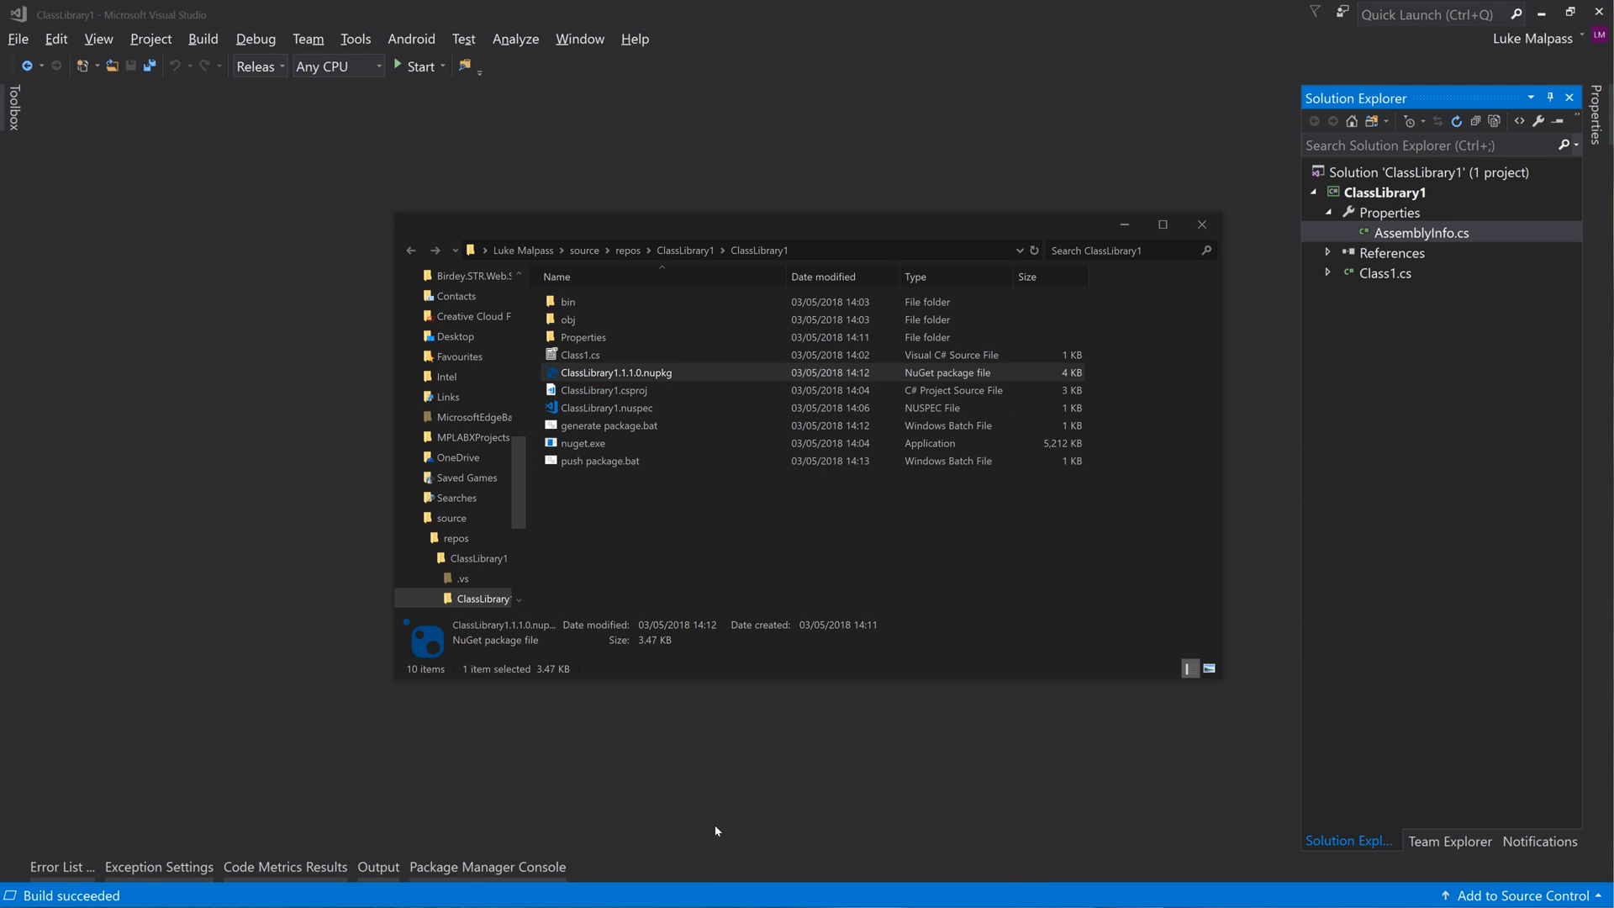
right_click(601, 460)
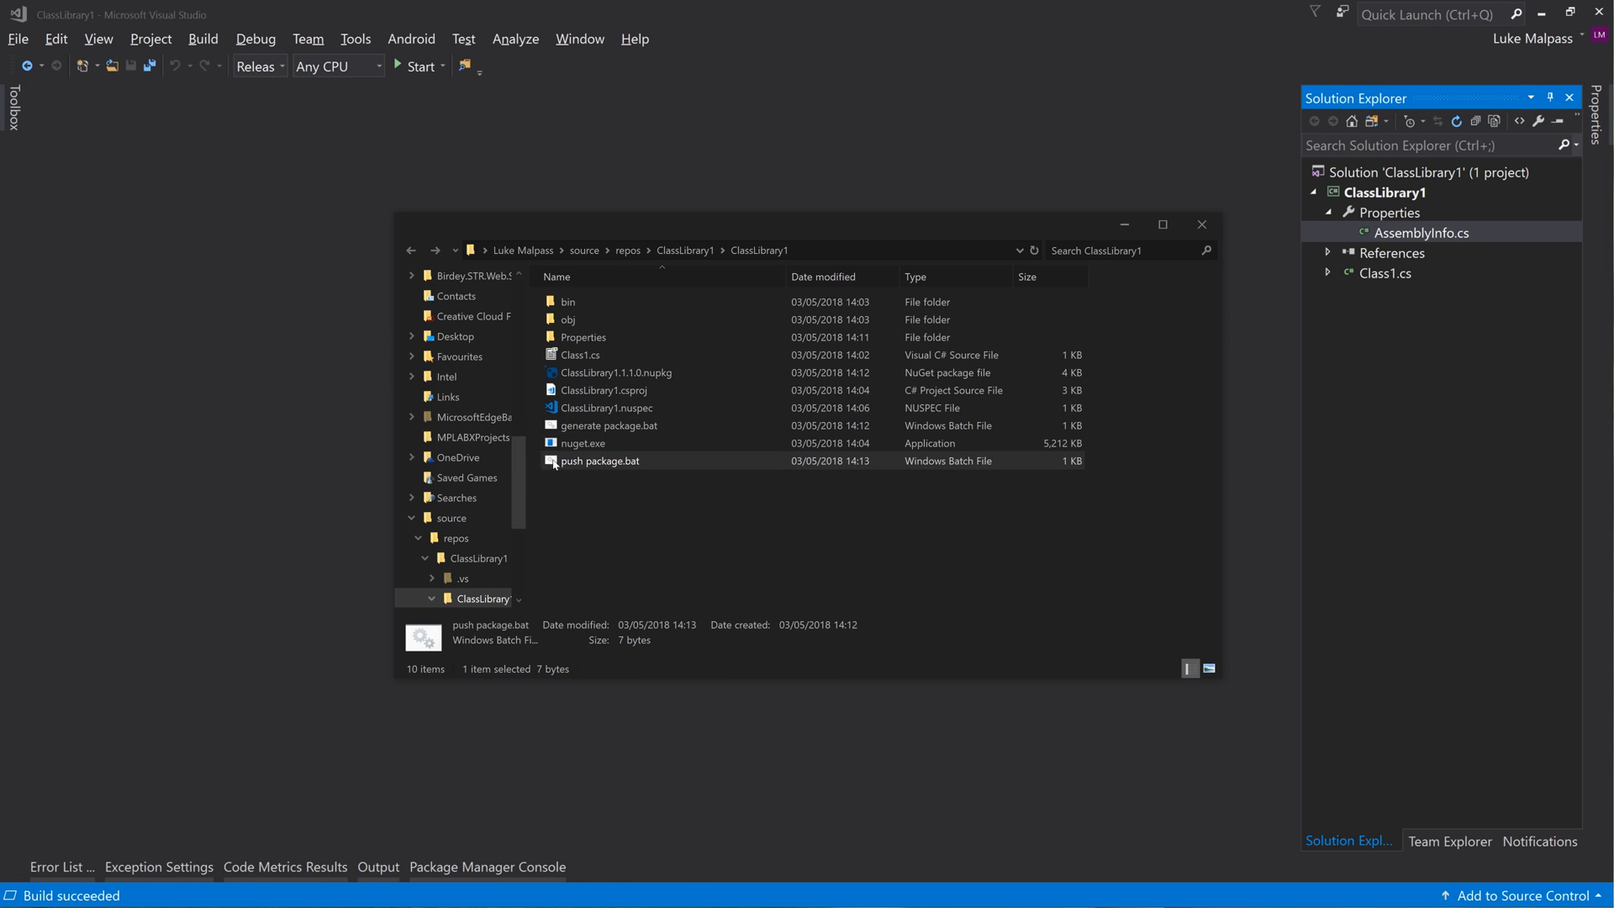
double_click(600, 460)
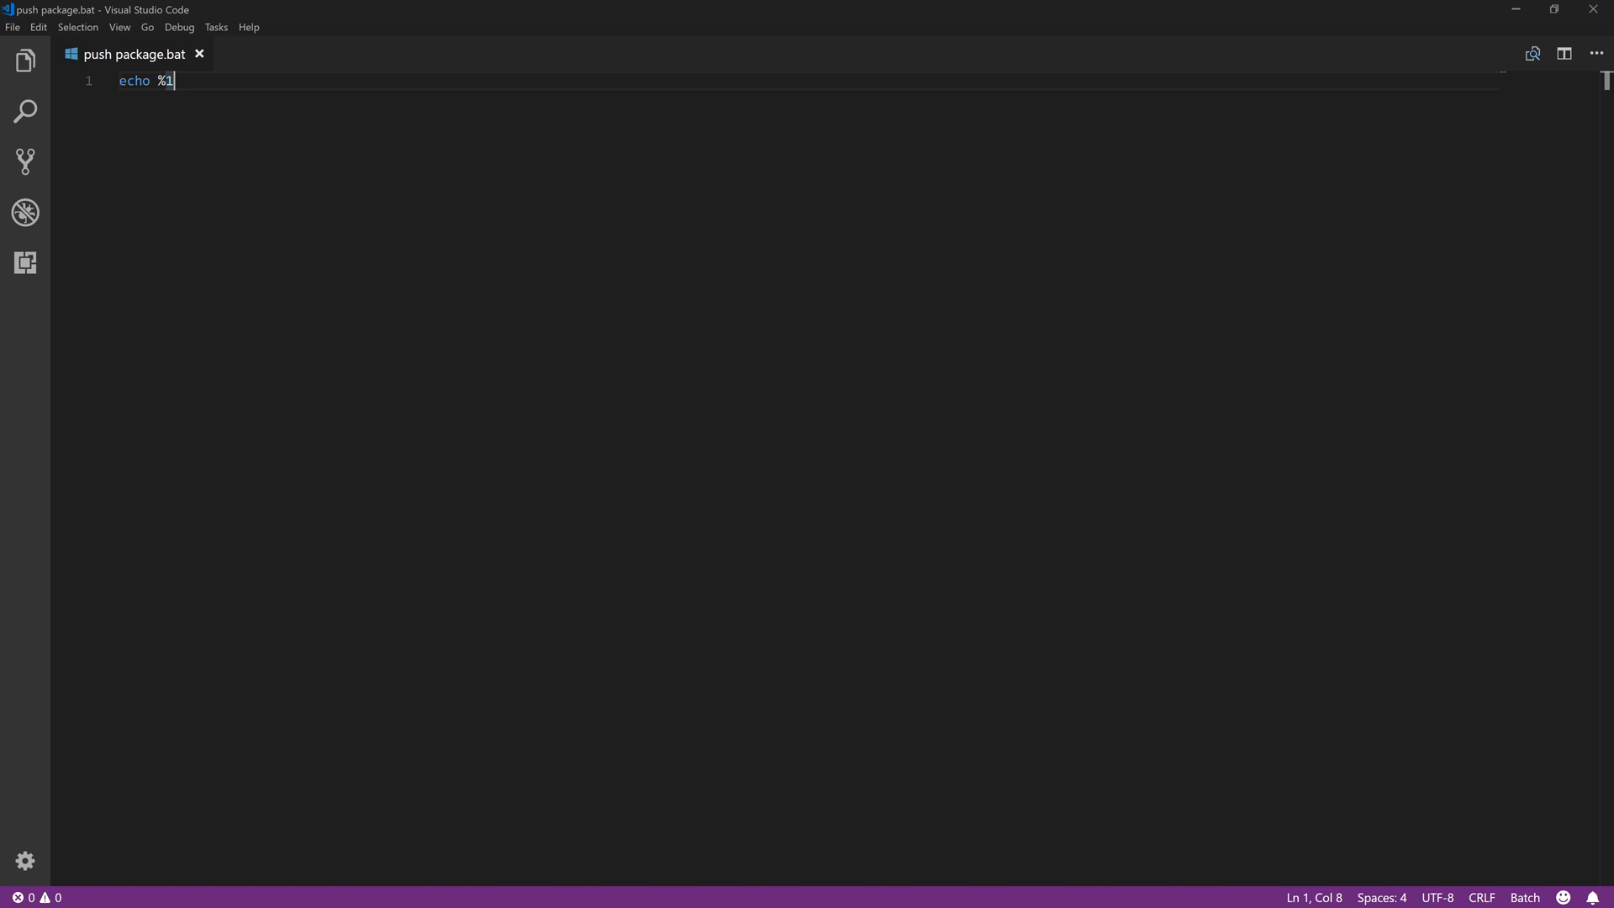
text(pause)
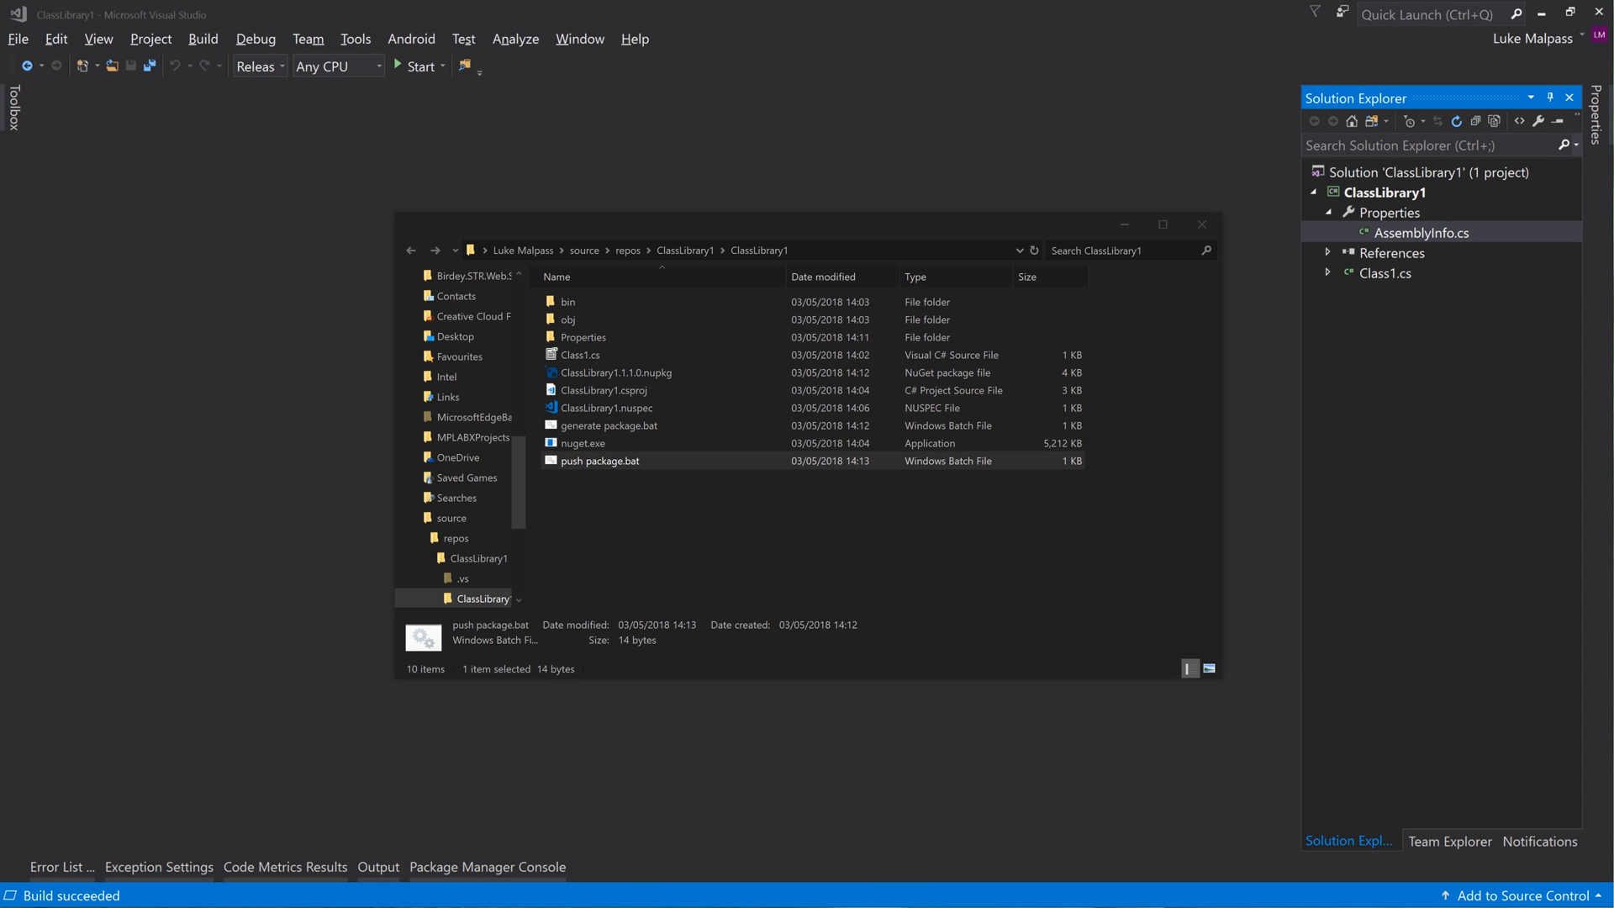
mouse_move(616, 372)
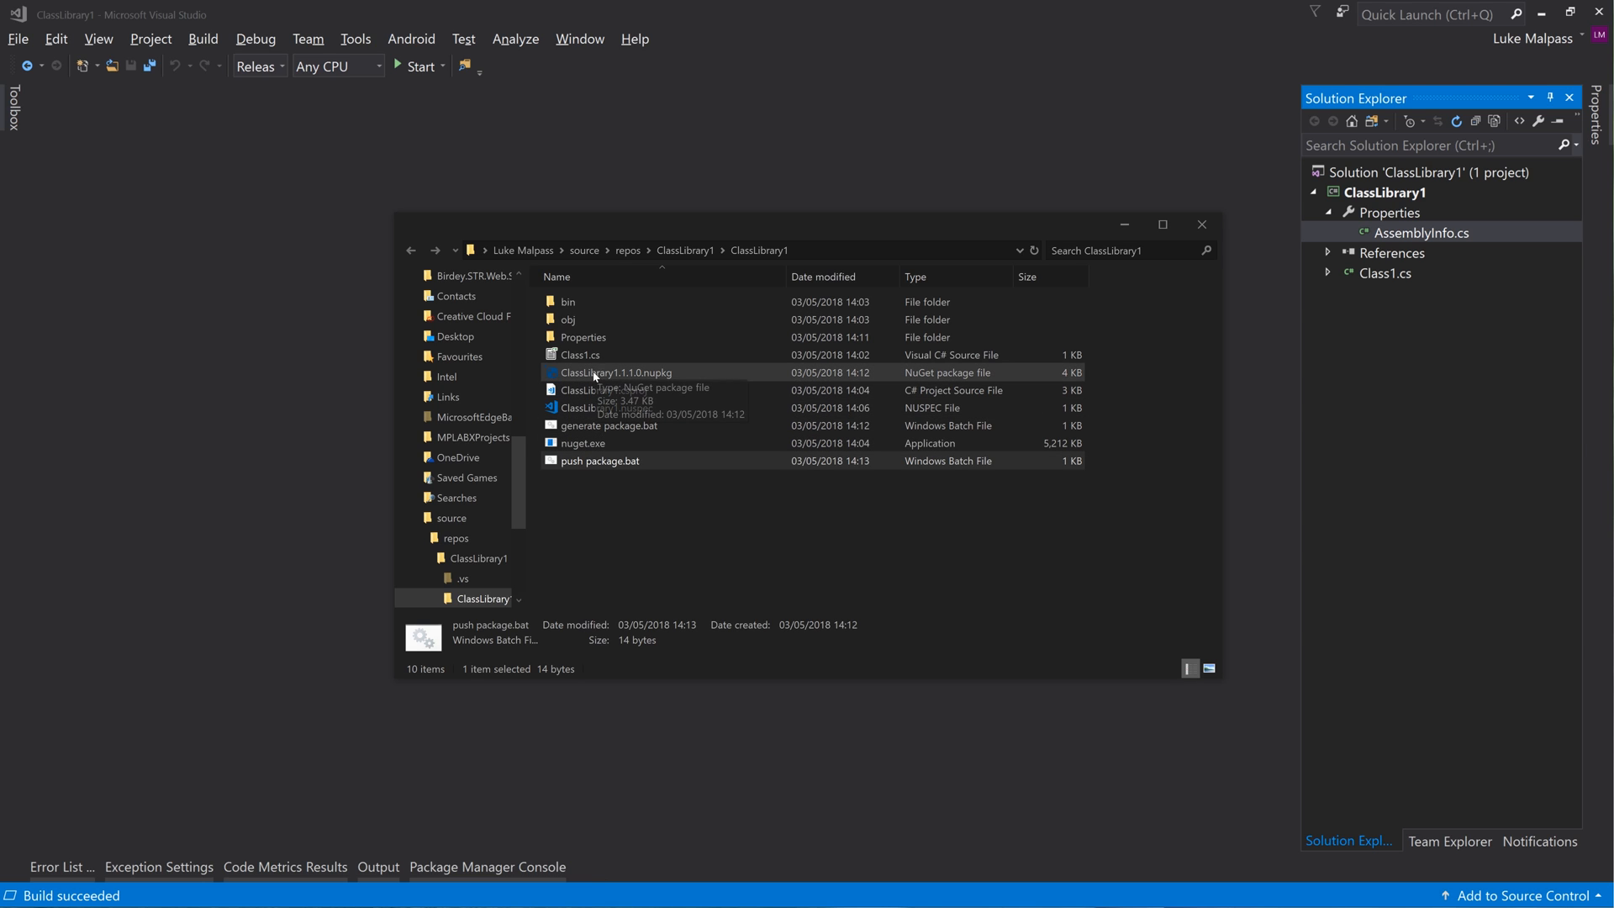
click(618, 372)
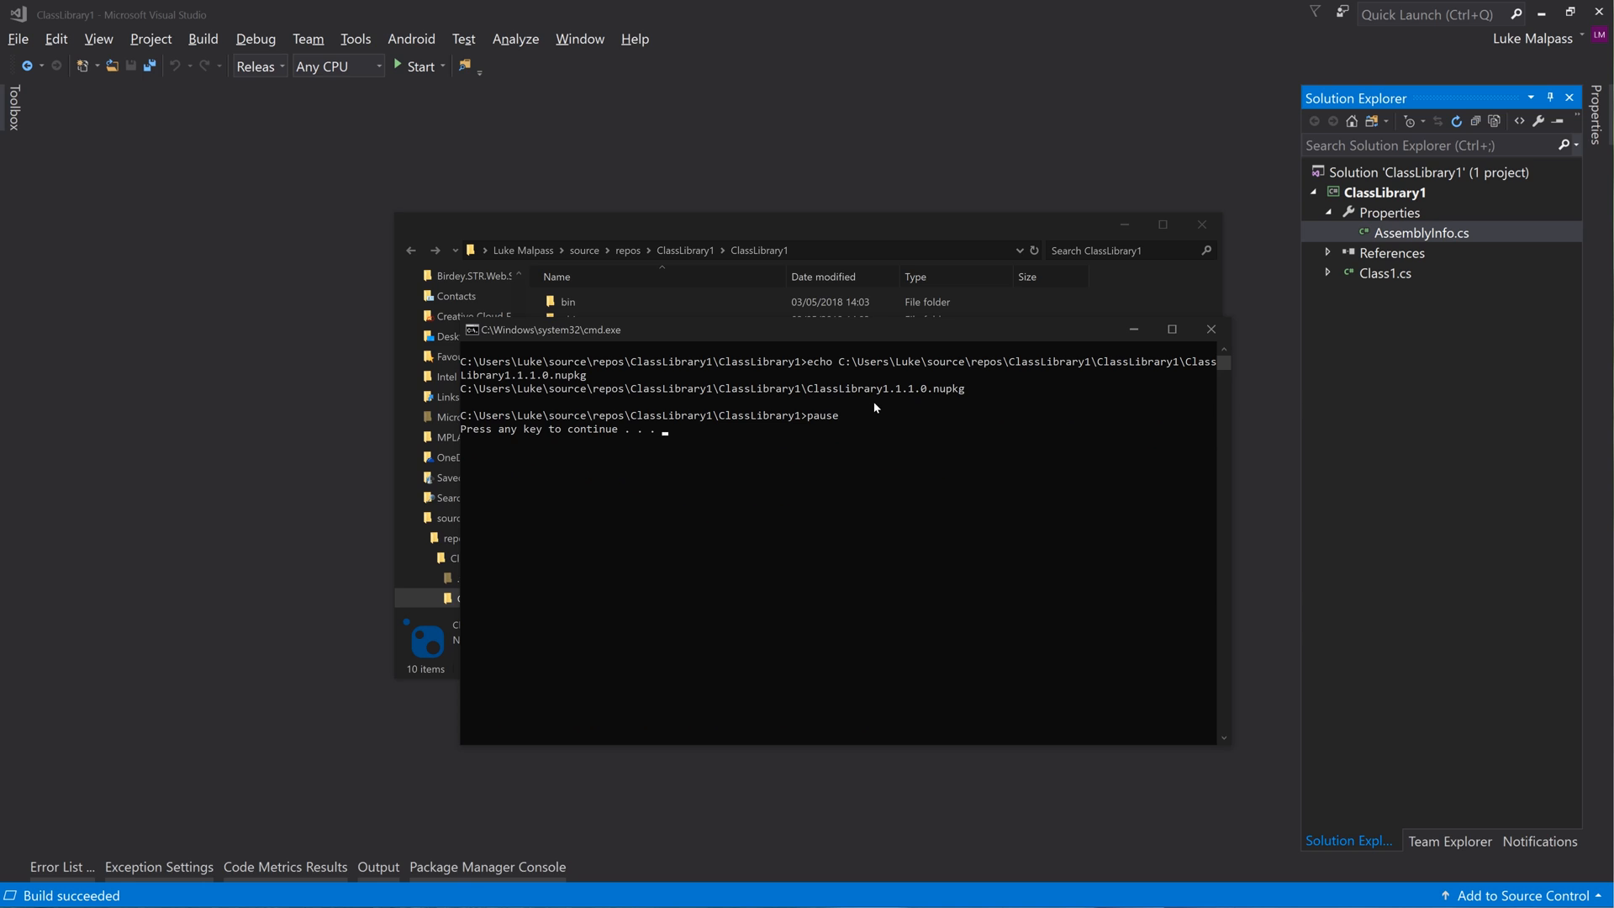
mouse_move(960, 393)
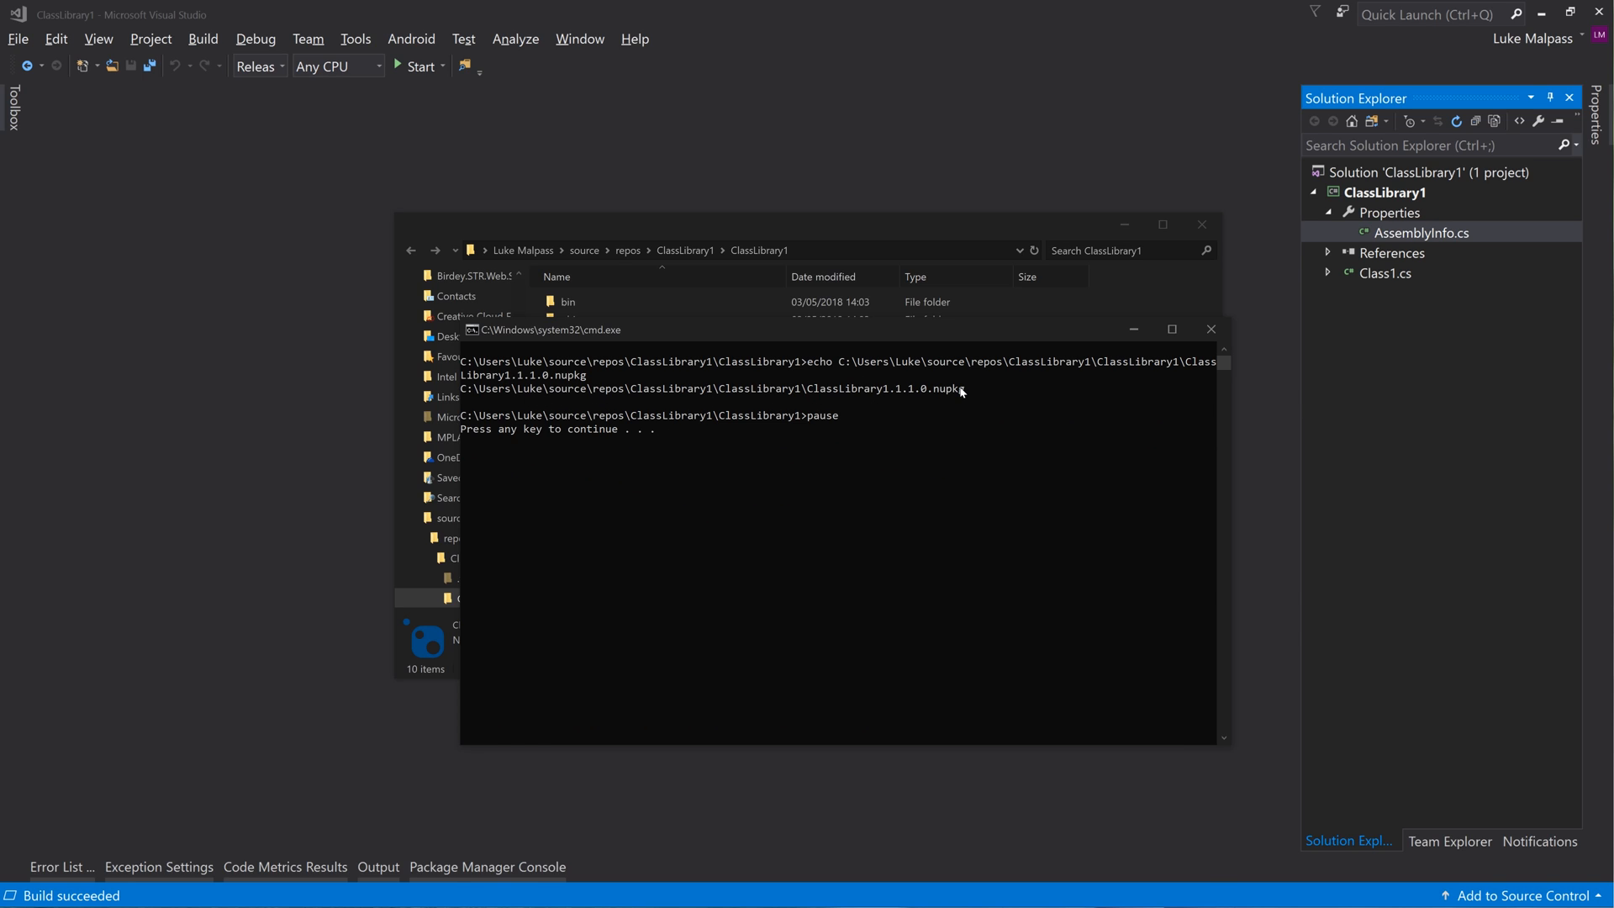
mouse_move(872, 367)
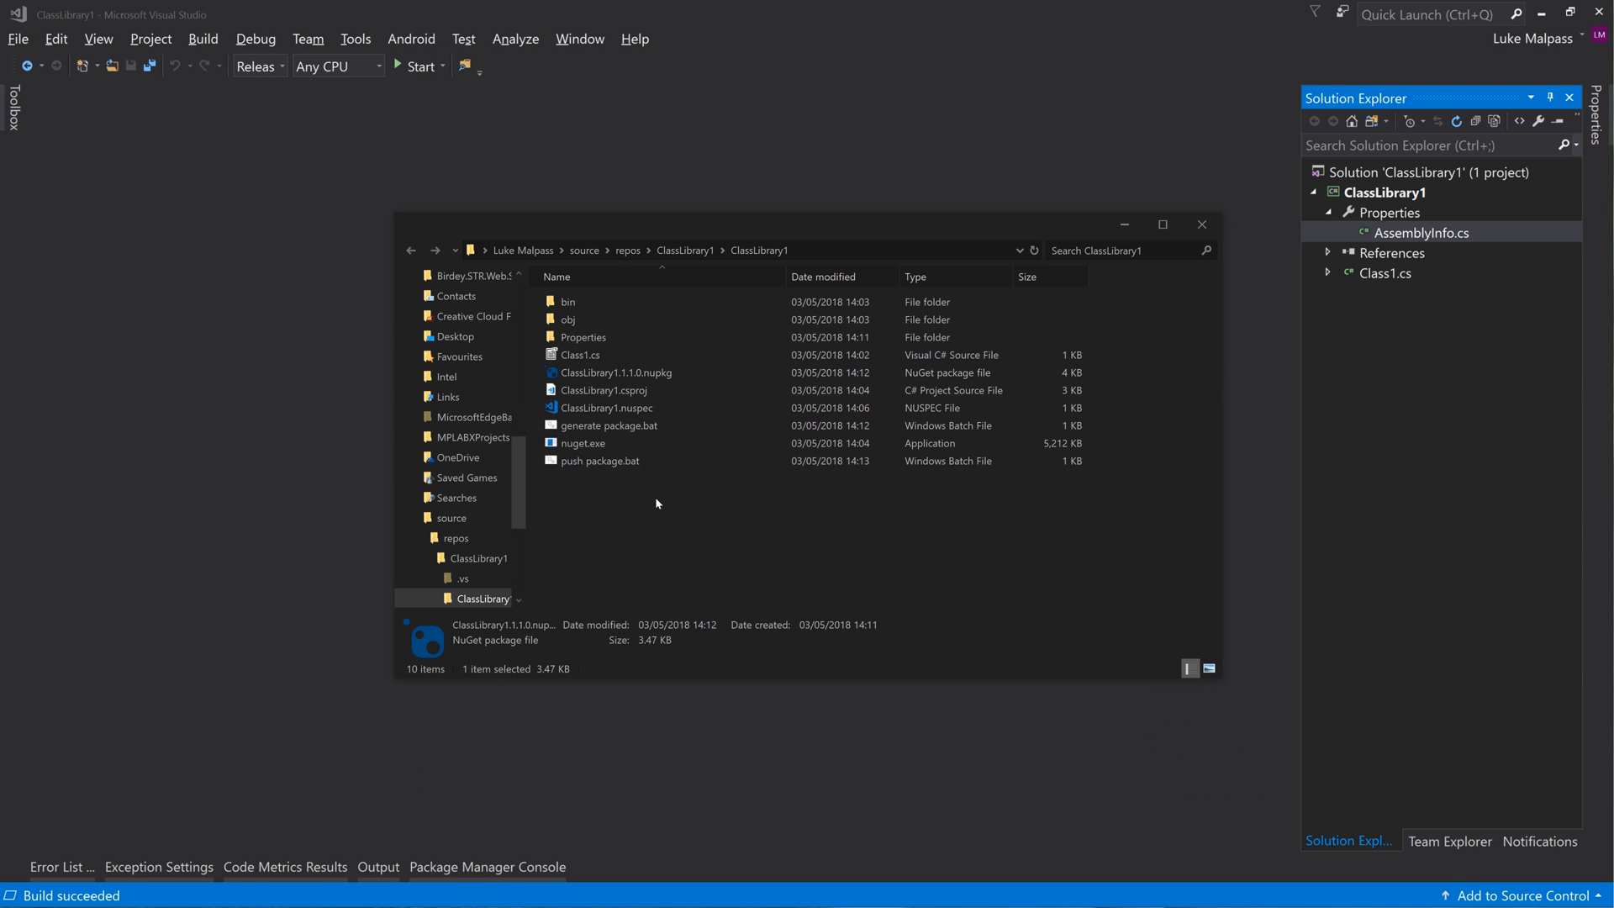
Start the push script line as nuget push "%1", with the argument quoted
right_click(597, 460)
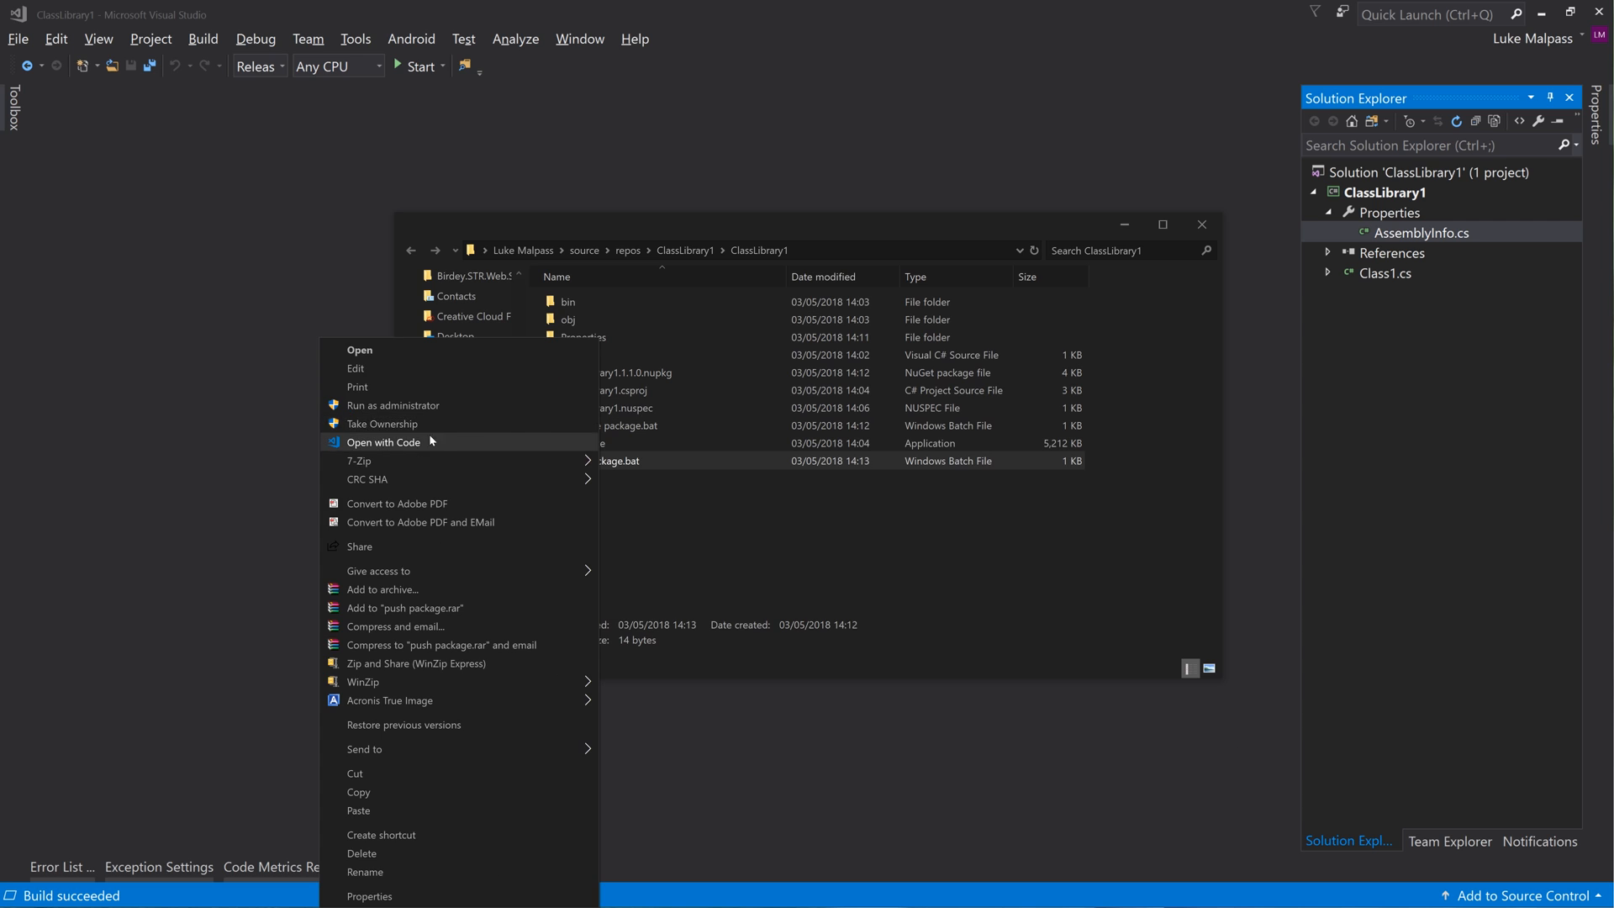
click(384, 442)
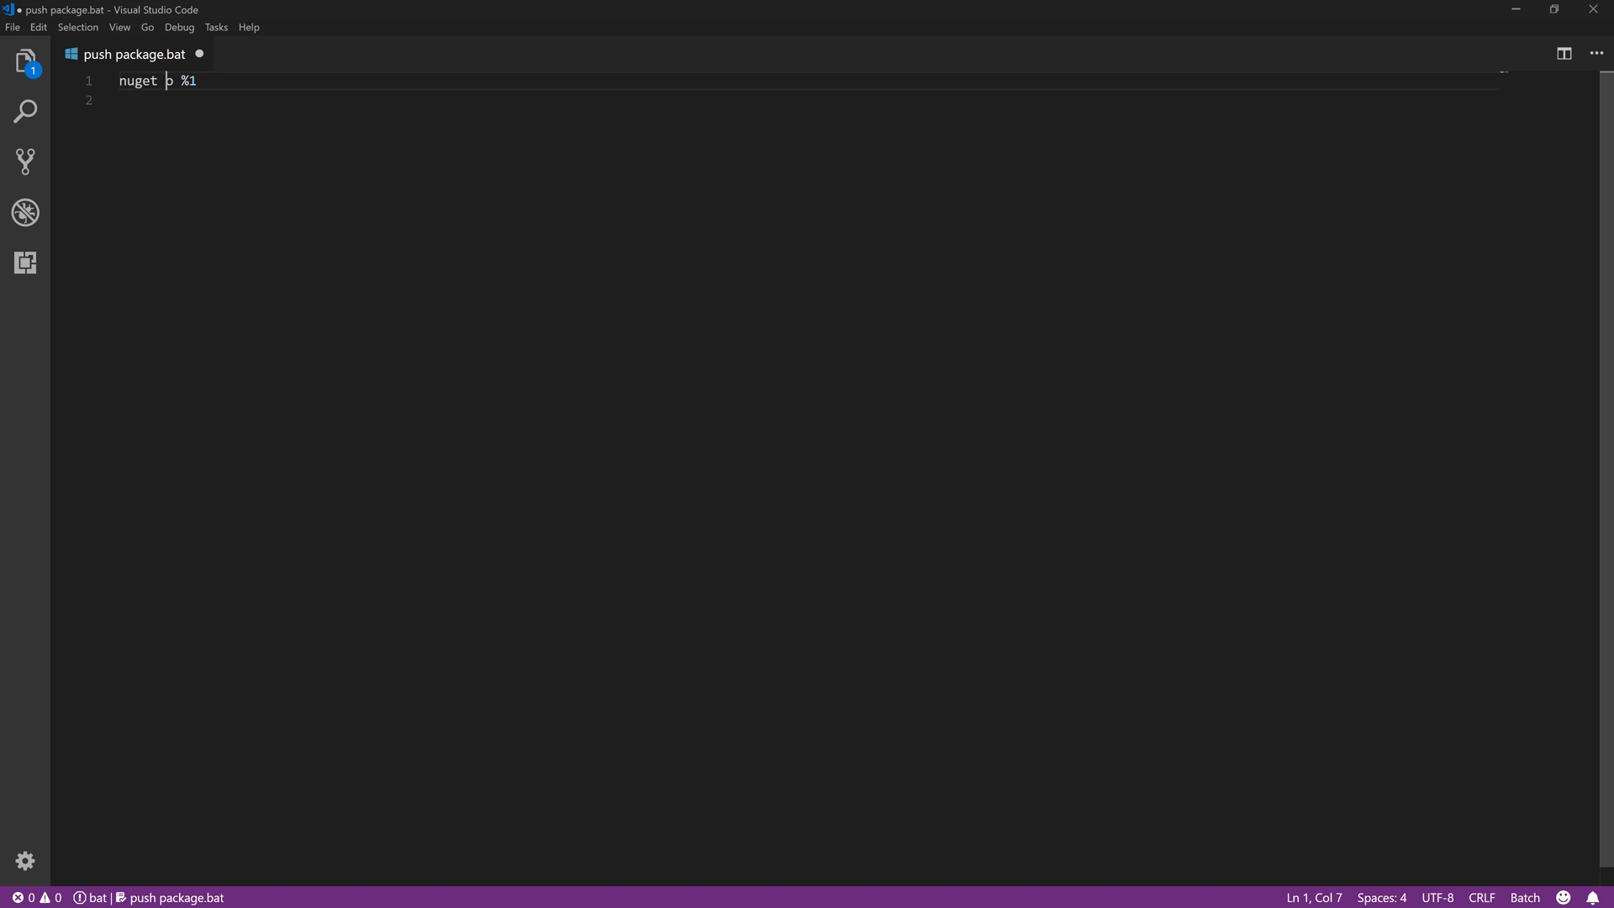
text(ush)
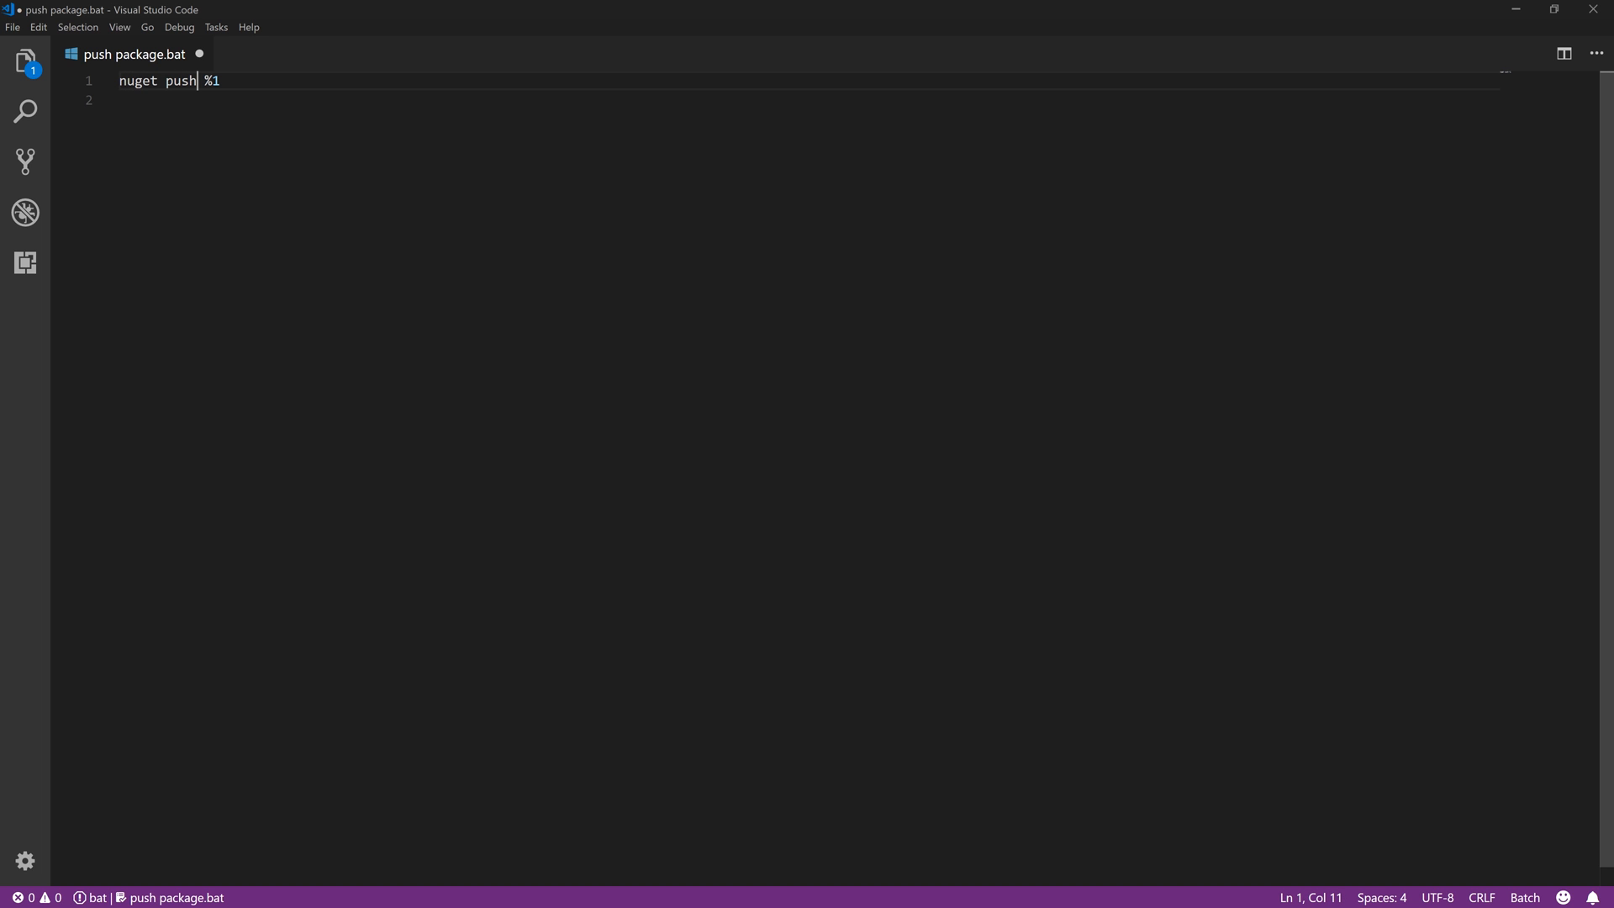
key(Right)
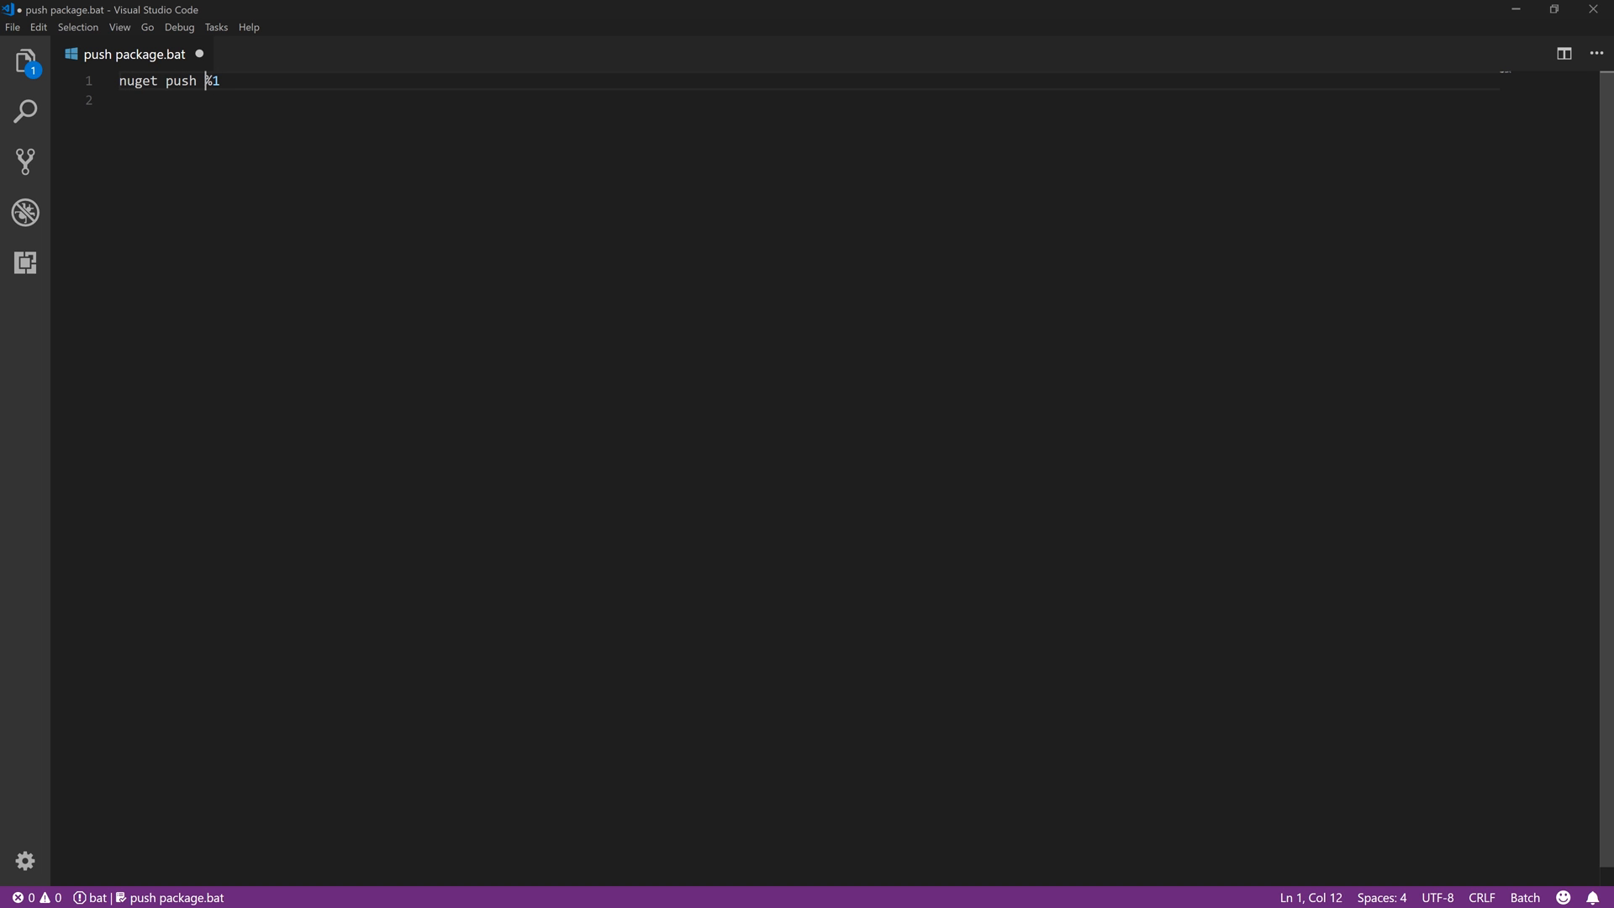
text(")
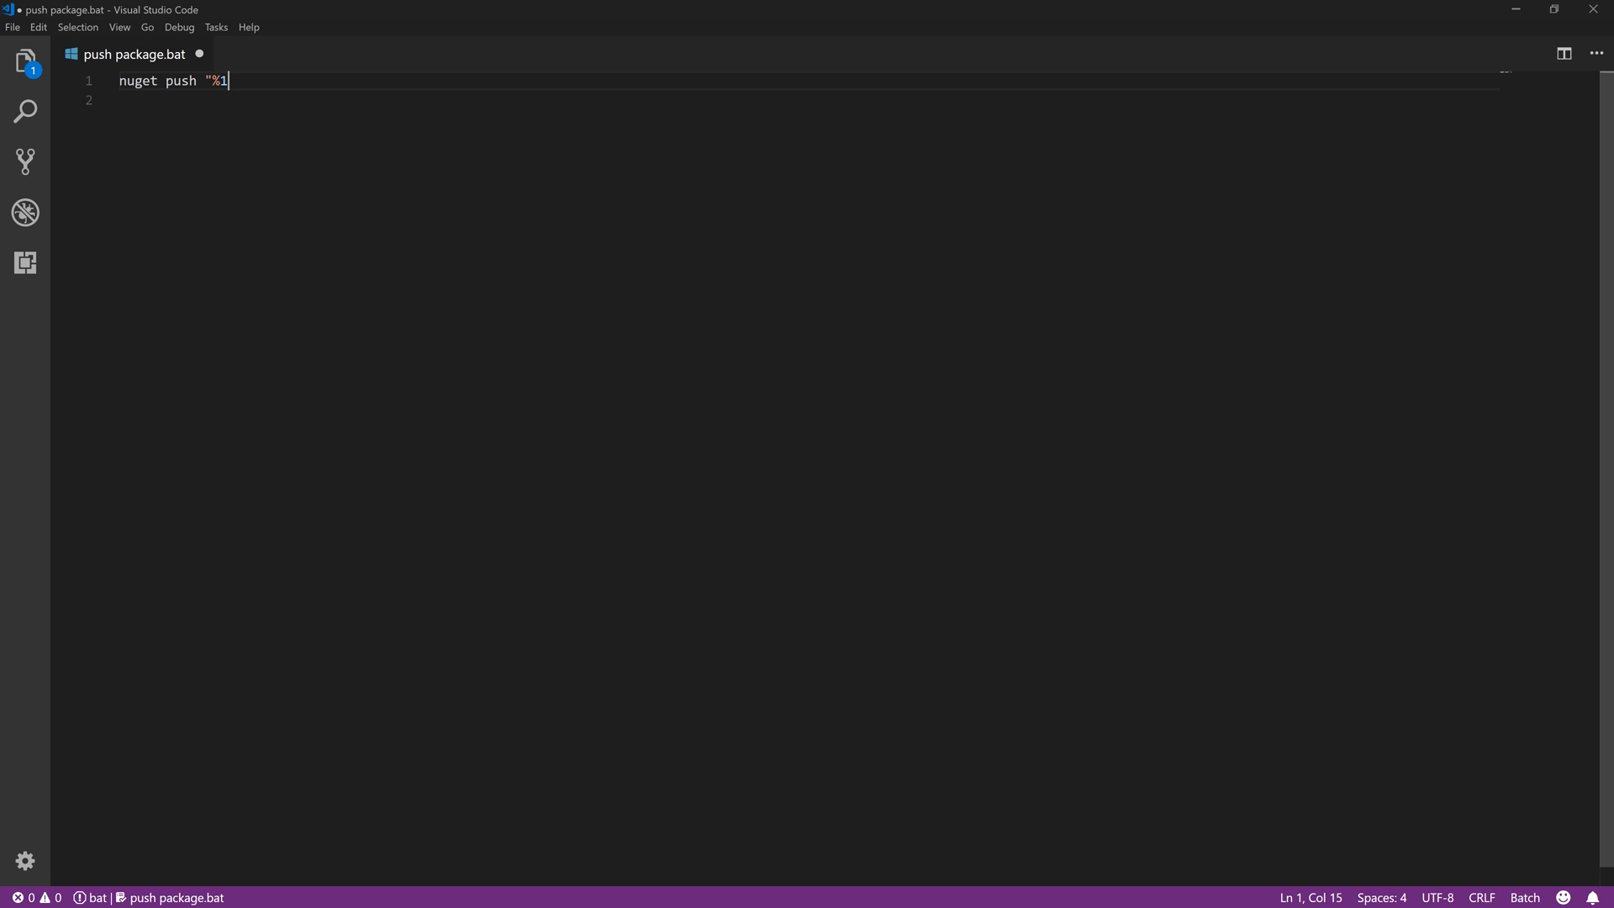
text(")
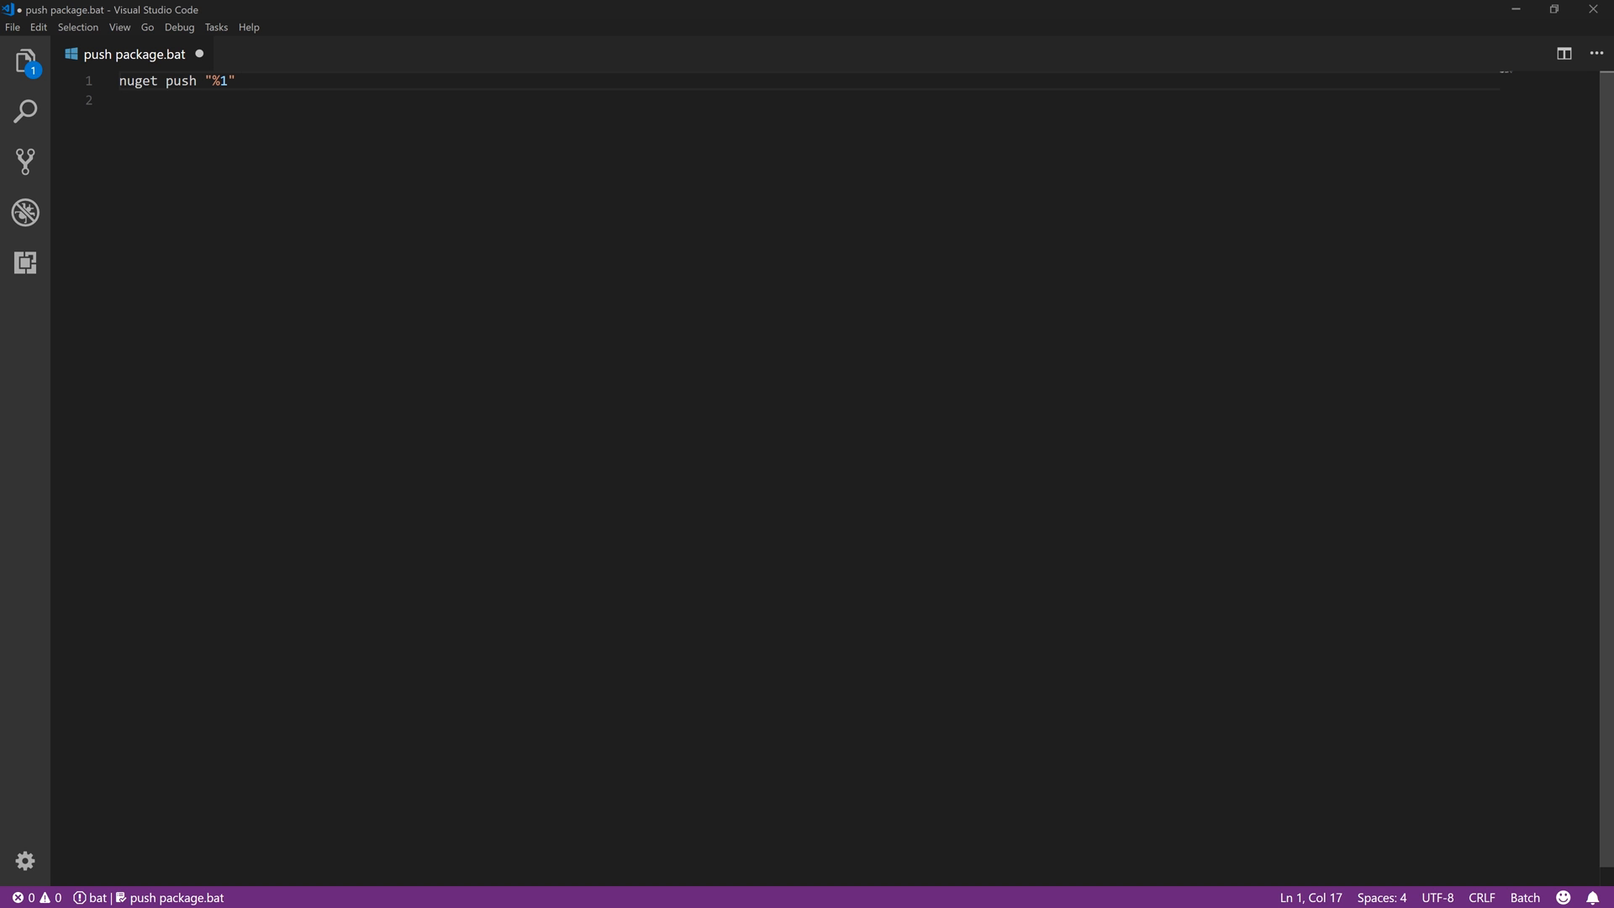
text(fdsglkjhdskjfhd)
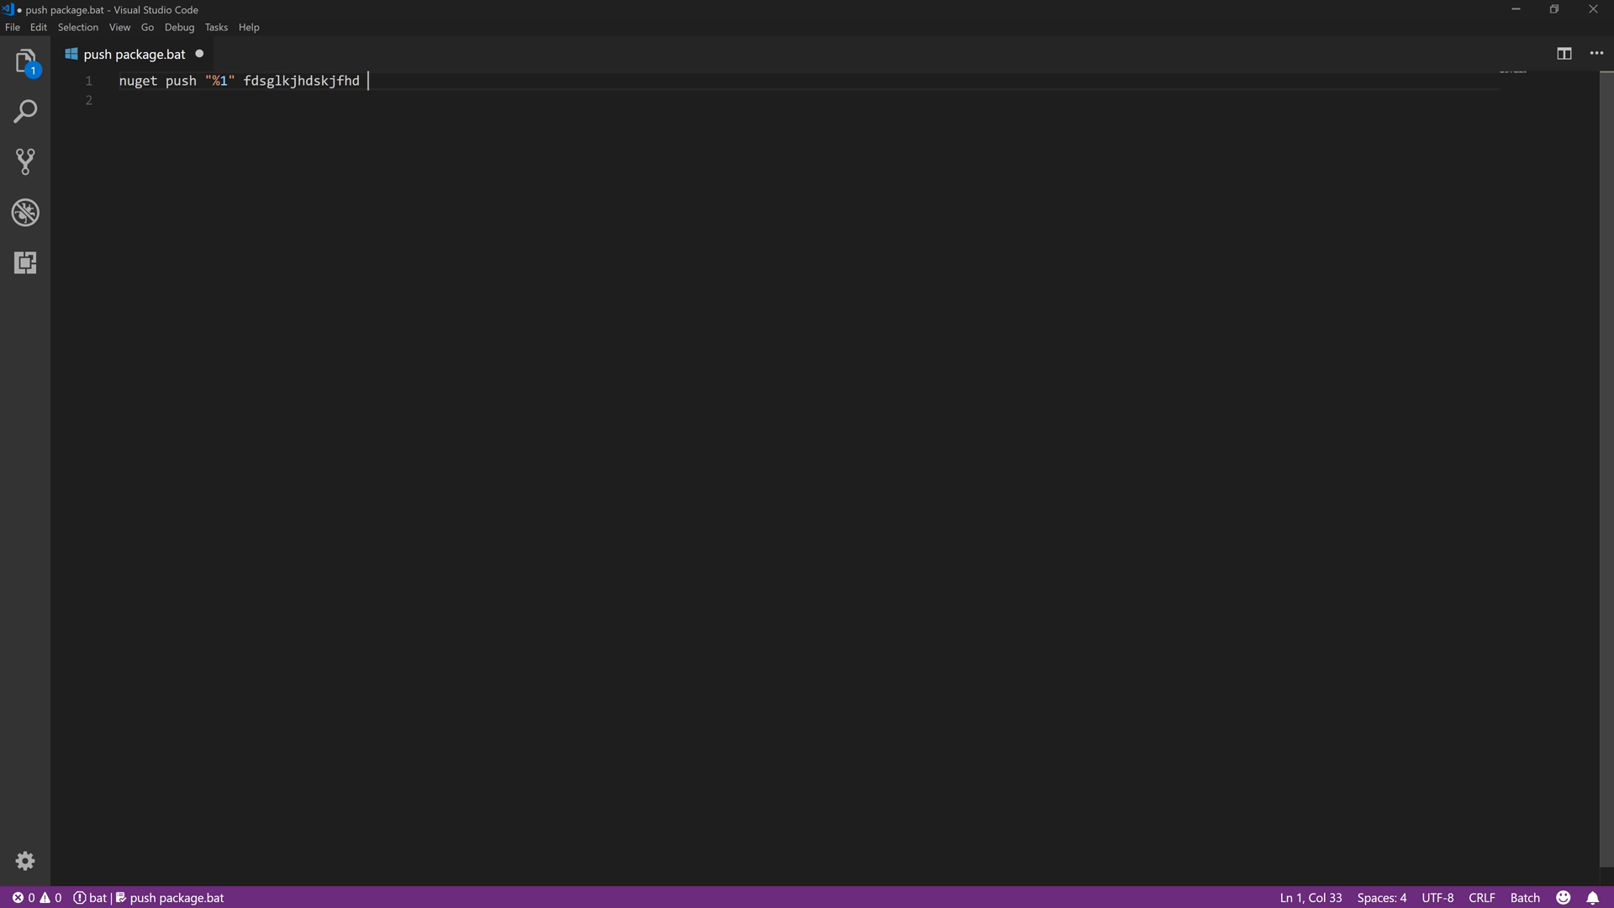
text(-Source)
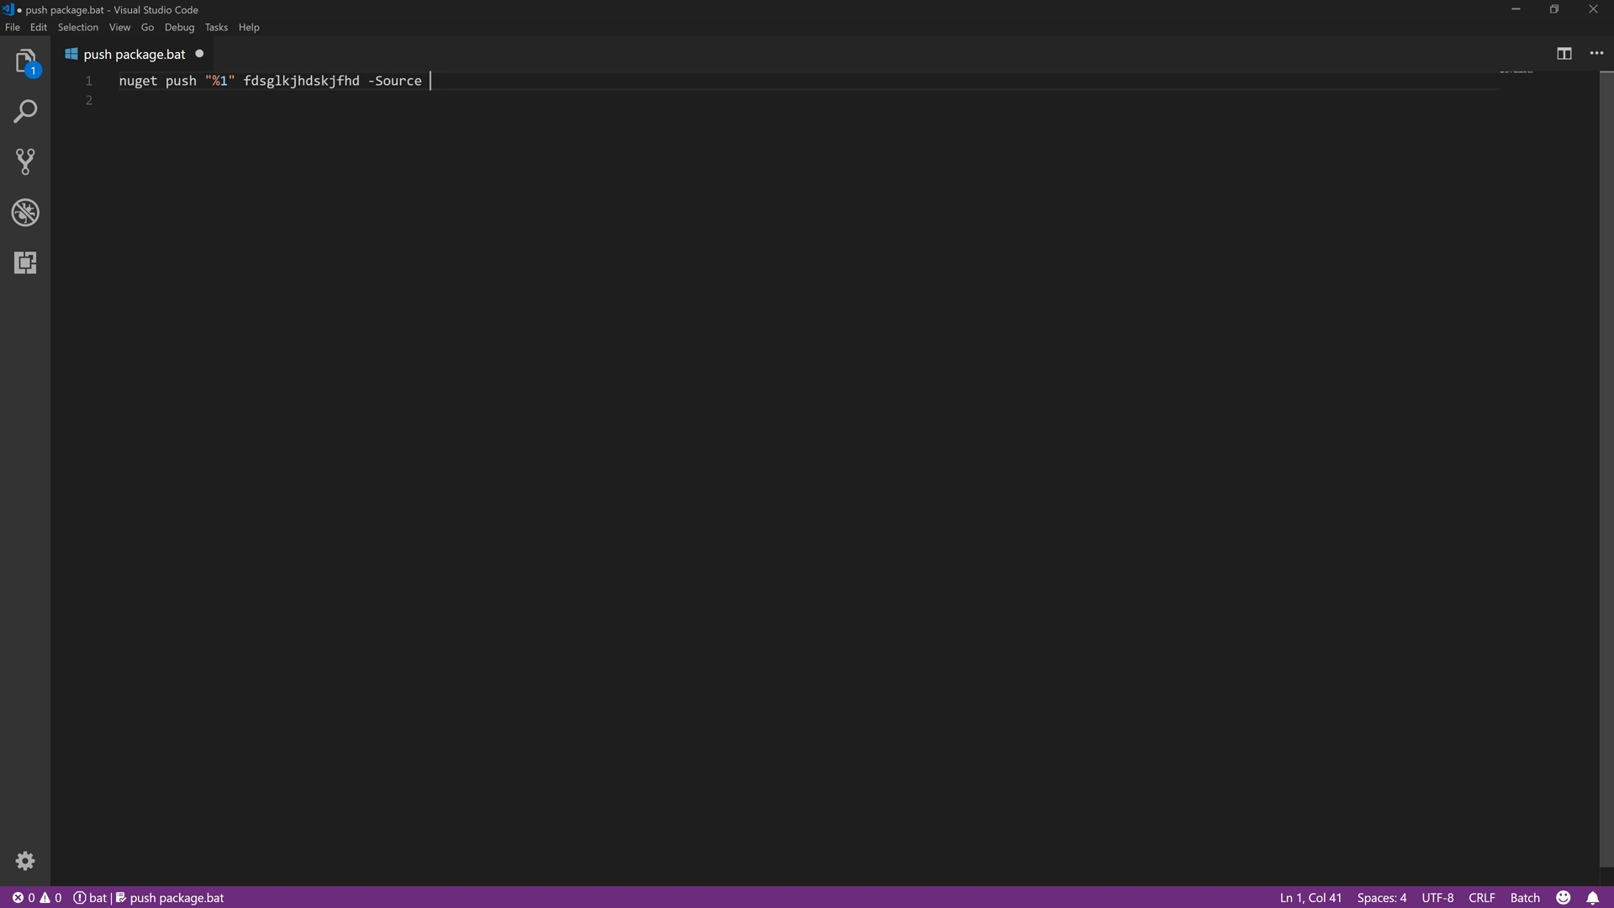
text(https:)
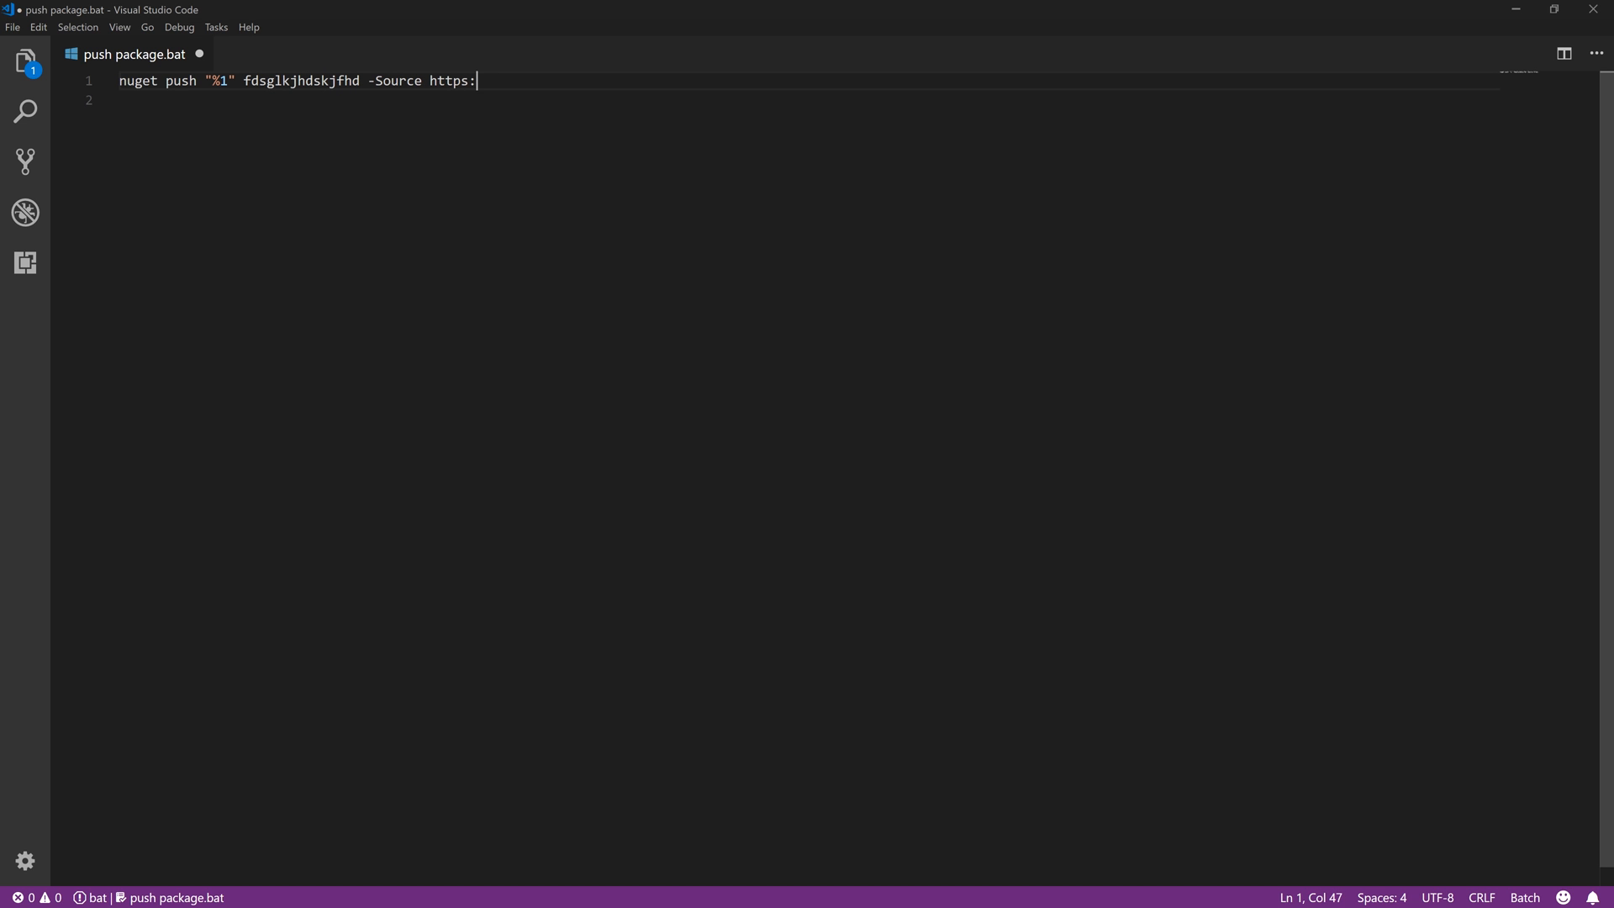
text(//api.nuget.)
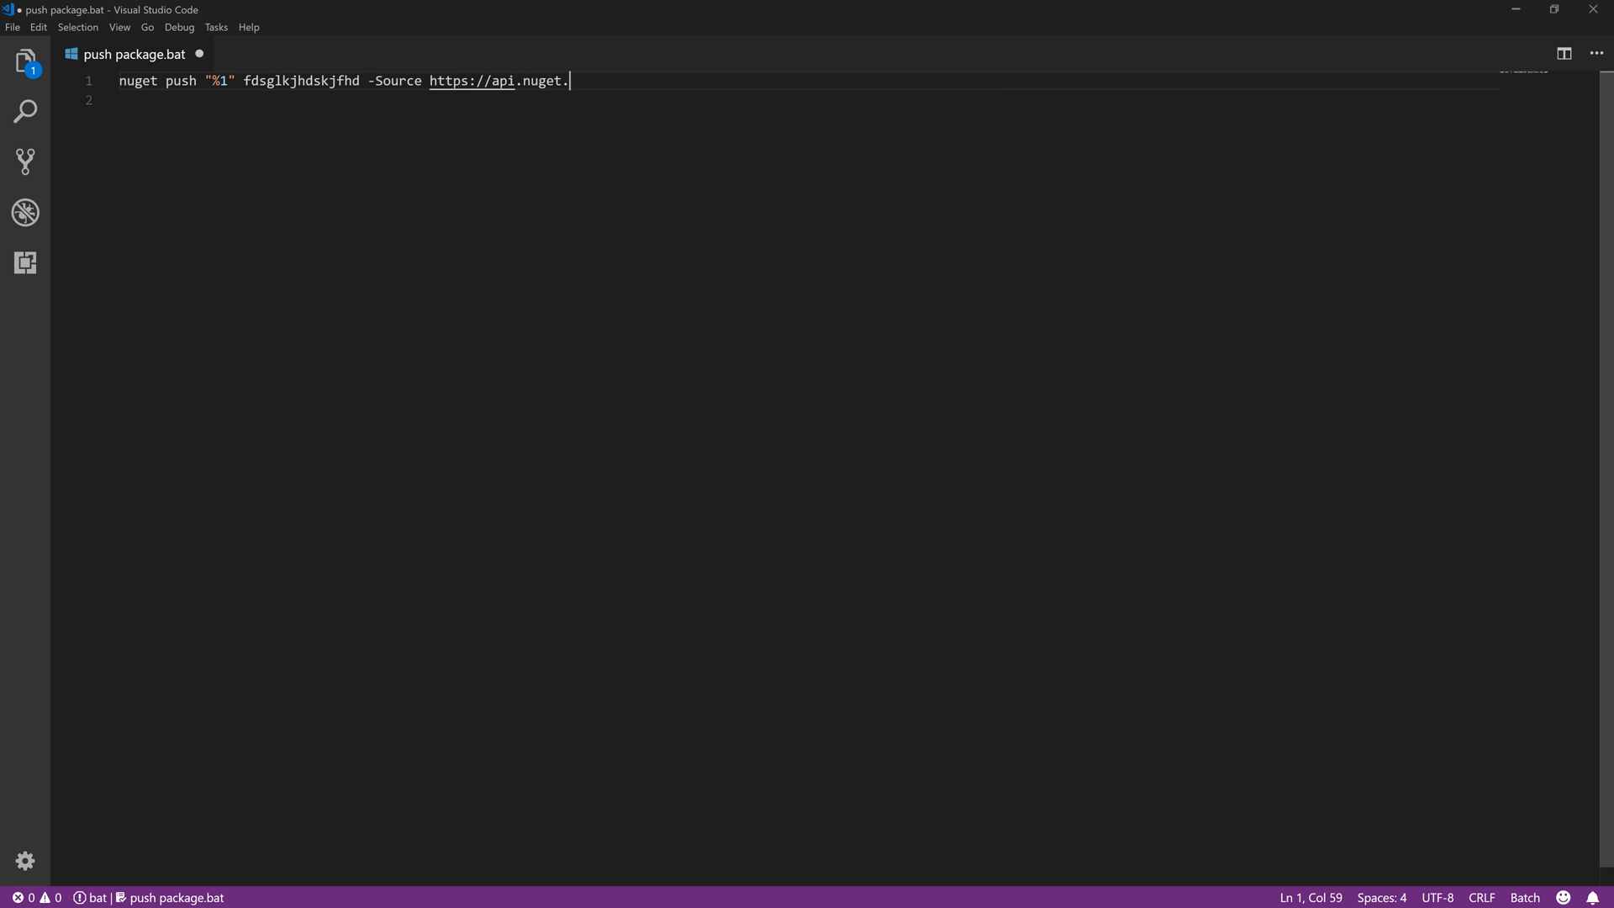
text(org/)
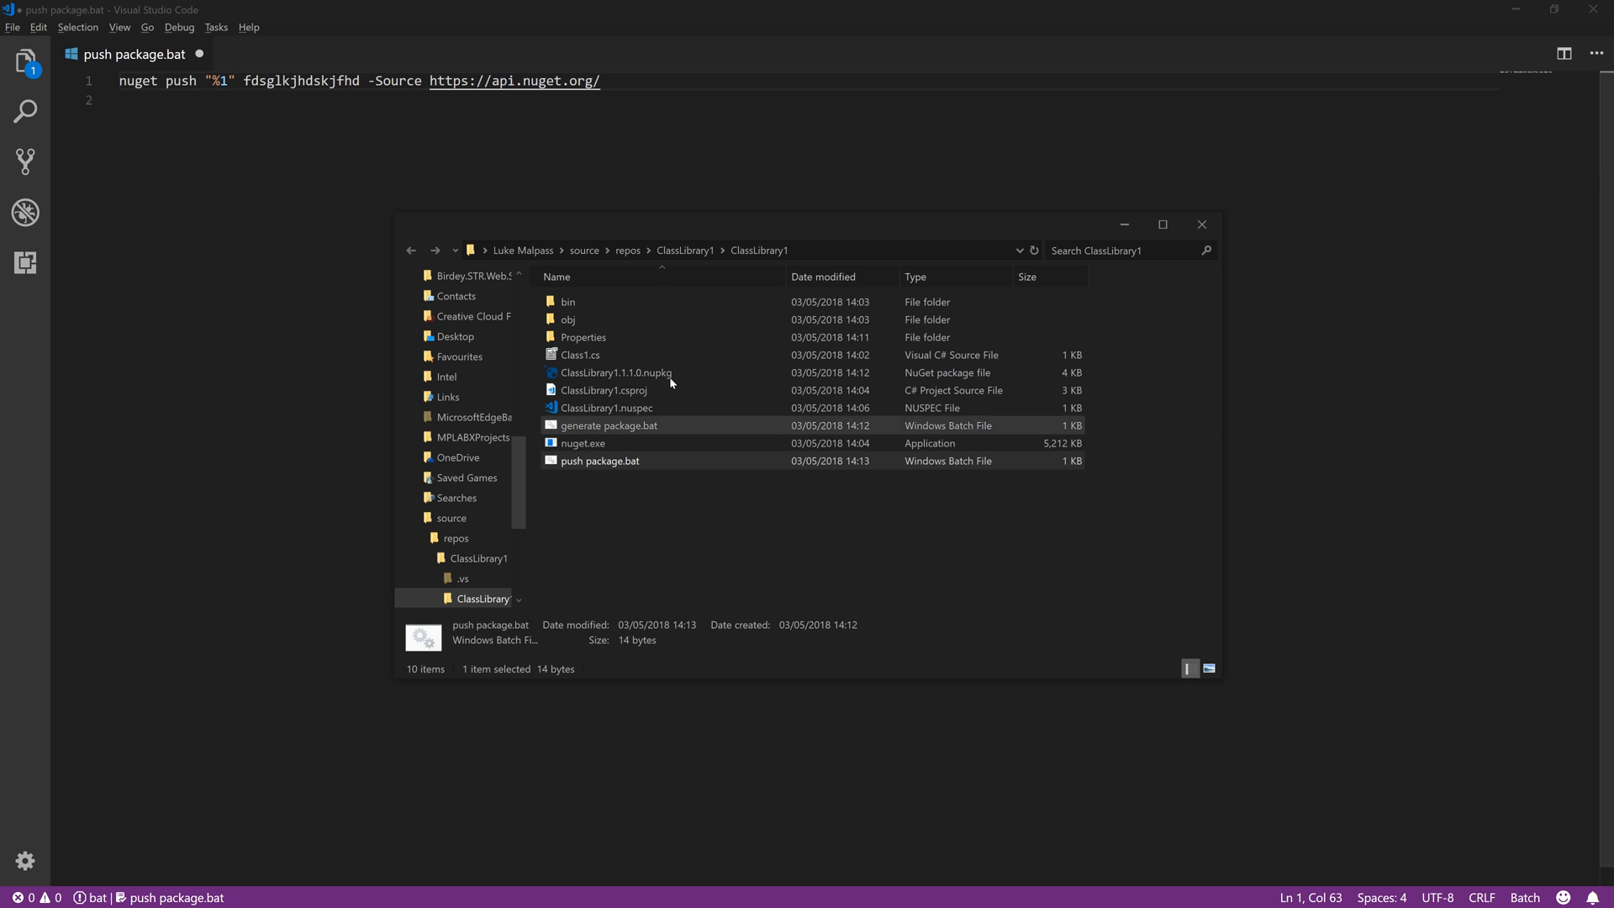
text(v)
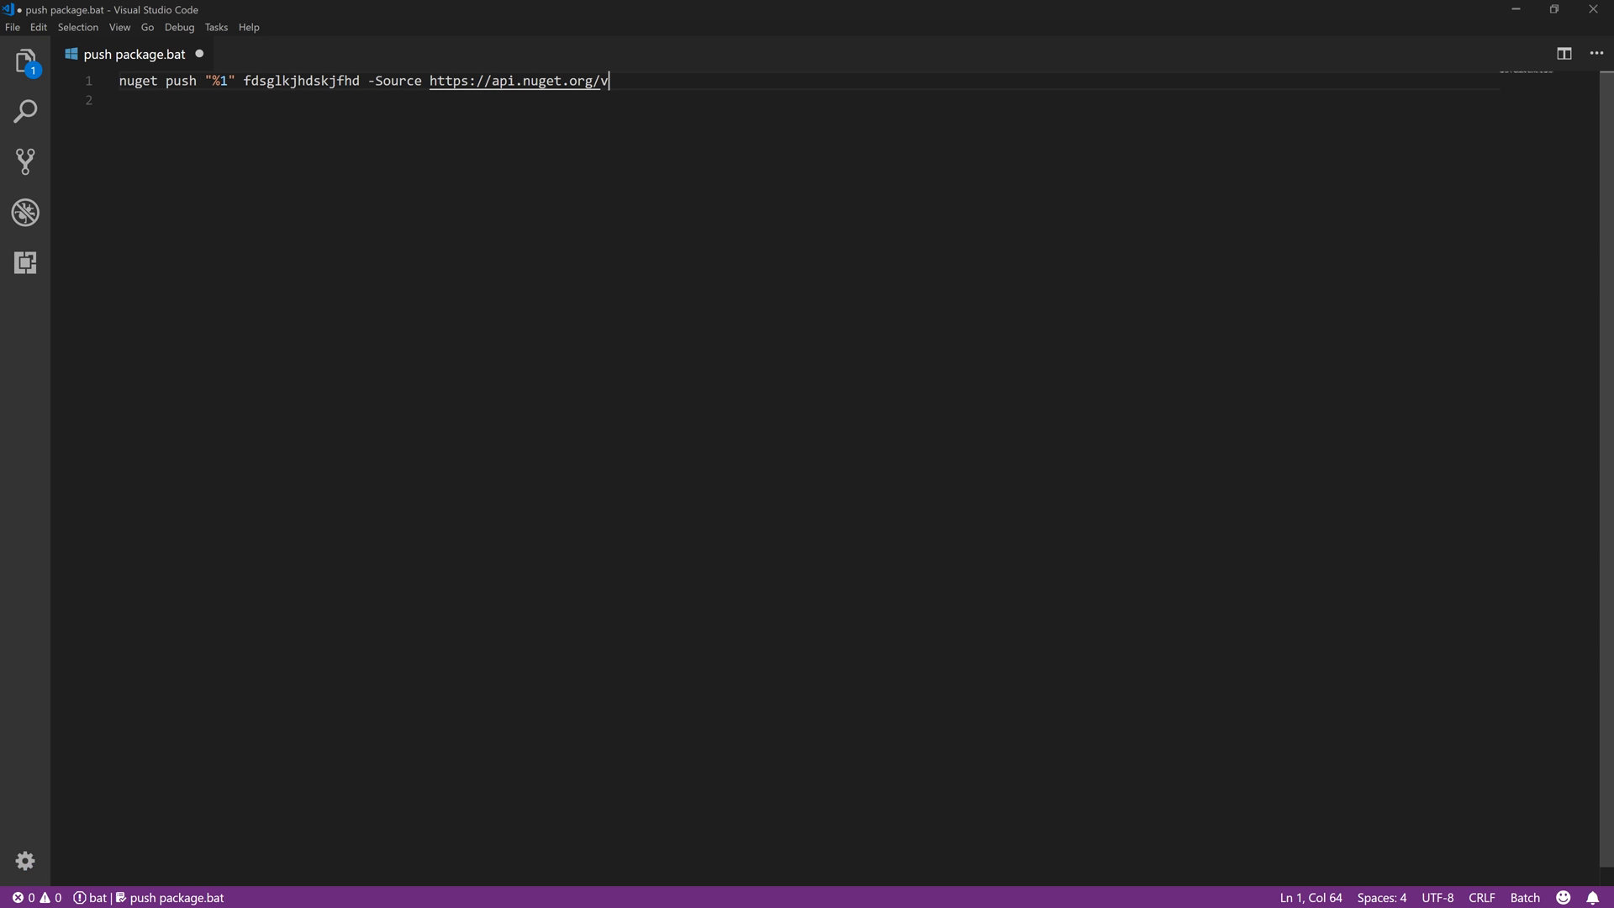
text(3/index.)
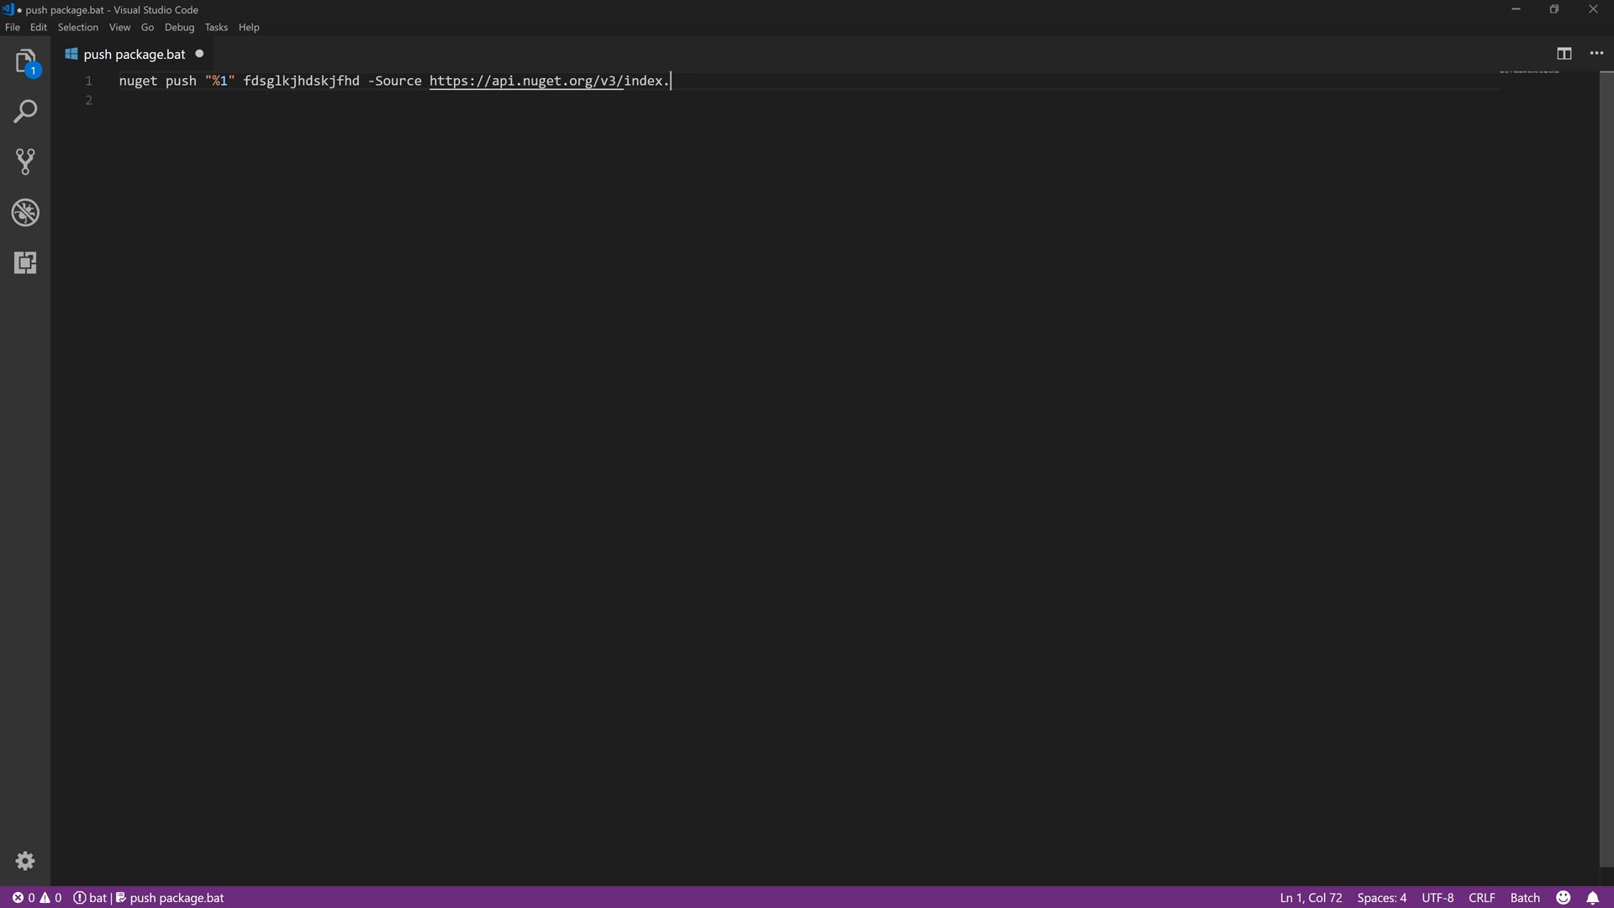
text(json)
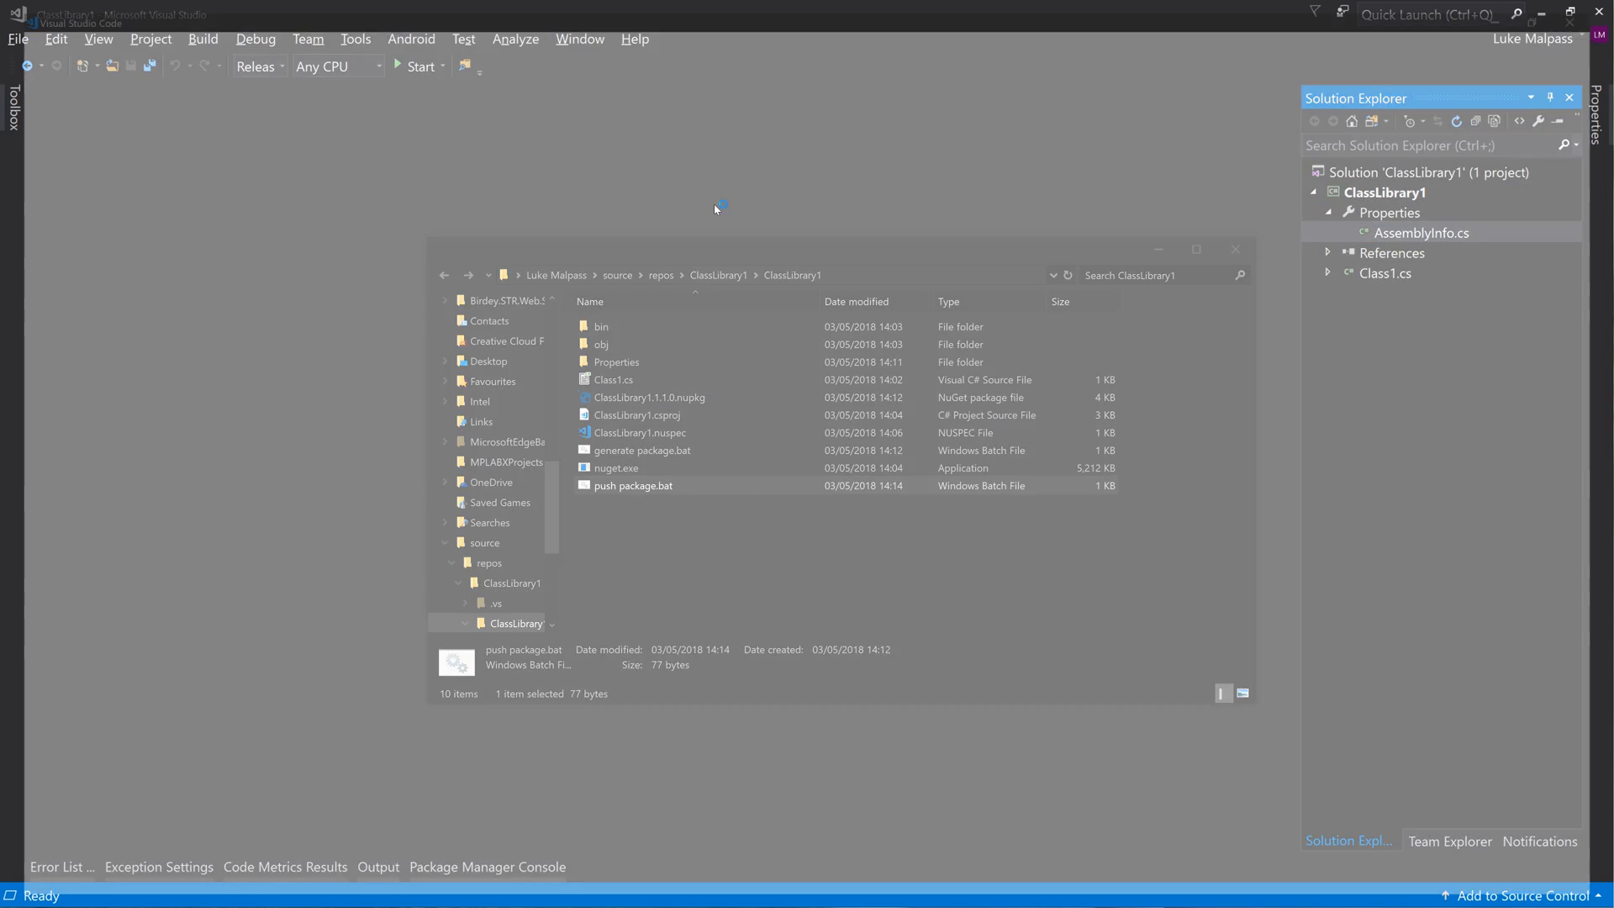
Add pause to push package.bat and rerun generate package.bat to rebuild ClassLibrary1.1.1.0.nupkg
double_click(633, 485)
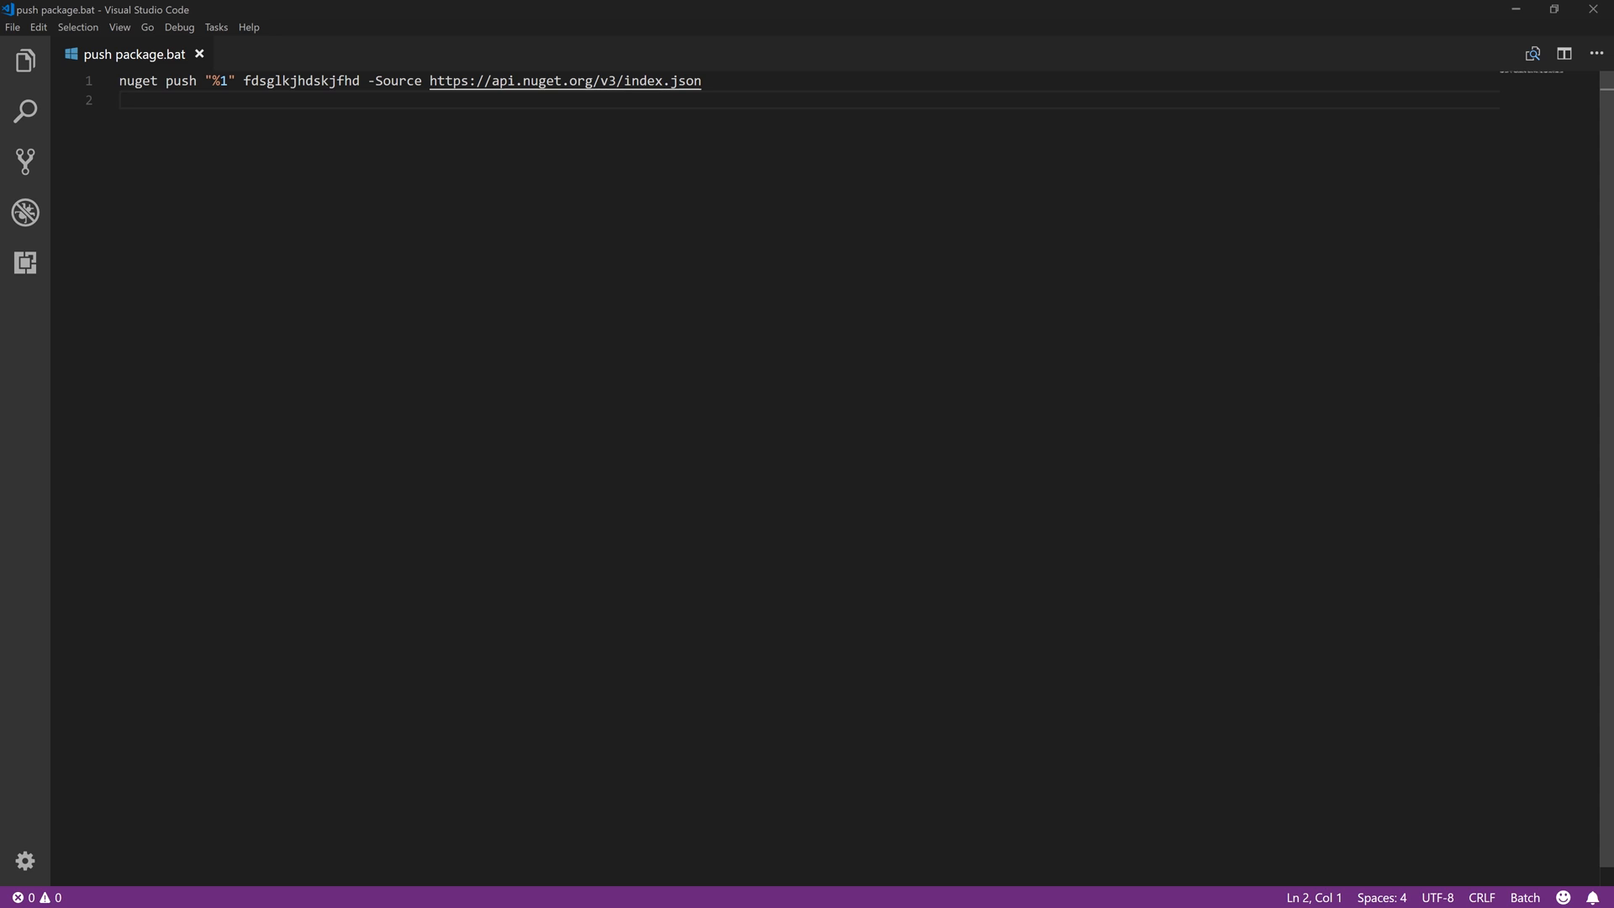
text(pause)
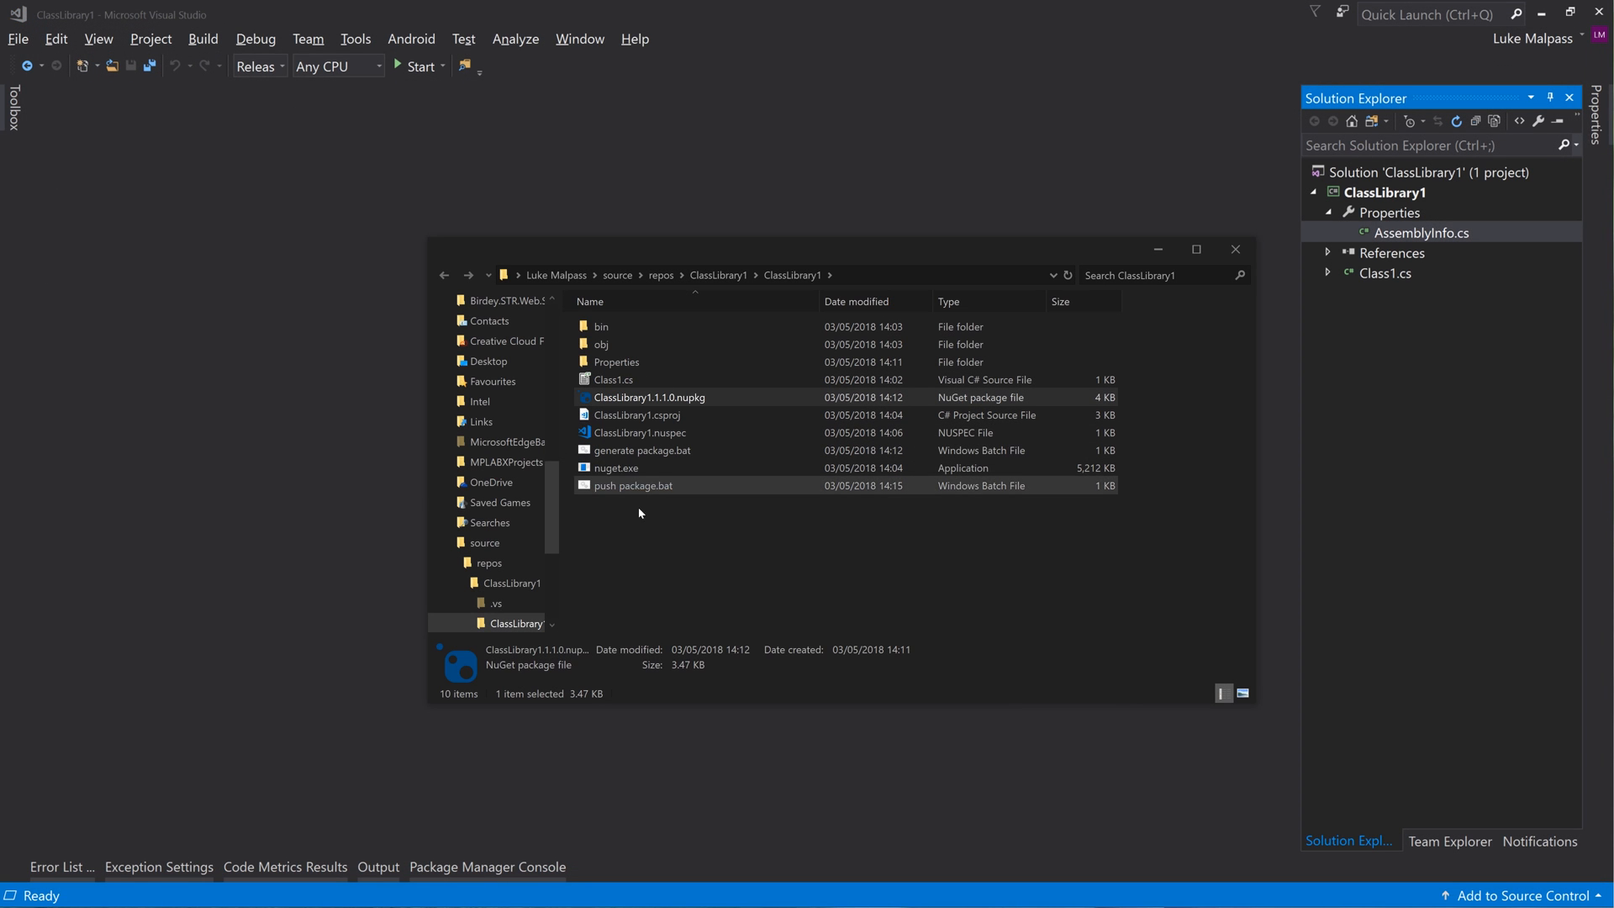
double_click(633, 485)
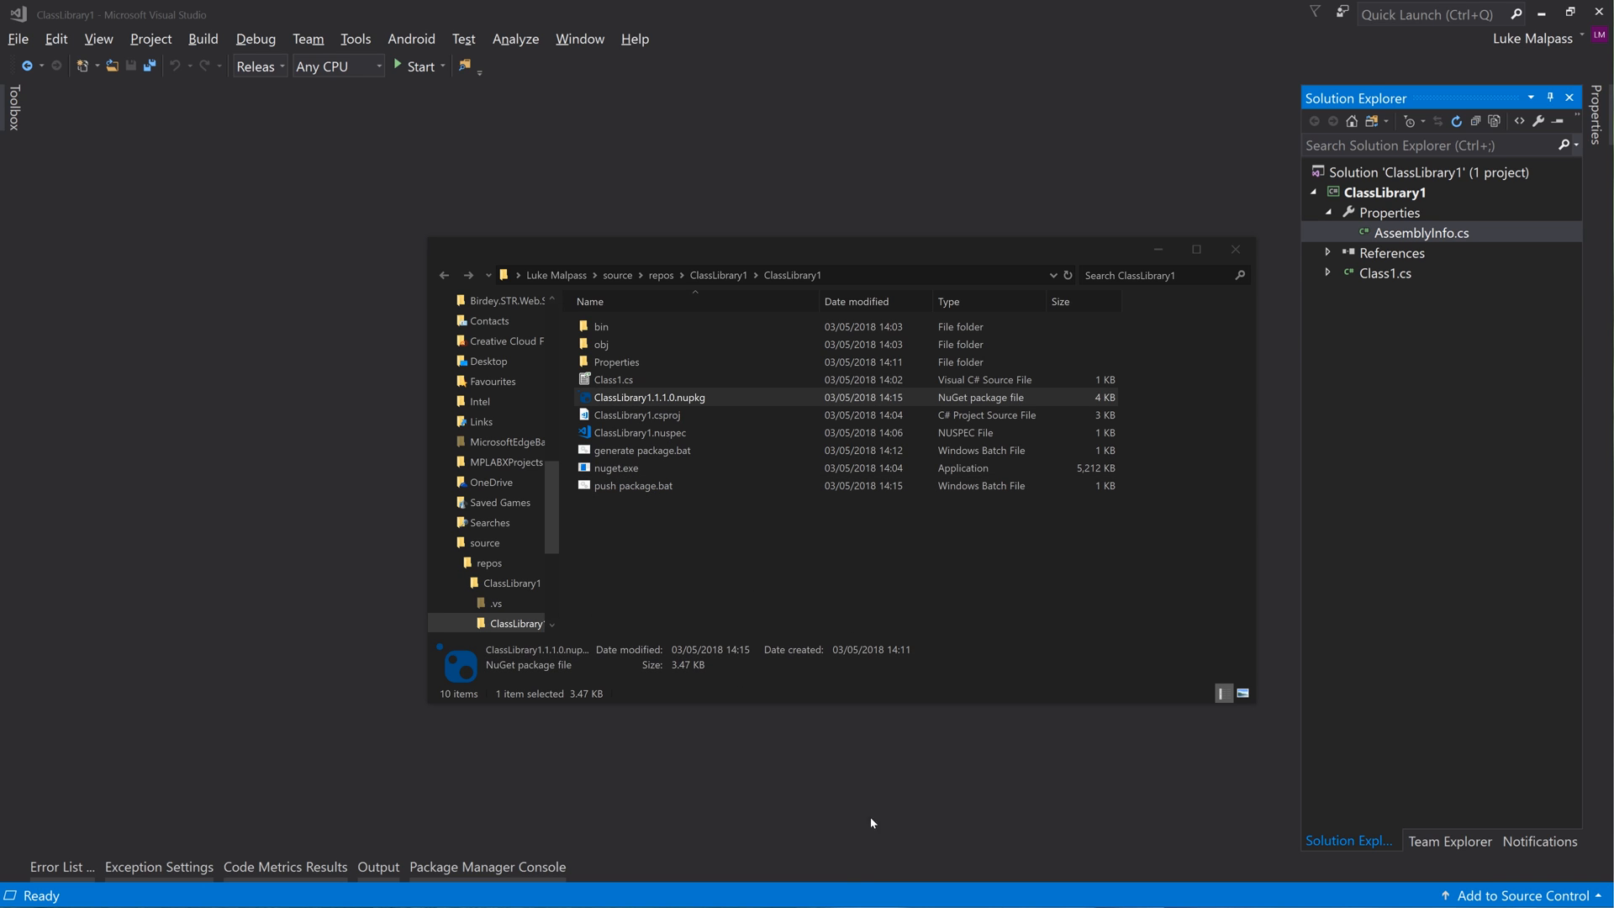
double_click(634, 485)
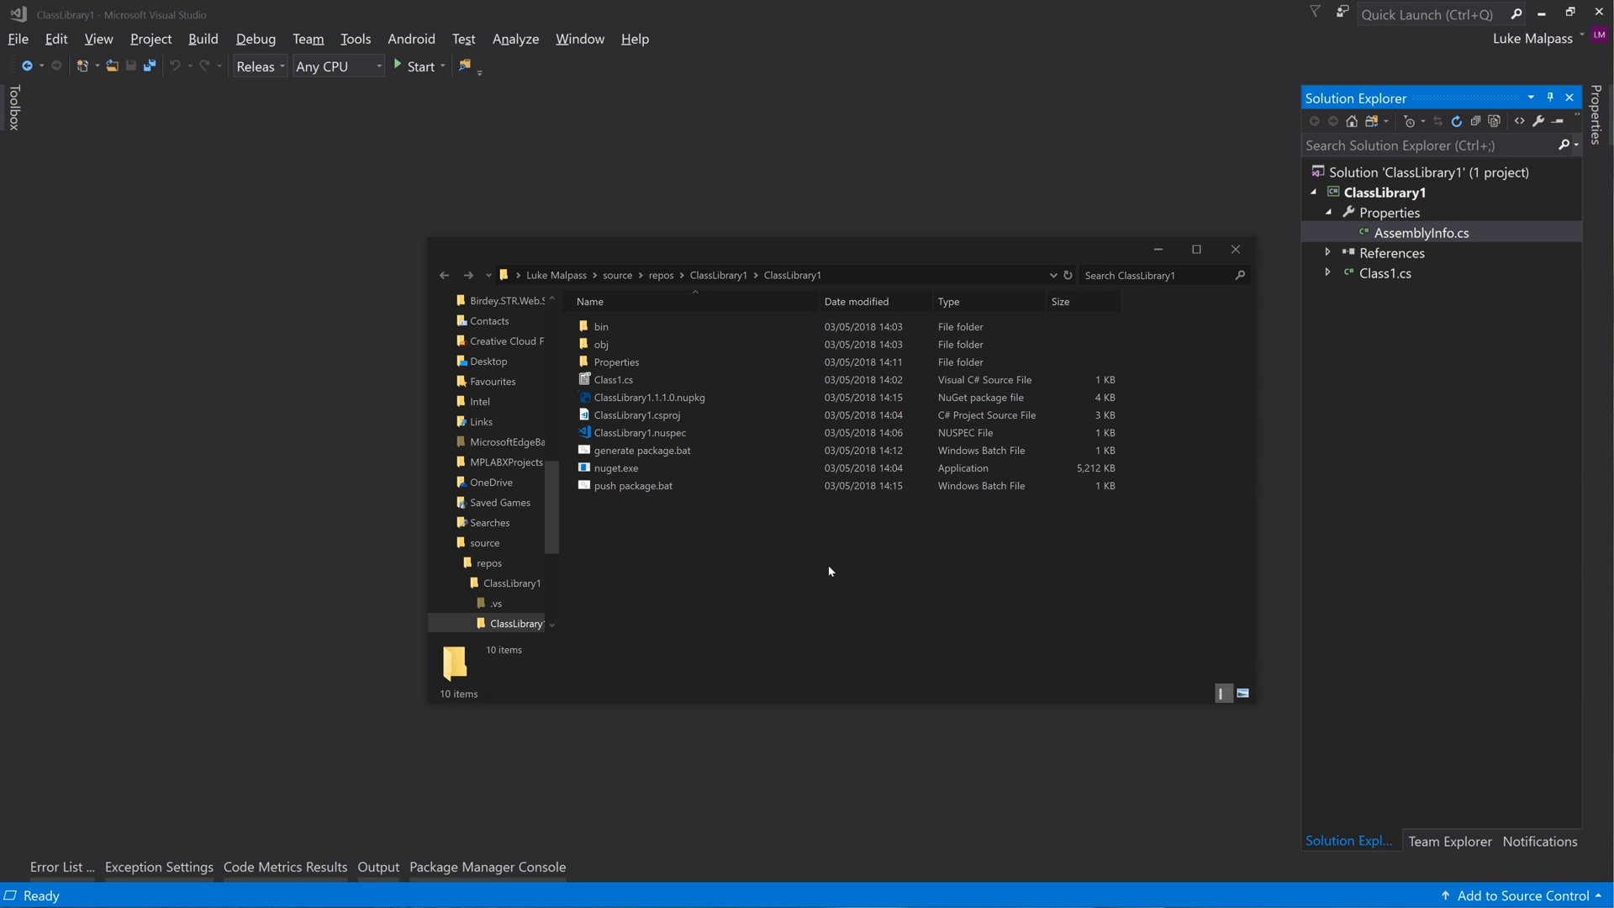
mouse_move(1205, 357)
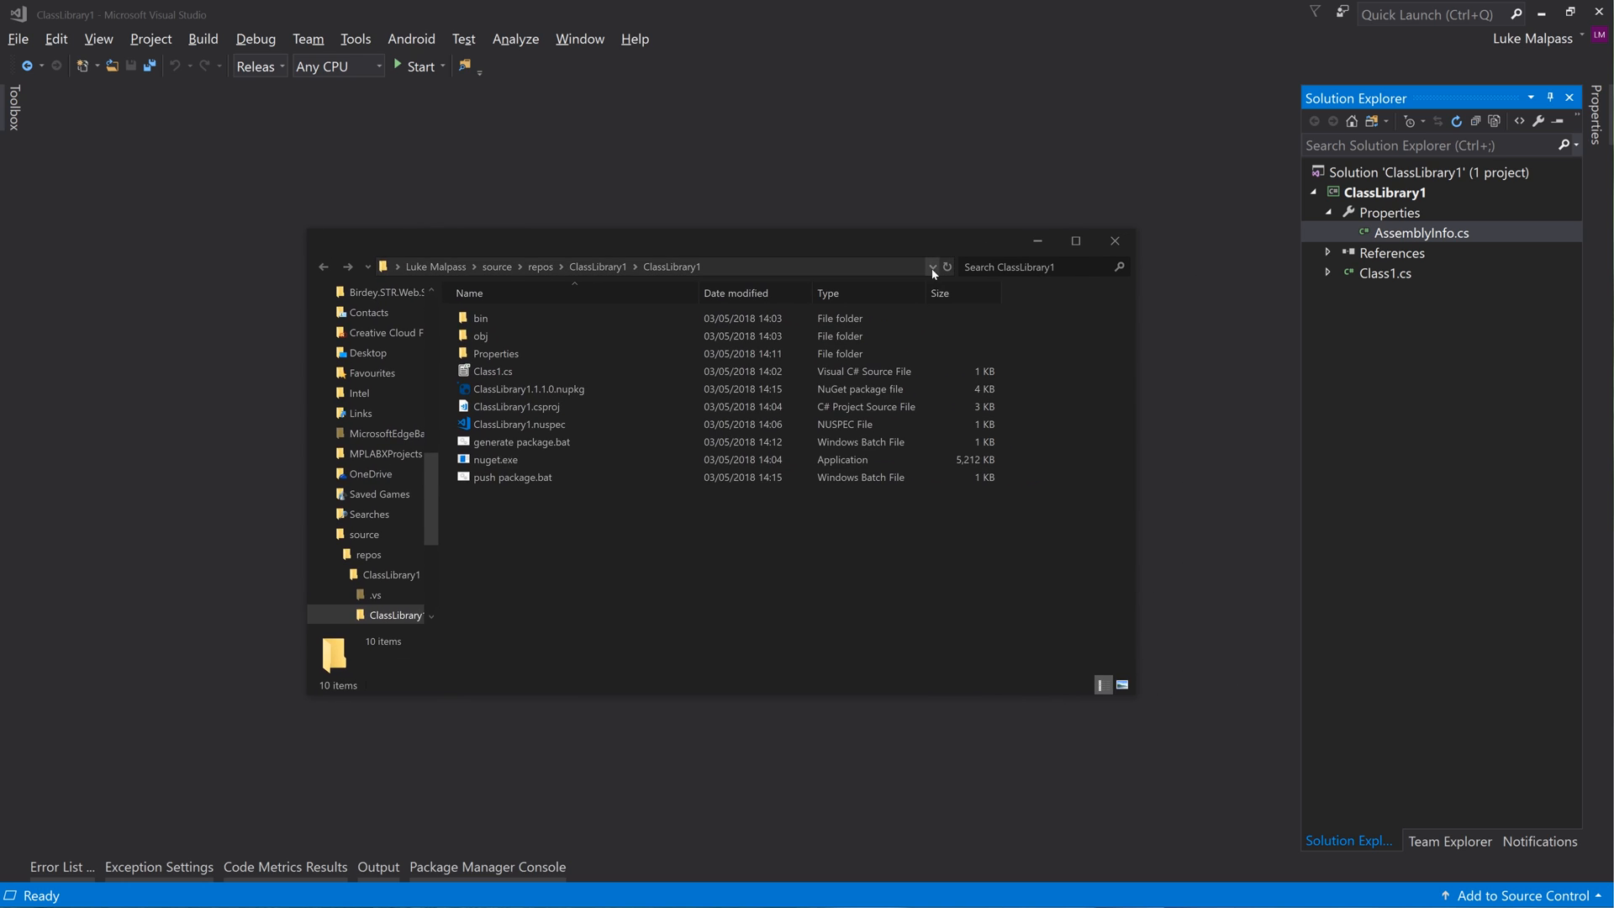
mouse_move(1083, 187)
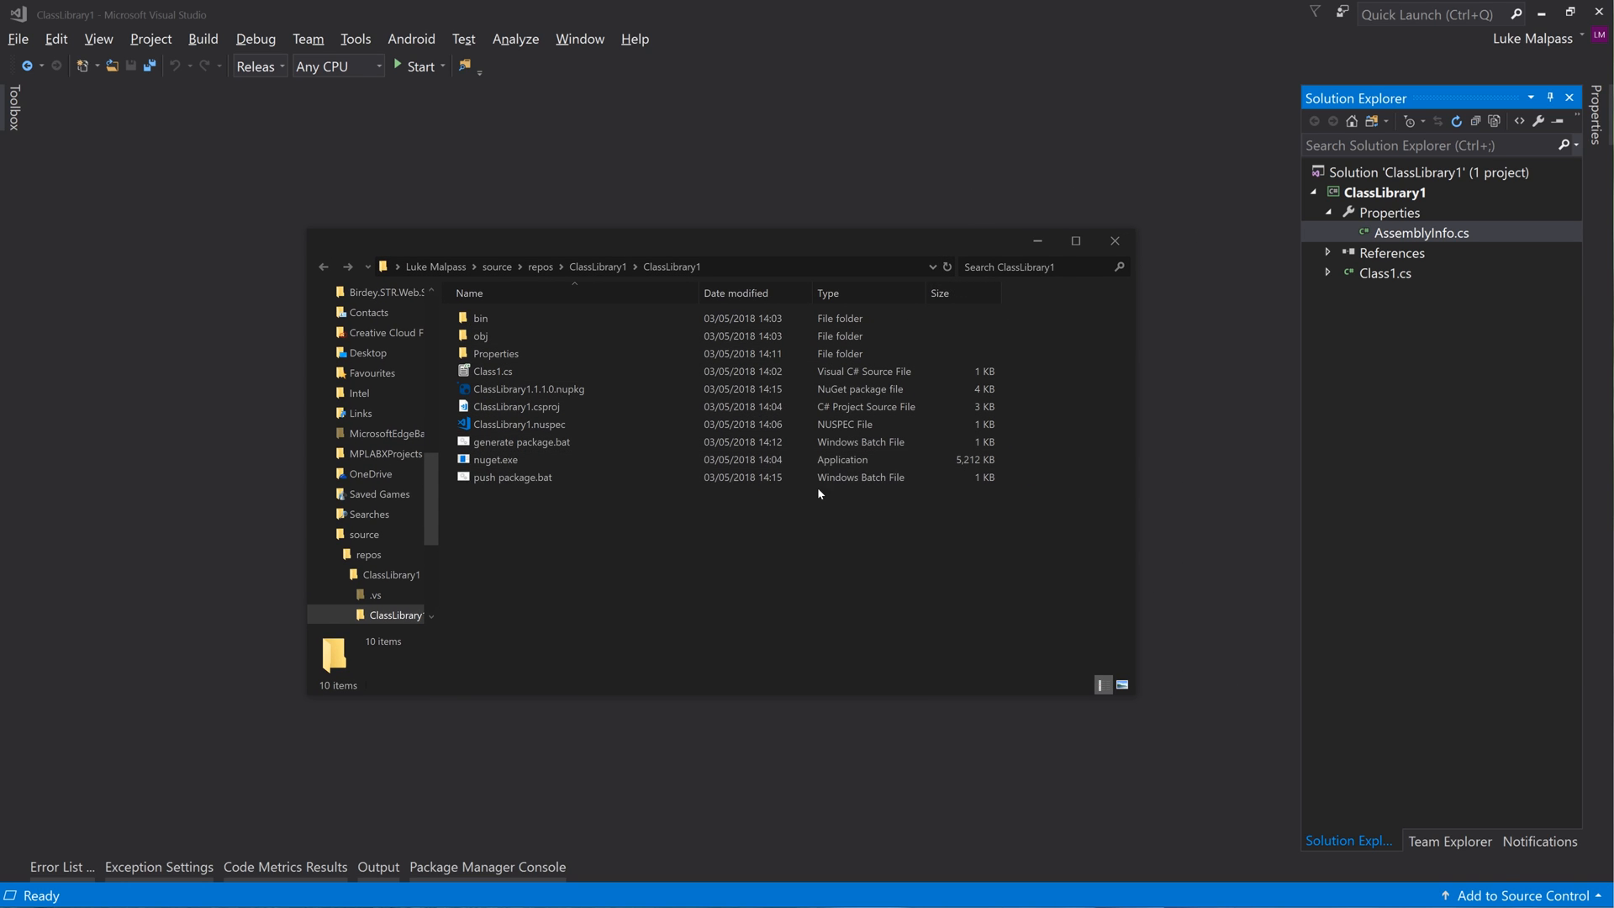
click(494, 371)
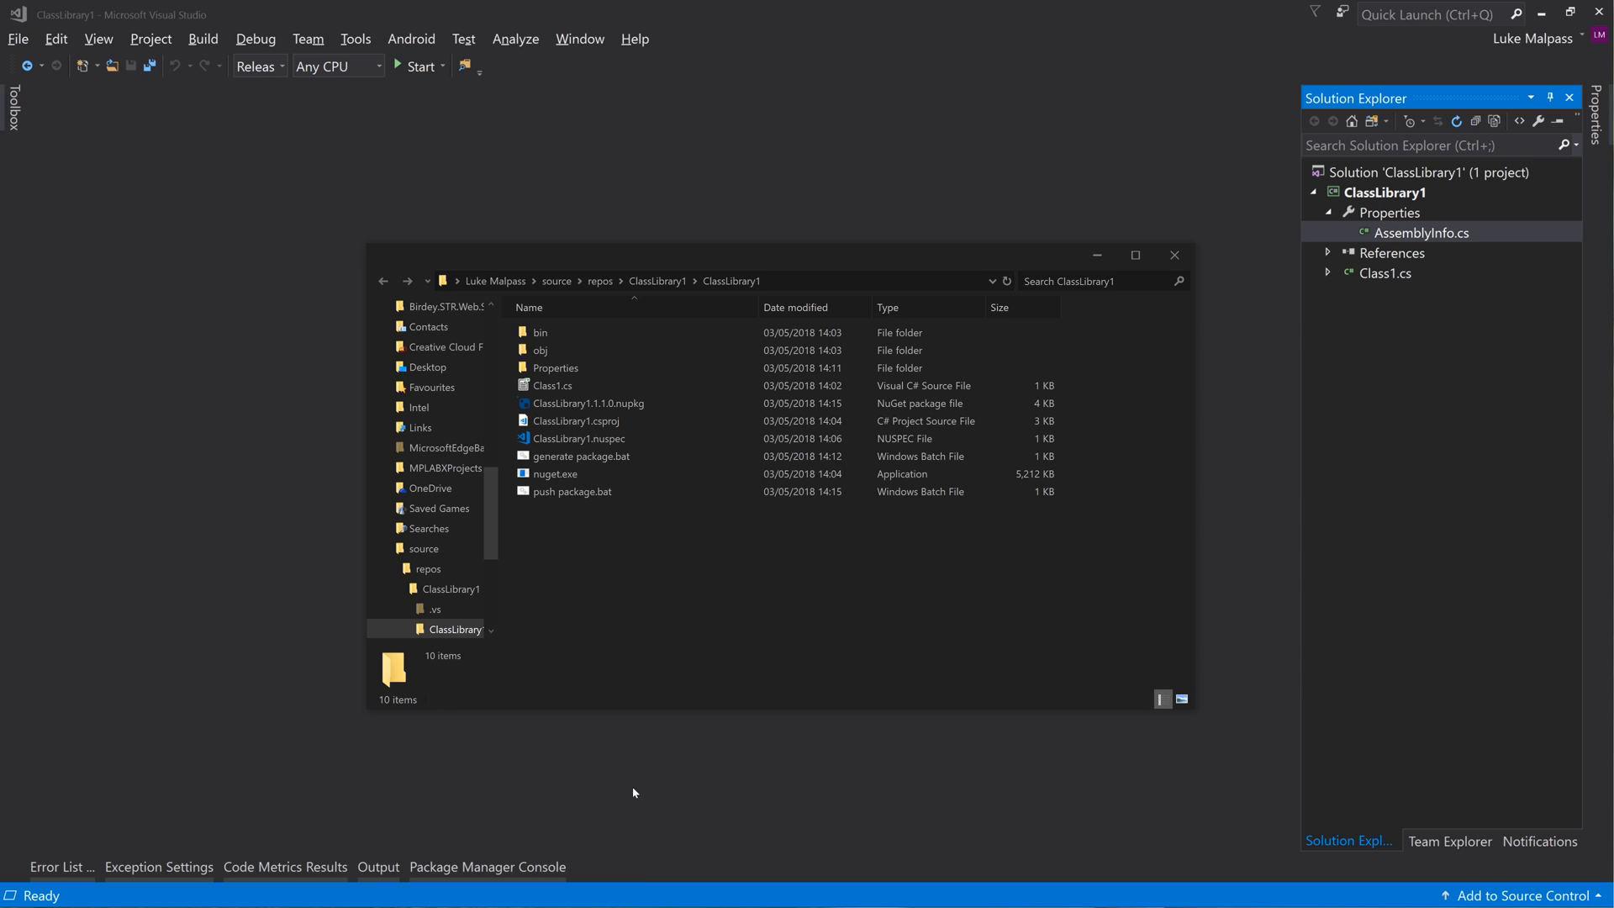
mouse_move(742, 522)
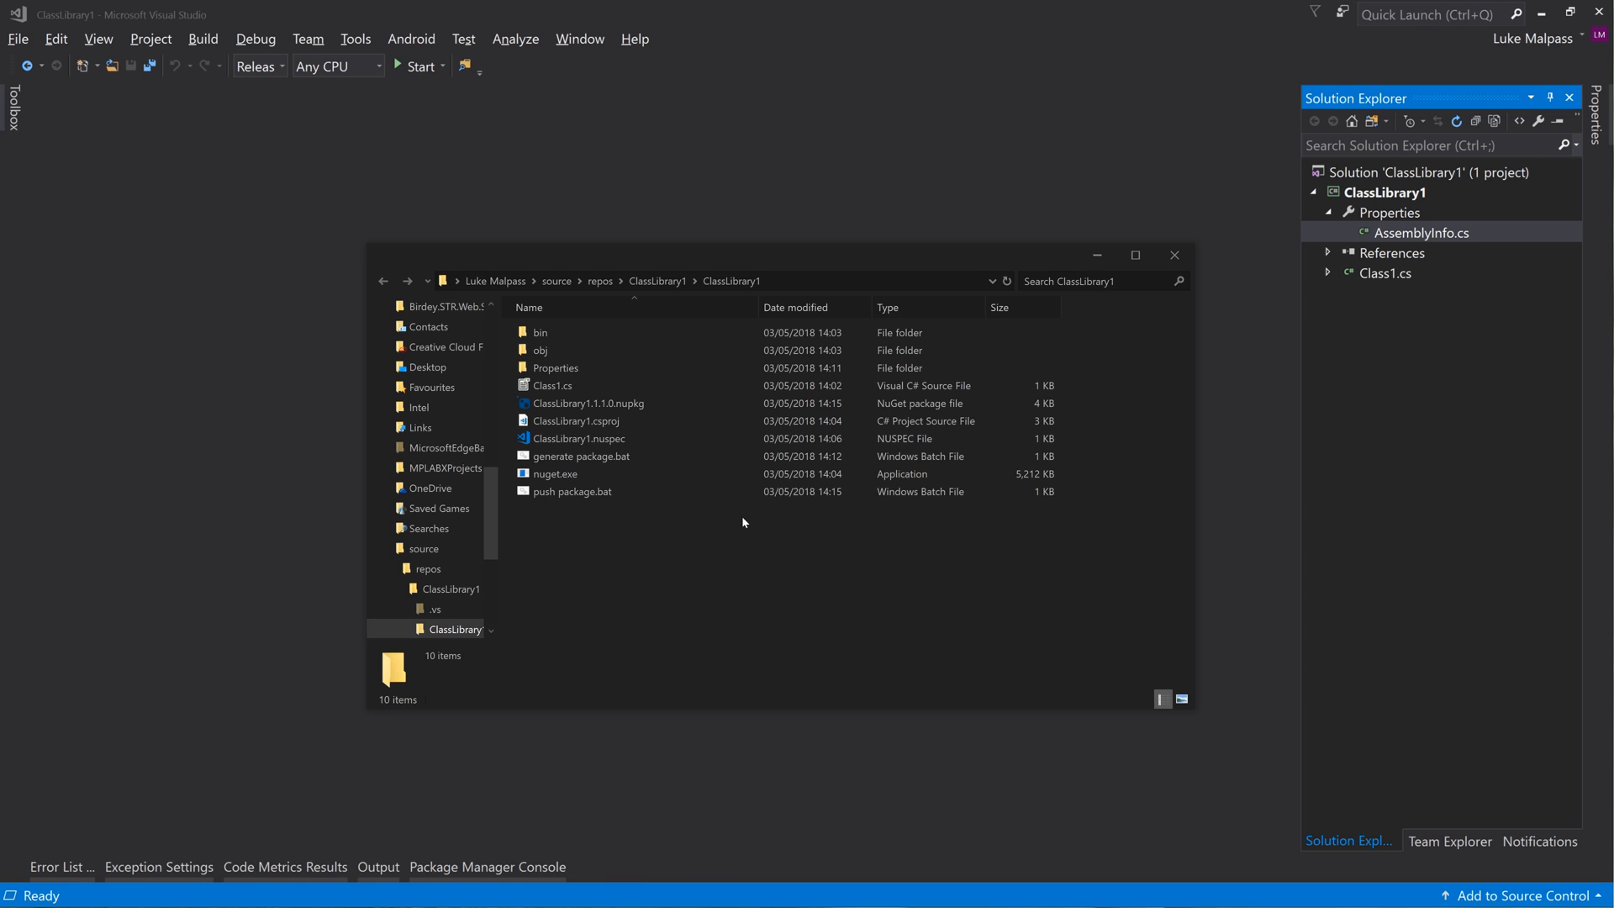
mouse_move(697, 654)
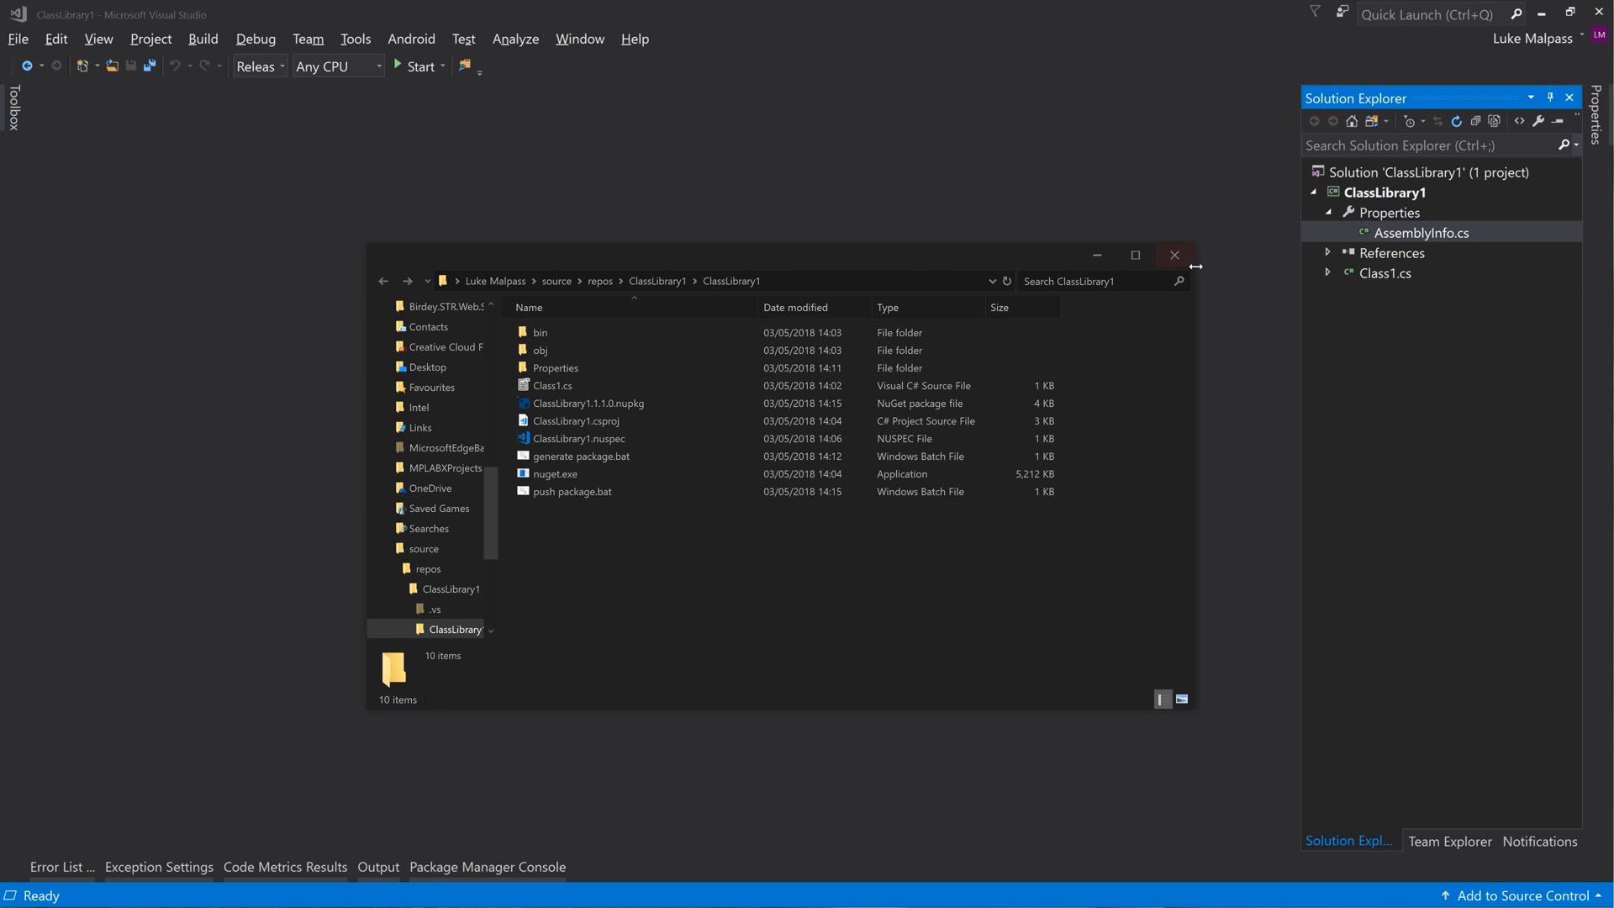
mouse_move(707, 194)
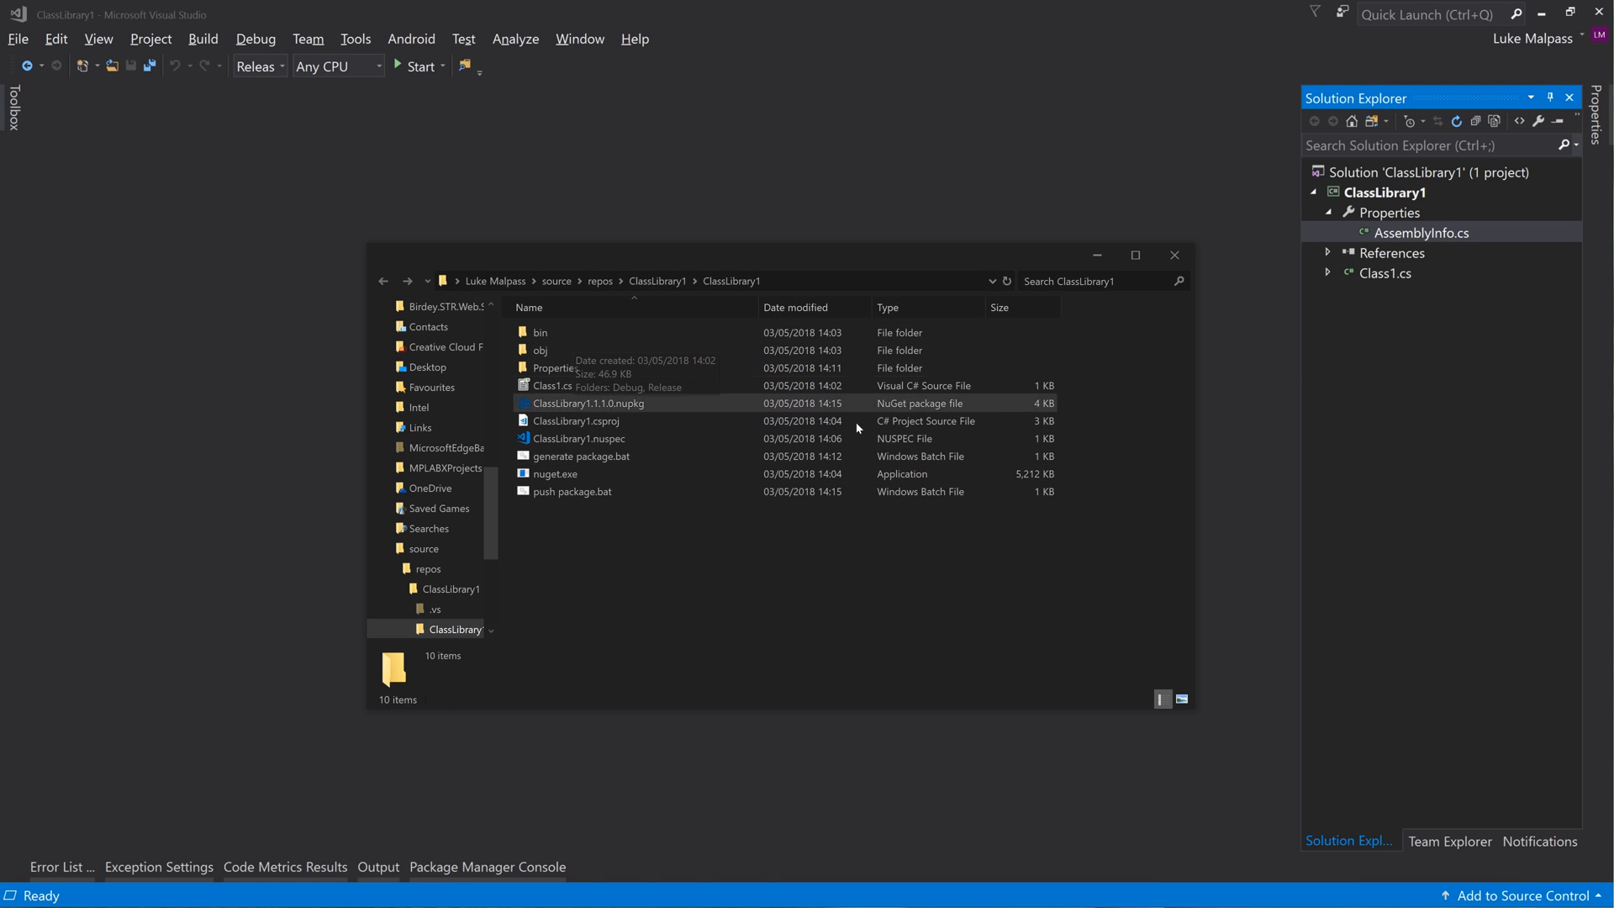
mouse_move(637, 549)
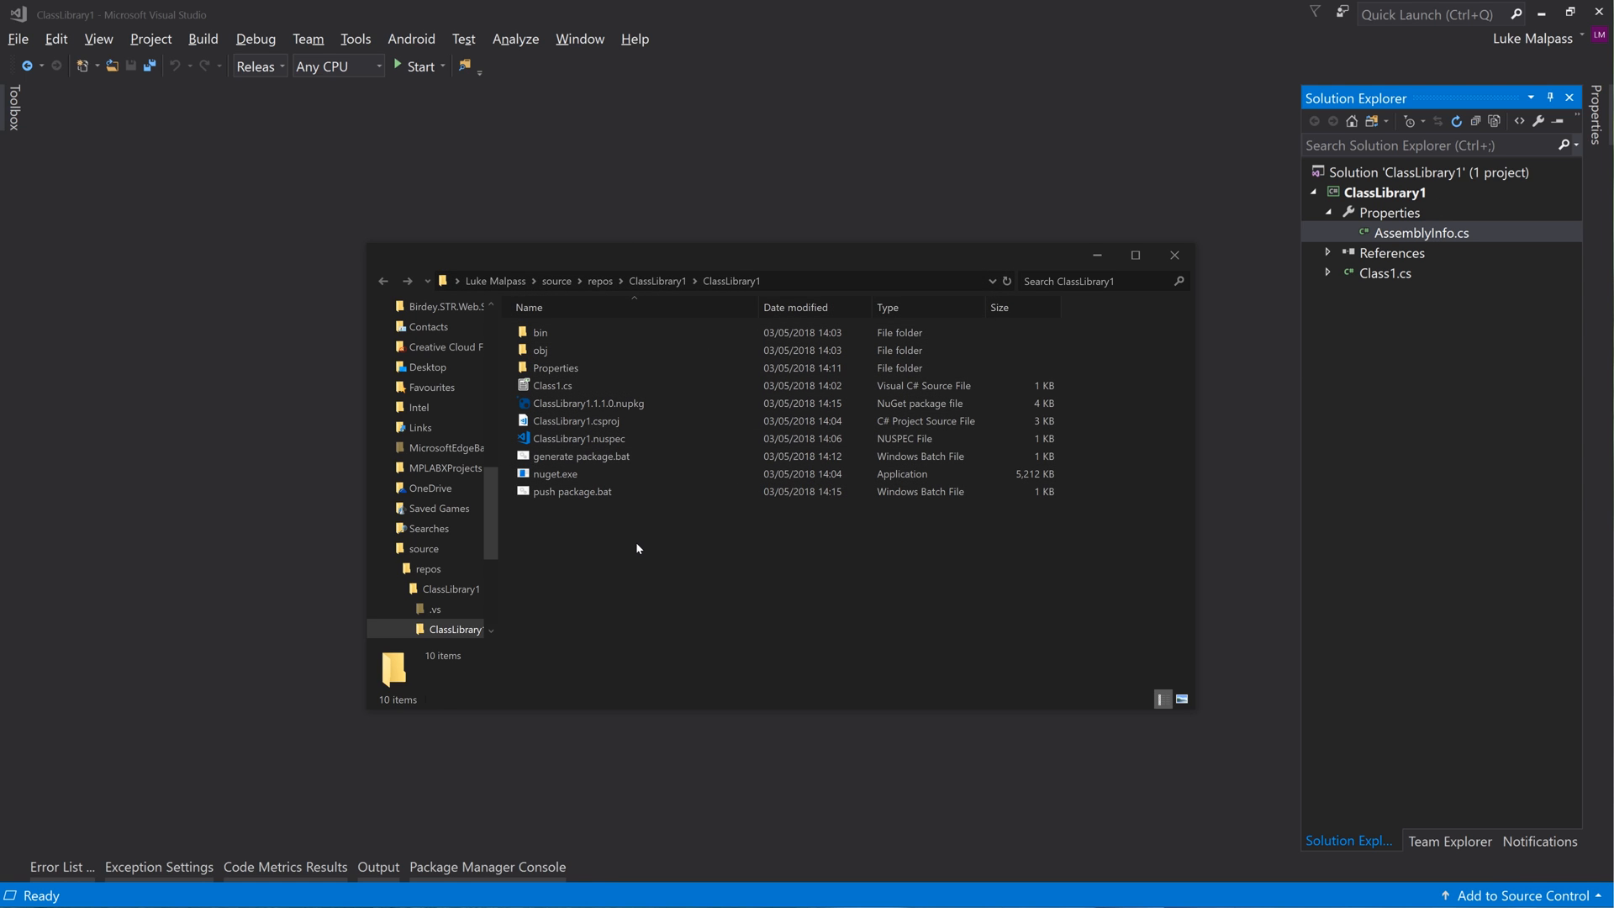
mouse_move(775, 628)
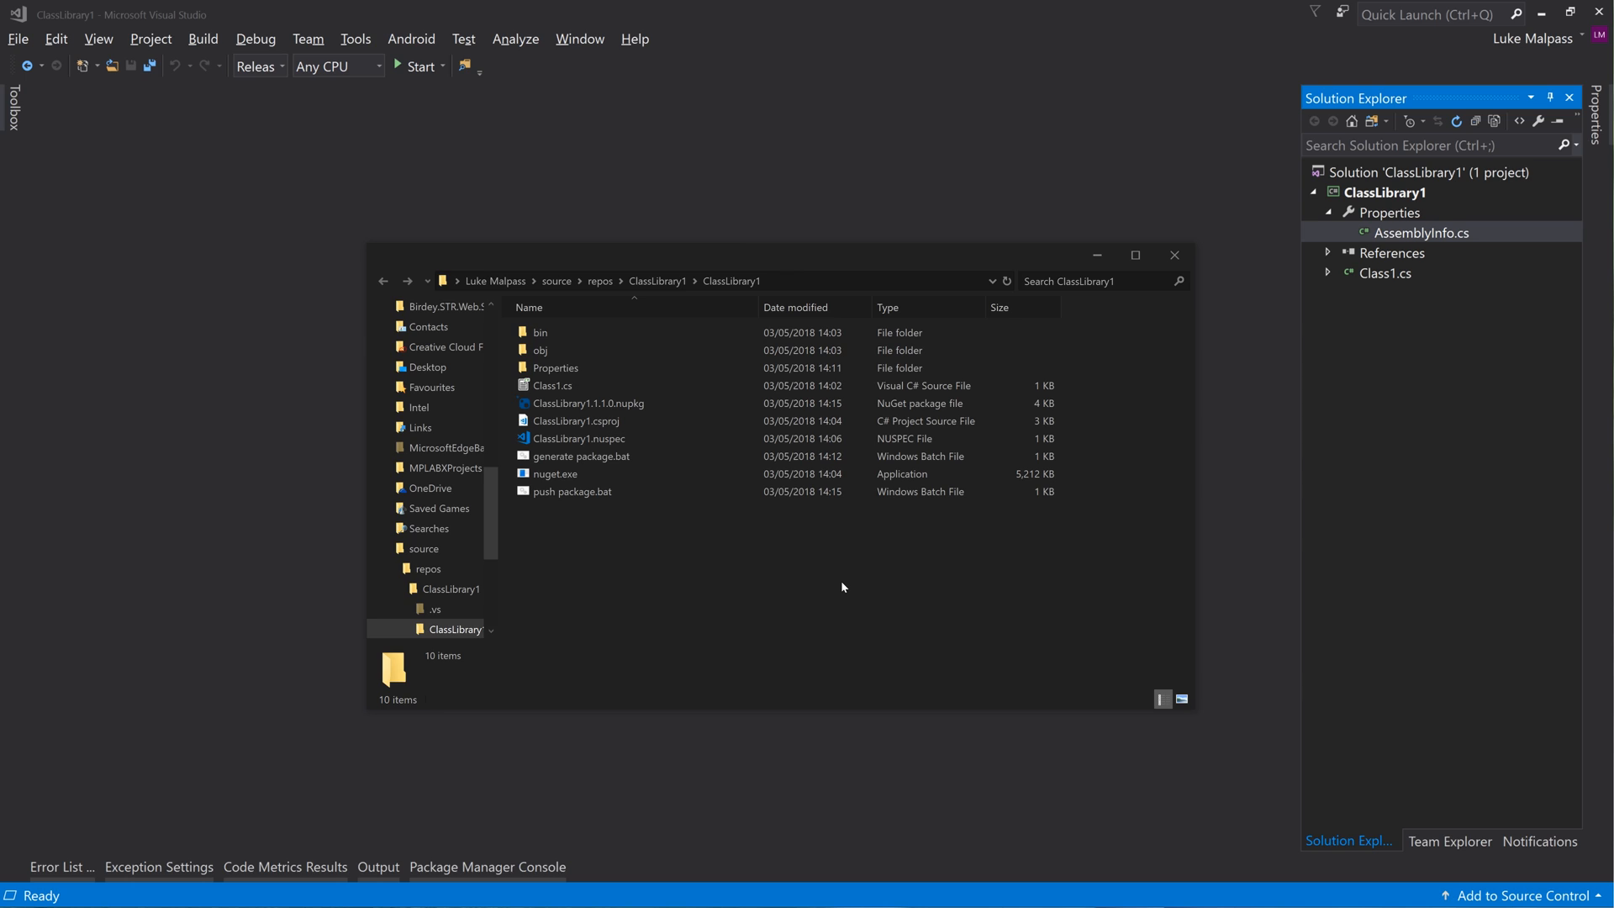
mouse_move(876, 601)
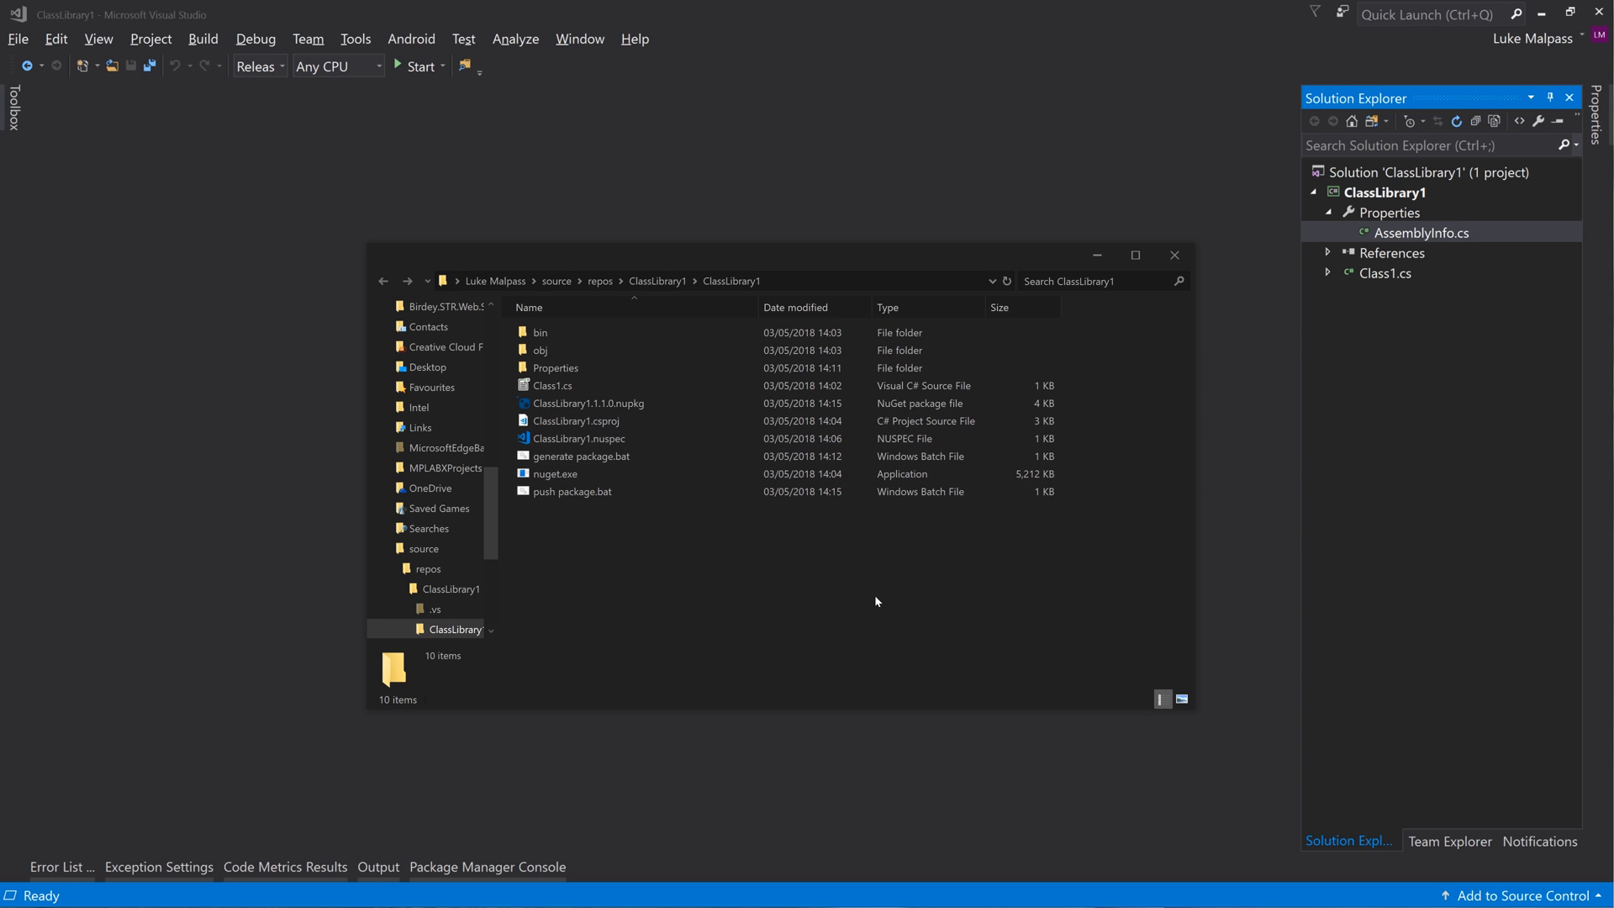
mouse_move(1157, 724)
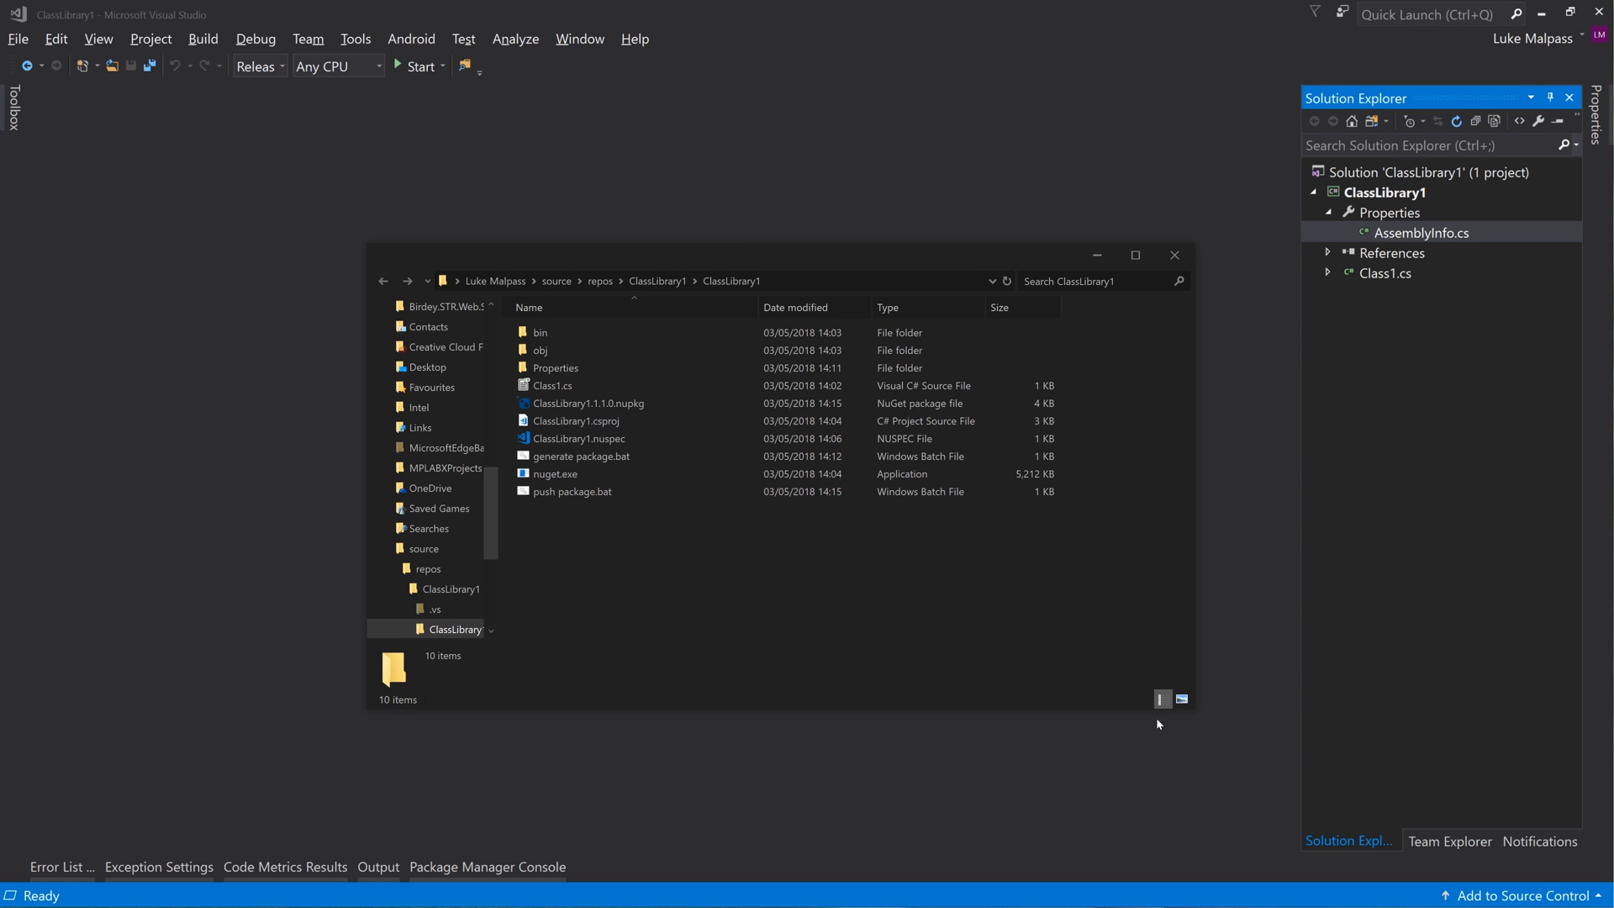
mouse_move(1157, 725)
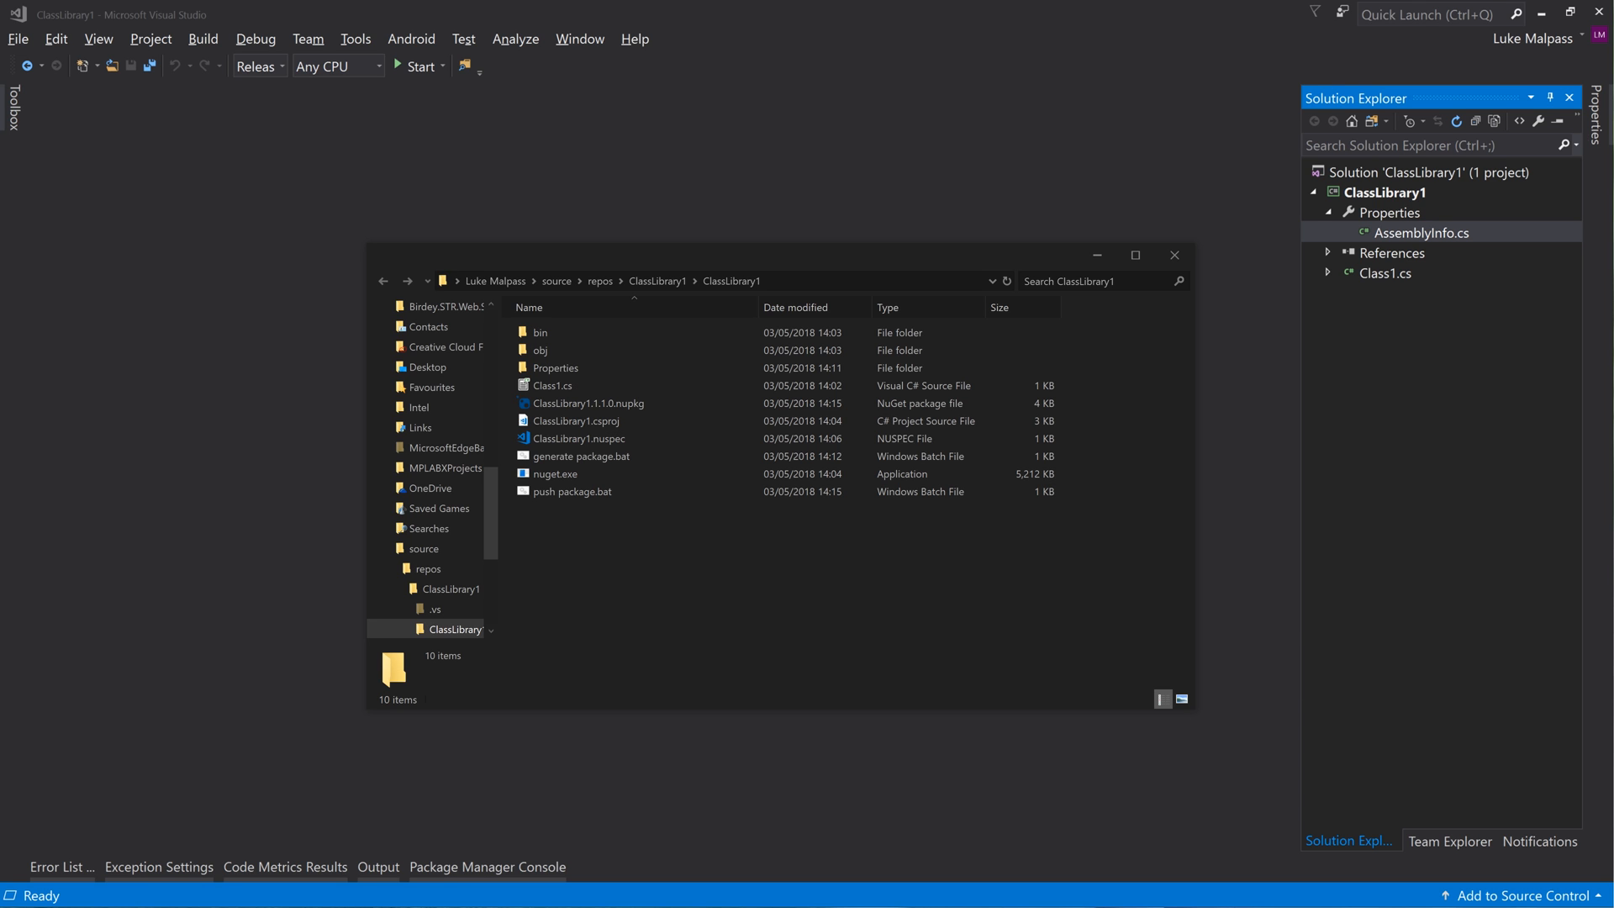